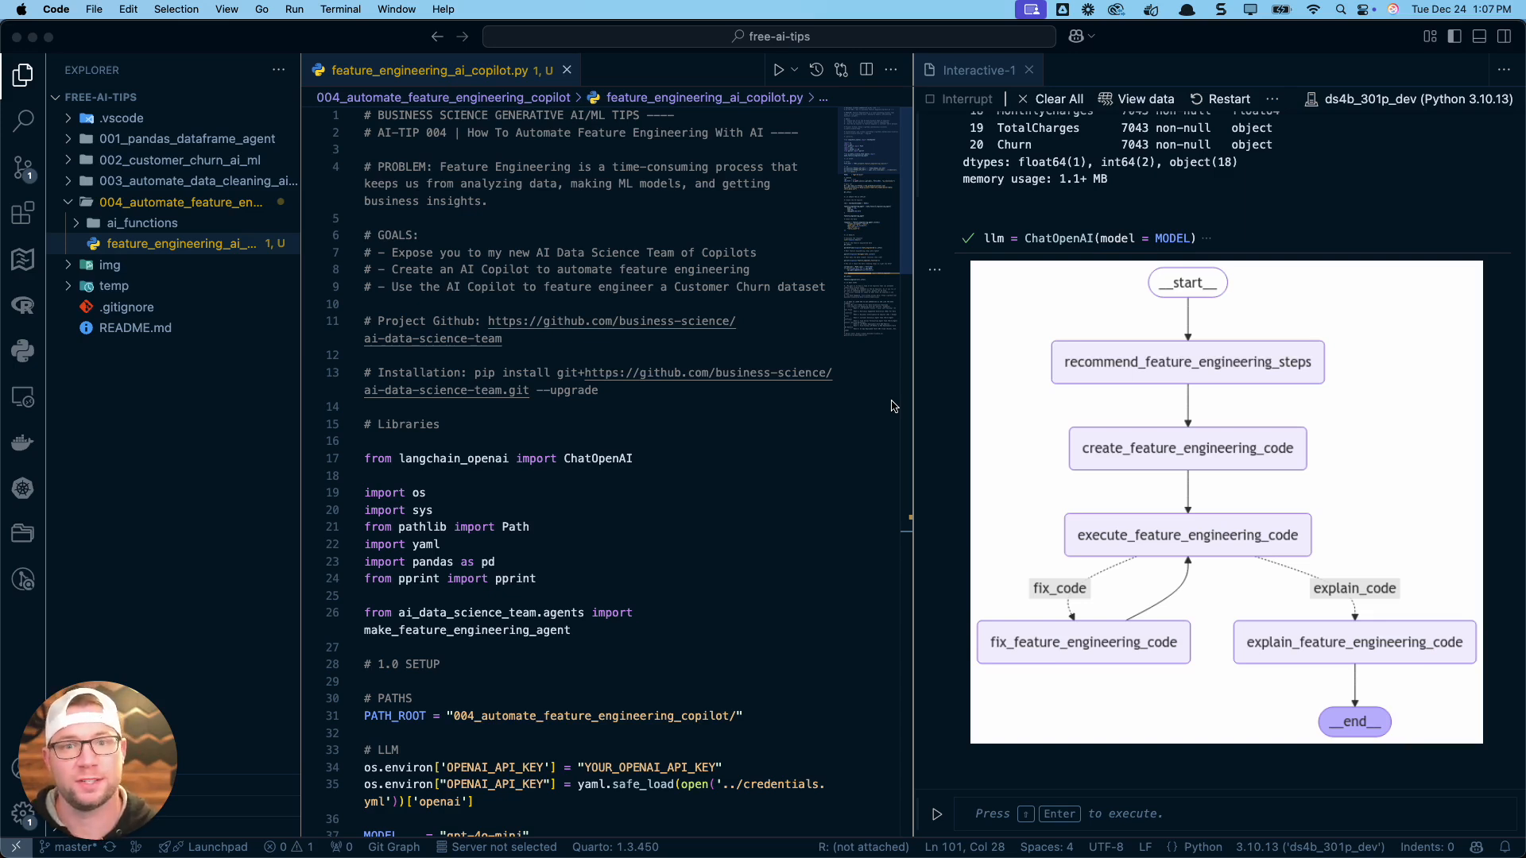
mouse_move(493, 149)
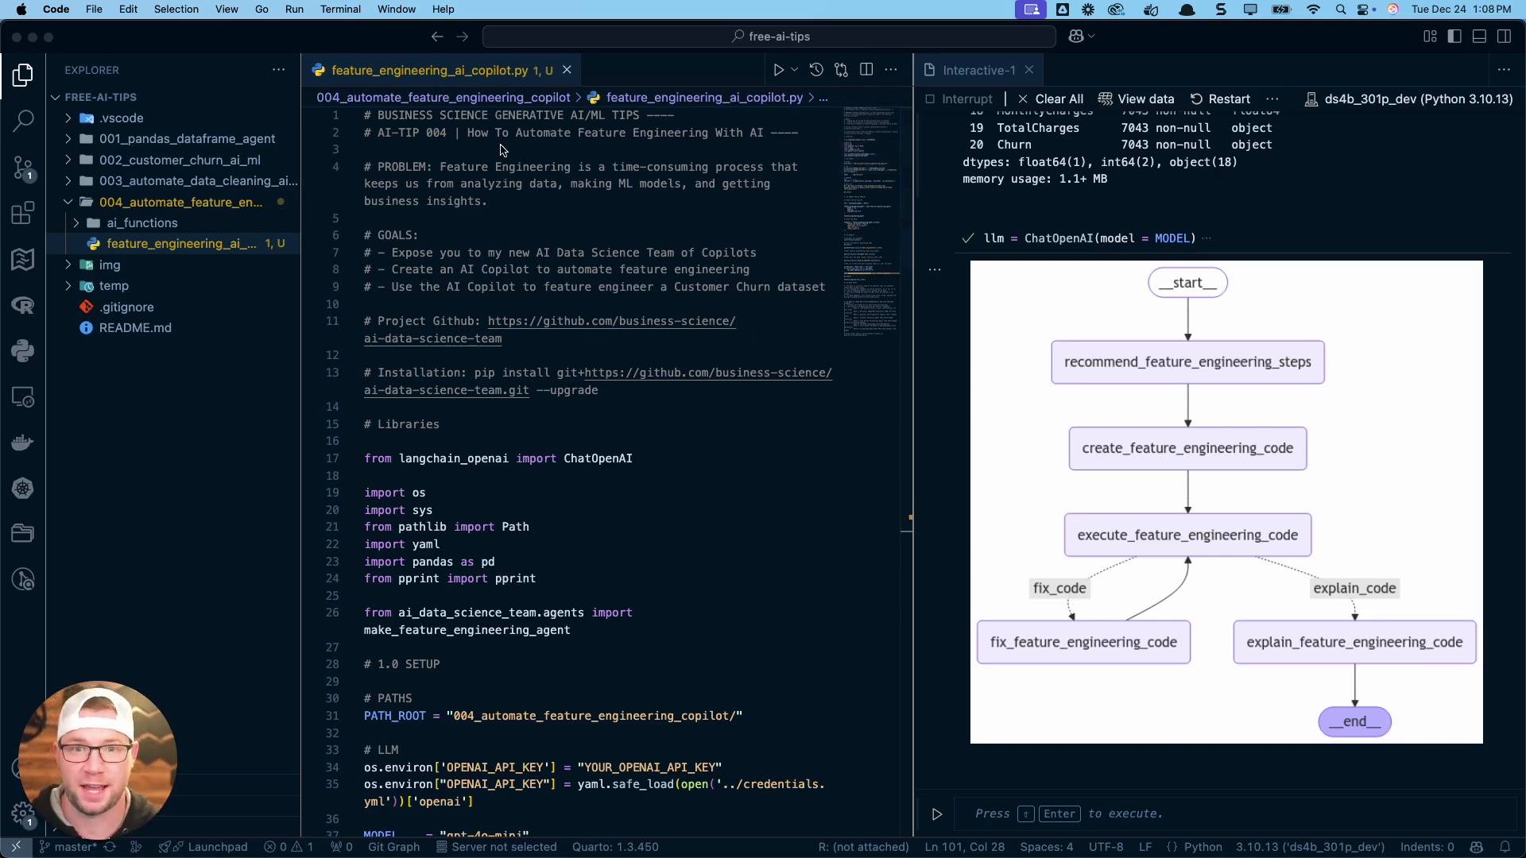
mouse_move(632, 306)
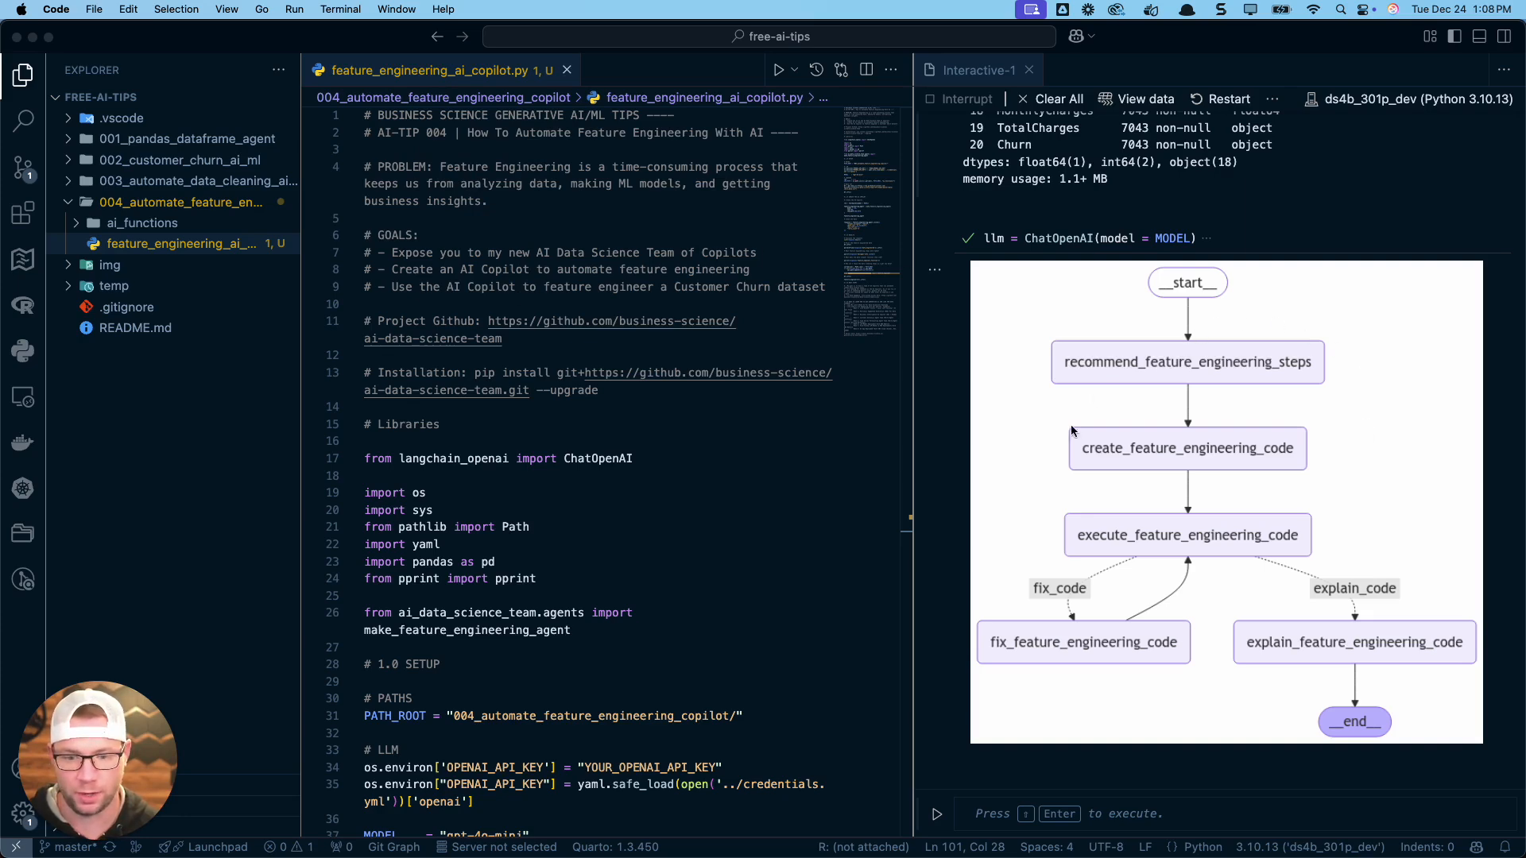
mouse_move(1319, 337)
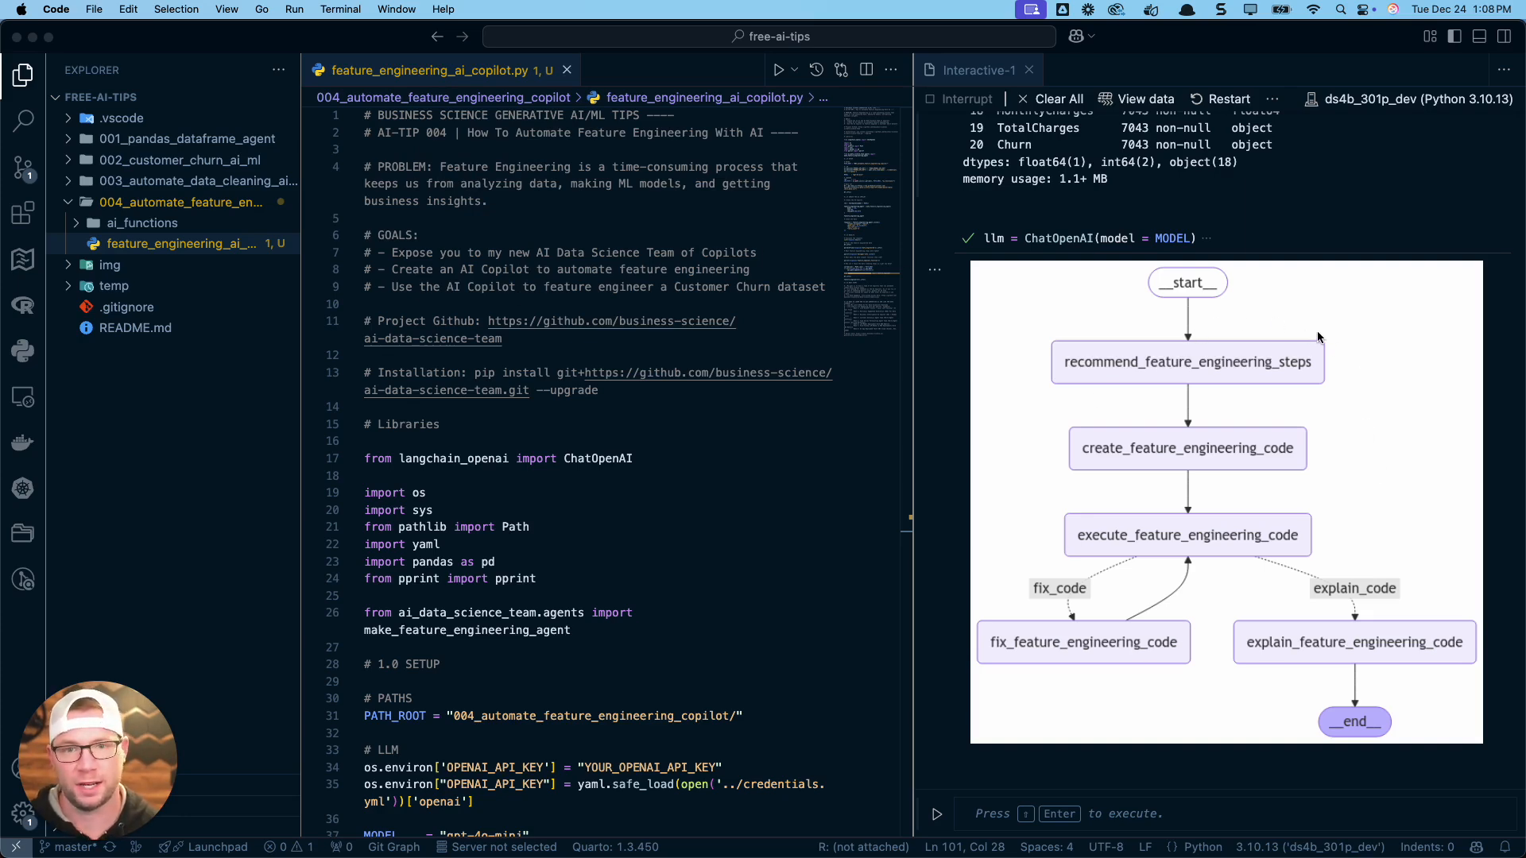
mouse_move(842, 348)
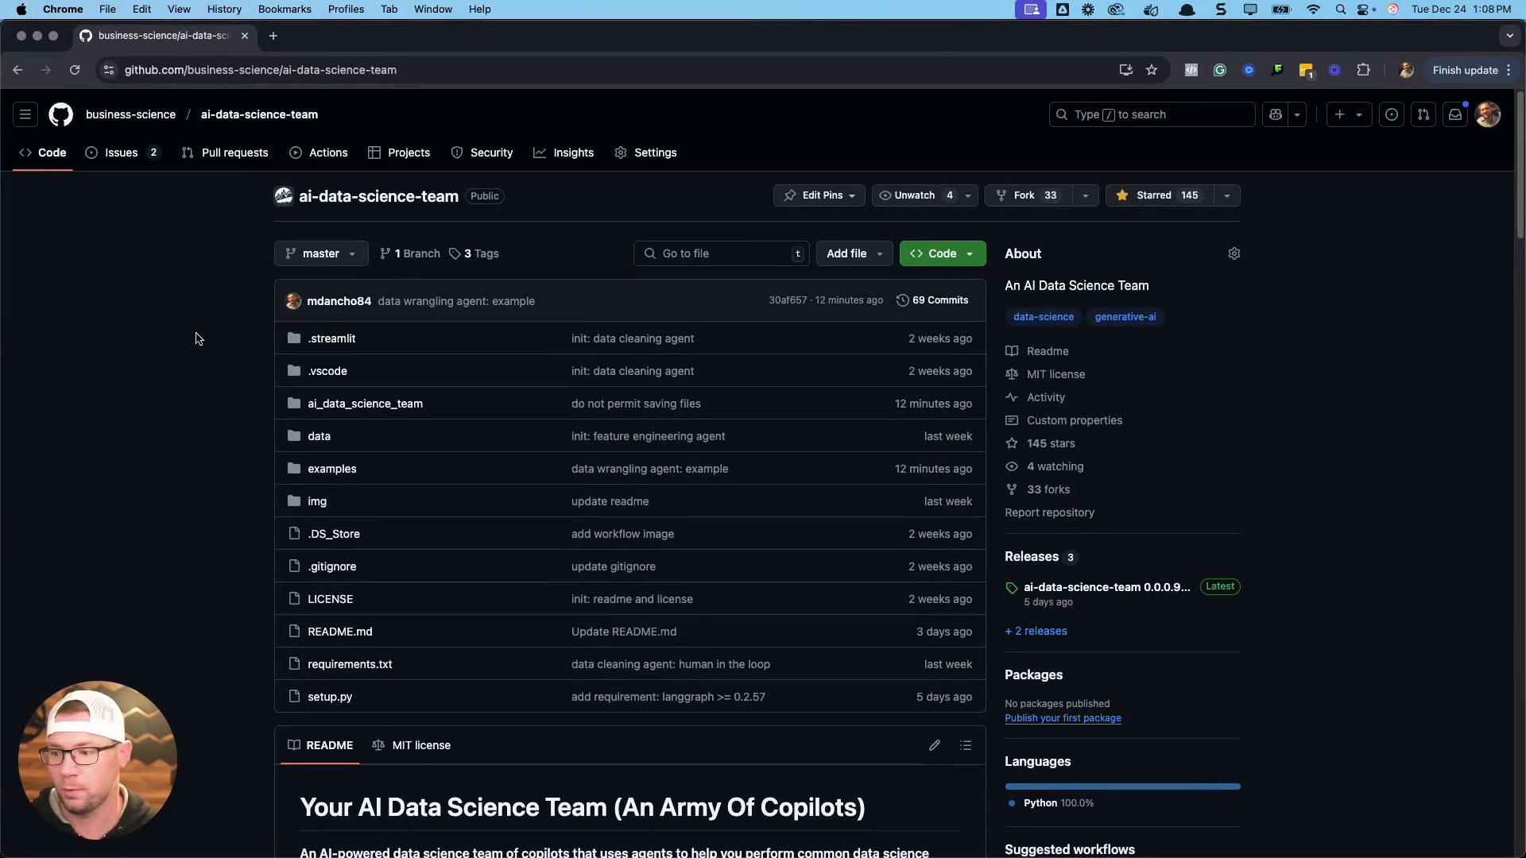
mouse_move(99, 129)
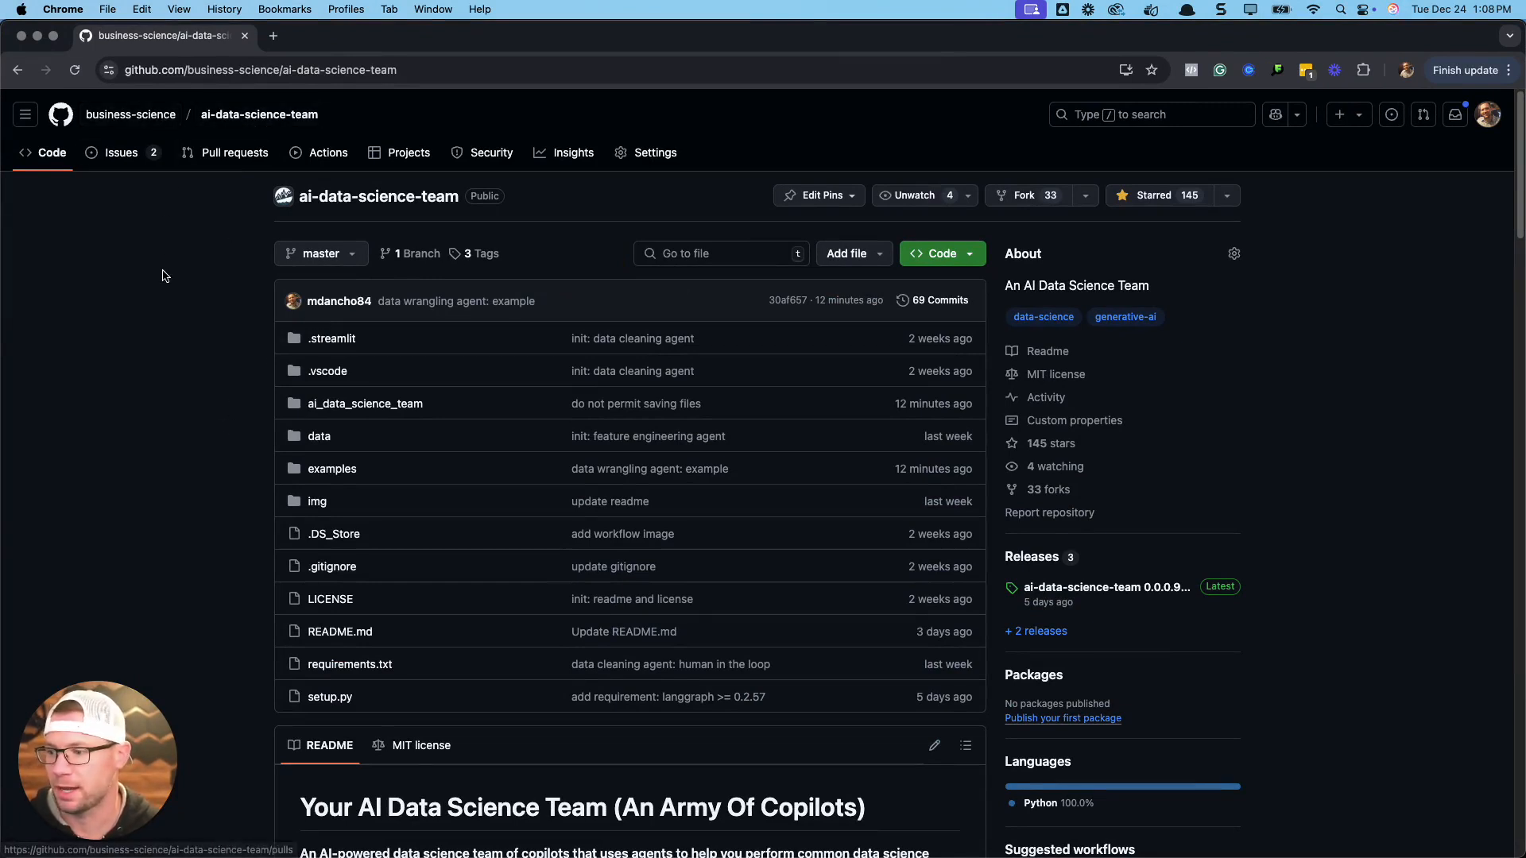
- Scroll the ai-data-science-team README to its introduction and list of business problems like churn modeling
scroll("down", 3)
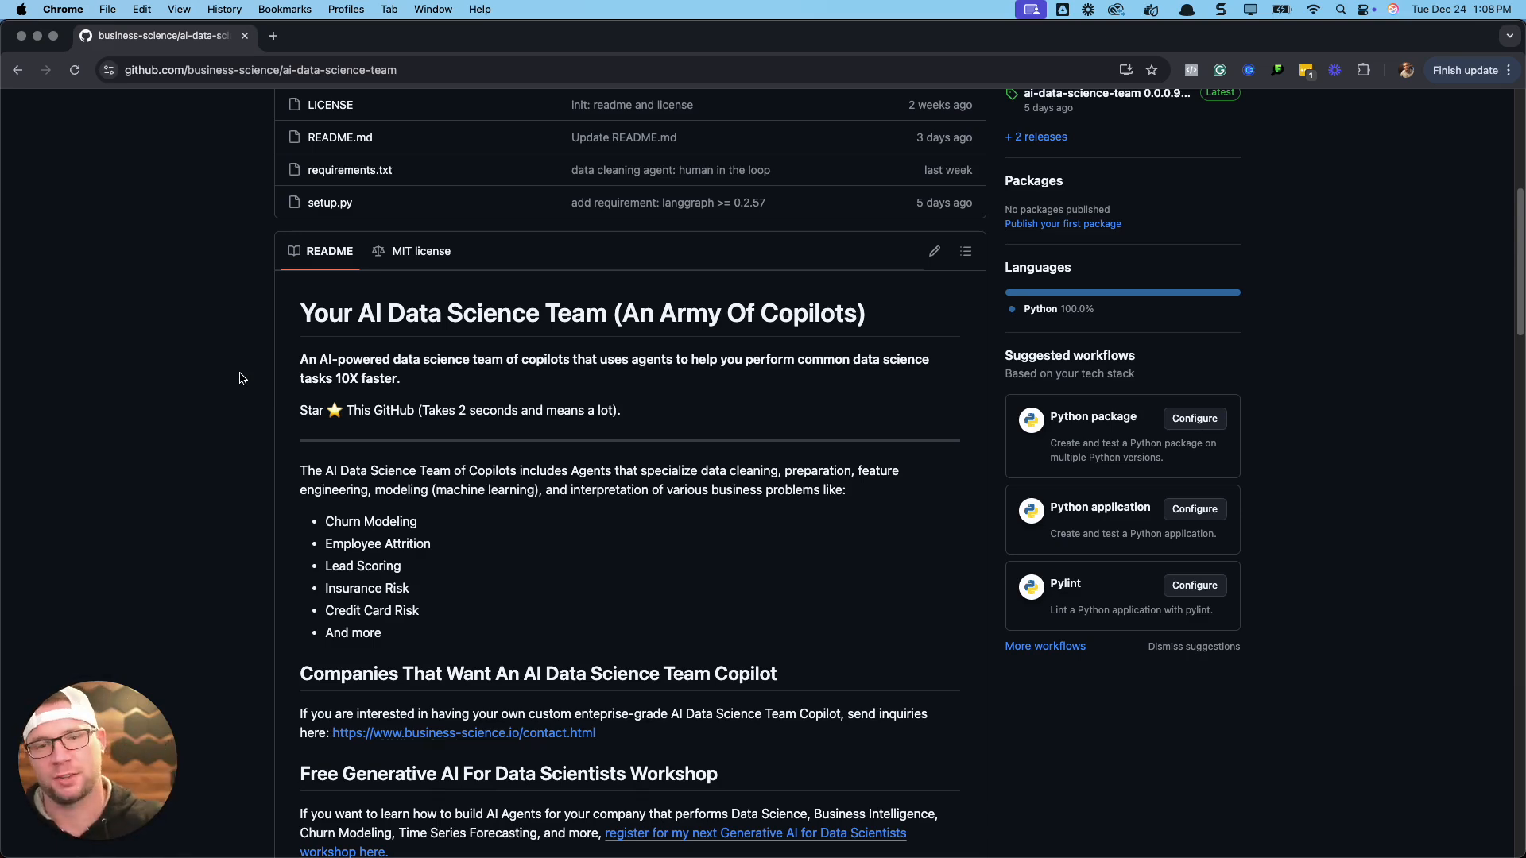
scroll("up", 3)
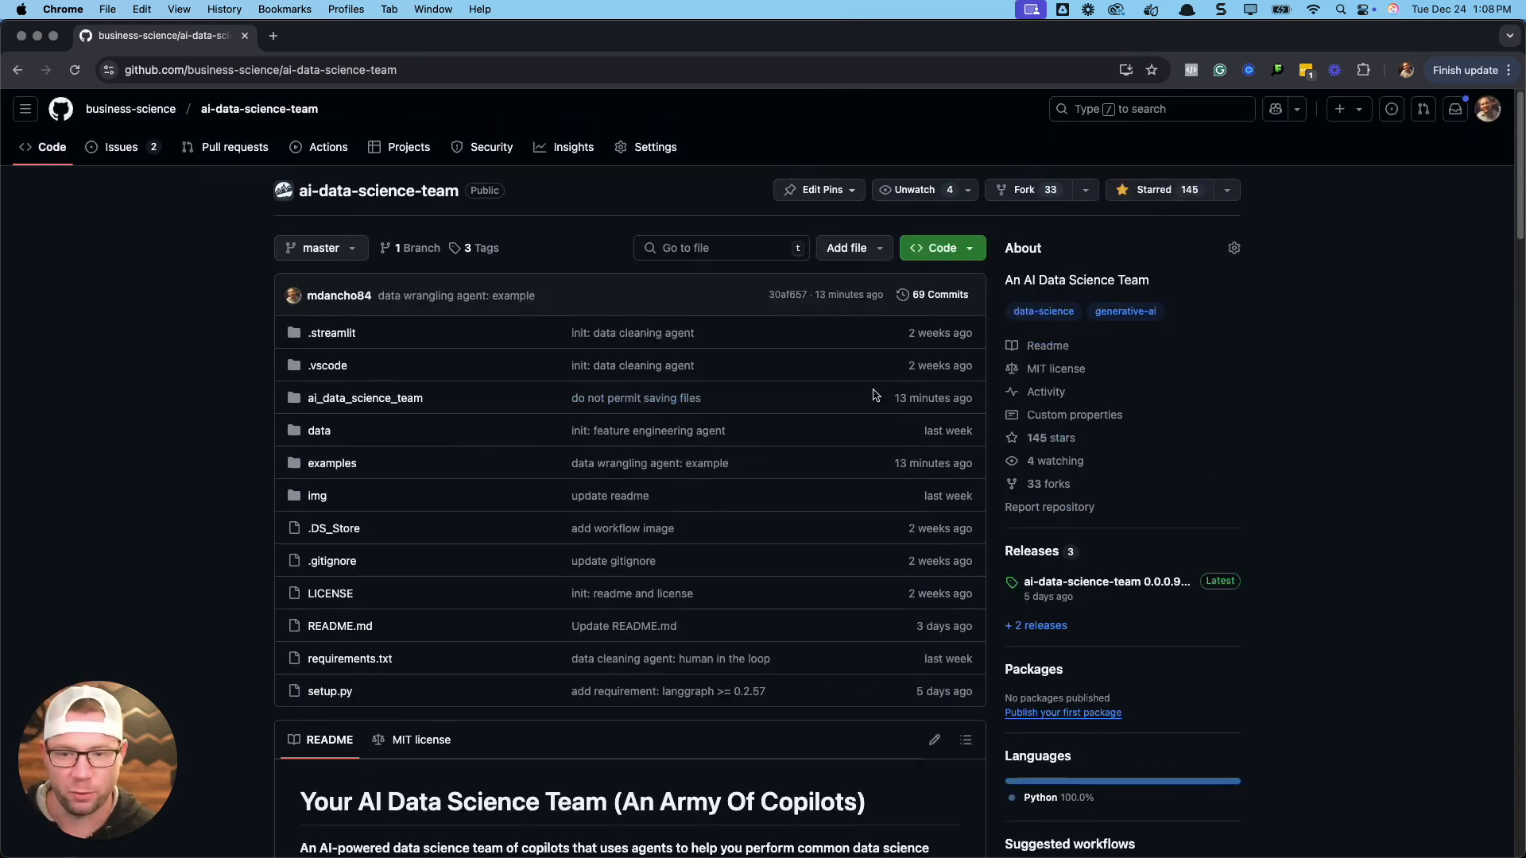
scroll("down", 3)
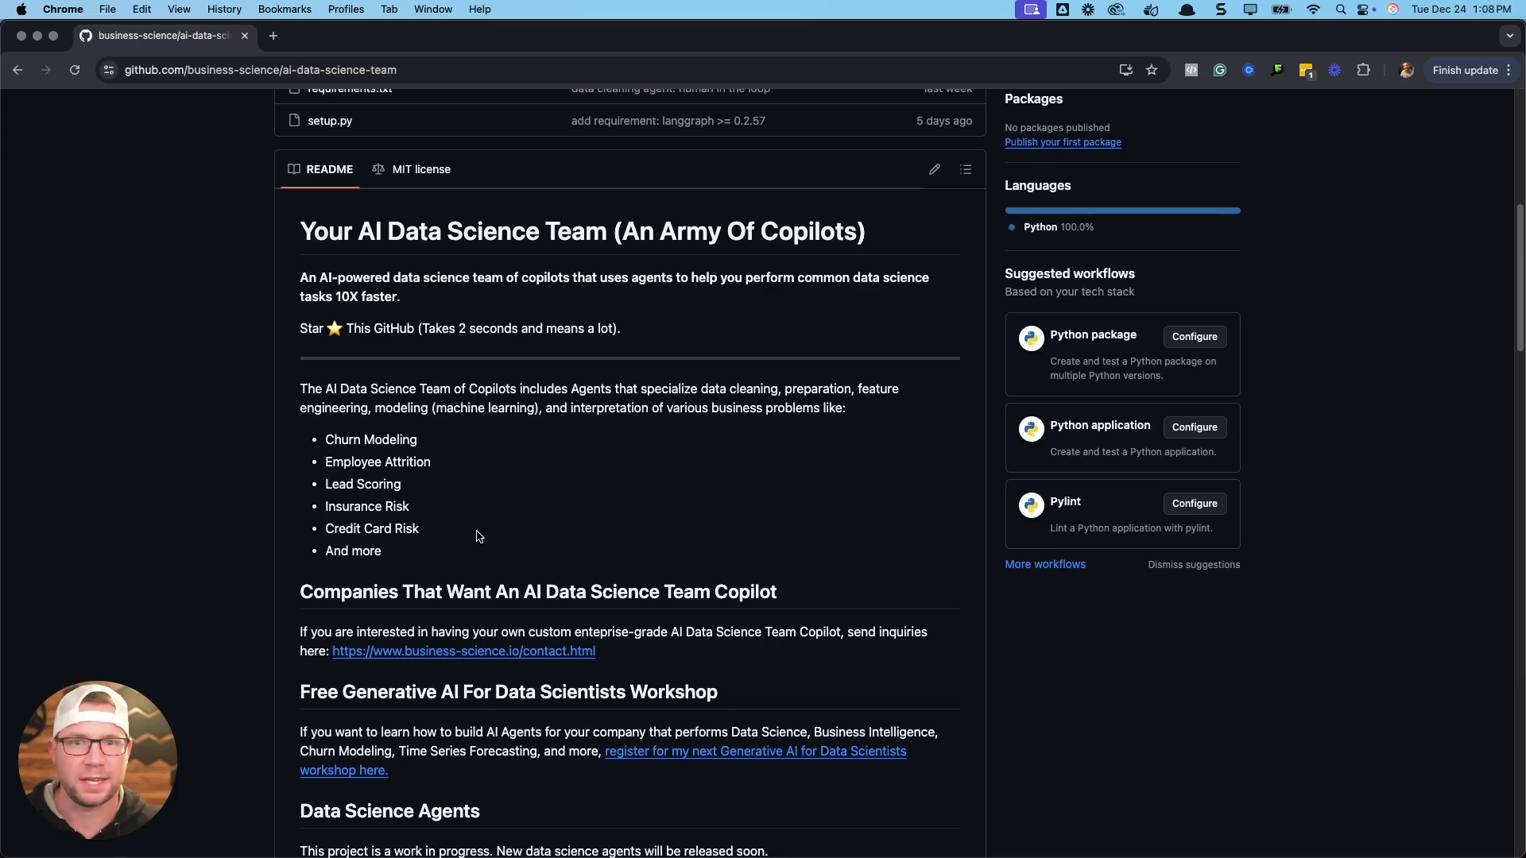
mouse_move(418, 467)
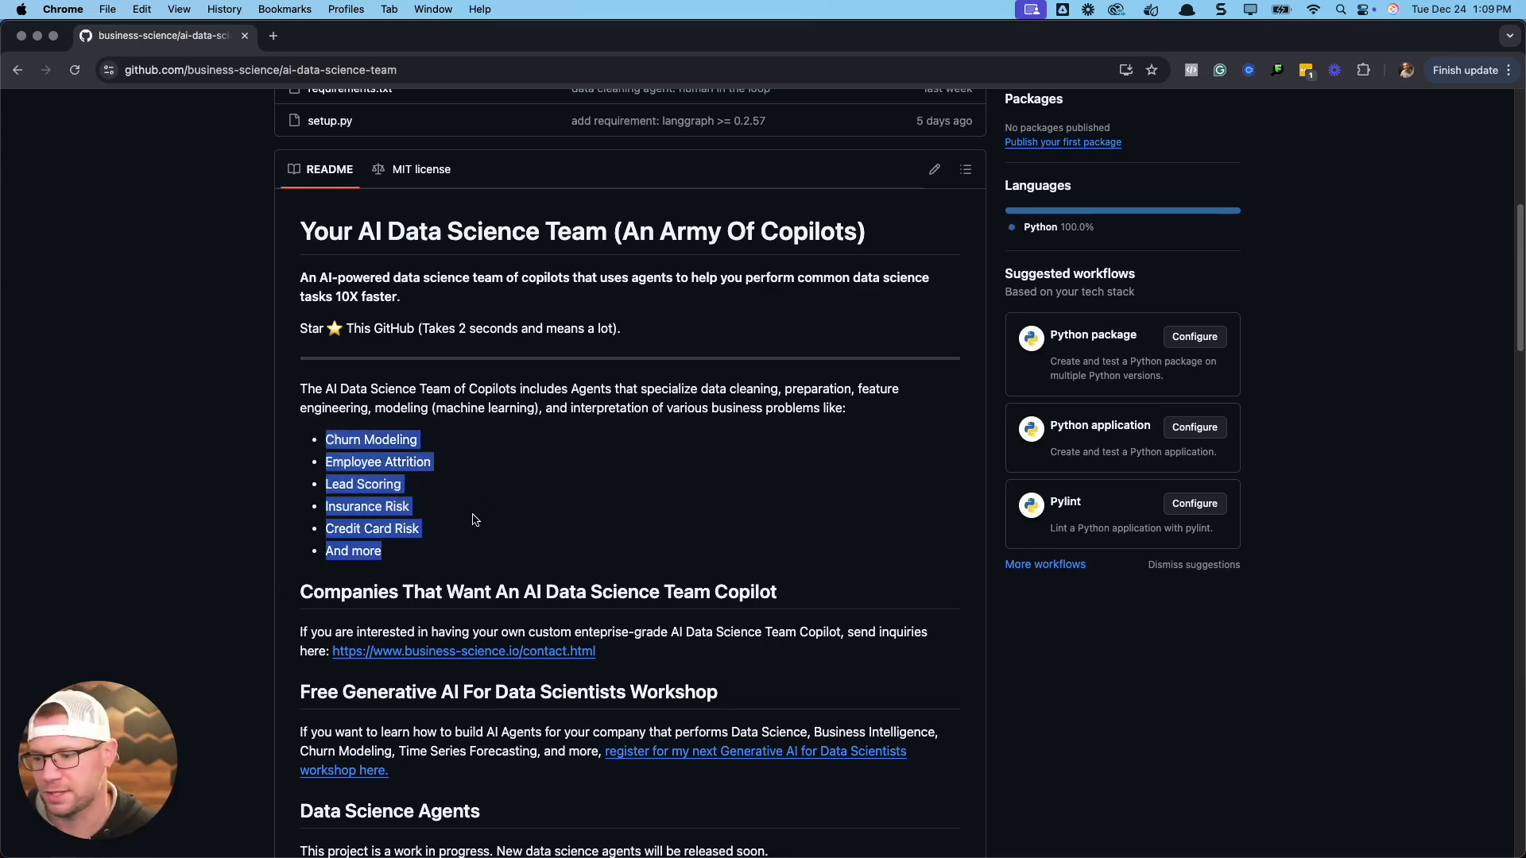
mouse_move(466, 505)
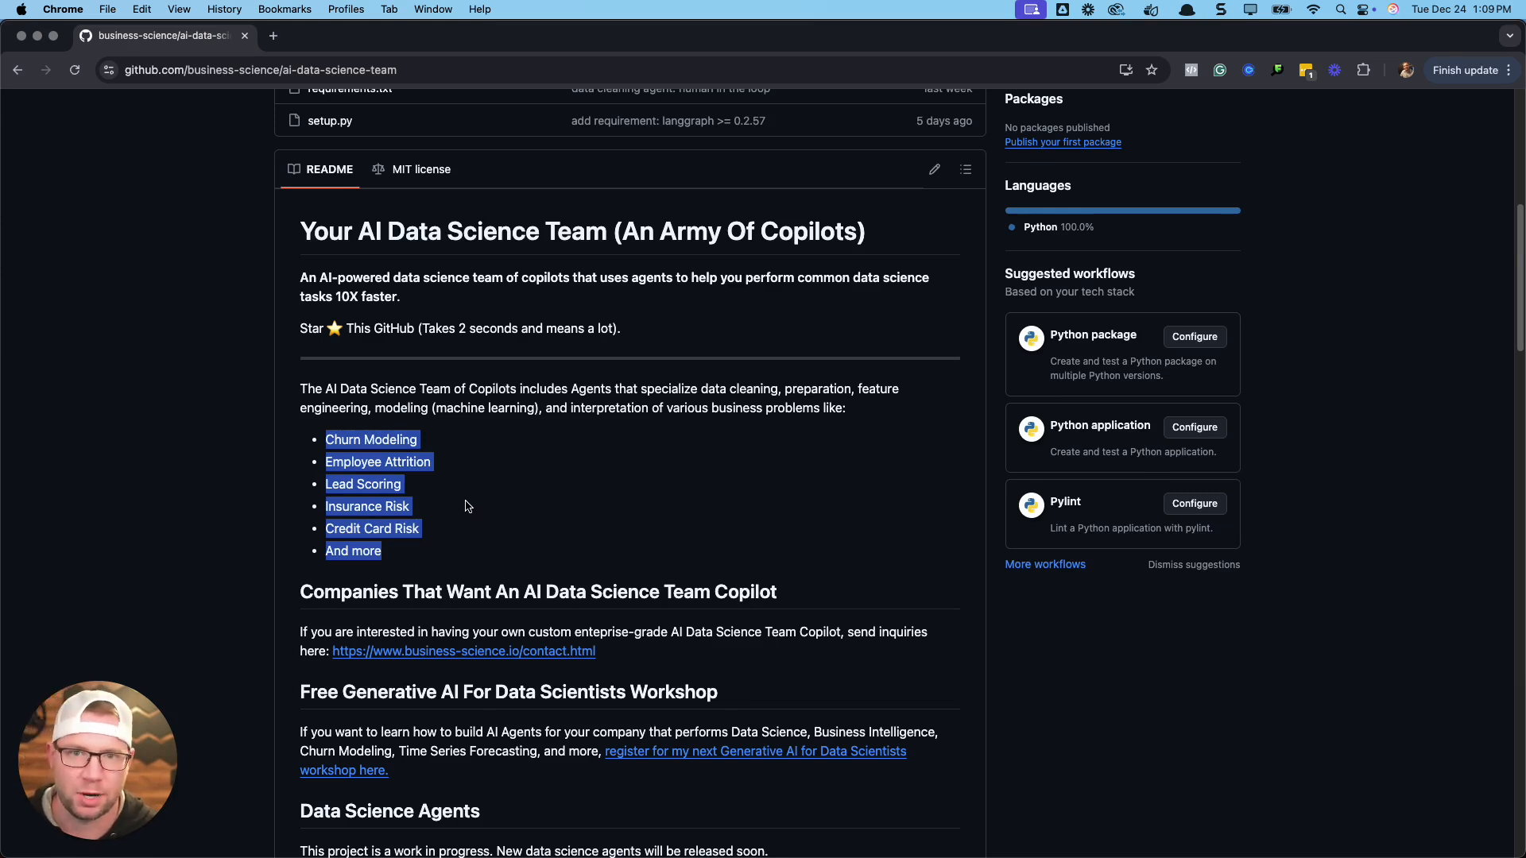
mouse_move(402, 456)
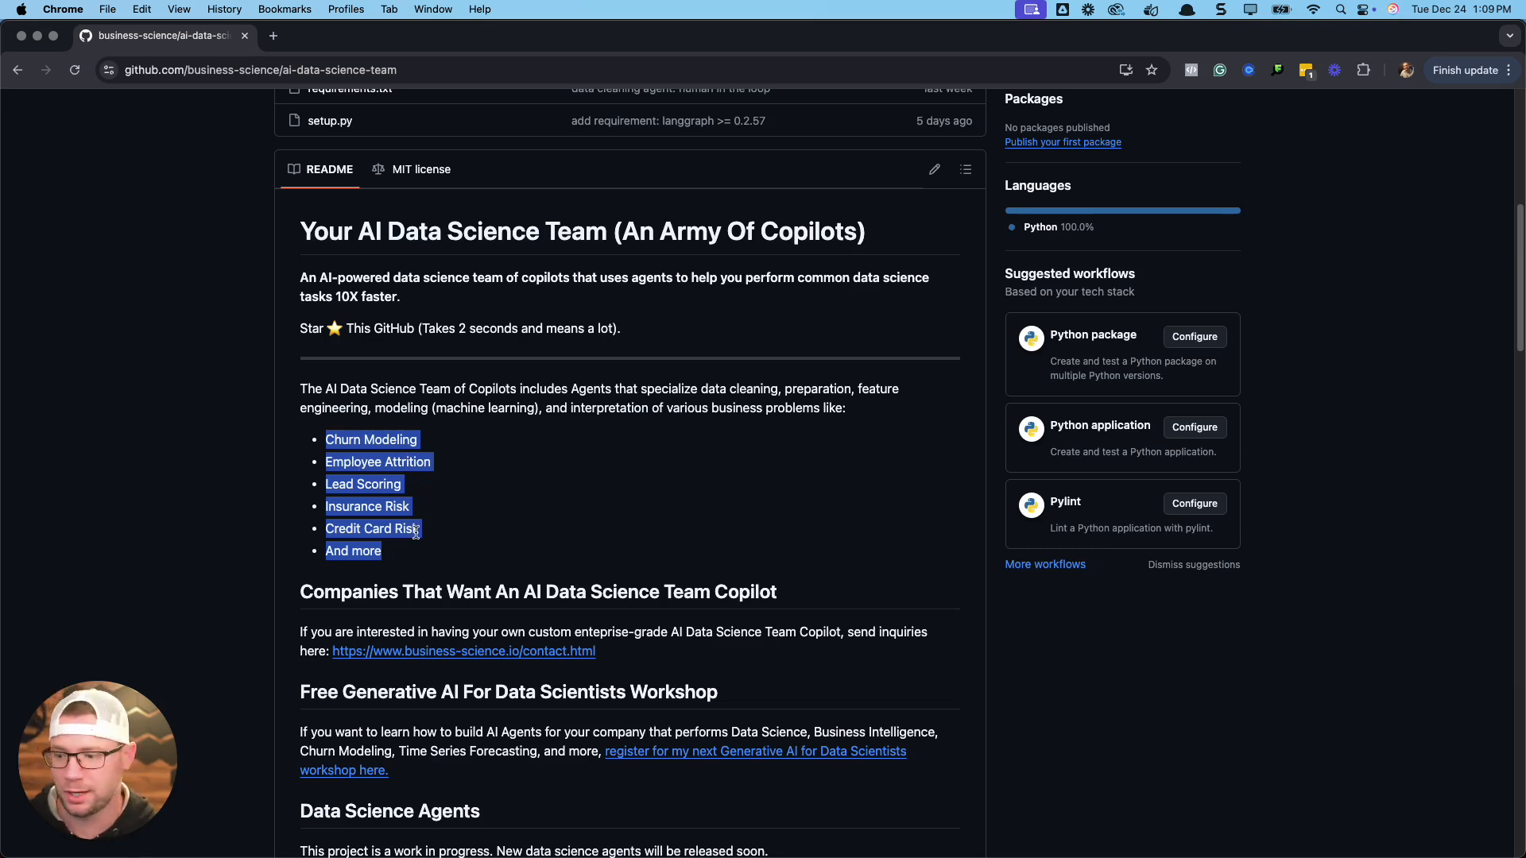
left_click(422, 520)
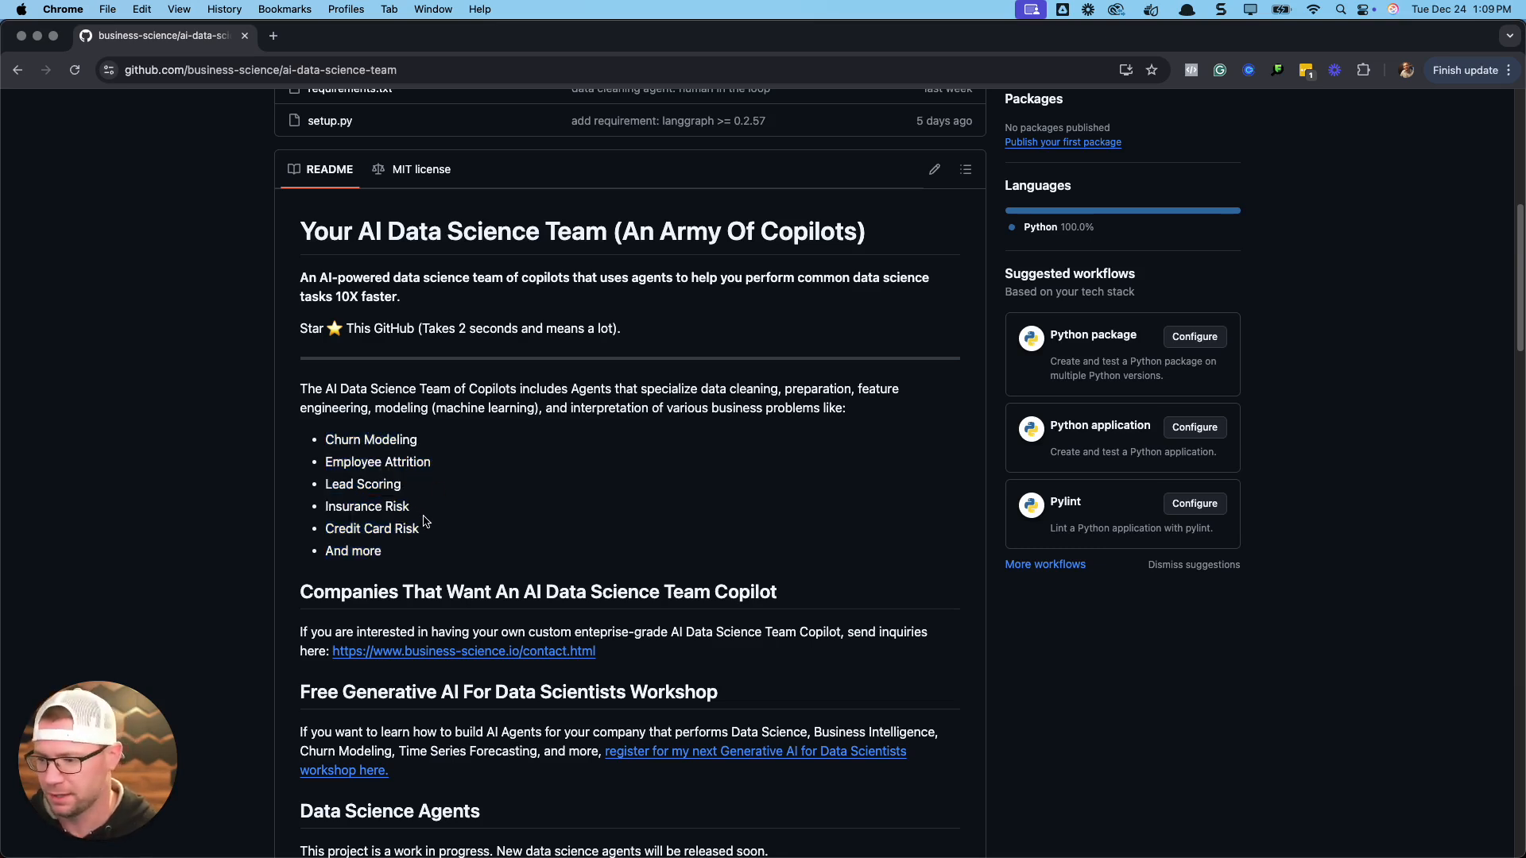
mouse_move(409, 552)
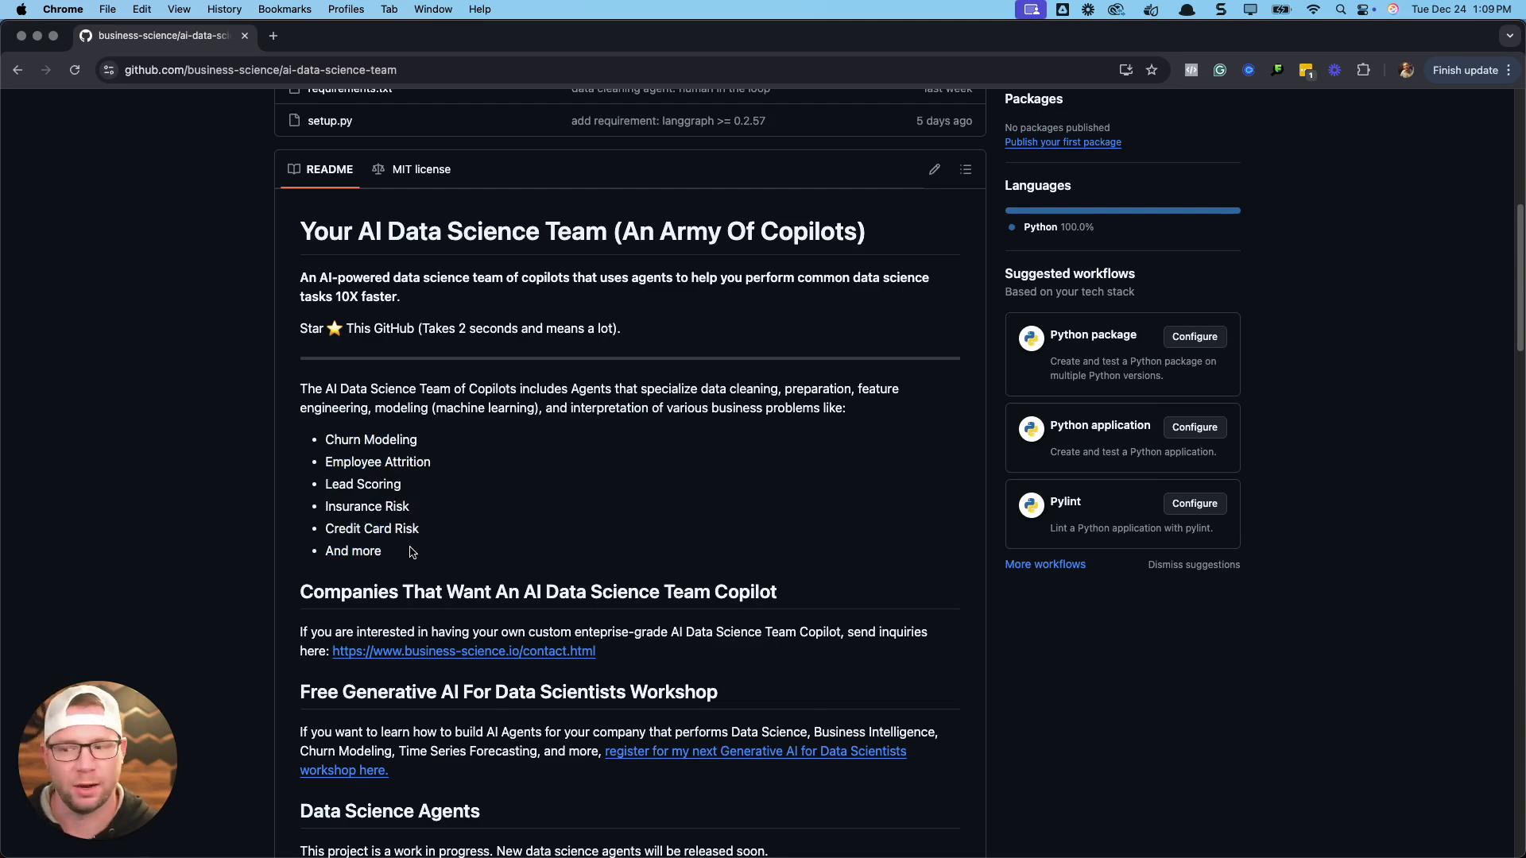
- Scroll the README to the Data Science Agents section with the team diagram and available agents list
scroll("down", 3)
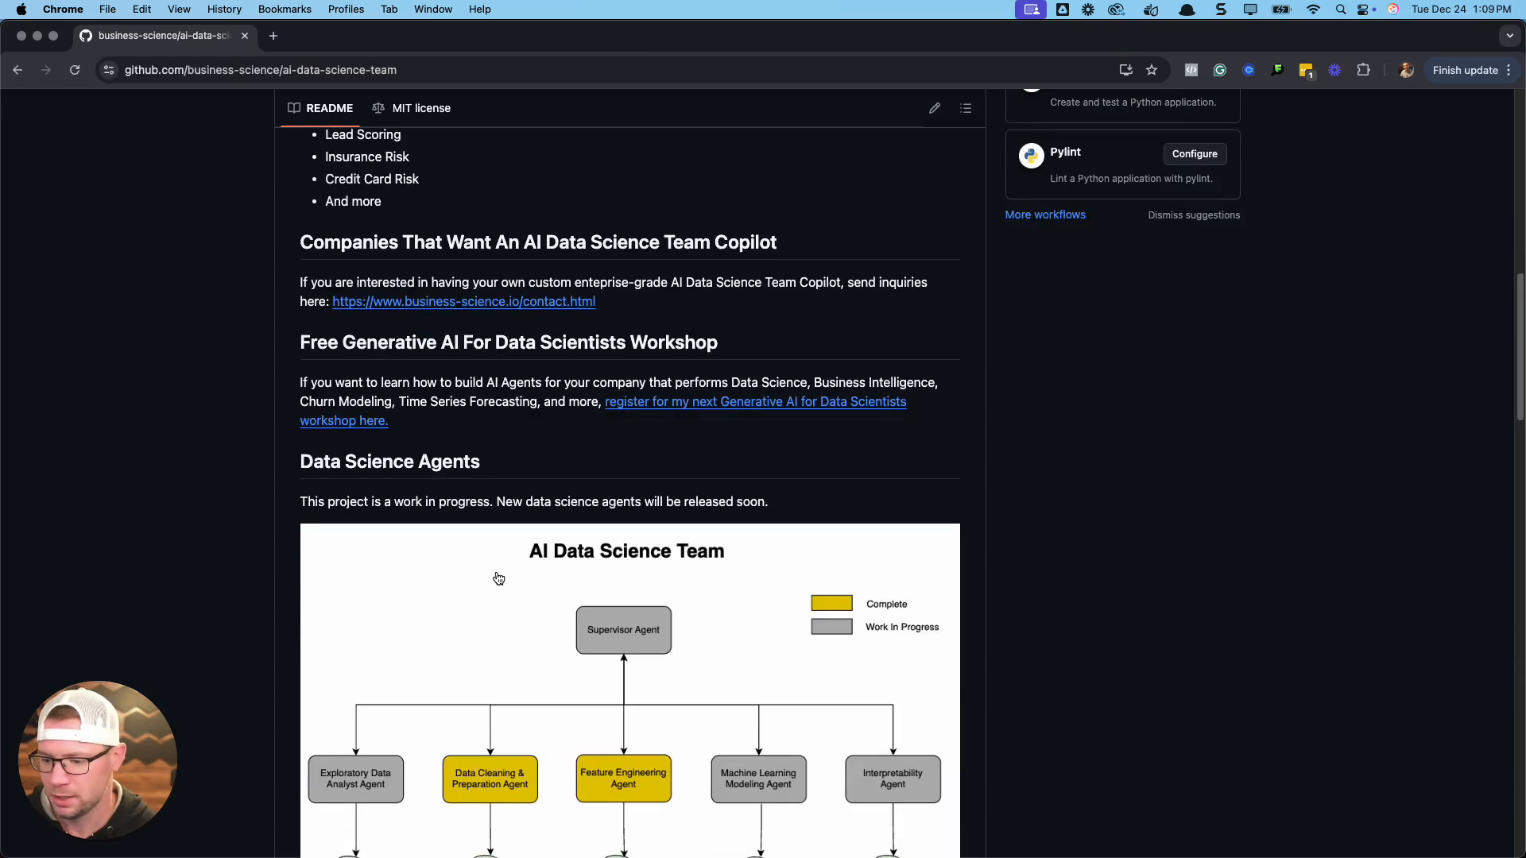
scroll("down", 3)
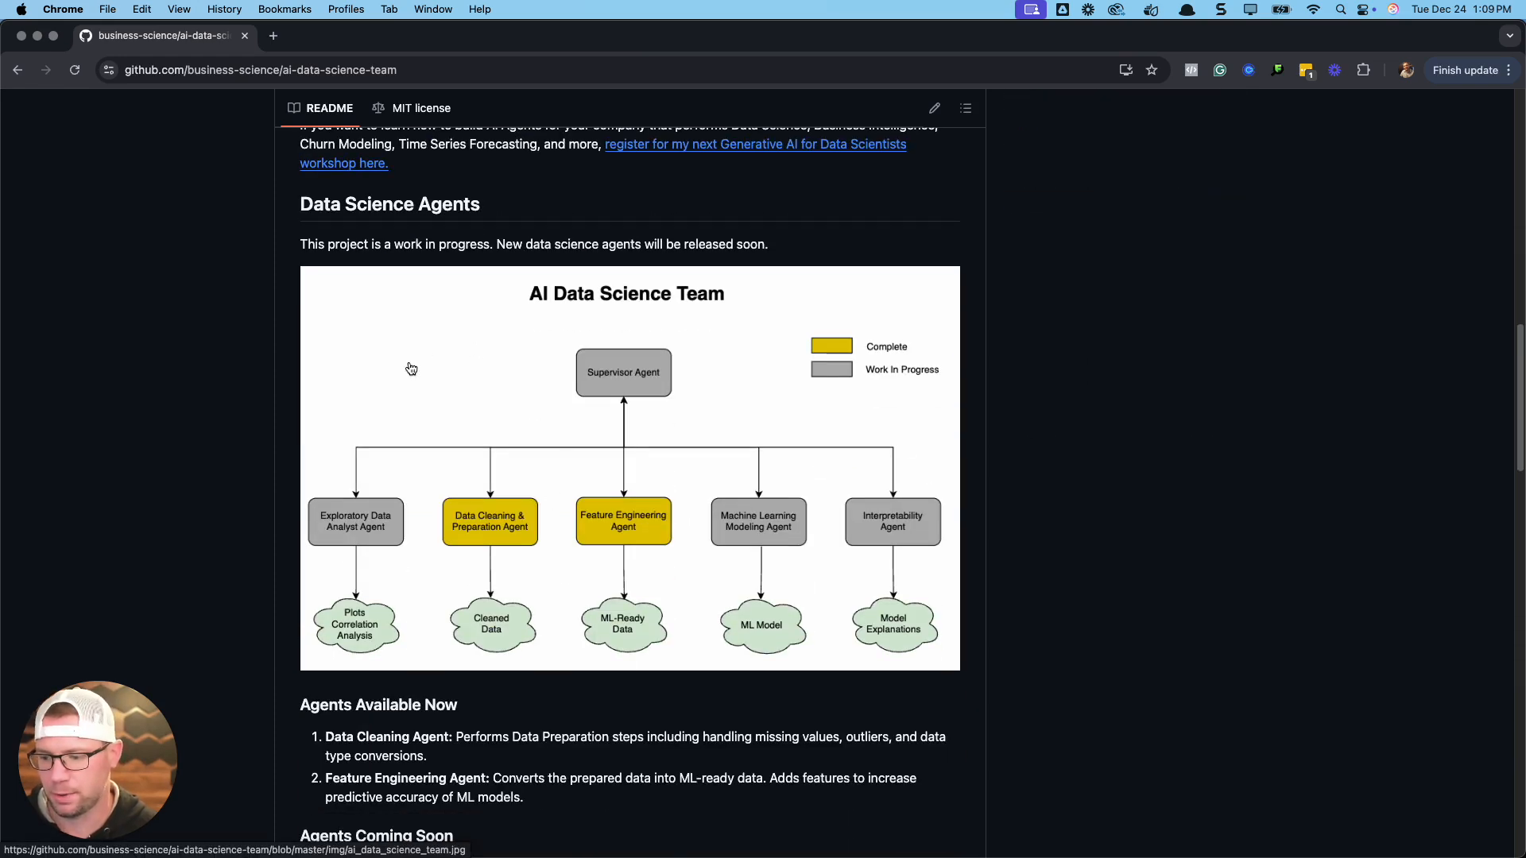
mouse_move(477, 491)
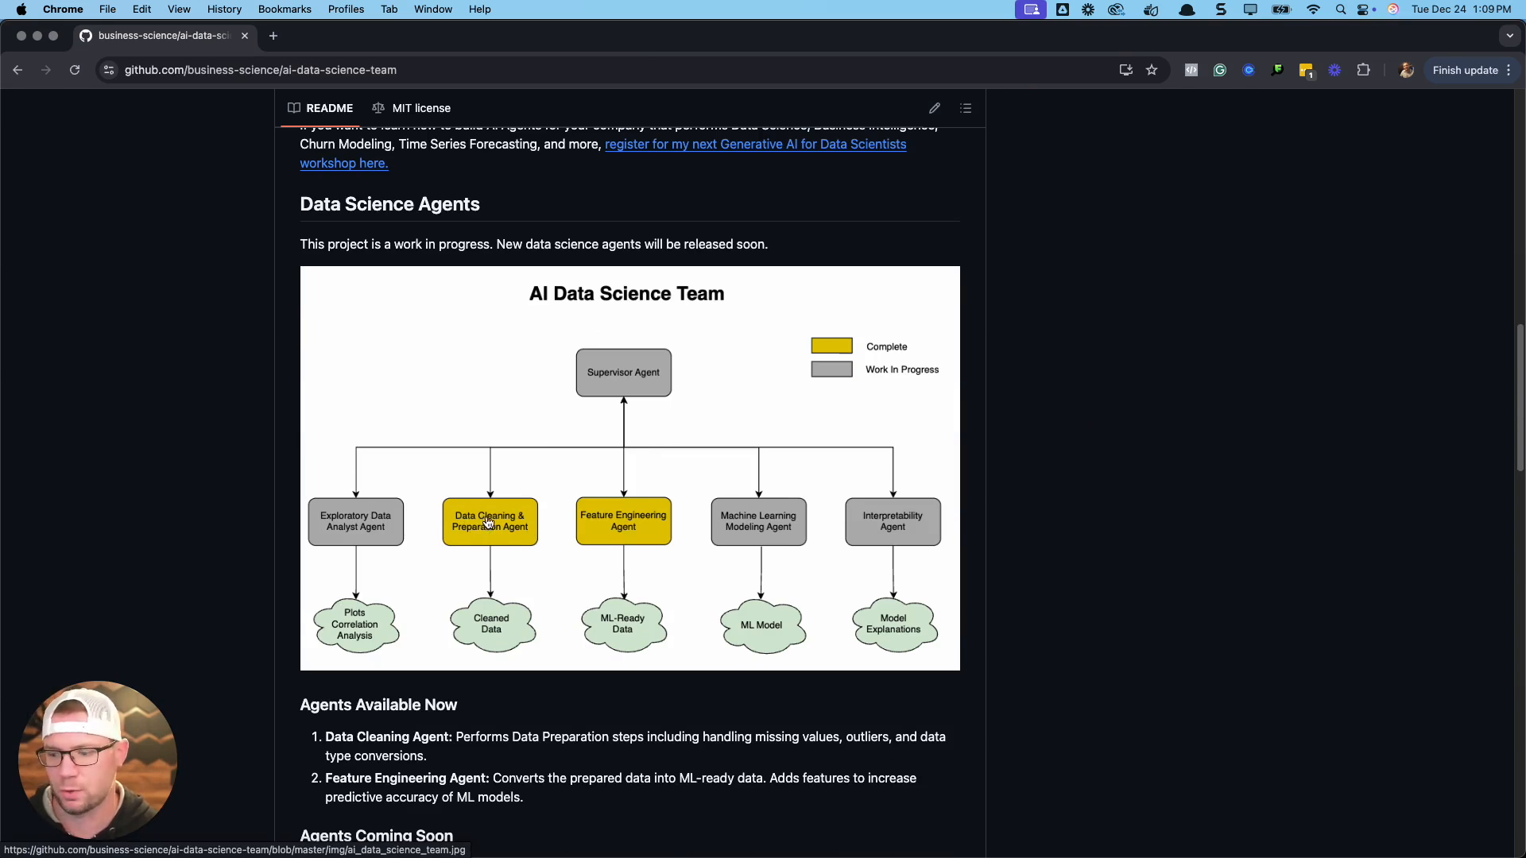
mouse_move(626, 539)
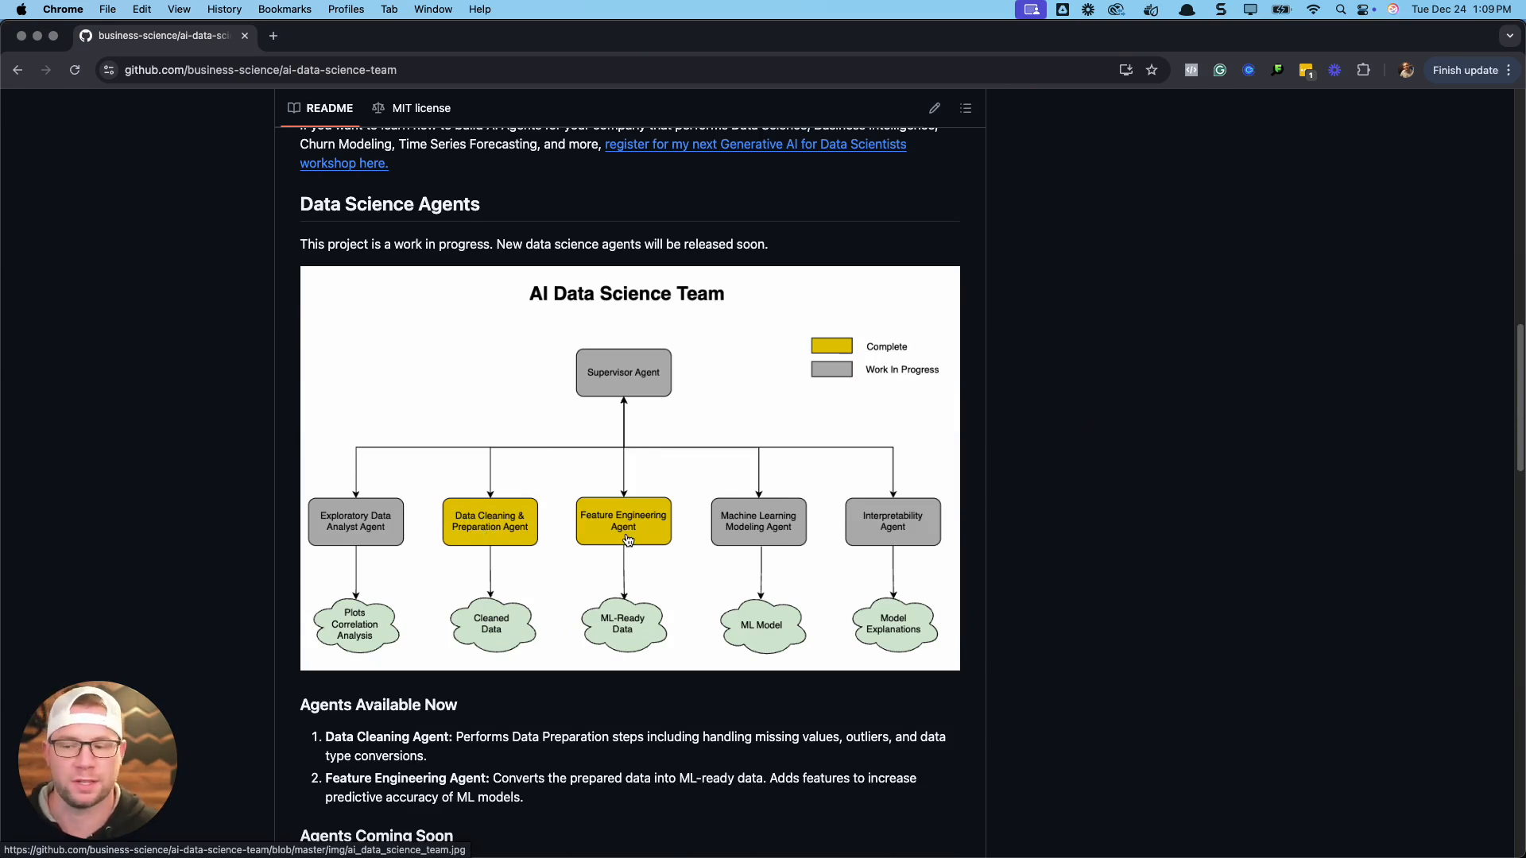
scroll("down", 3)
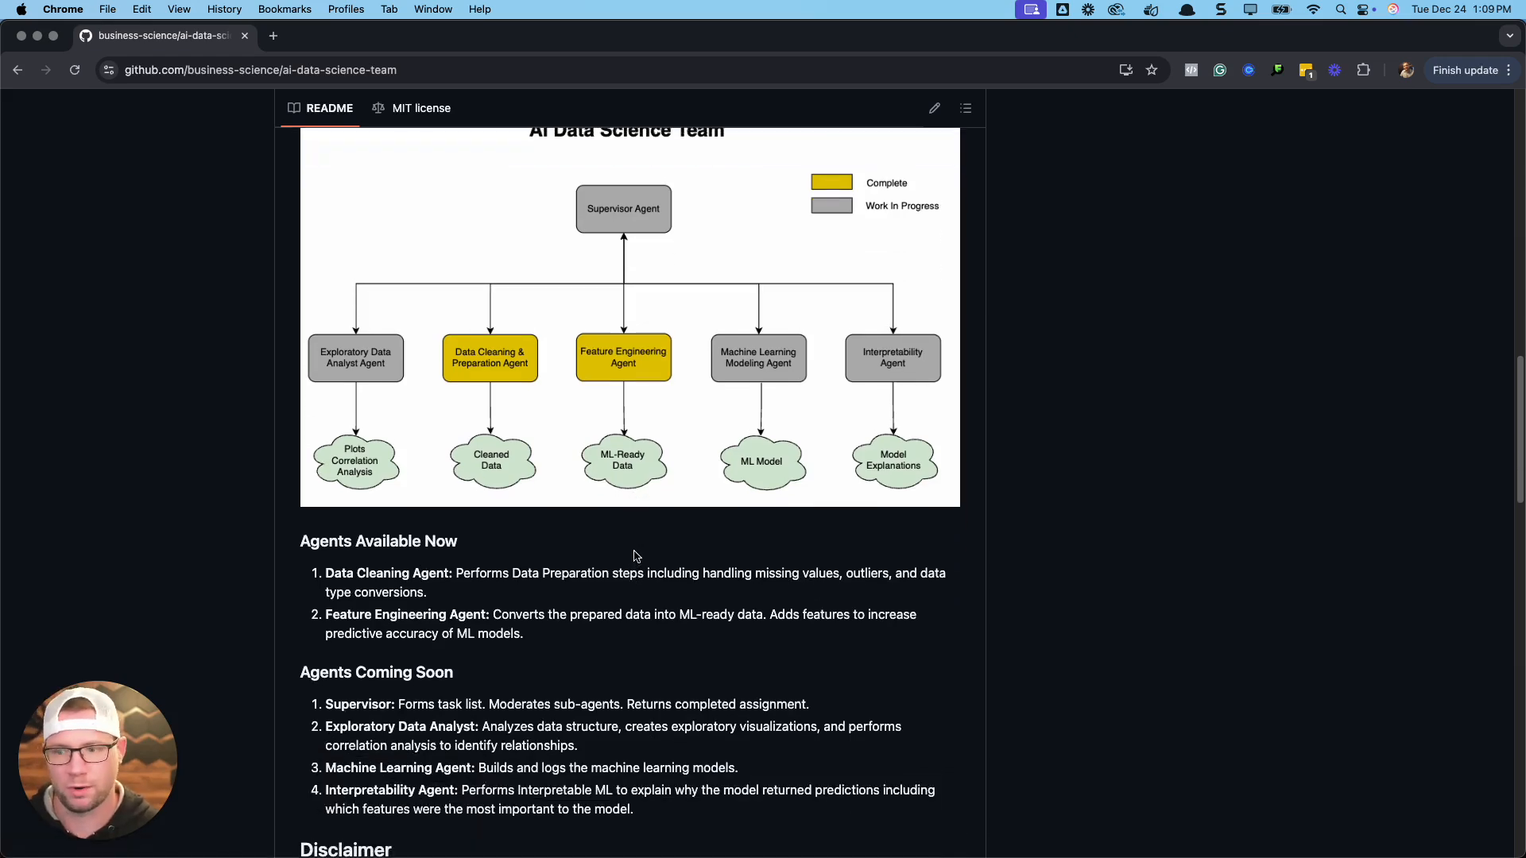
scroll("up", 3)
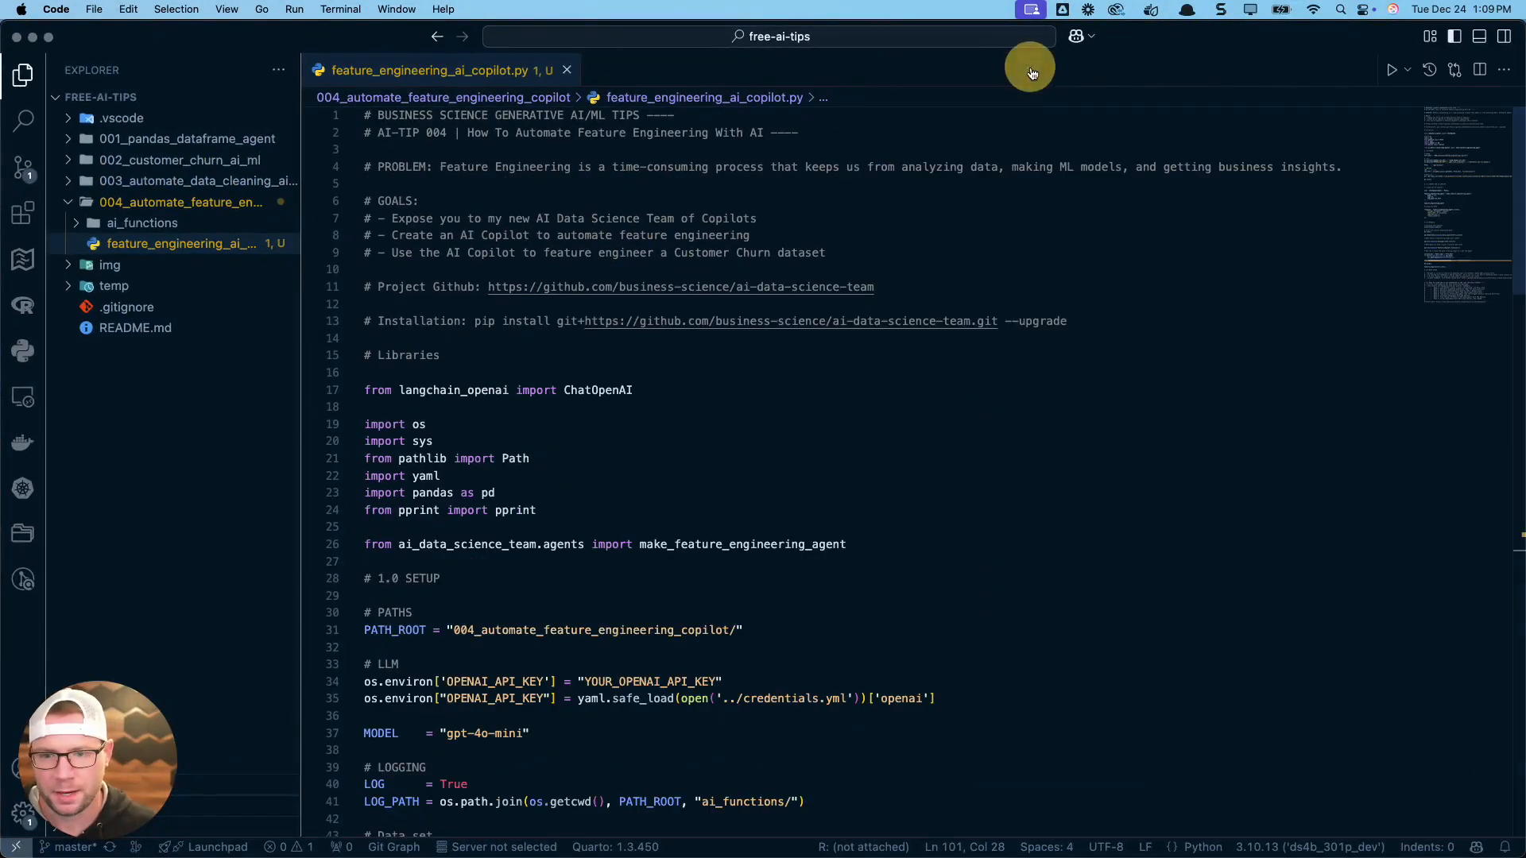
mouse_move(142, 223)
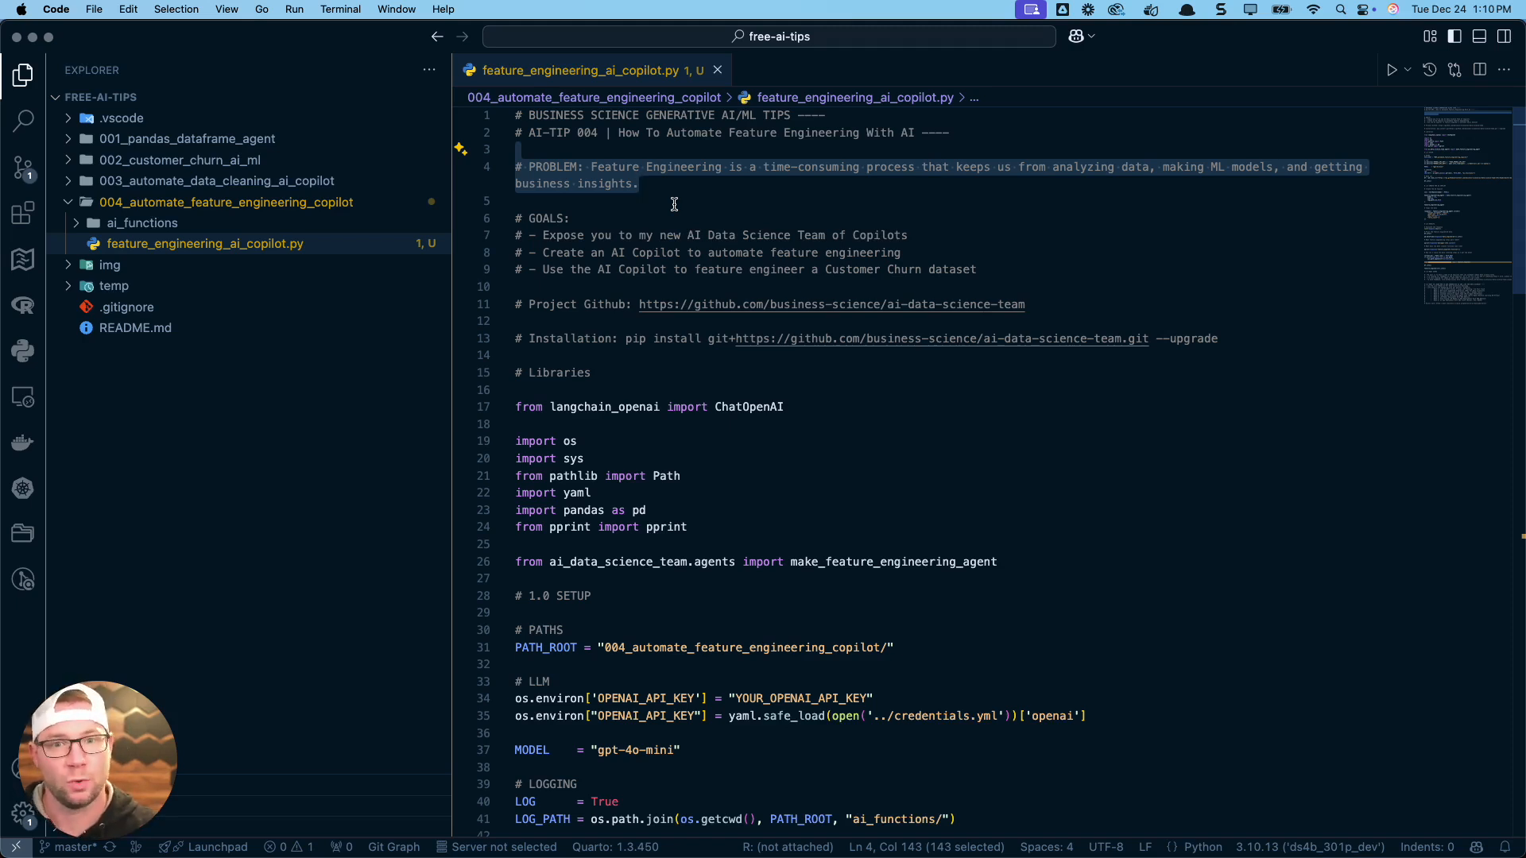
- Review the script's goals comments and GitHub link, then collapse the data cleaning copilot folder in Explorer
left_click(640, 183)
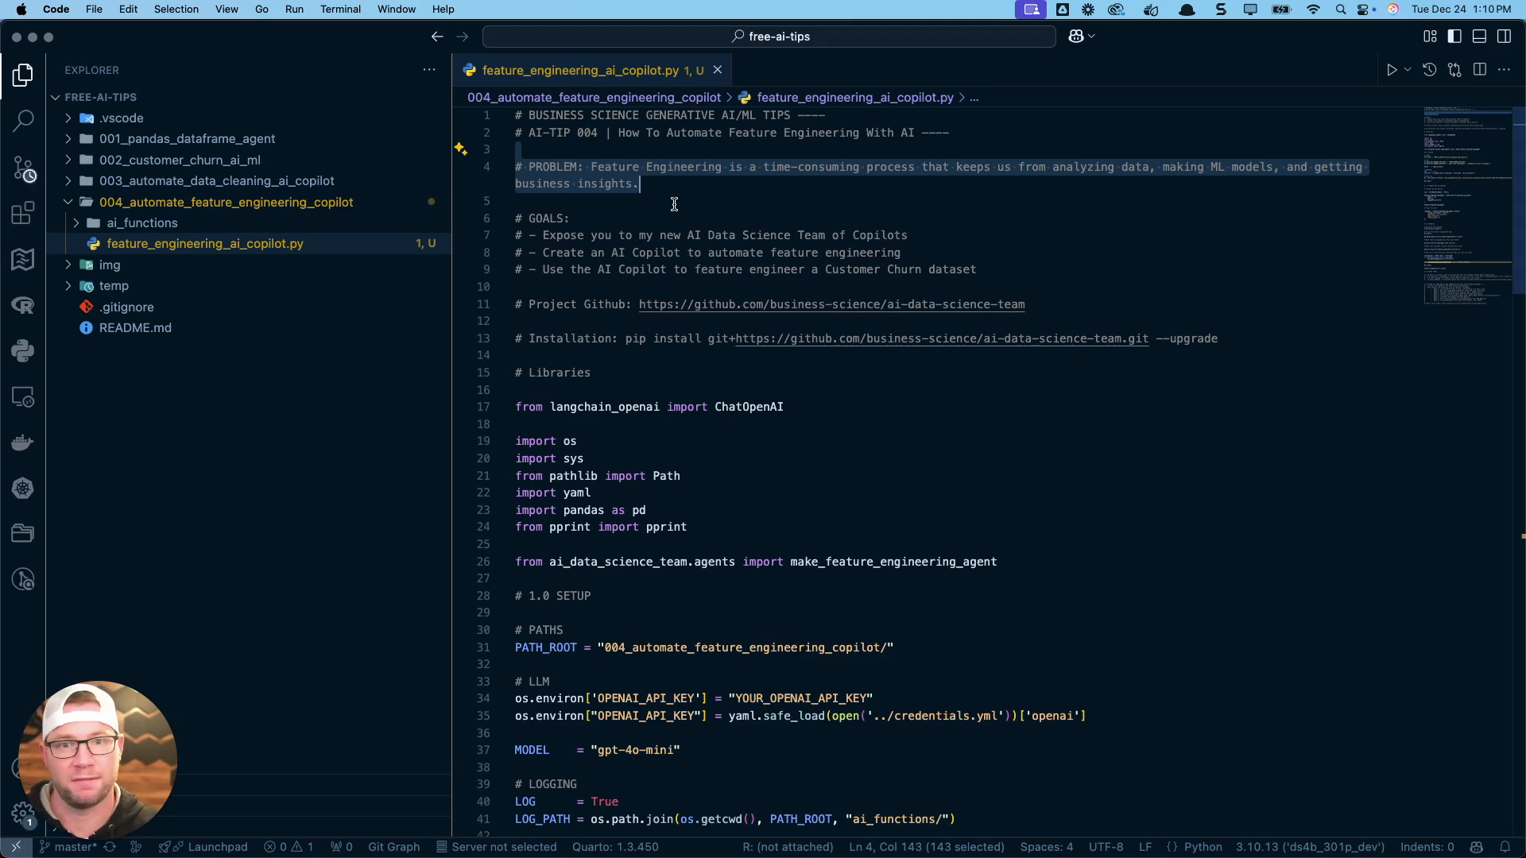
mouse_move(669, 202)
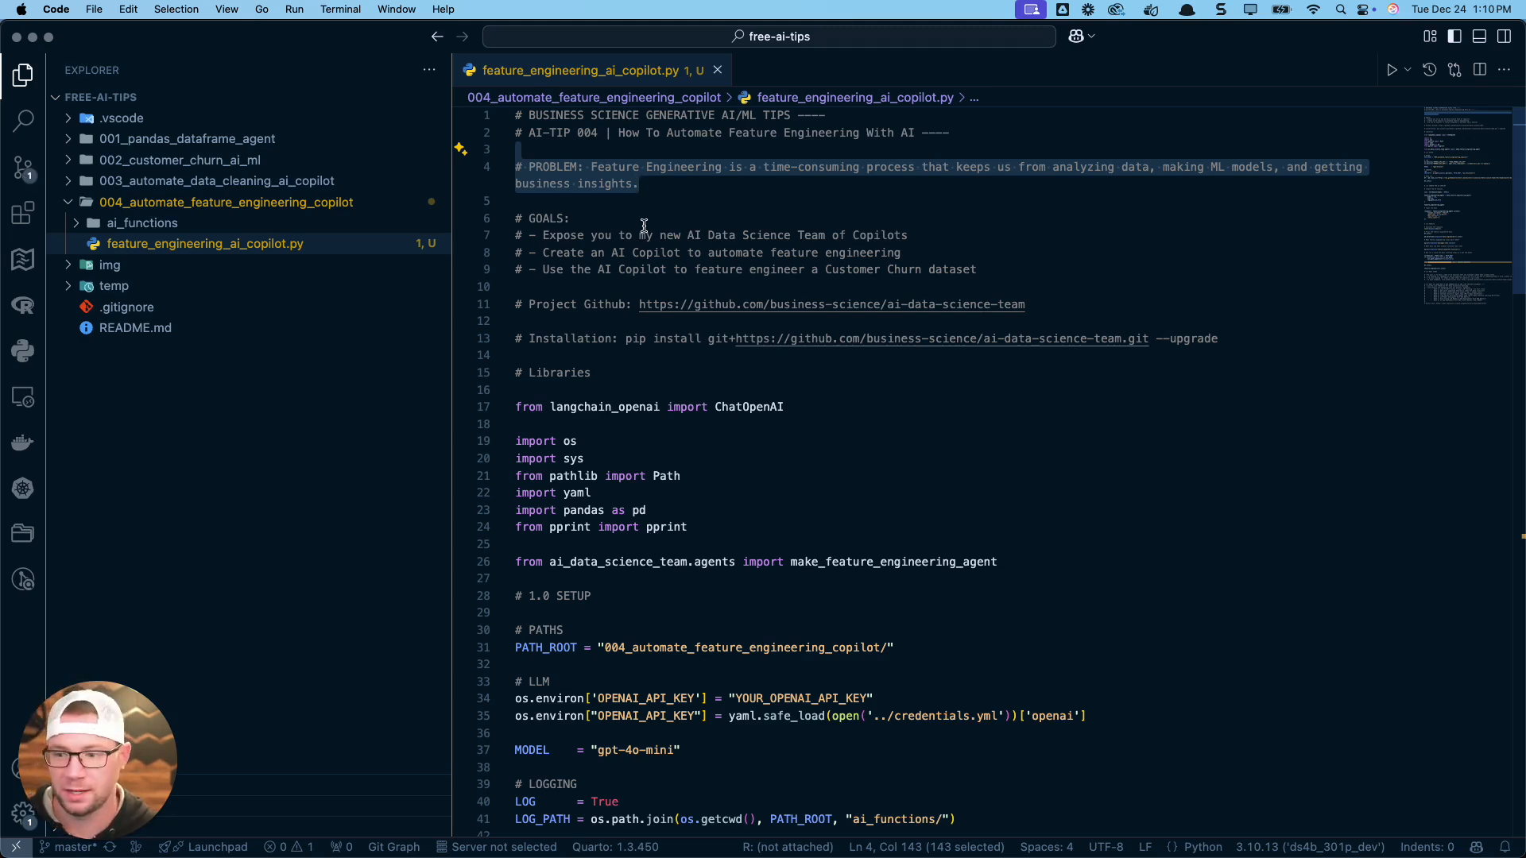
left_click(577, 217)
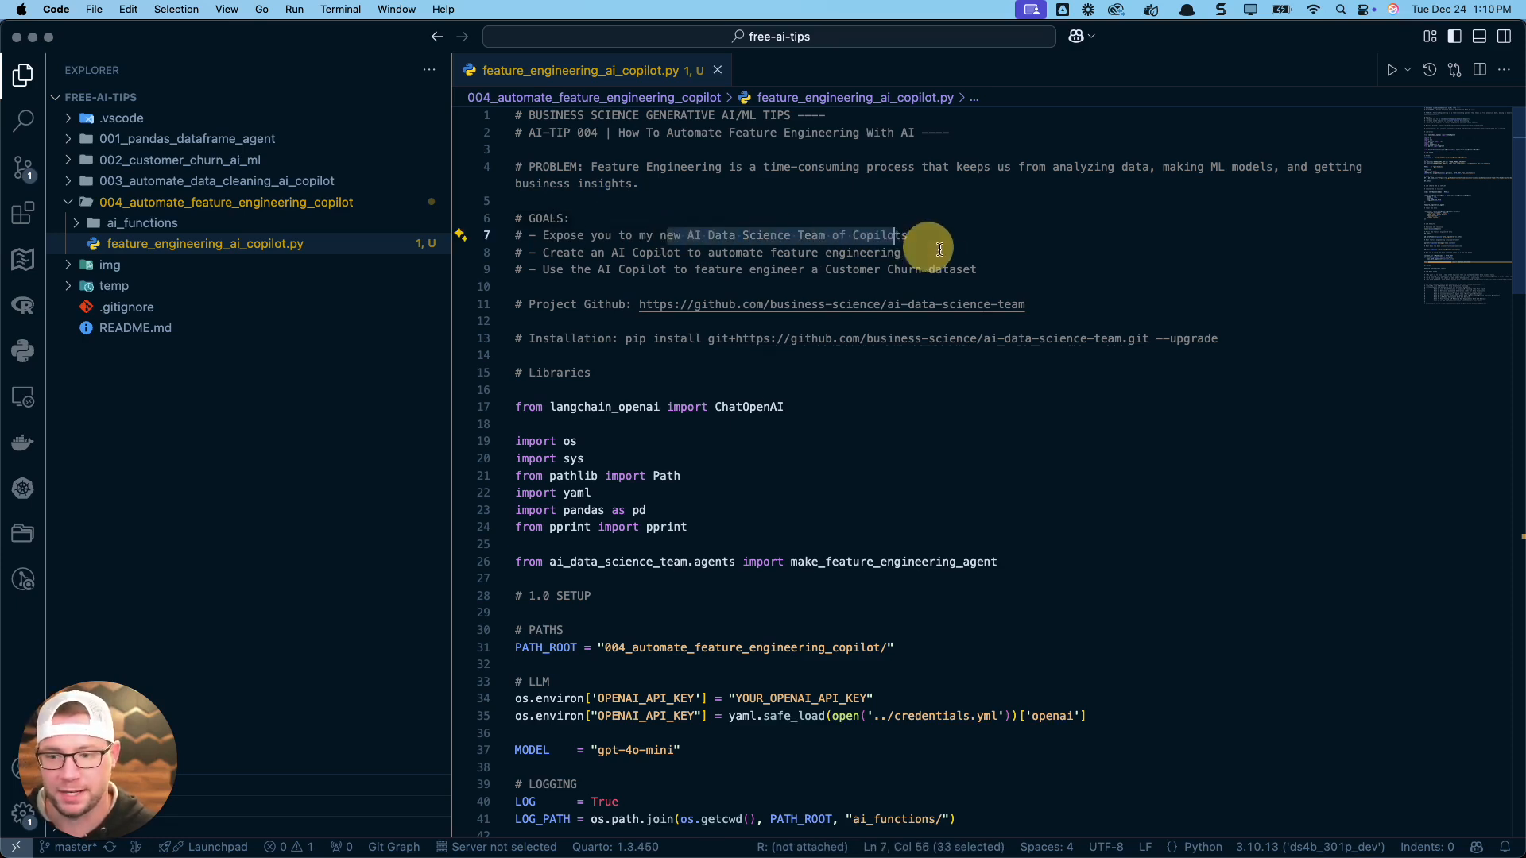
mouse_move(960, 249)
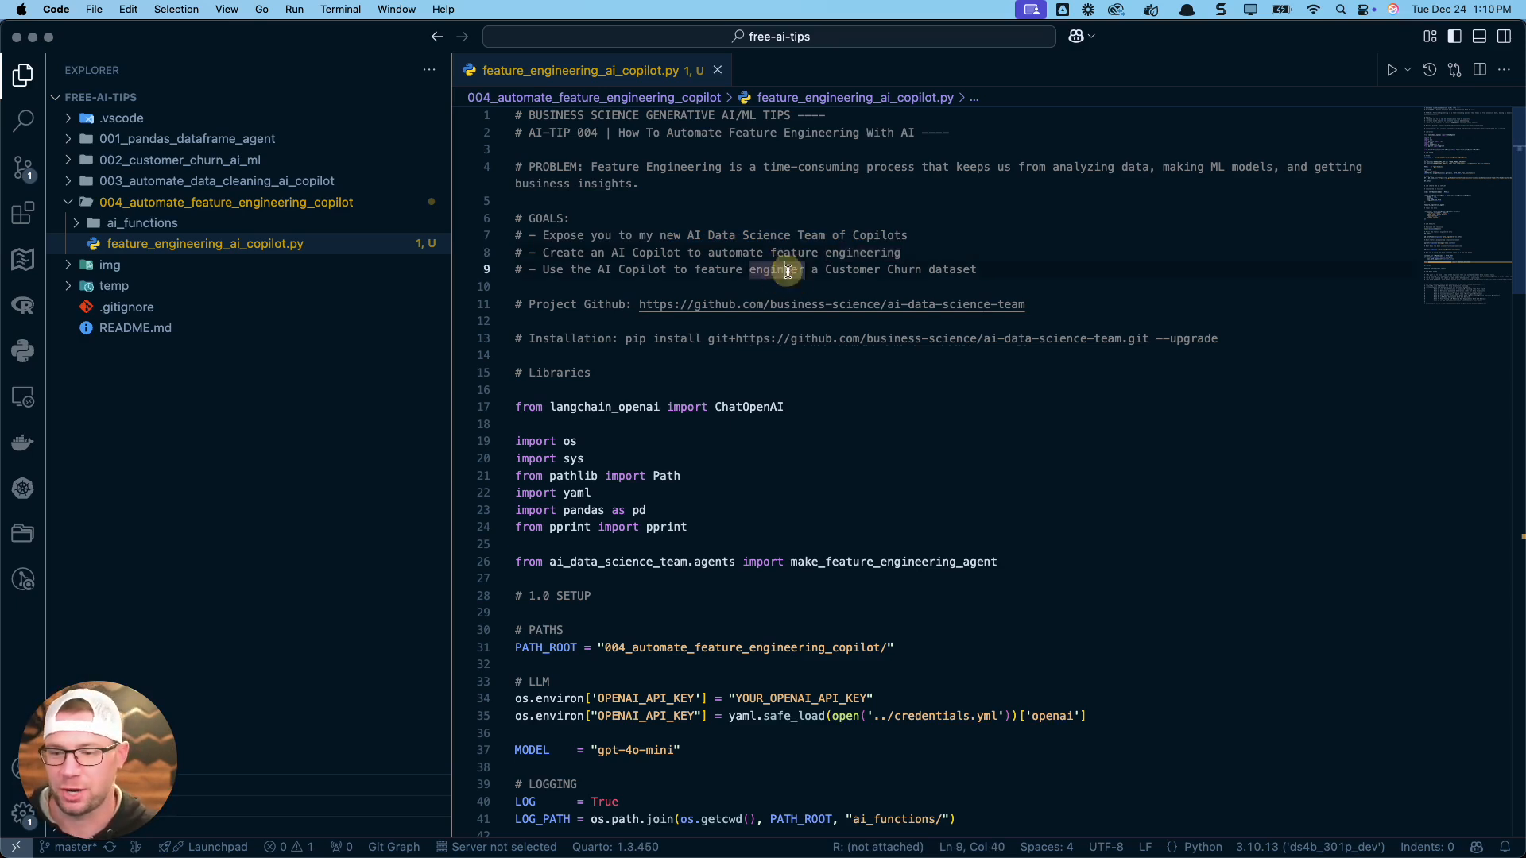
left_click(604, 286)
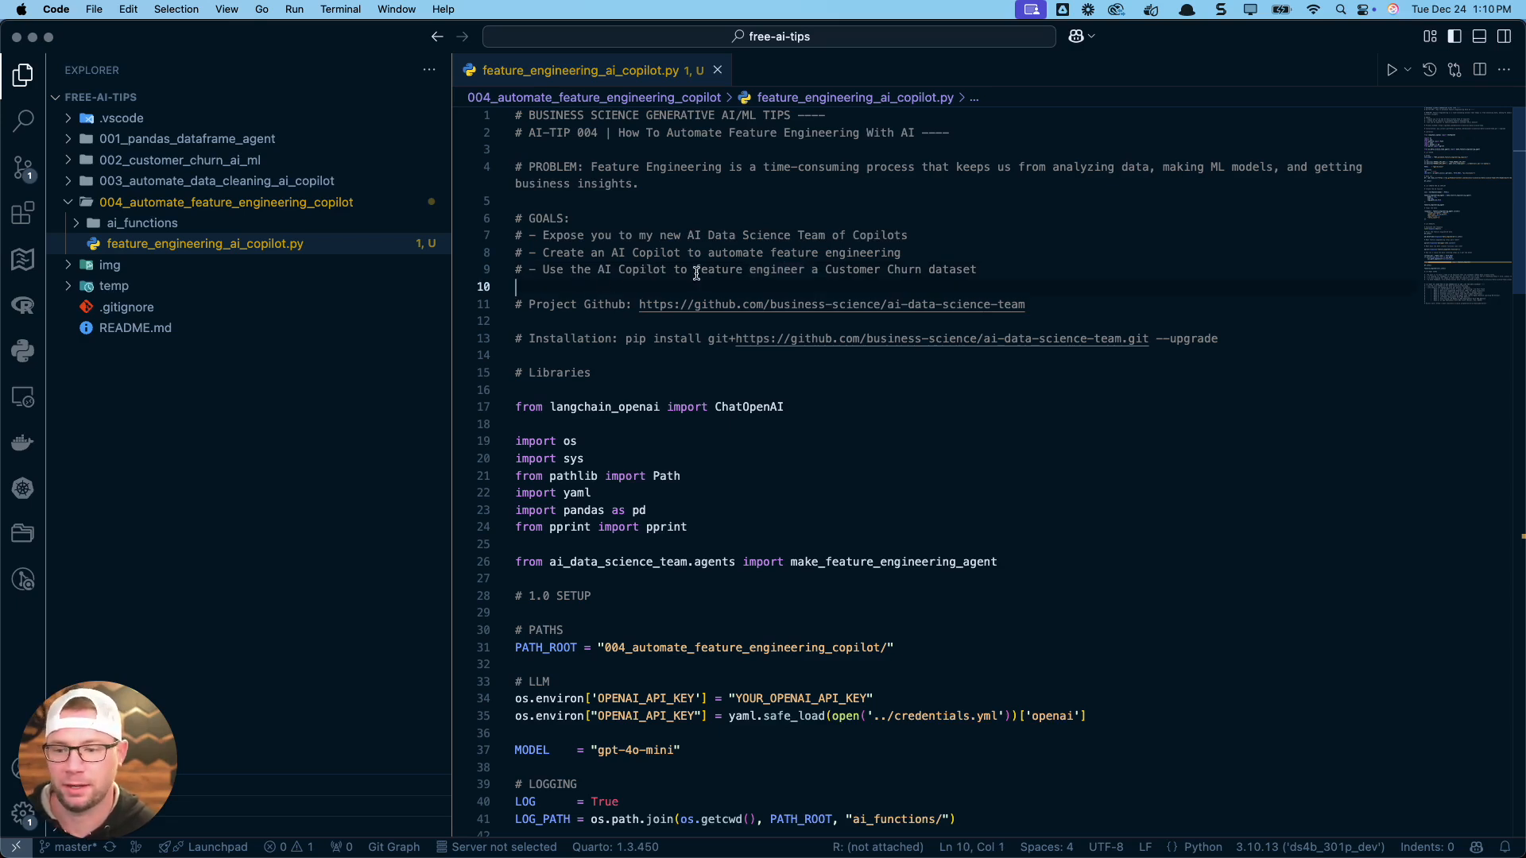
mouse_move(849, 271)
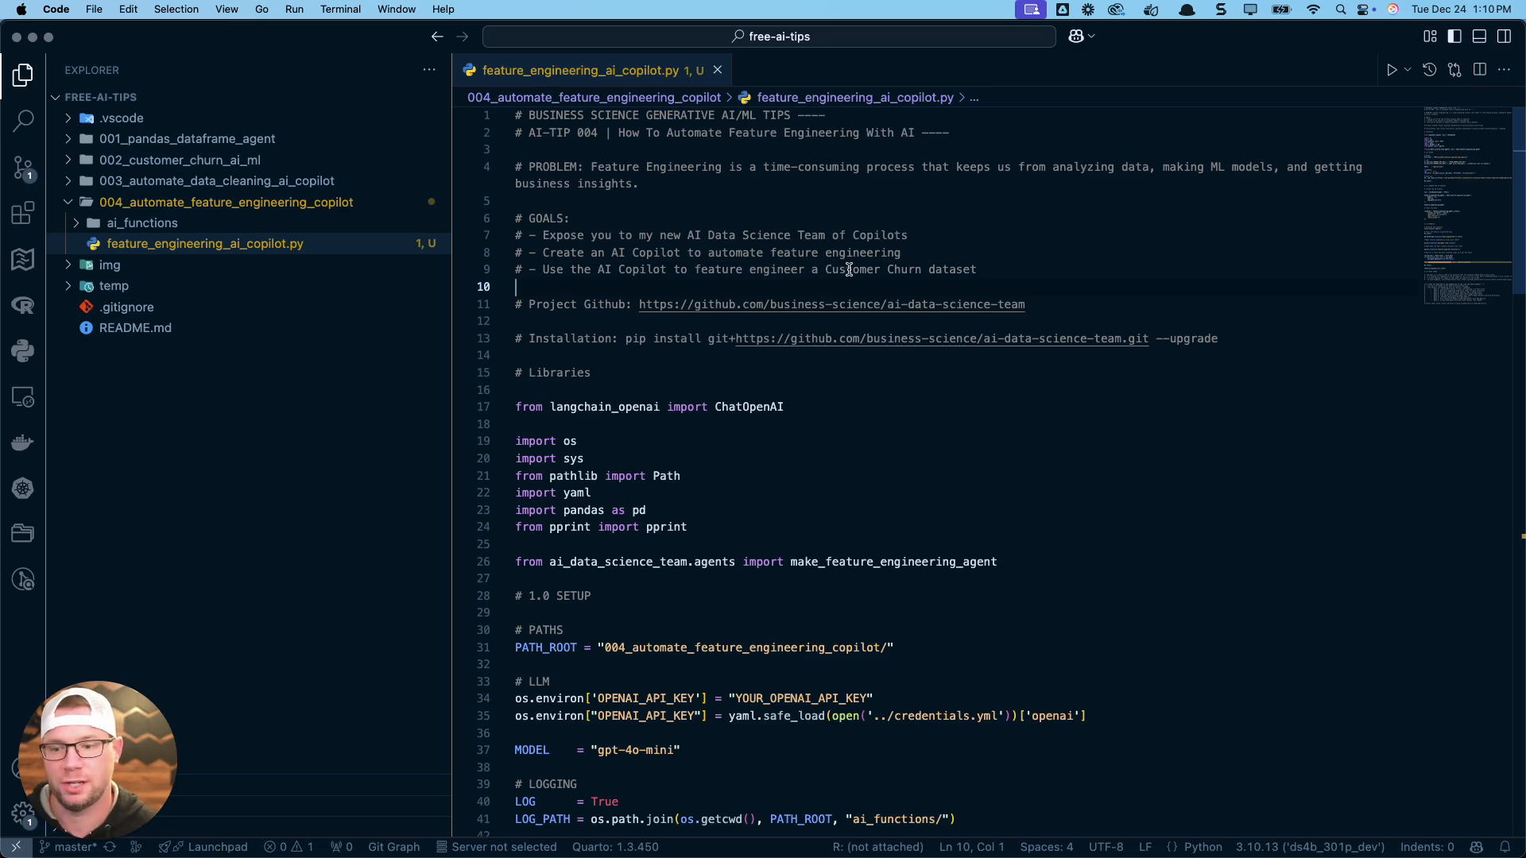
mouse_move(804, 290)
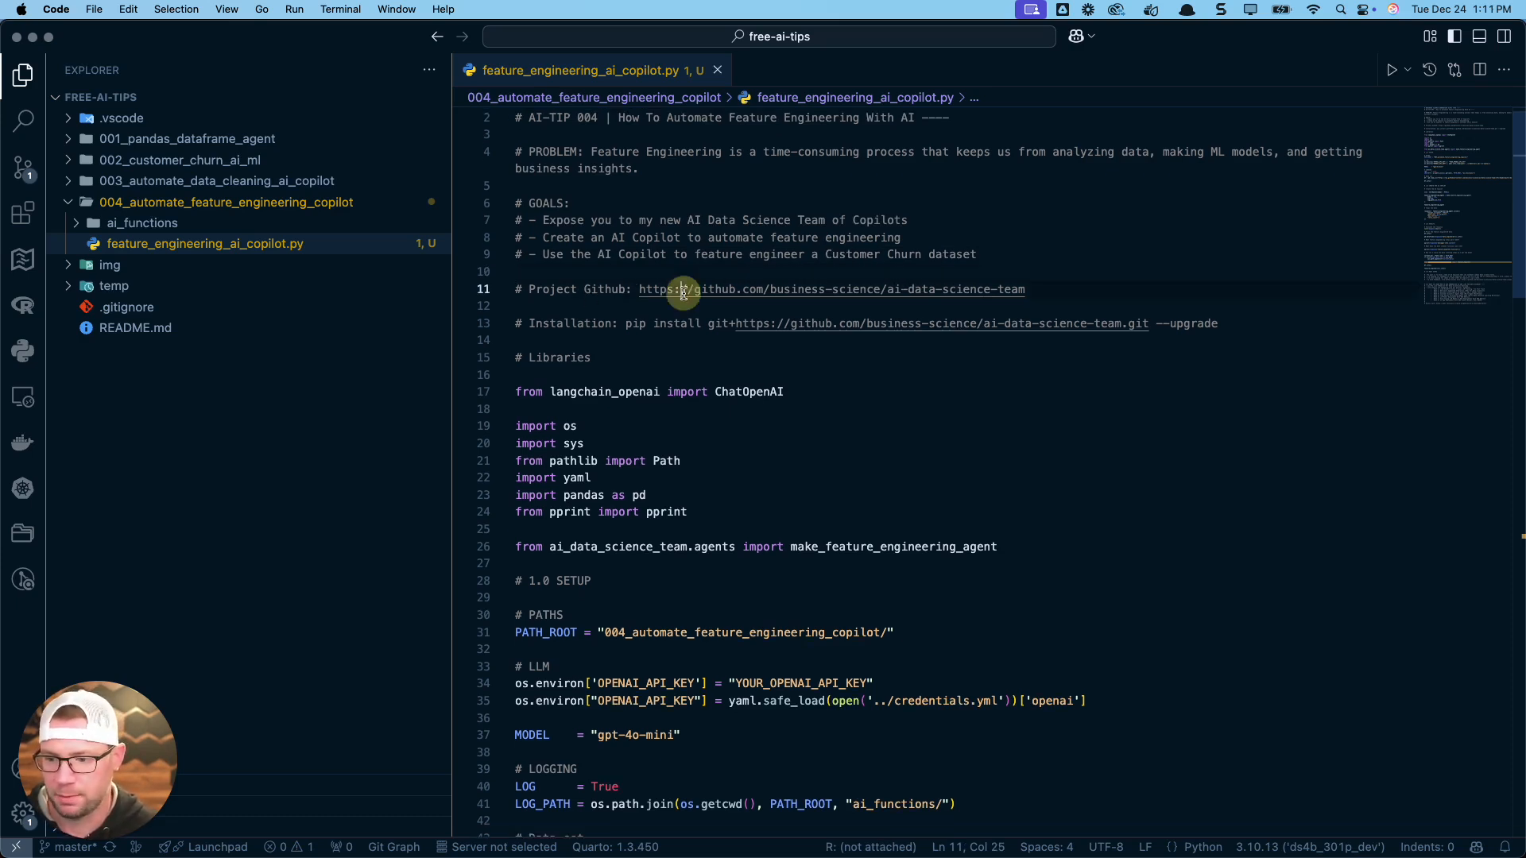
mouse_move(660, 314)
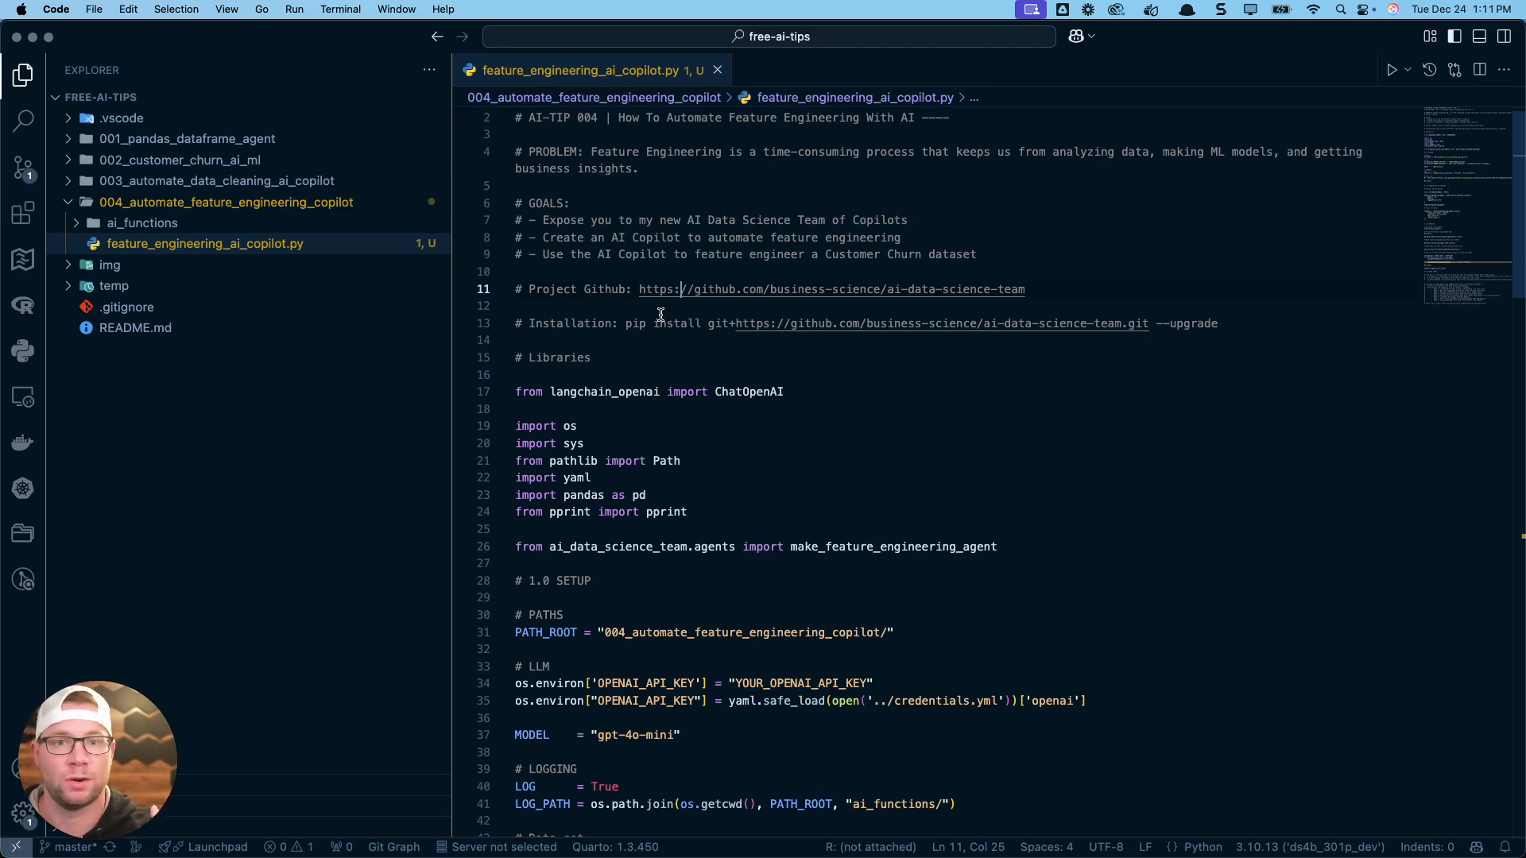
mouse_move(187, 152)
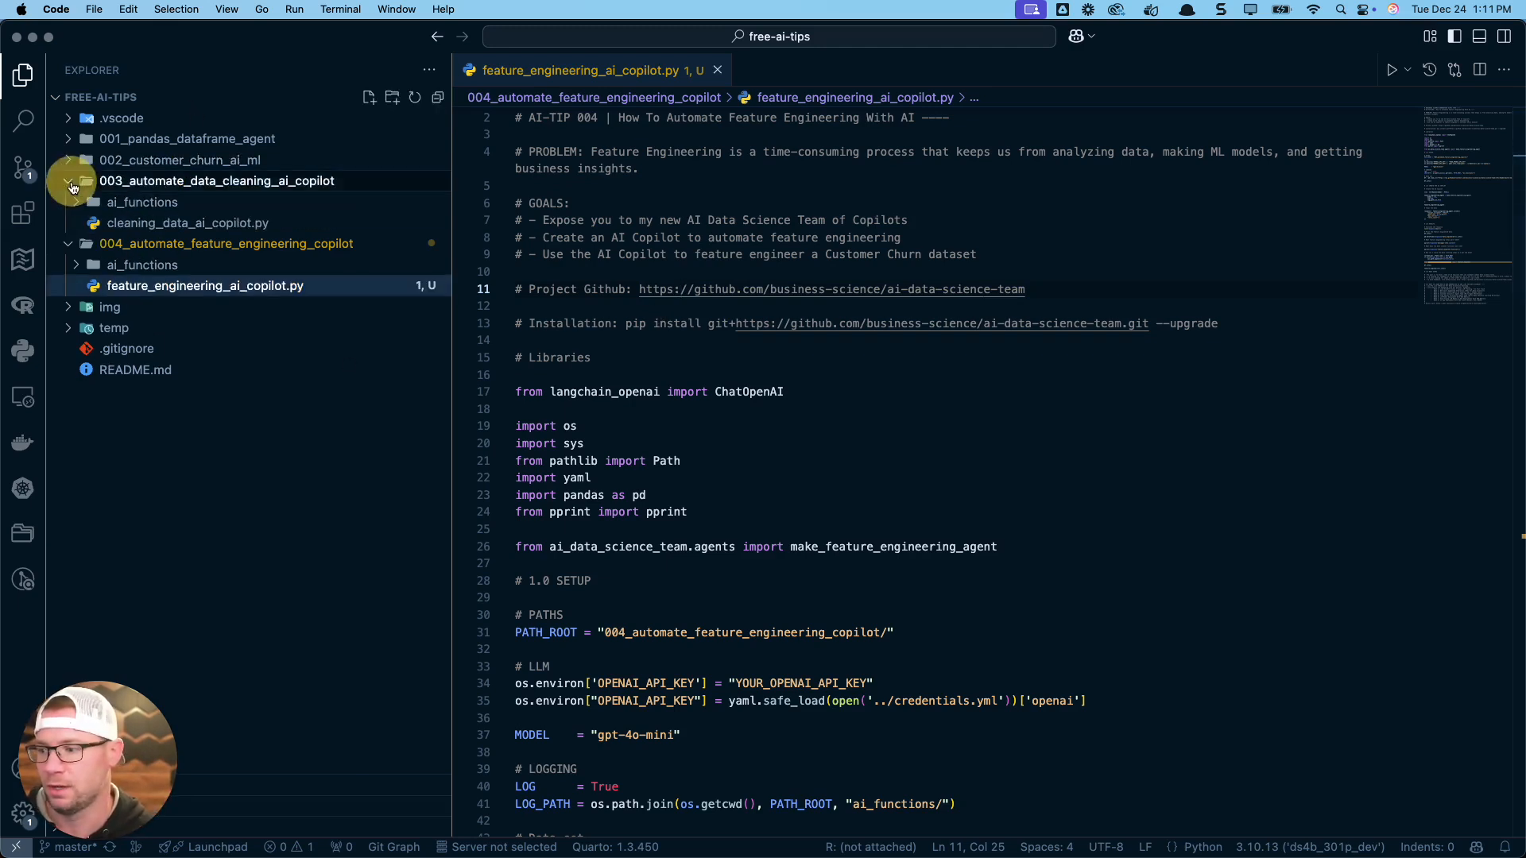
left_click(73, 182)
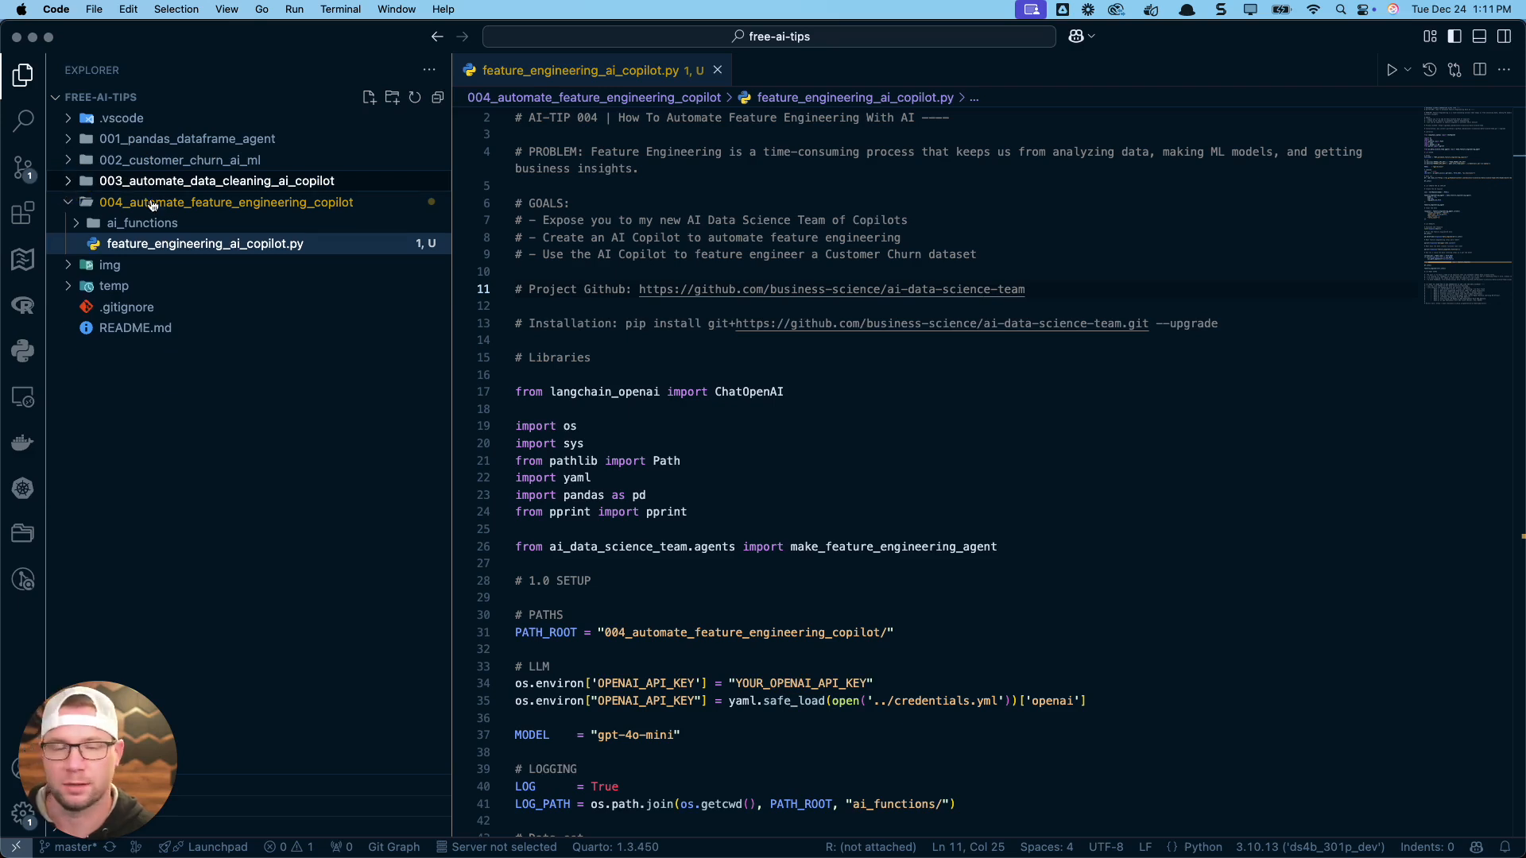
mouse_move(258, 189)
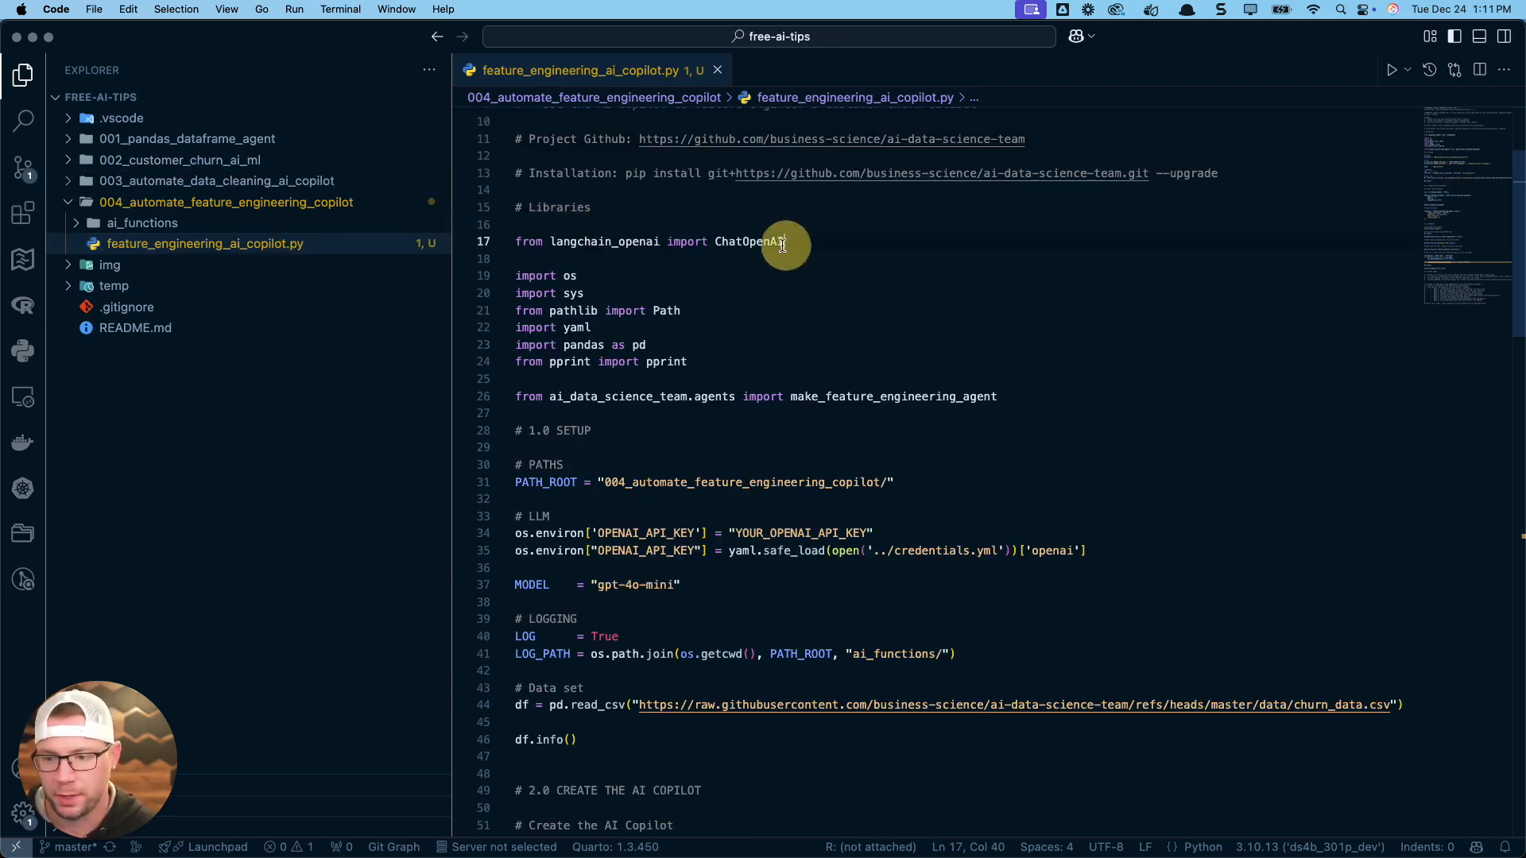
- Walk through the import lines from ChatOpenAI to the ai_data_science_team feature engineering agent
double_click(748, 241)
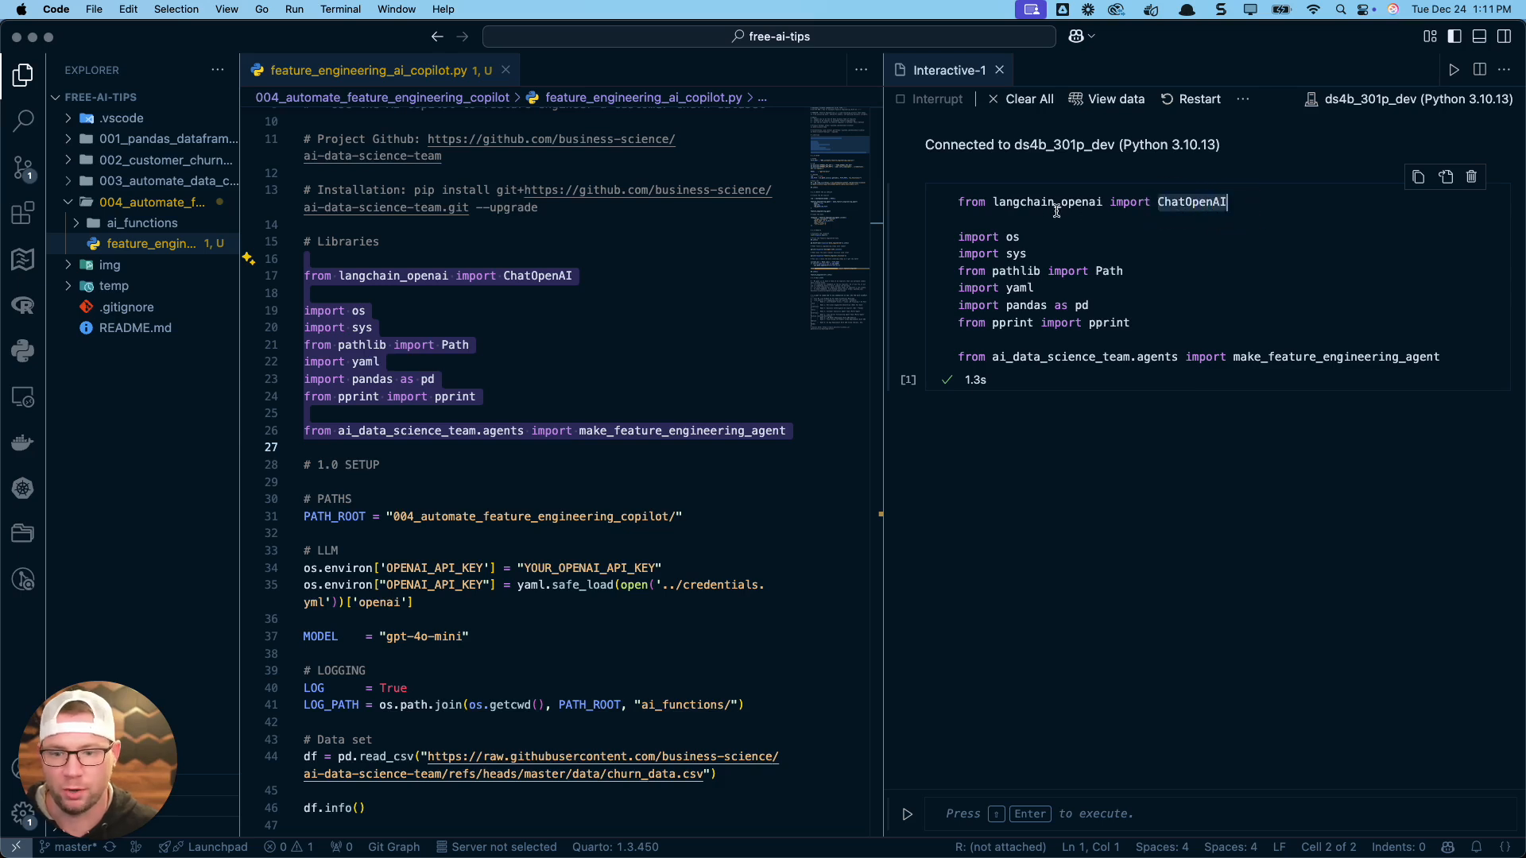
mouse_move(1105, 202)
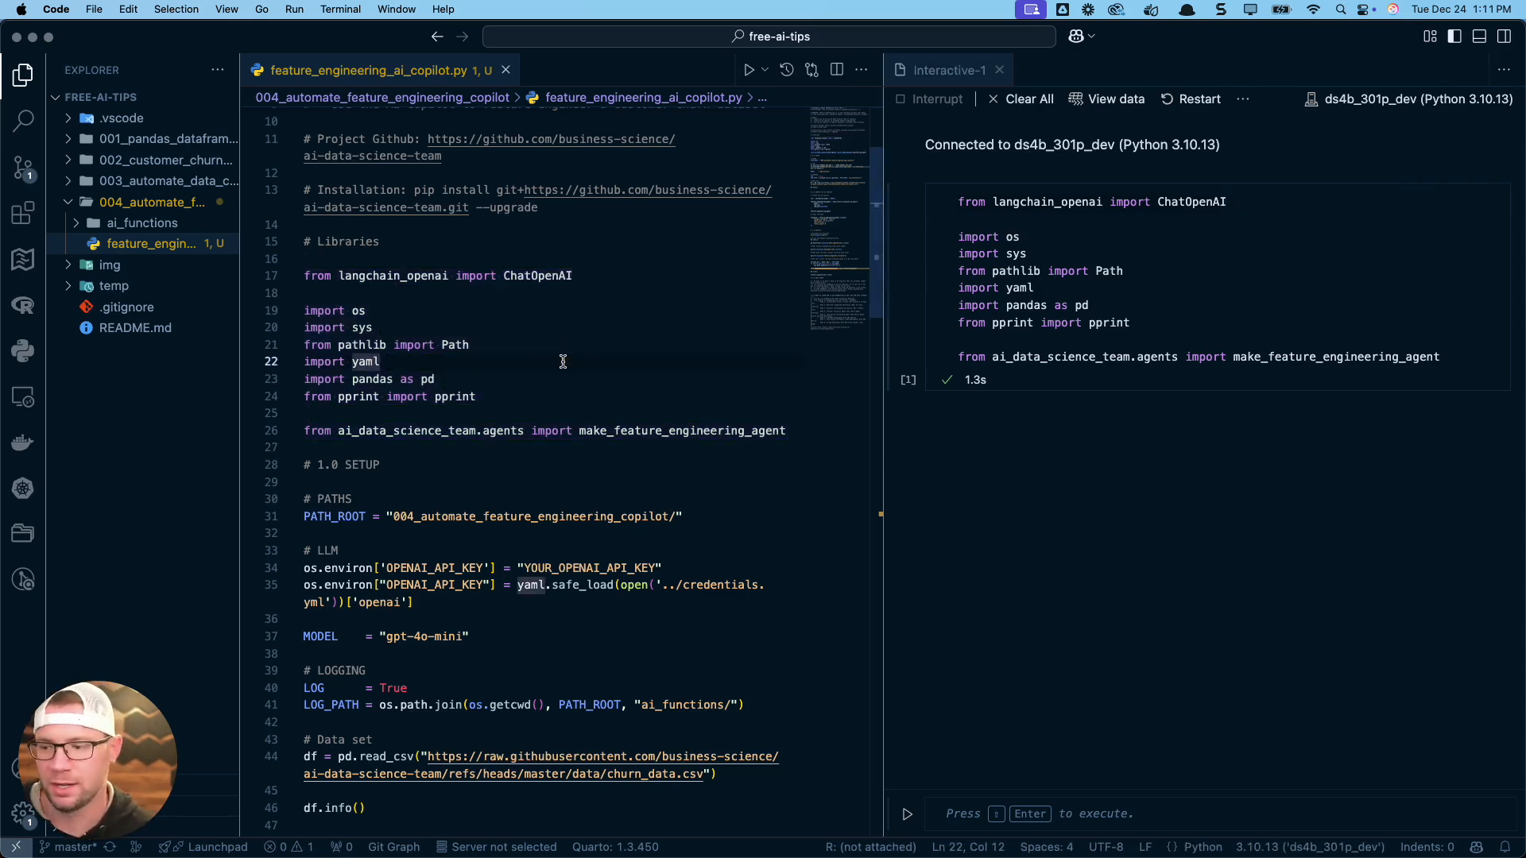
mouse_move(538, 275)
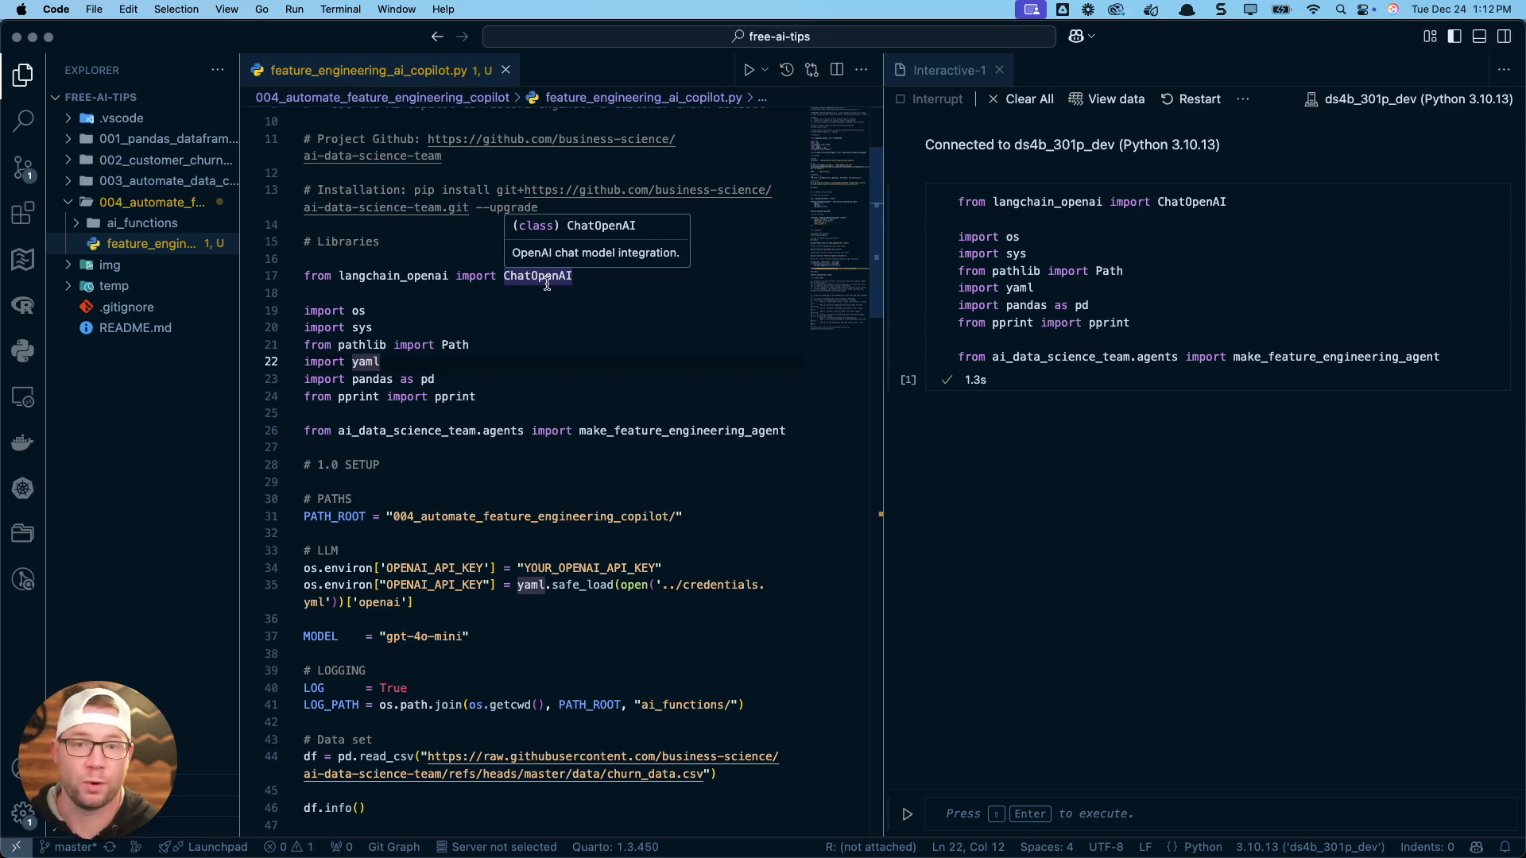
mouse_move(513, 309)
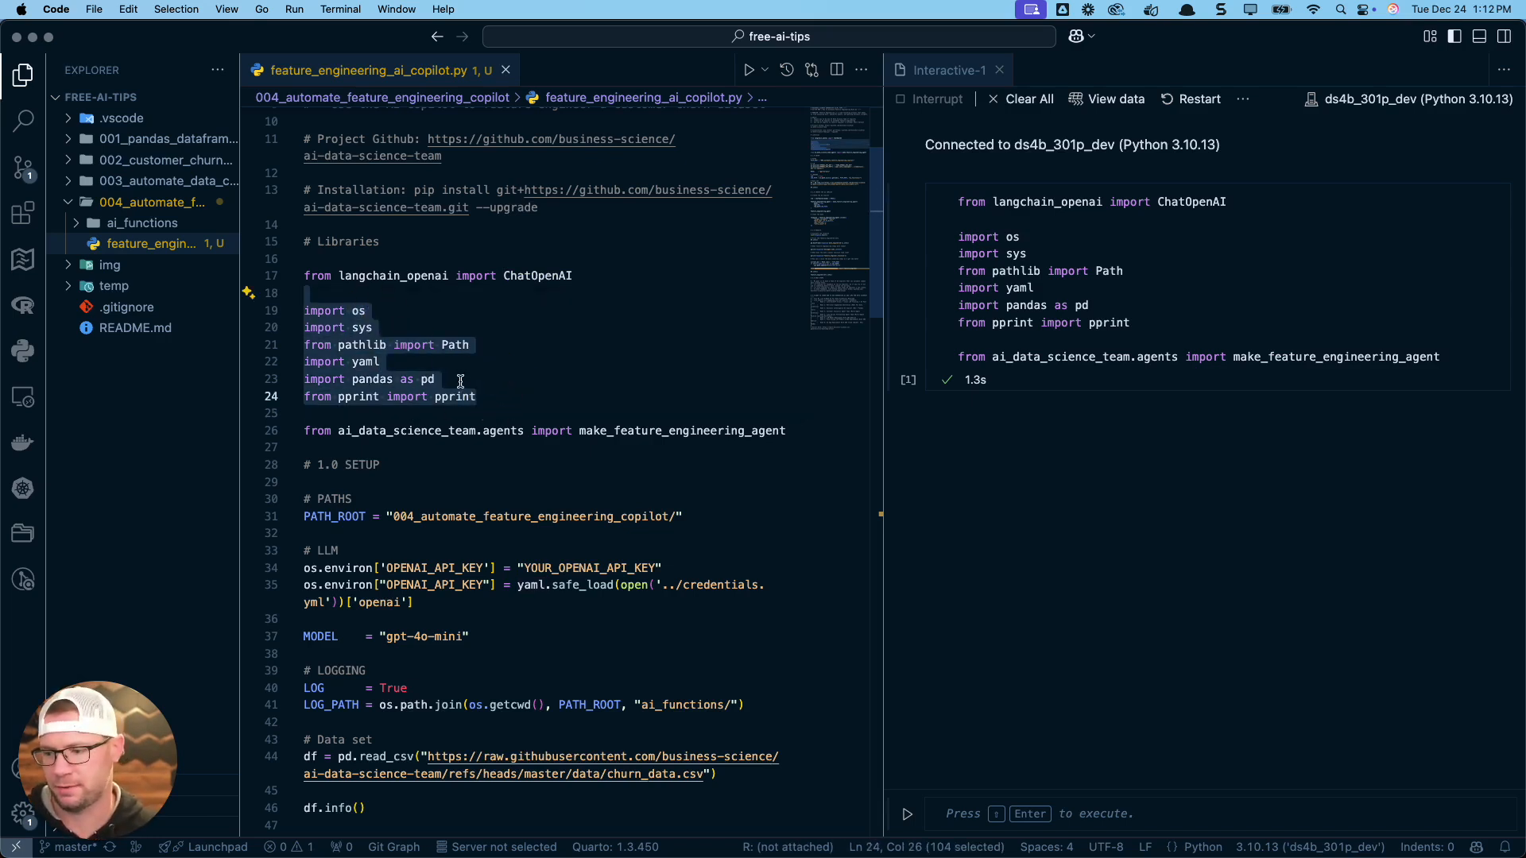
left_click(435, 378)
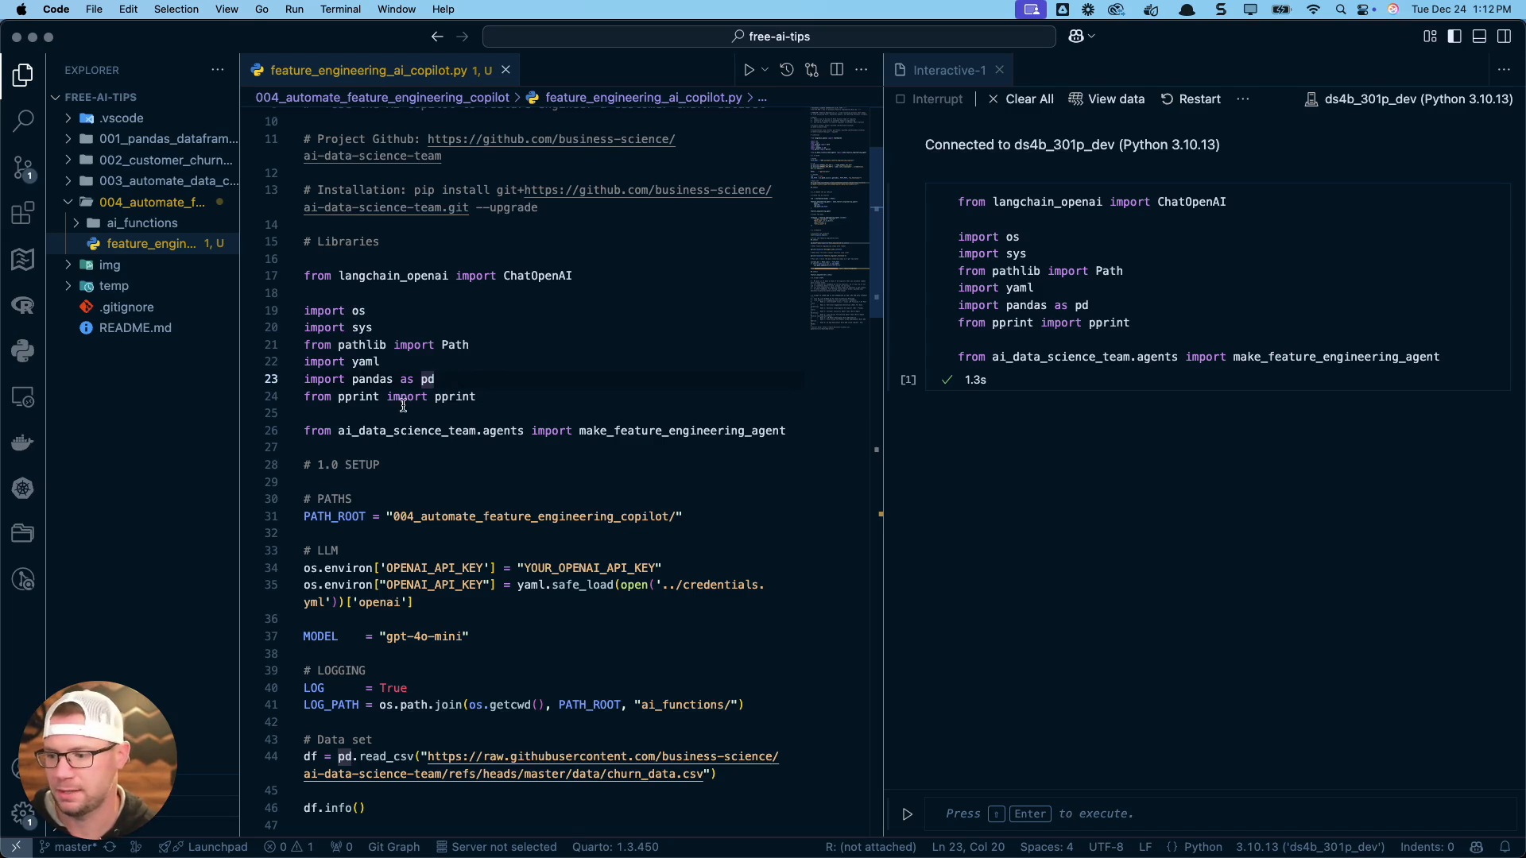
left_click_drag(306, 310, 435, 379)
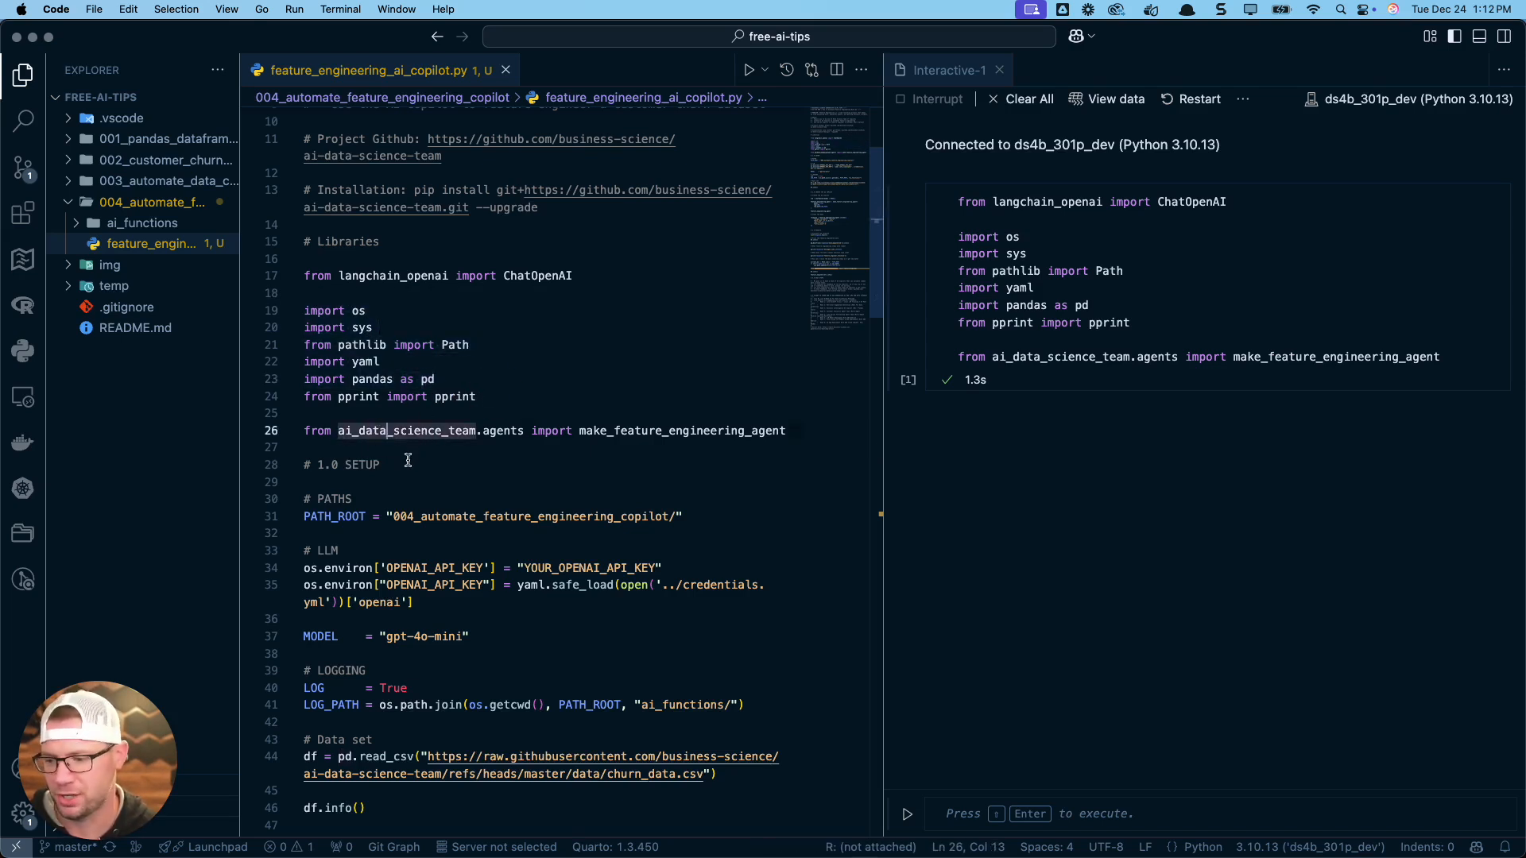
mouse_move(499, 441)
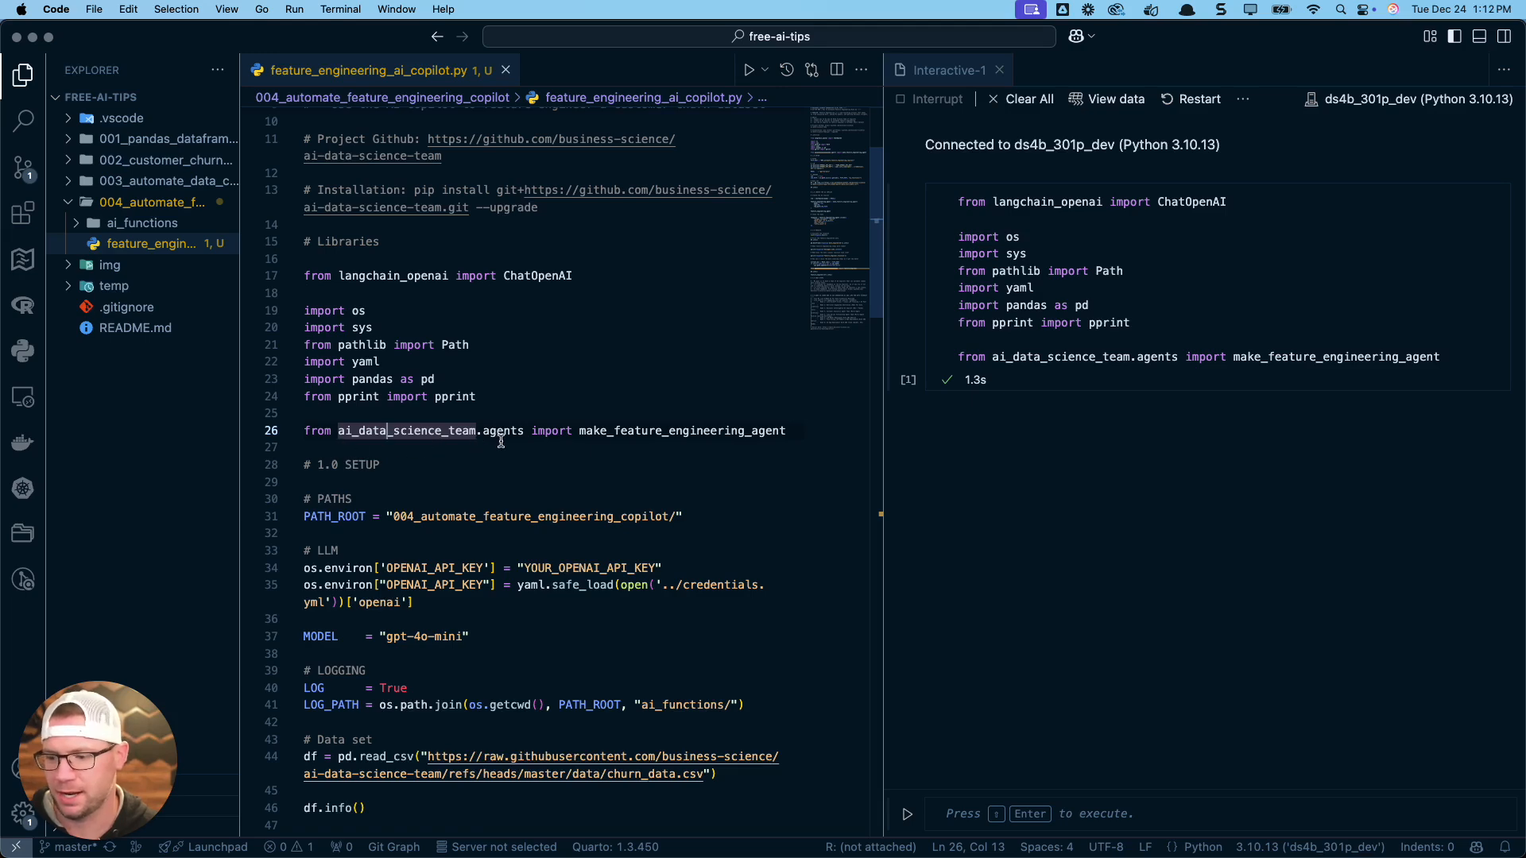
mouse_move(631, 434)
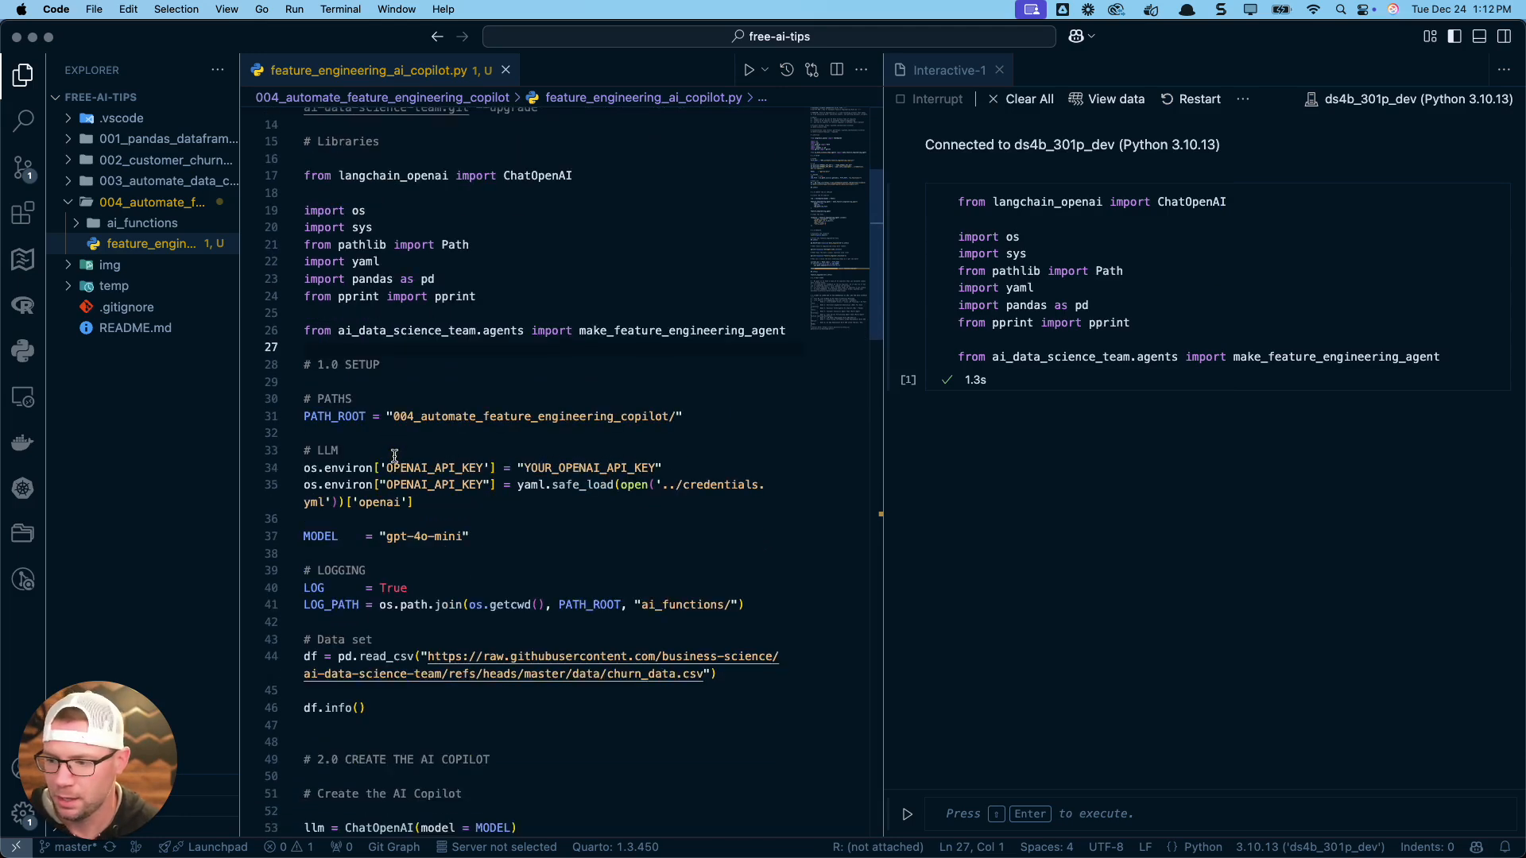
- Run the PATH_ROOT, OpenAI API key and MODEL setup lines one at a time in the Interactive window
scroll("up", 3)
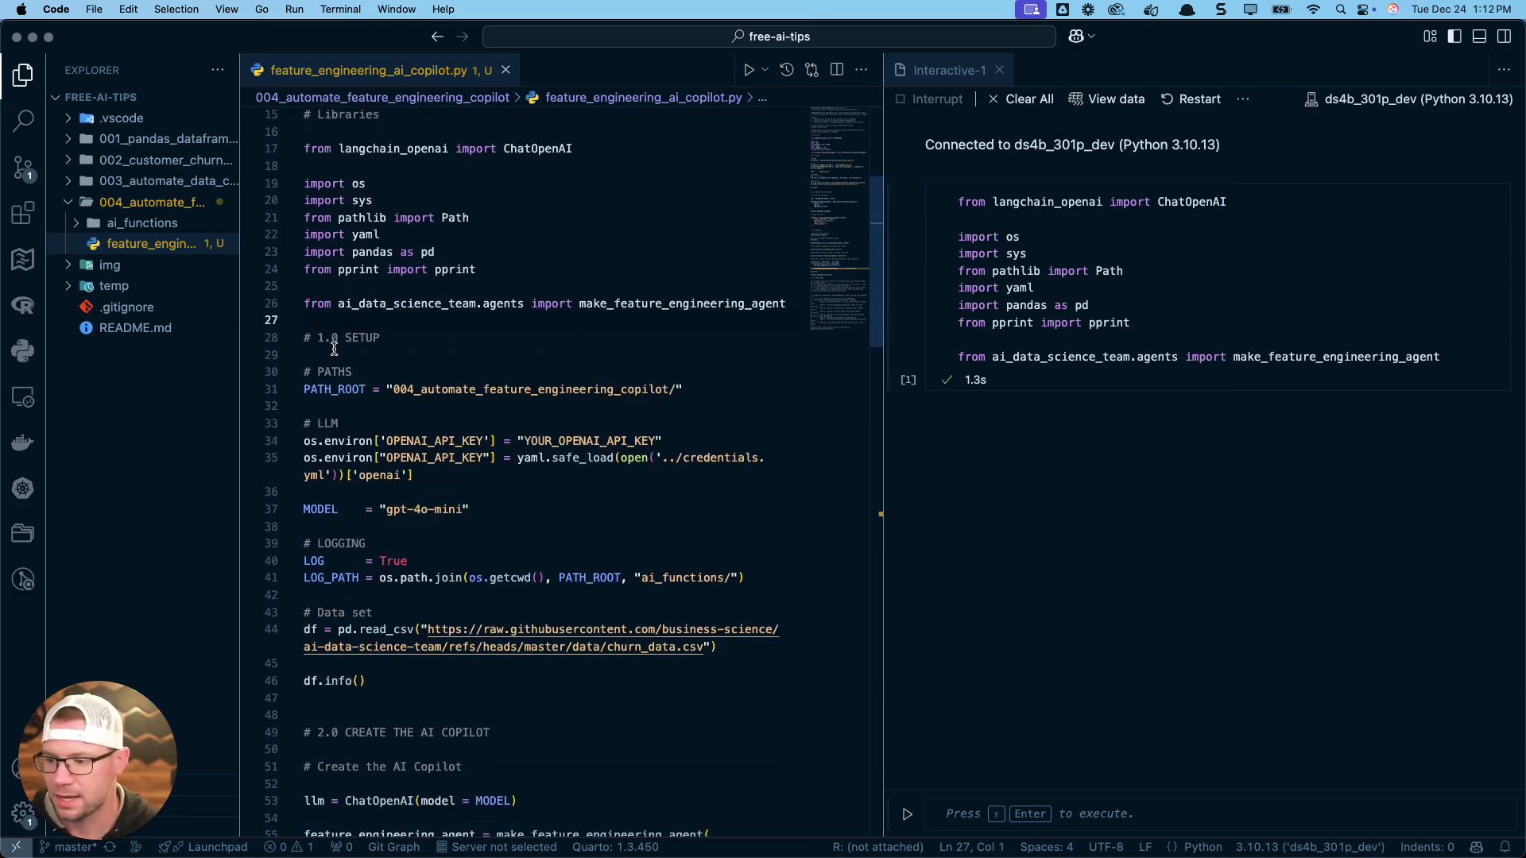
mouse_move(390, 389)
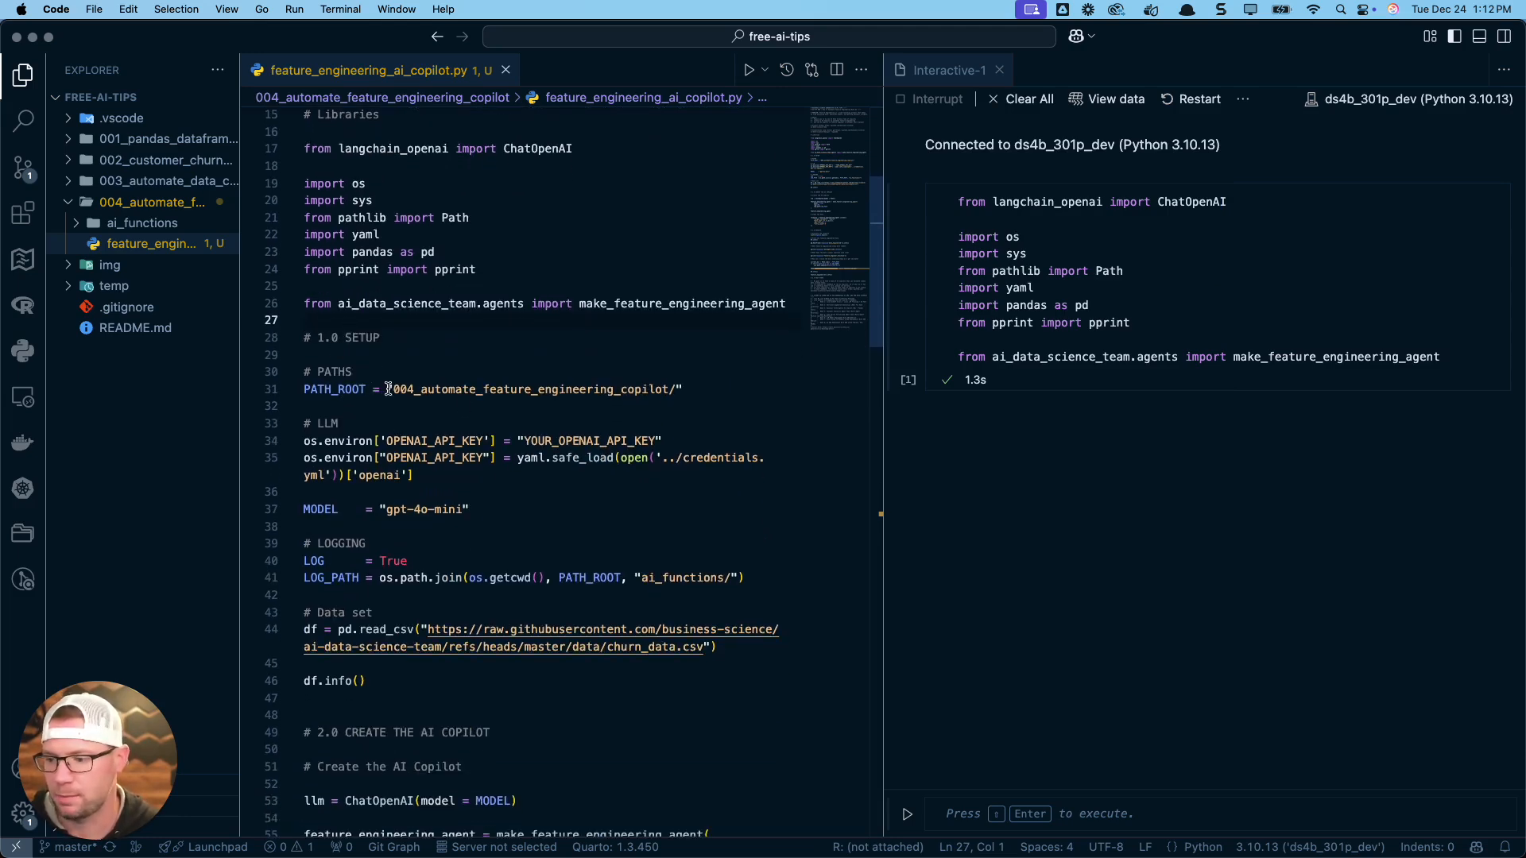
mouse_move(229, 192)
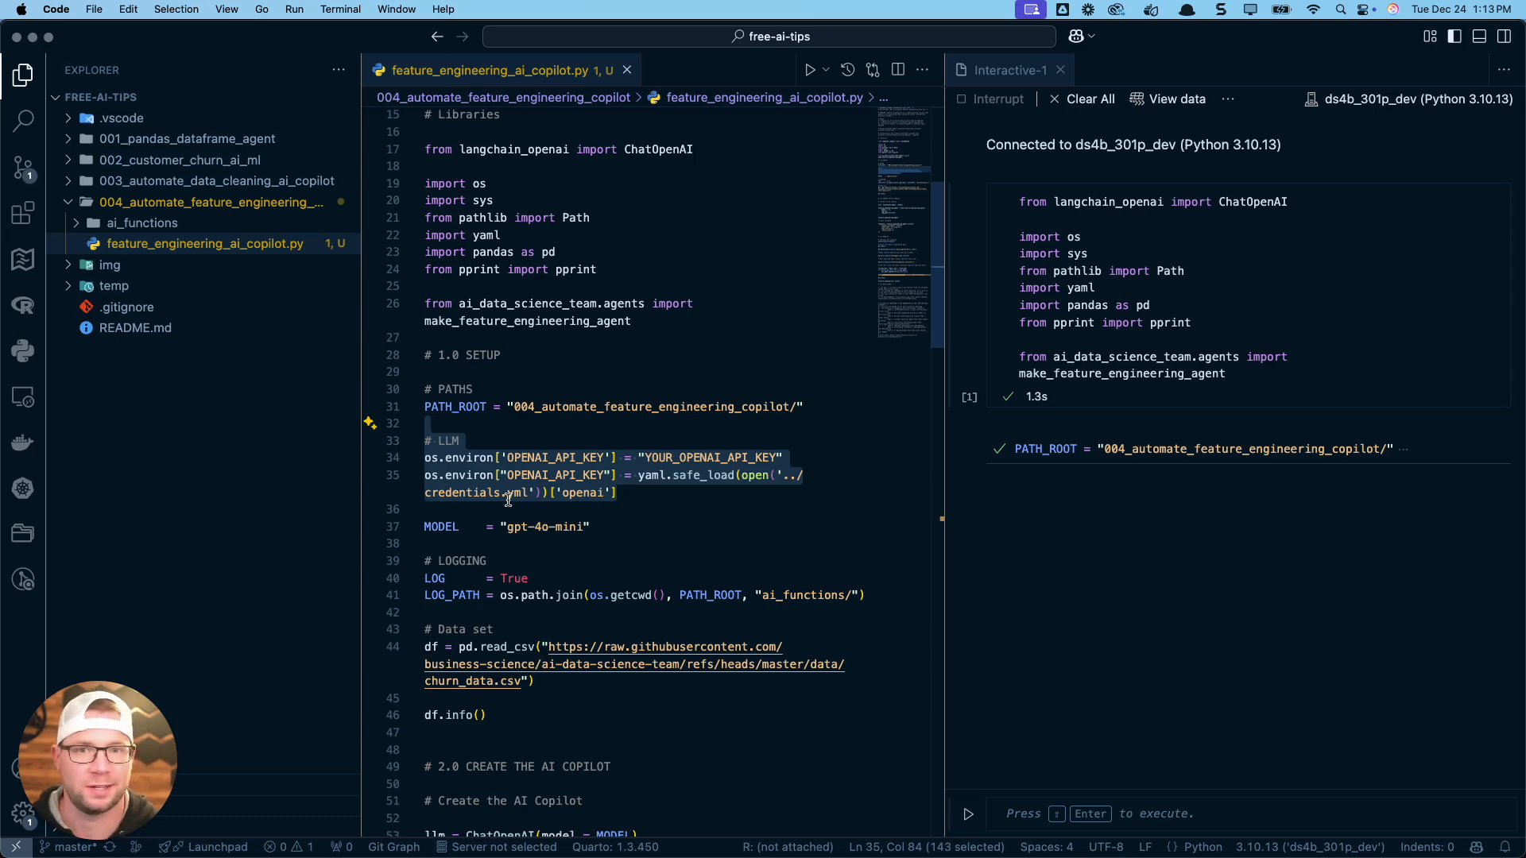
mouse_move(699, 507)
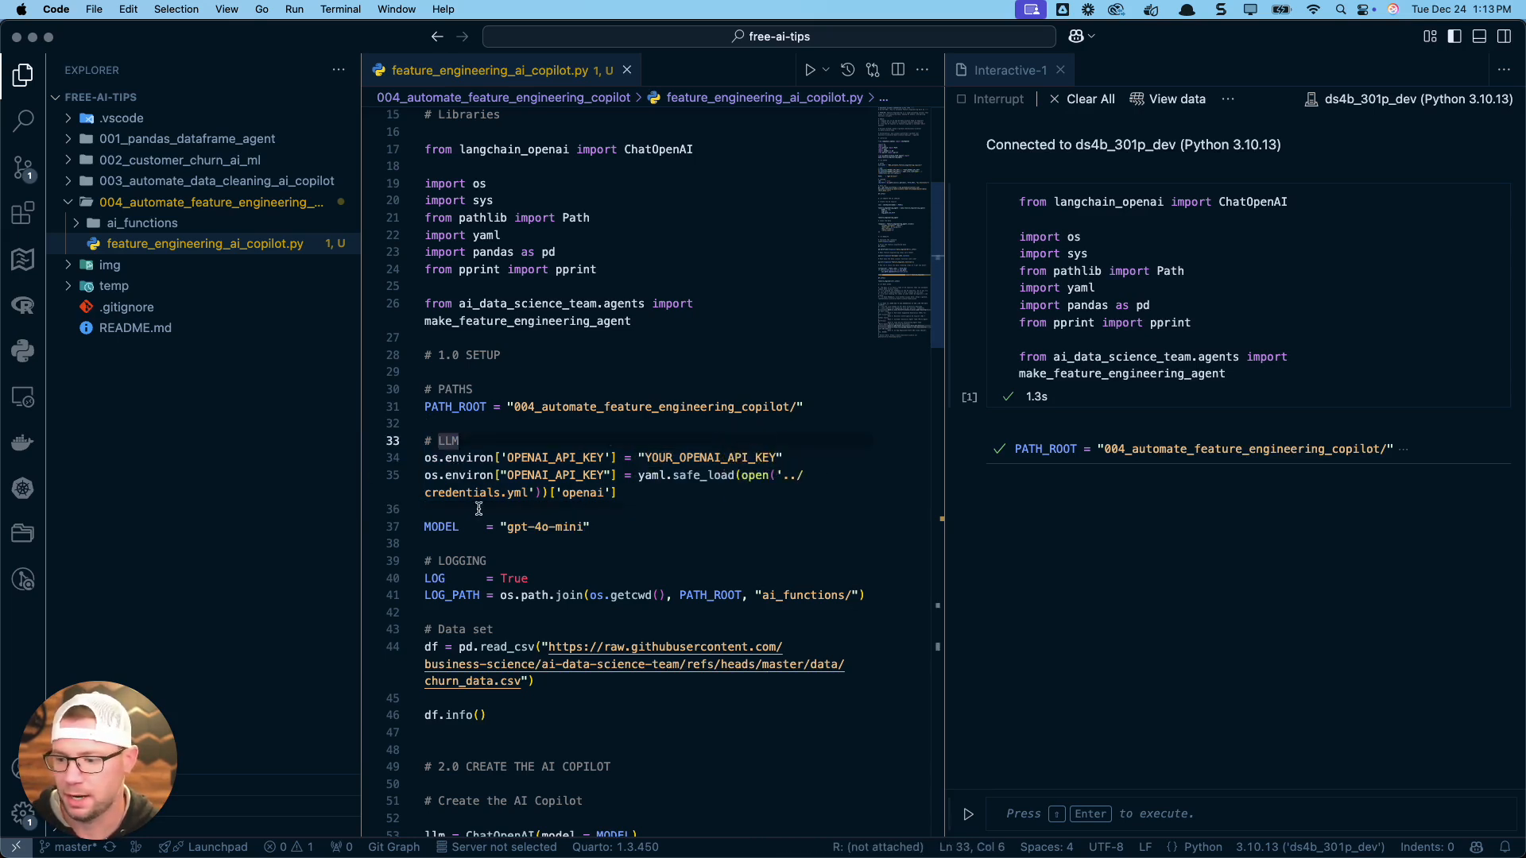
mouse_move(552, 518)
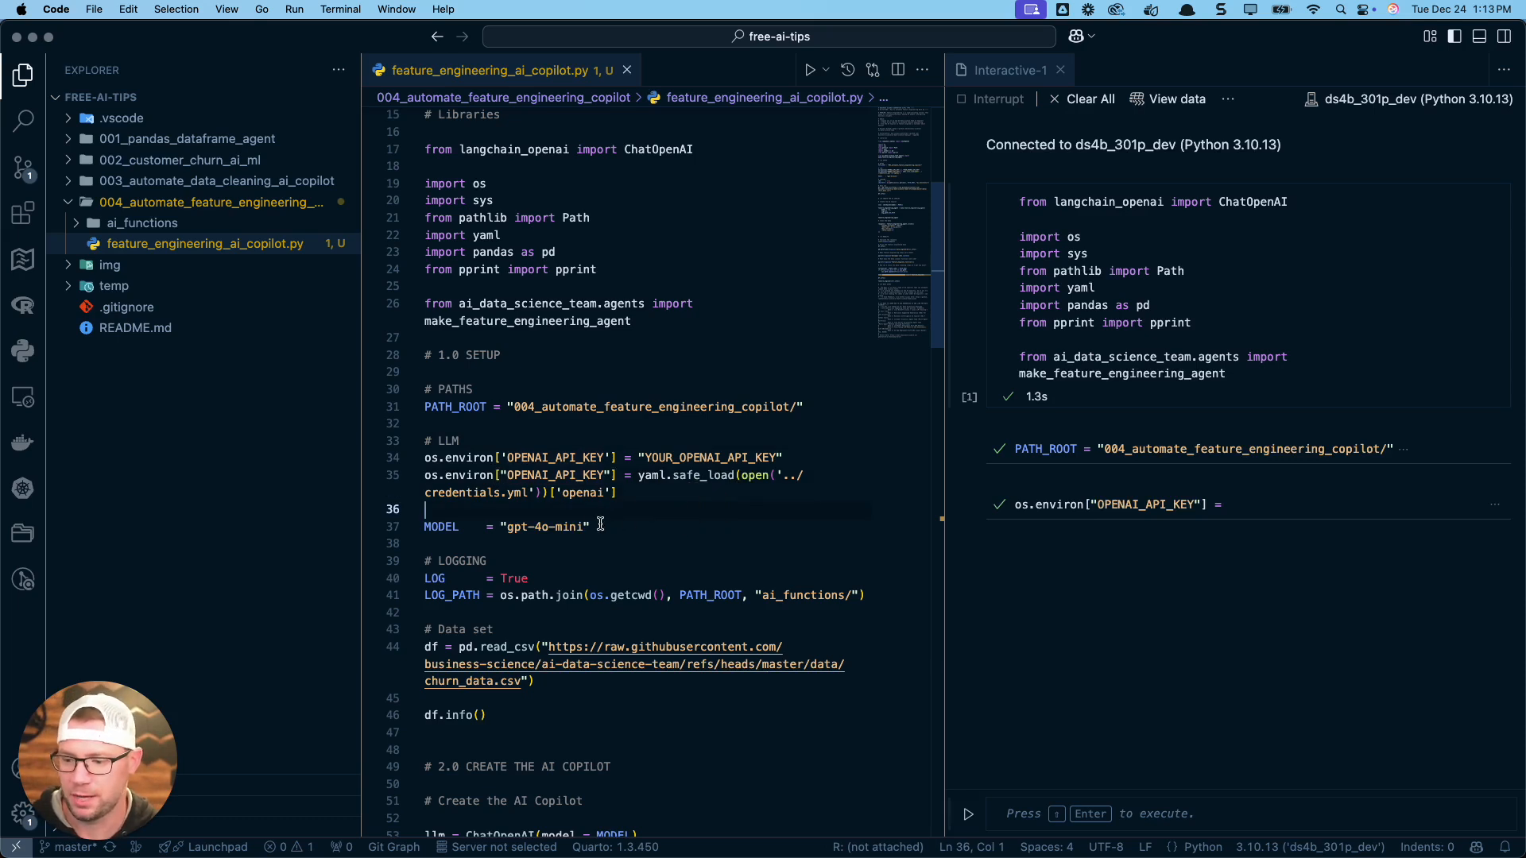
mouse_move(554, 545)
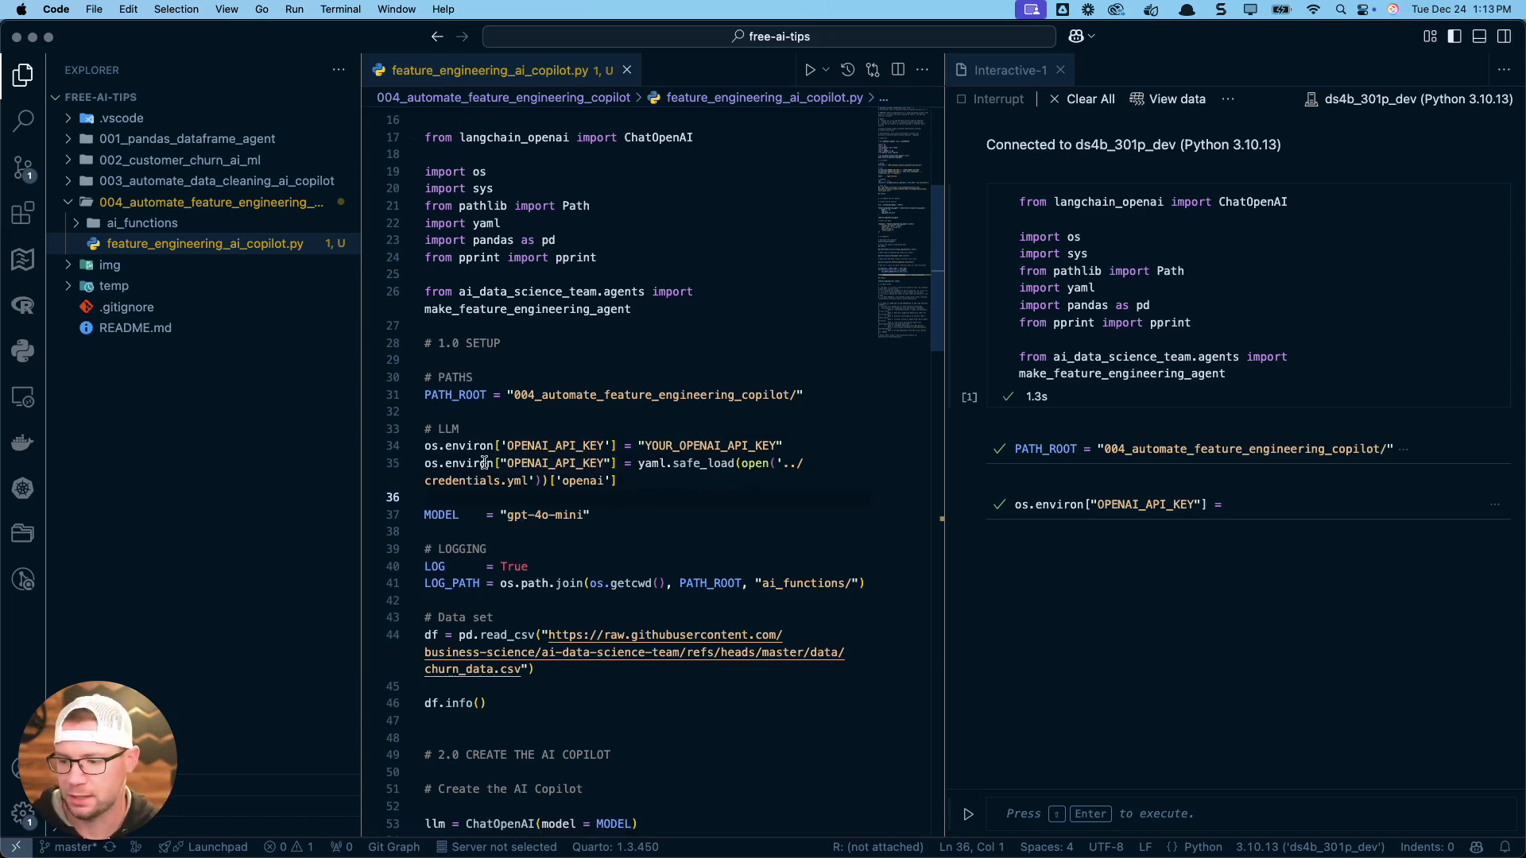
scroll("up", 3)
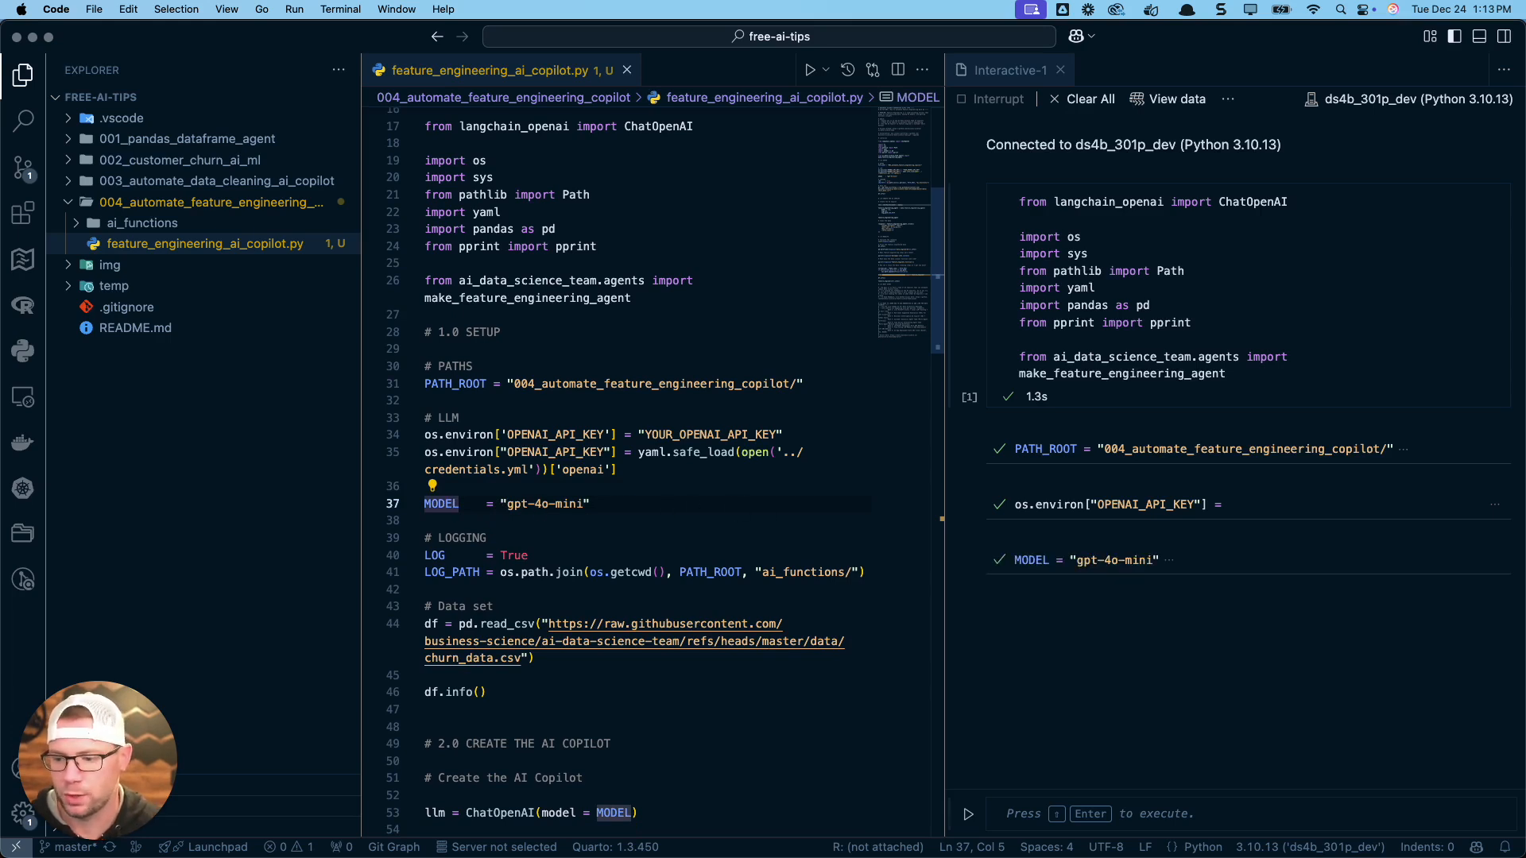
mouse_move(605, 526)
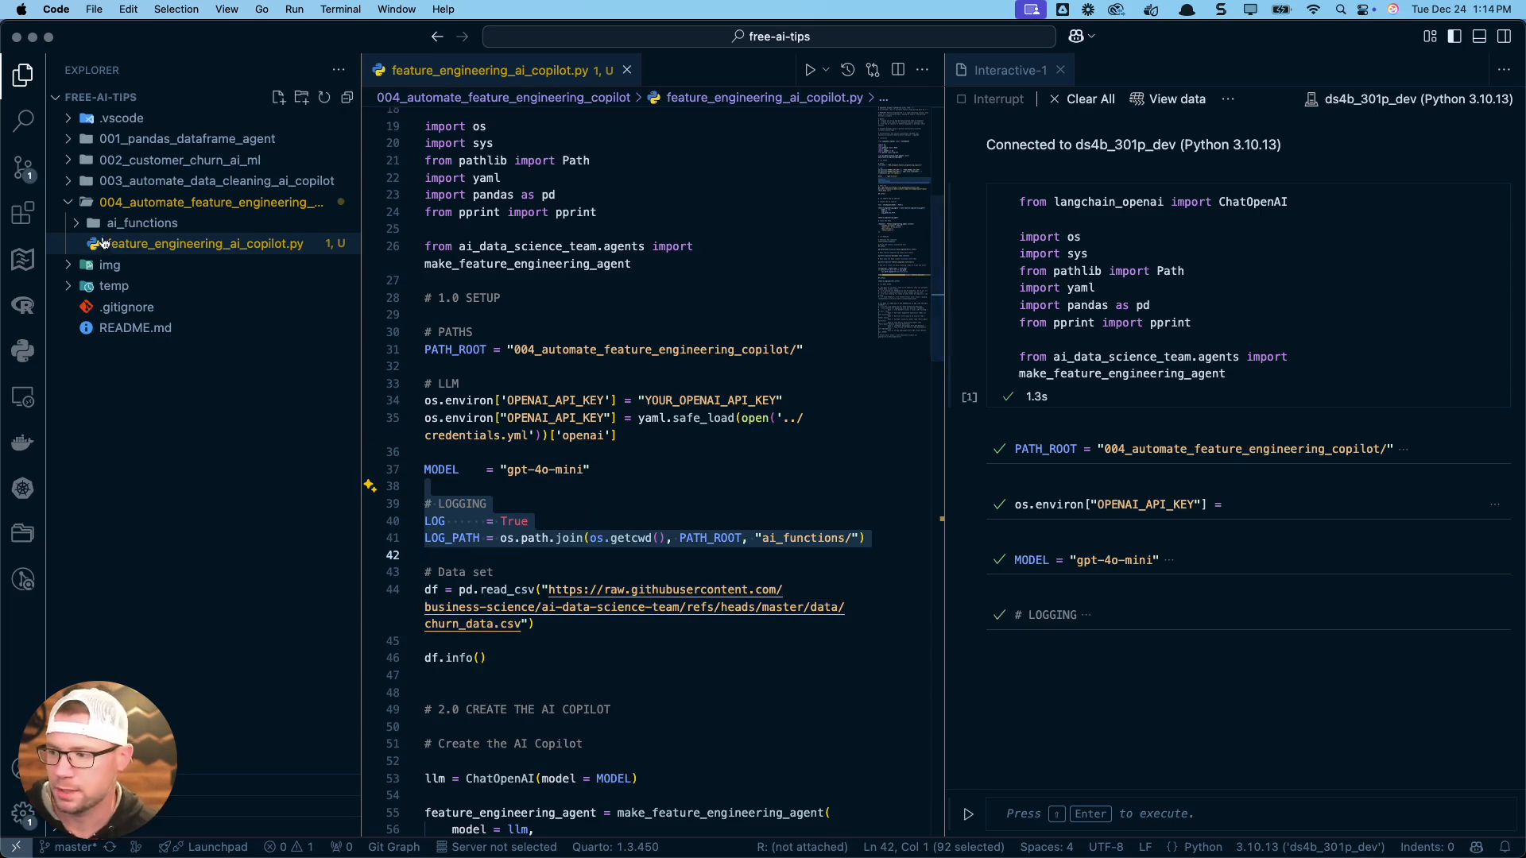
mouse_move(141, 222)
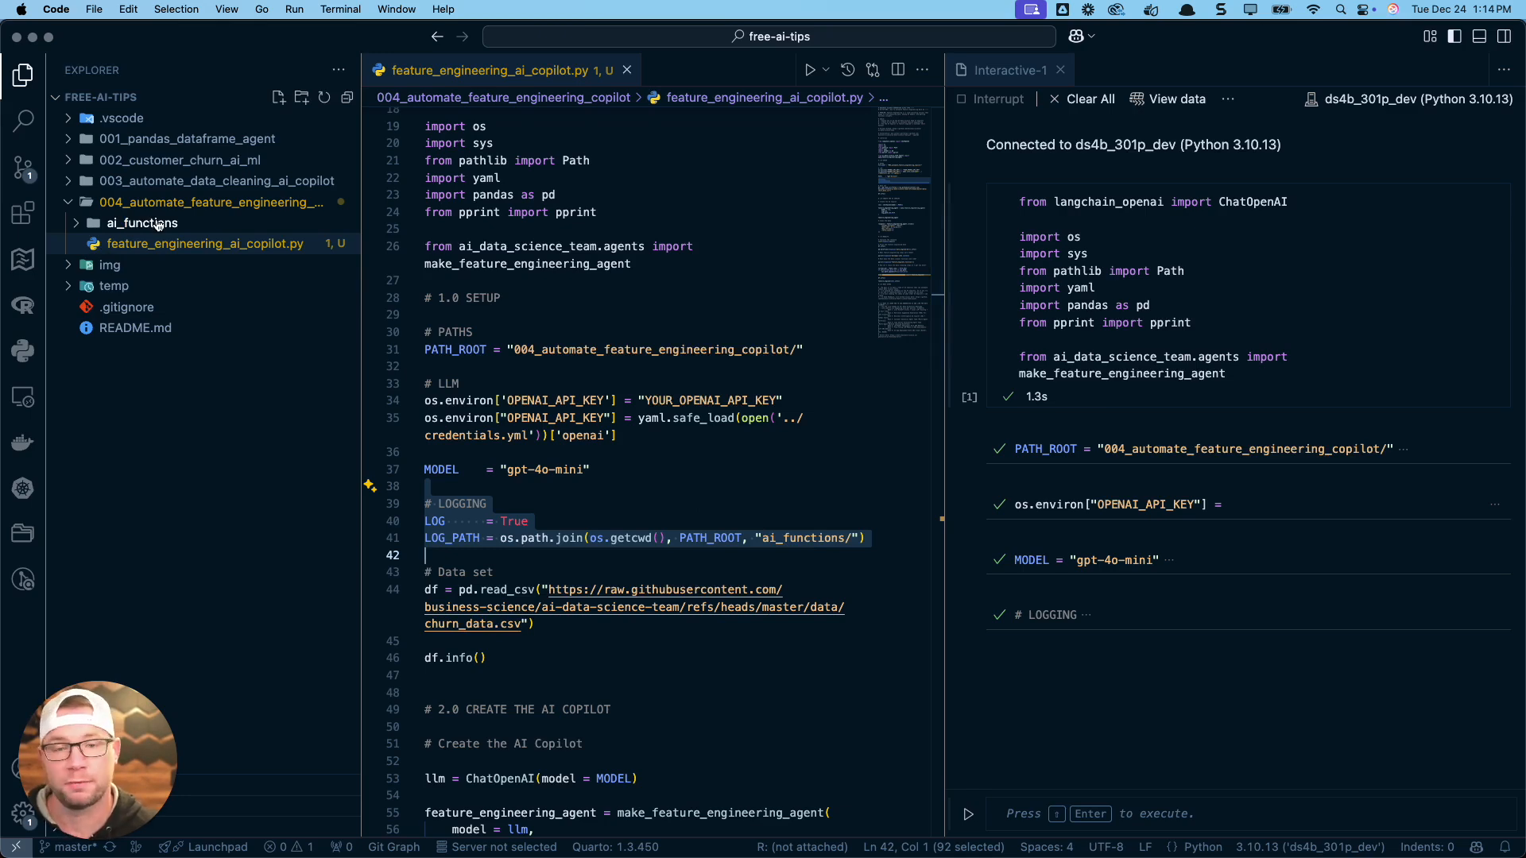
mouse_move(143, 223)
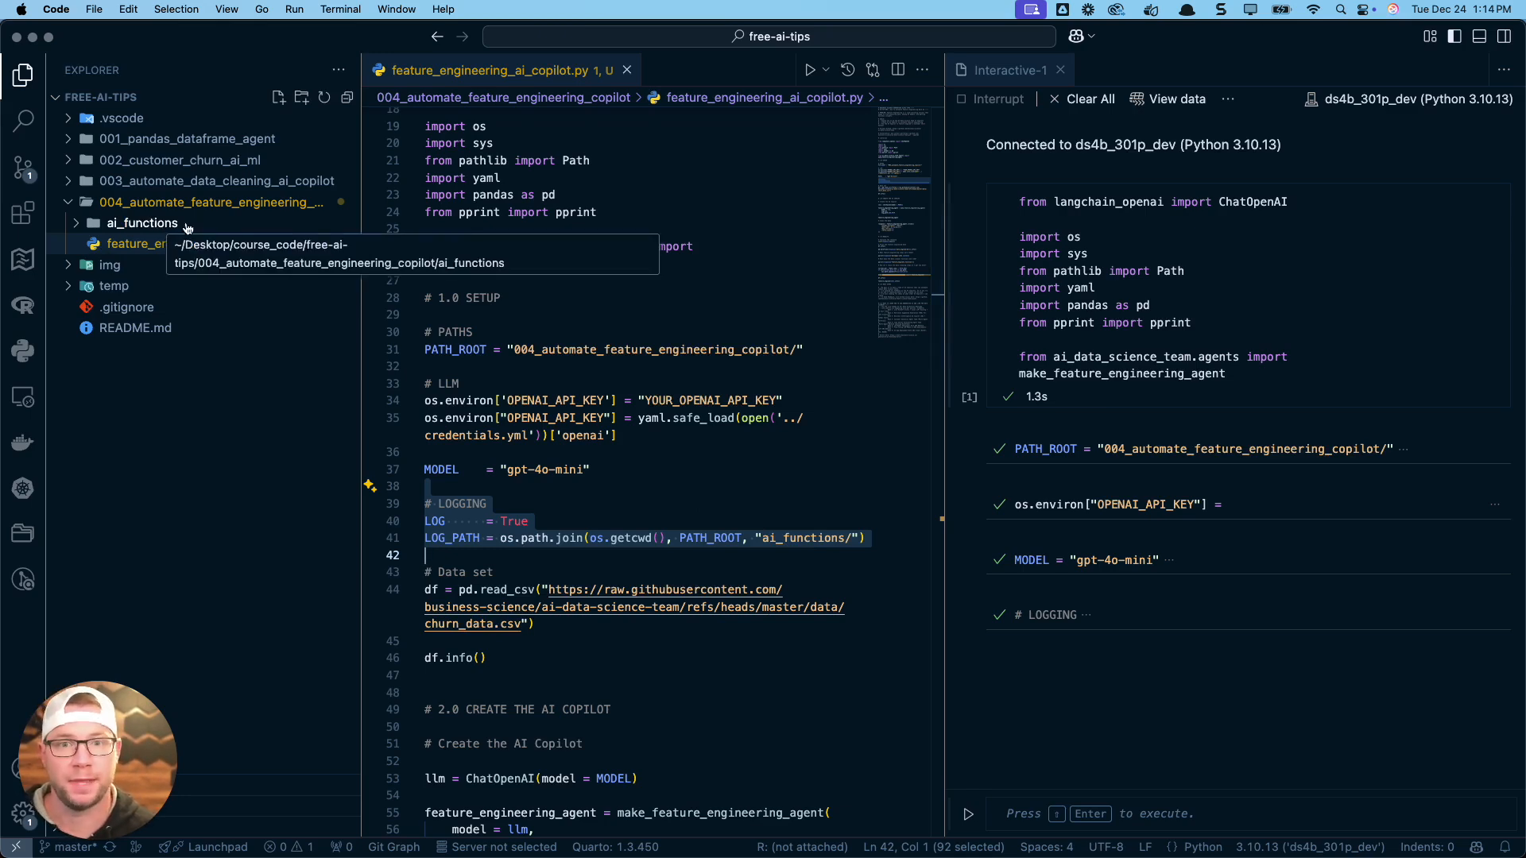
mouse_move(609, 545)
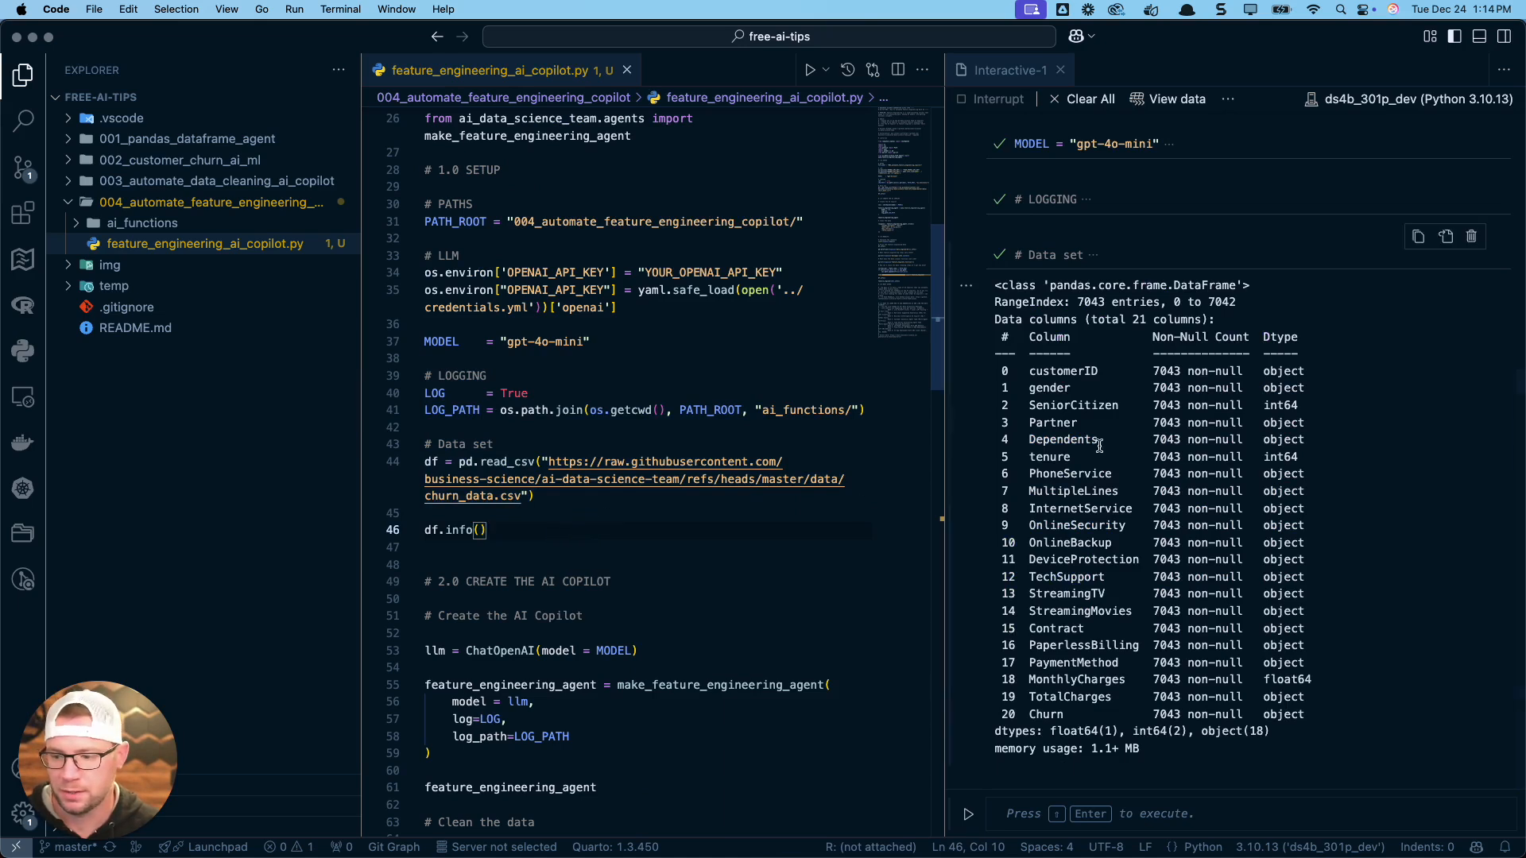
mouse_move(1030, 714)
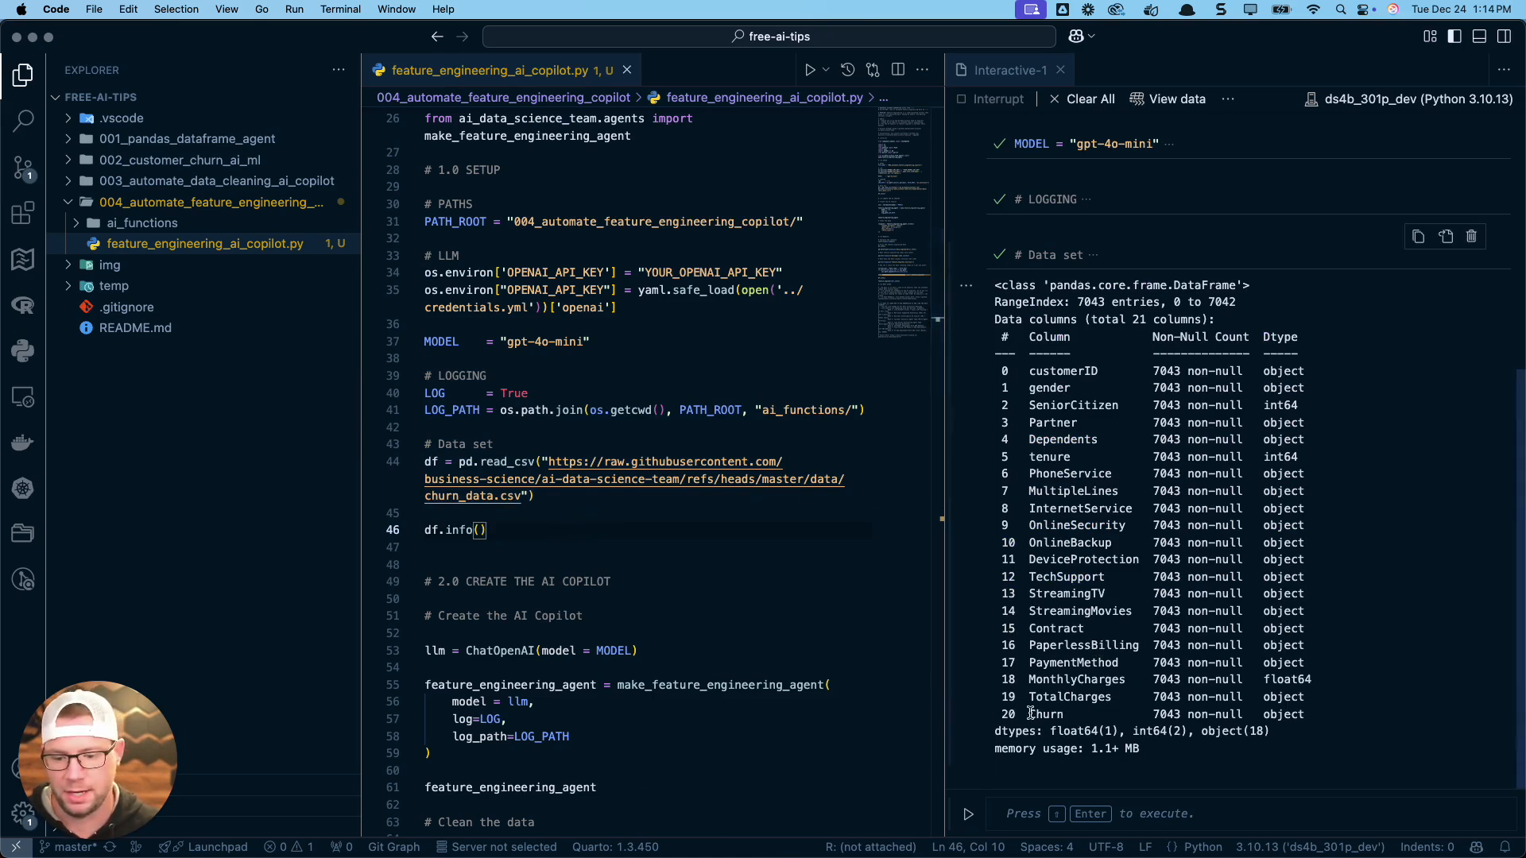
- Inspect the churn df.info() summary, highlighting the Churn column and MonthlyCharges float64 type
double_click(1044, 714)
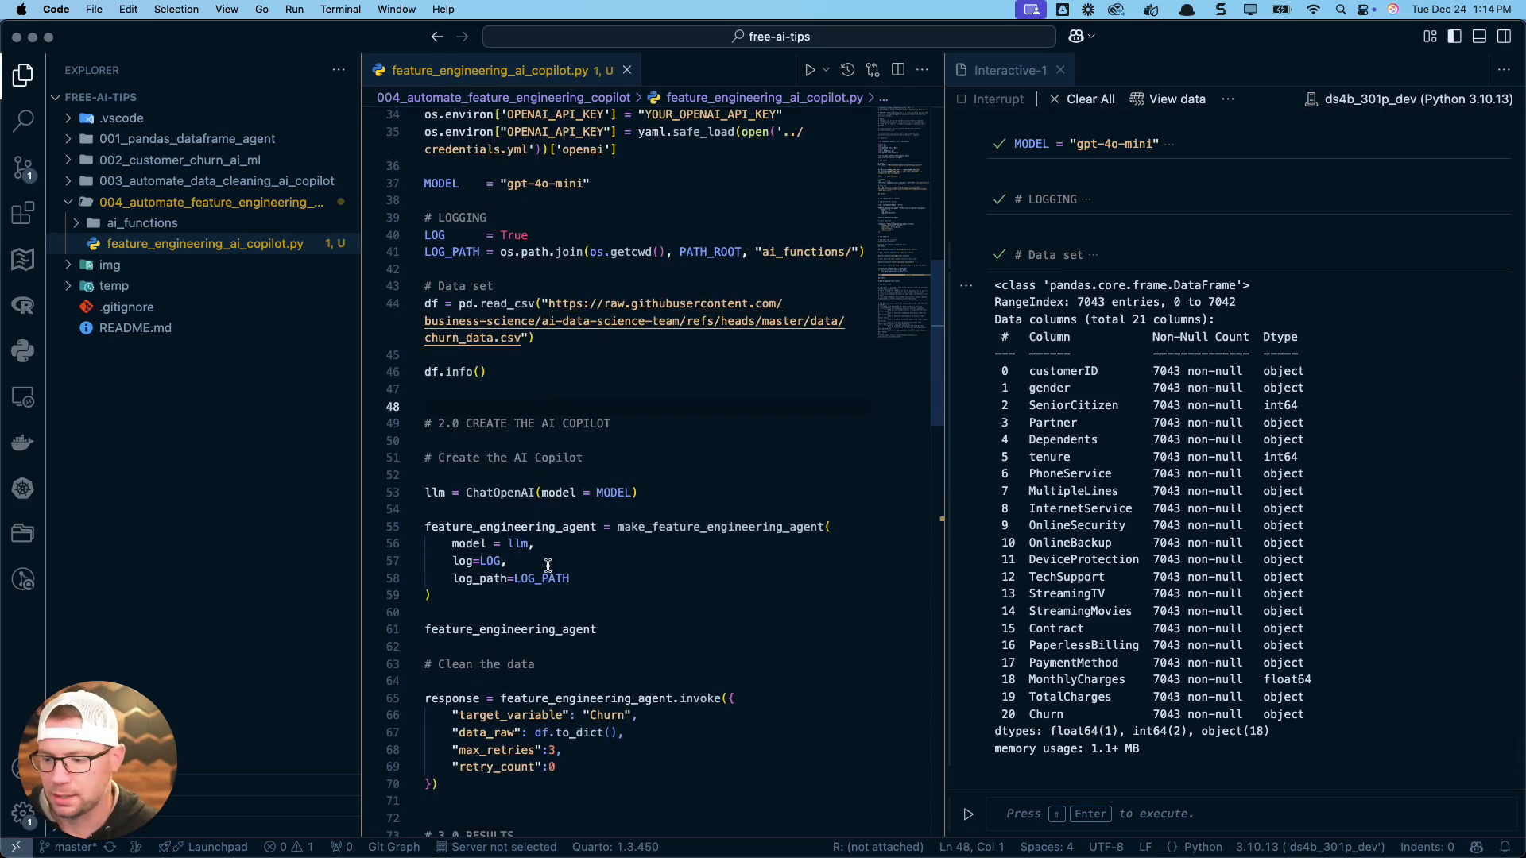
mouse_move(628, 434)
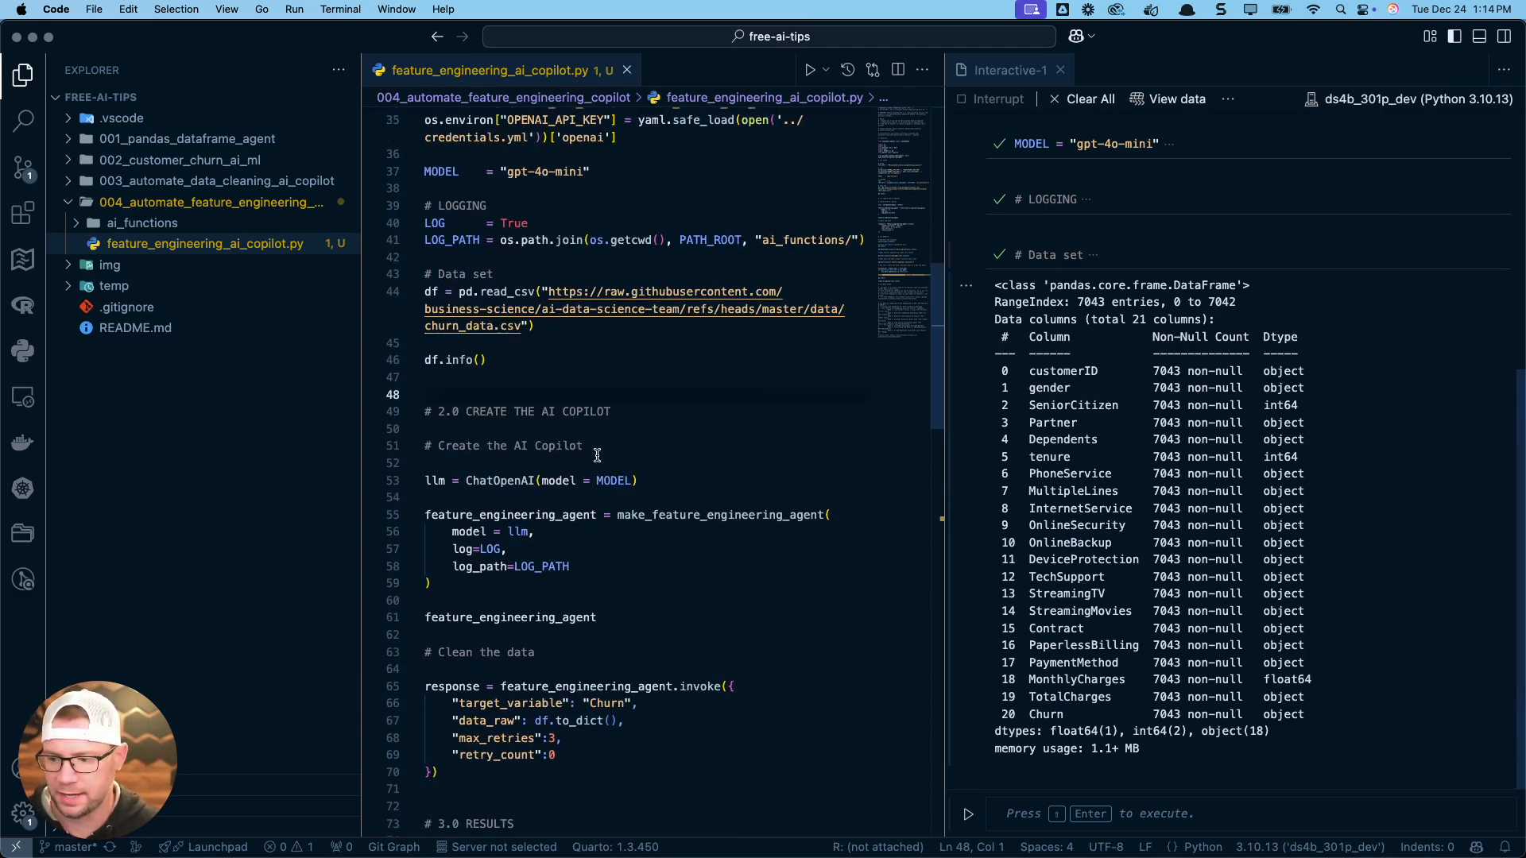
mouse_move(1324, 505)
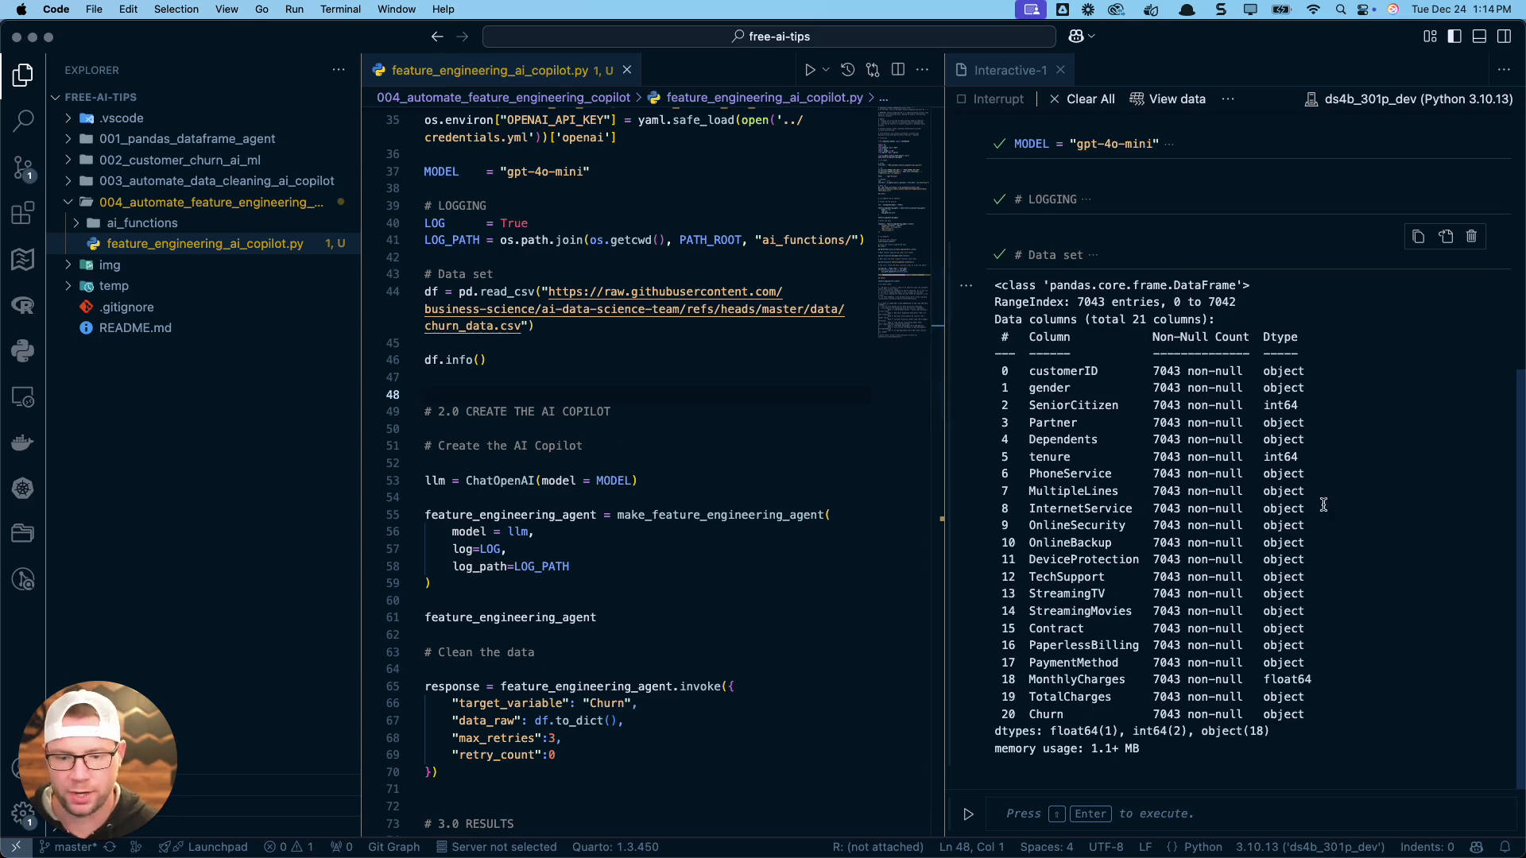
mouse_move(1278, 679)
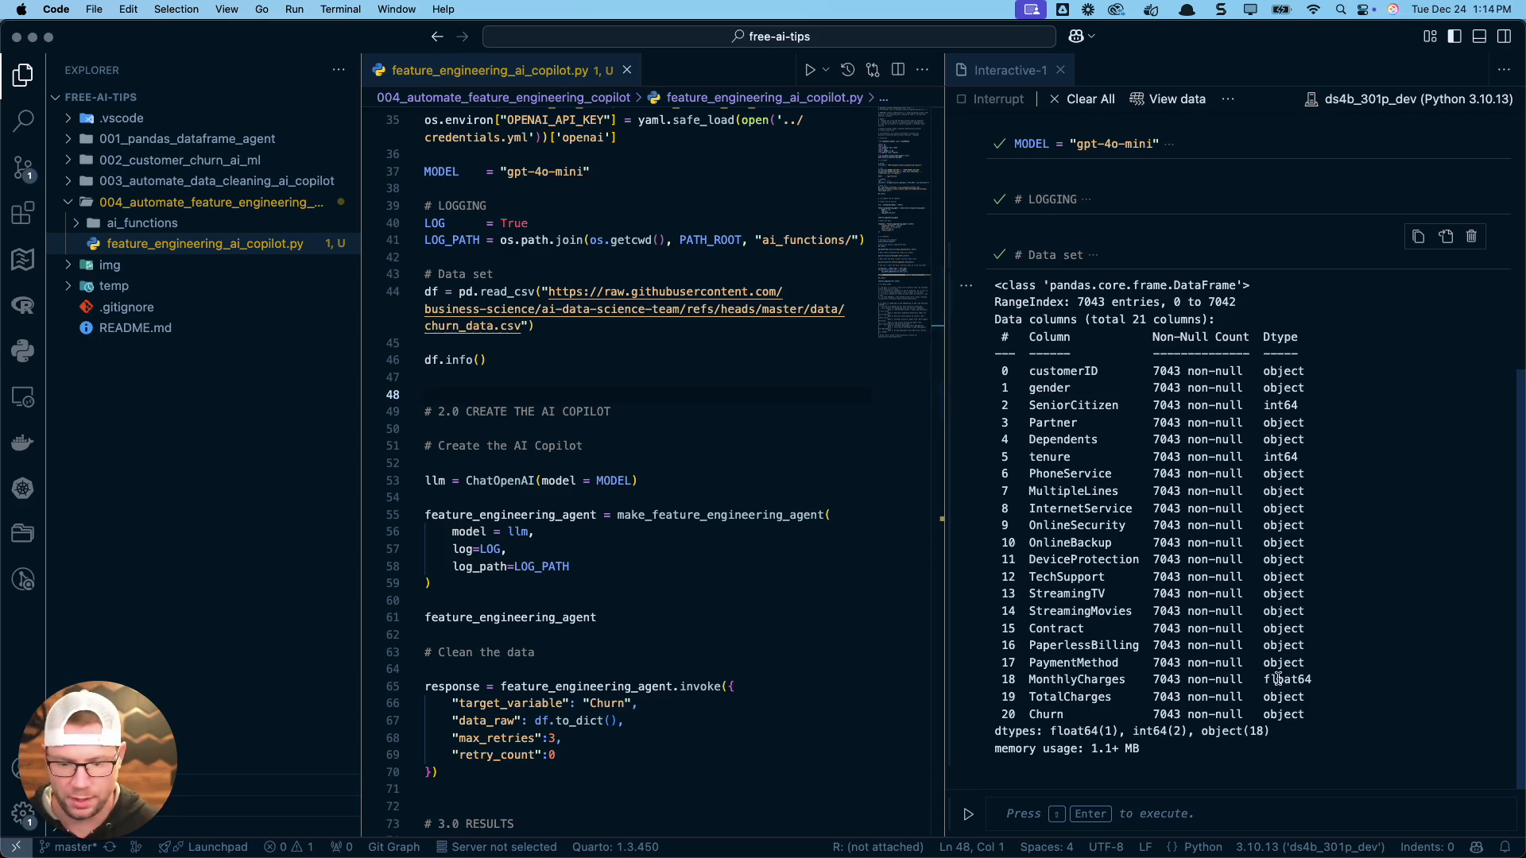
double_click(431, 361)
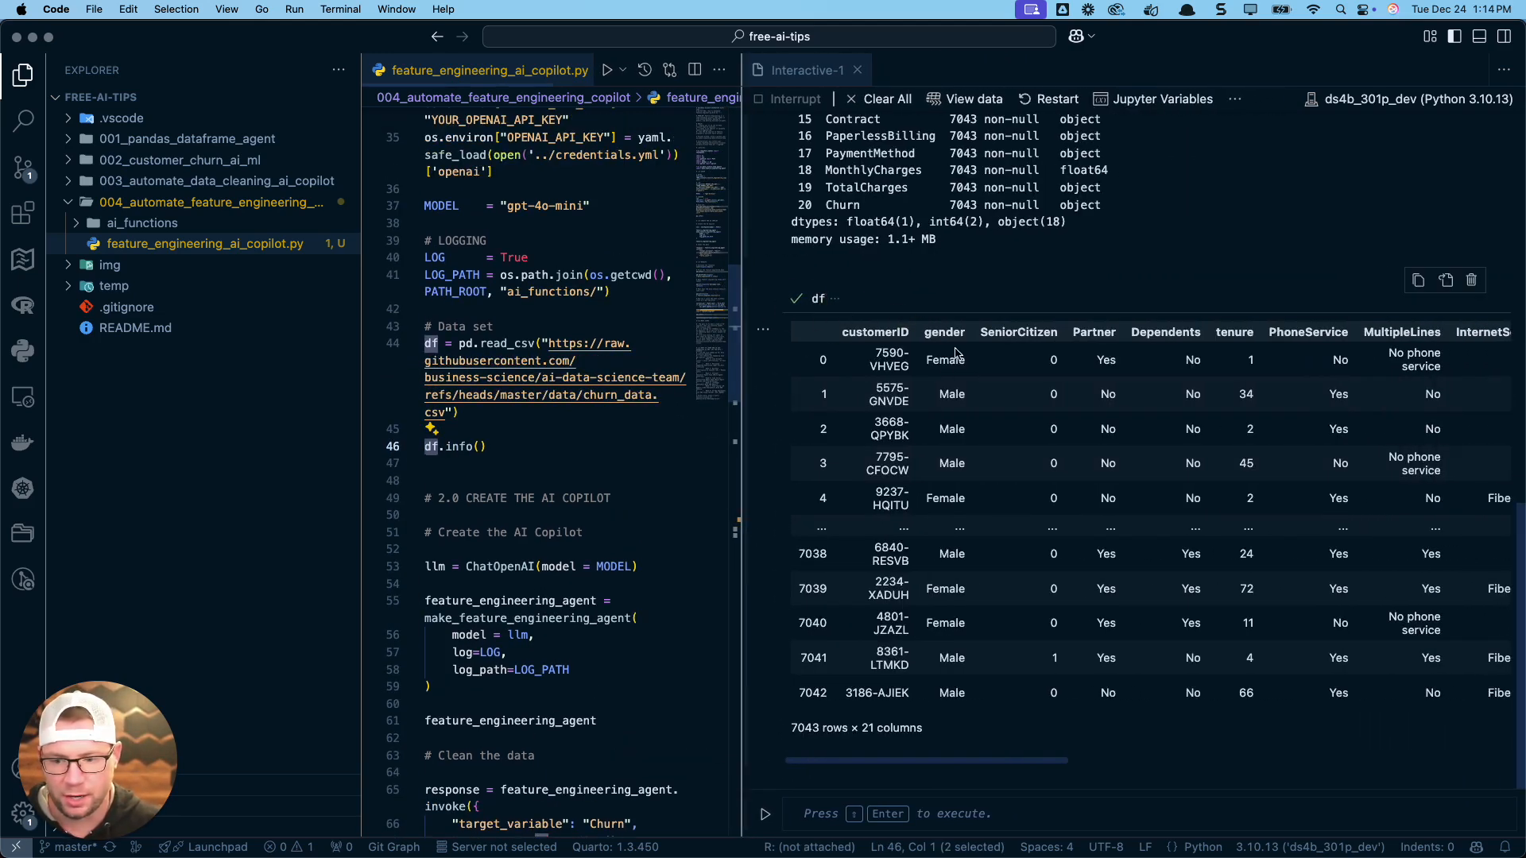
mouse_move(952, 399)
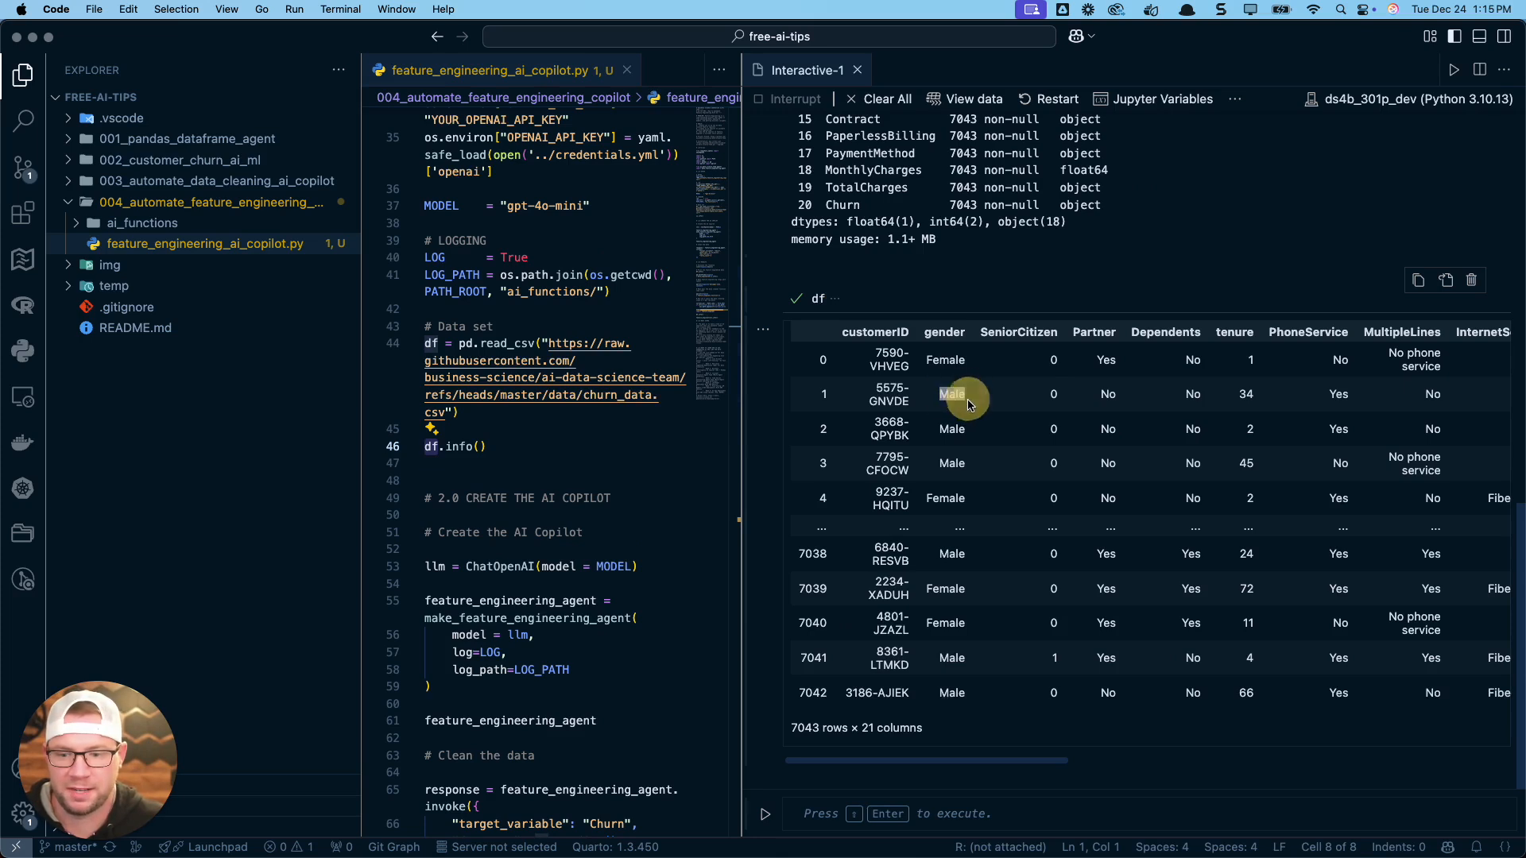
mouse_move(943, 323)
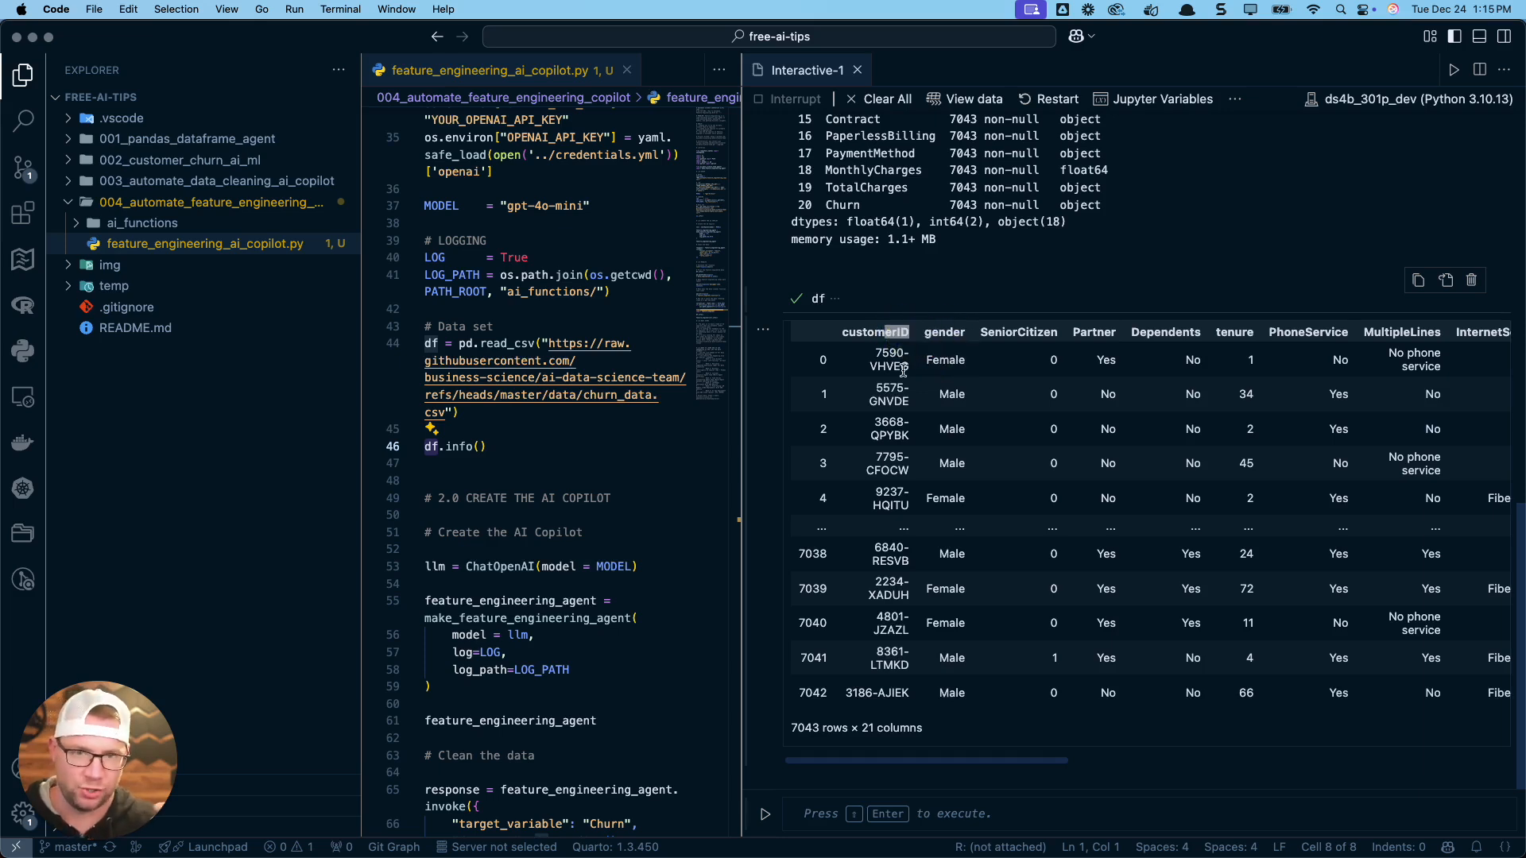
mouse_move(899, 394)
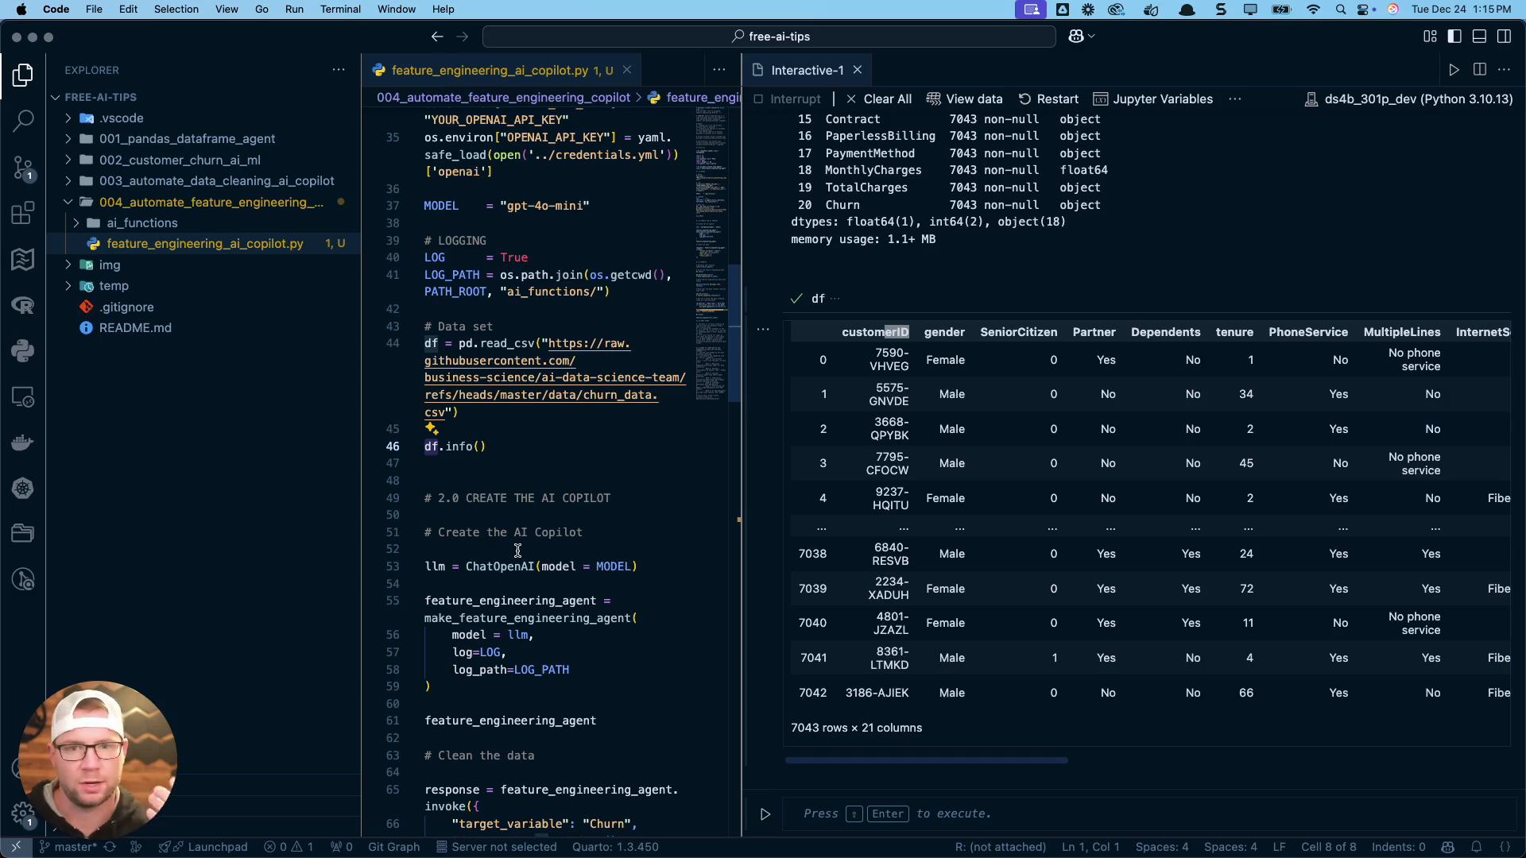
mouse_move(1173, 441)
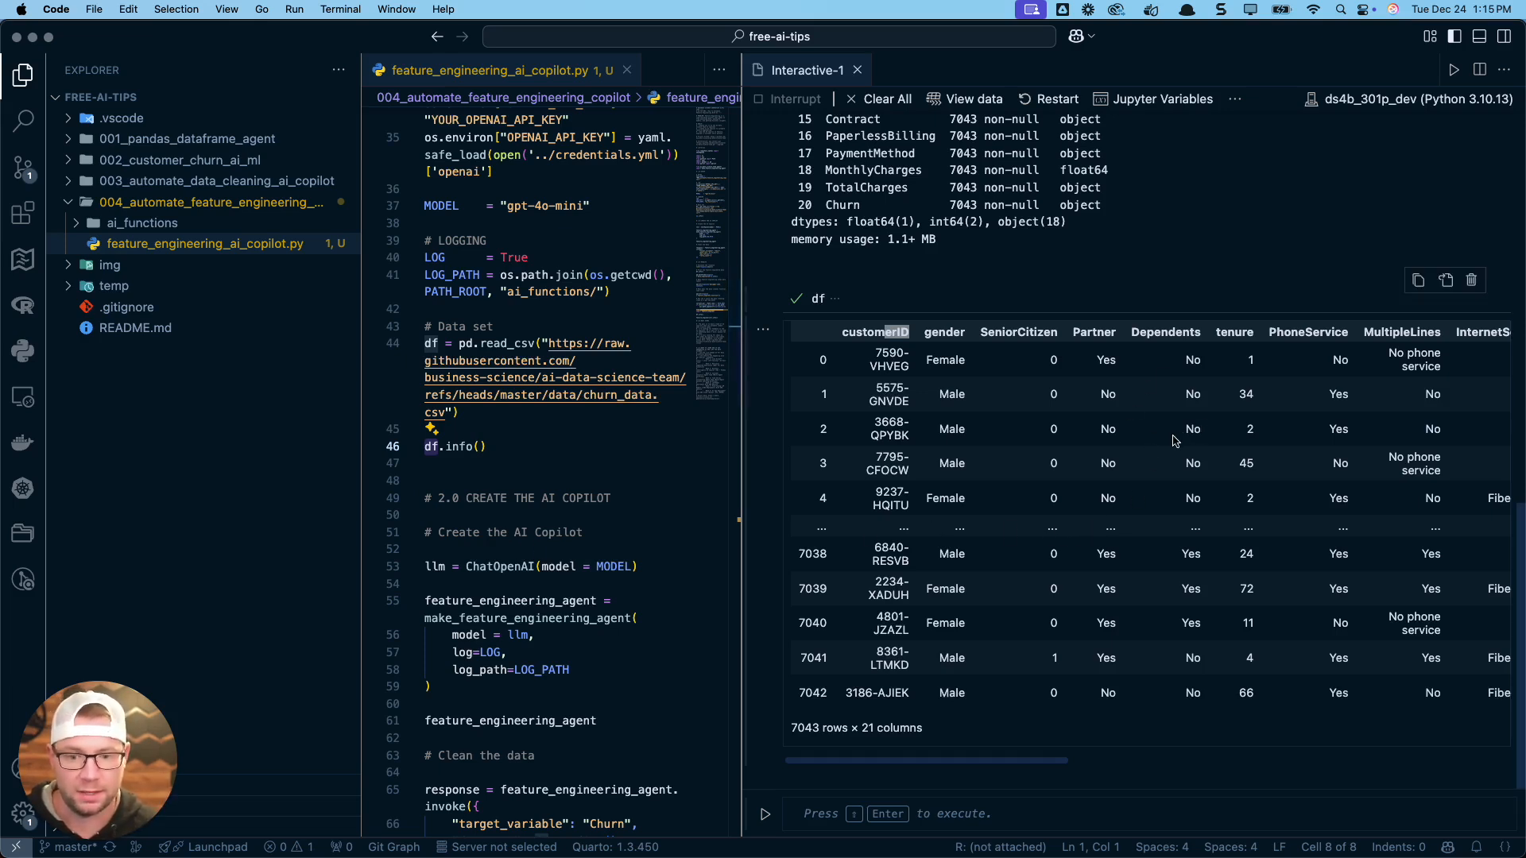
mouse_move(359, 314)
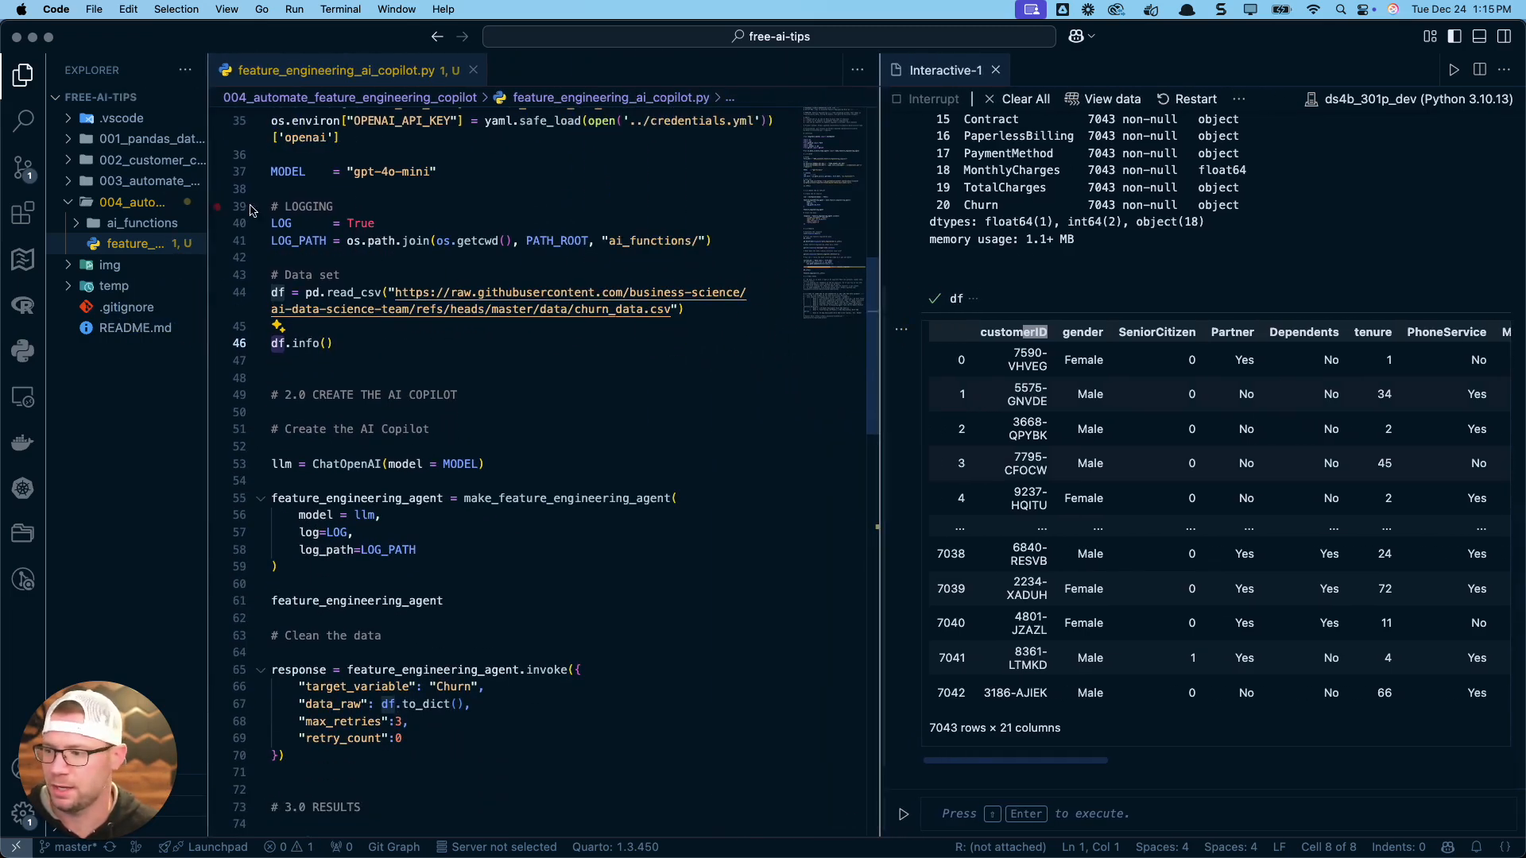
mouse_move(20, 76)
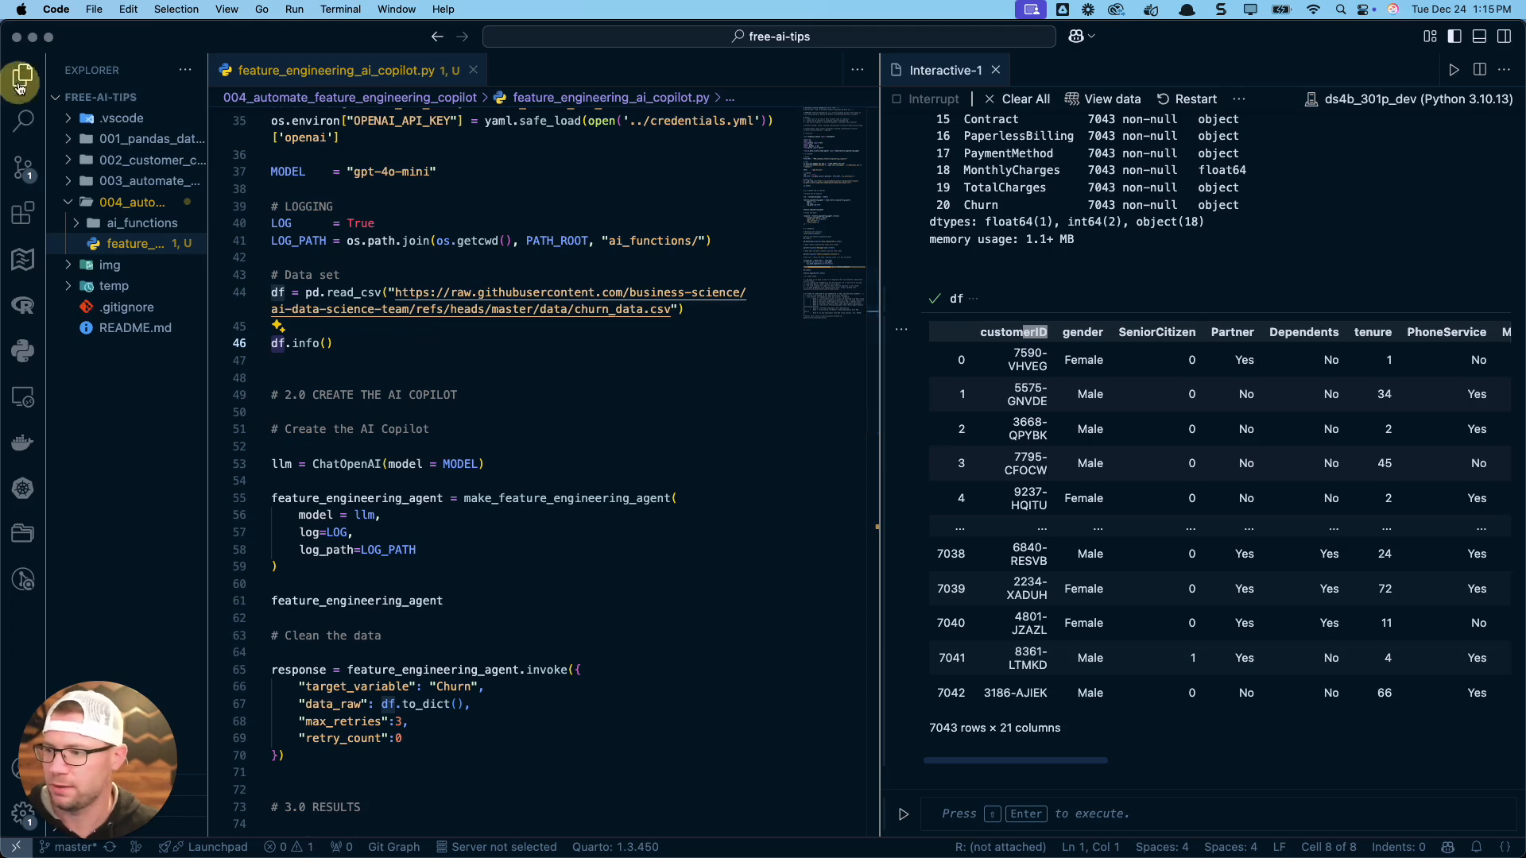
- Run the llm and make_feature_engineering_agent cells so the agent workflow graph renders
left_click(19, 76)
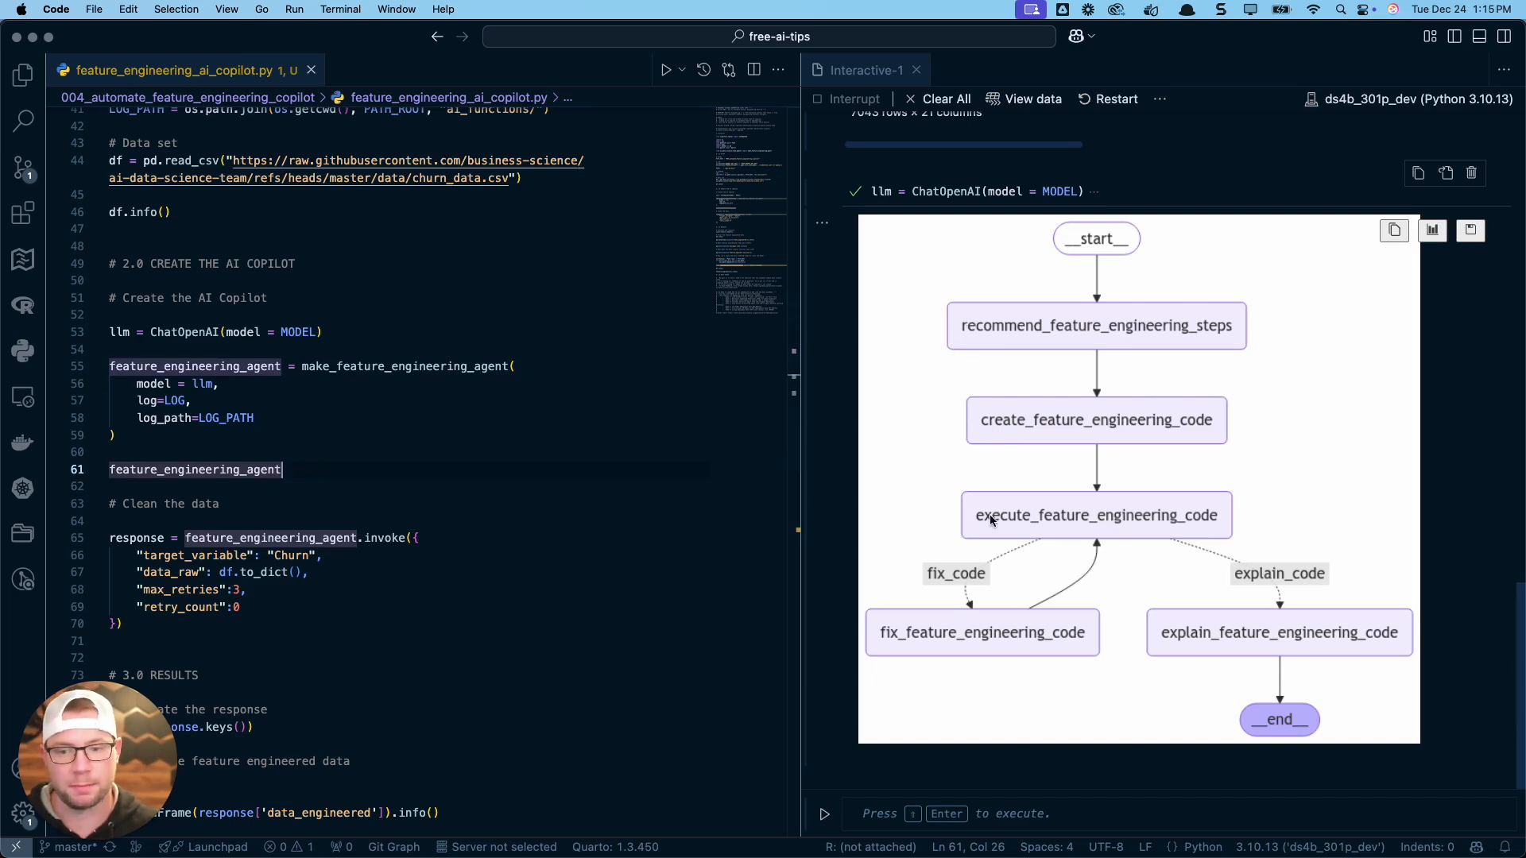
mouse_move(1113, 323)
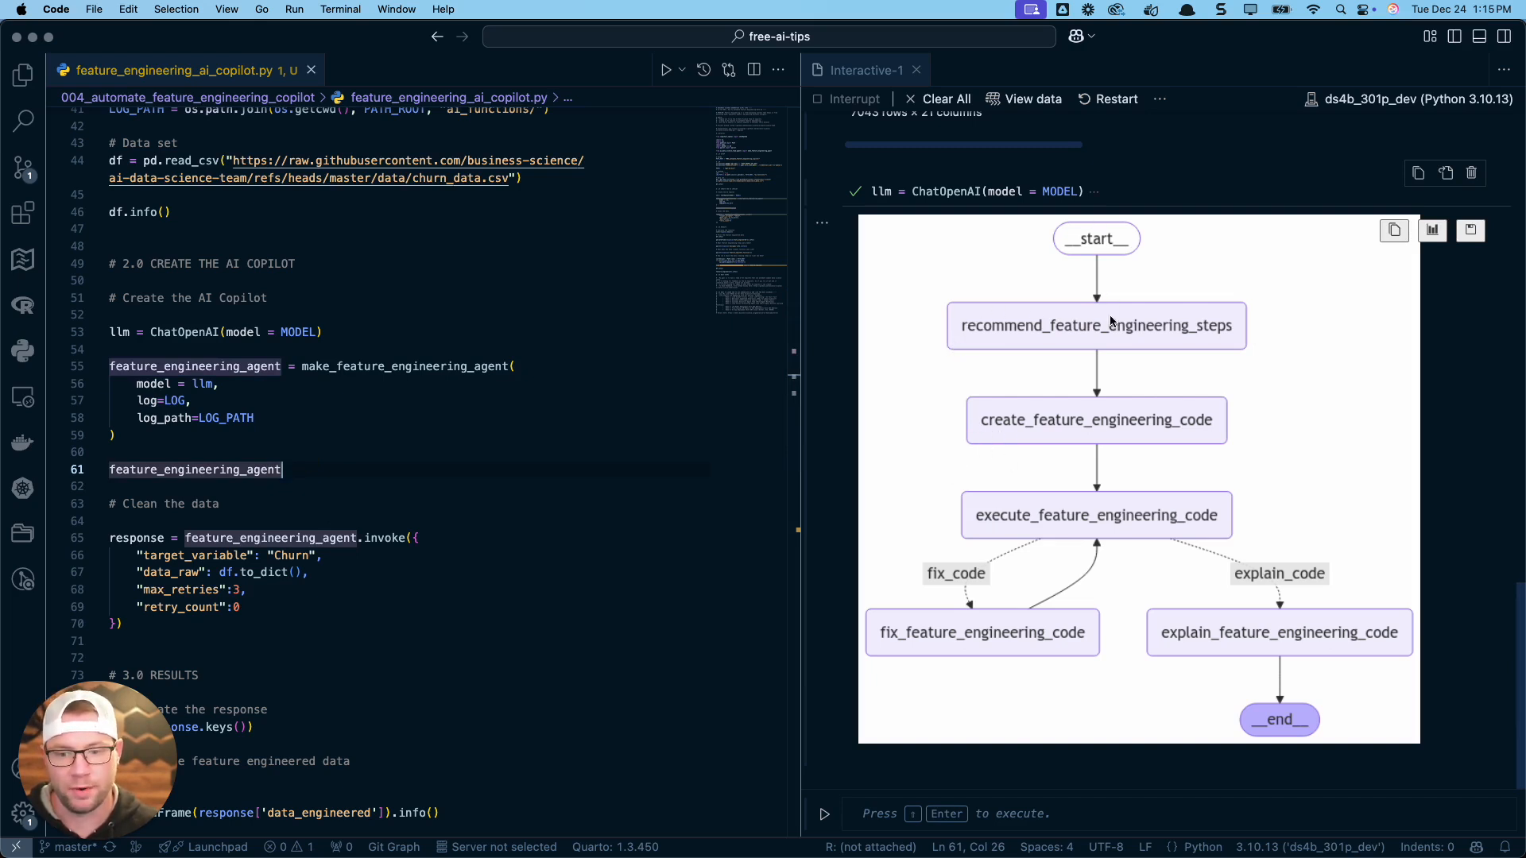
mouse_move(1051, 298)
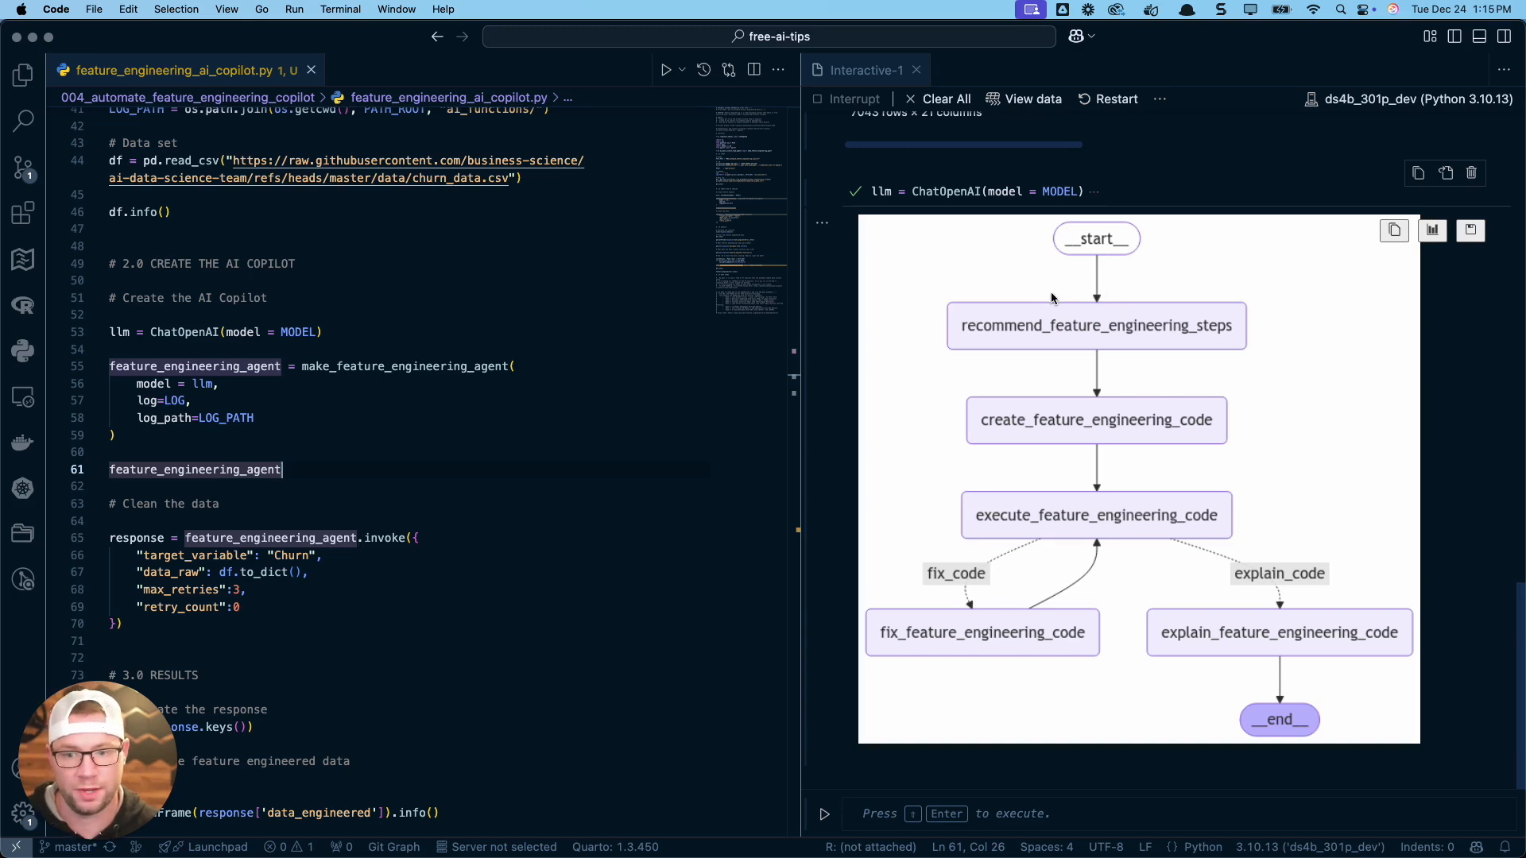
mouse_move(1335, 655)
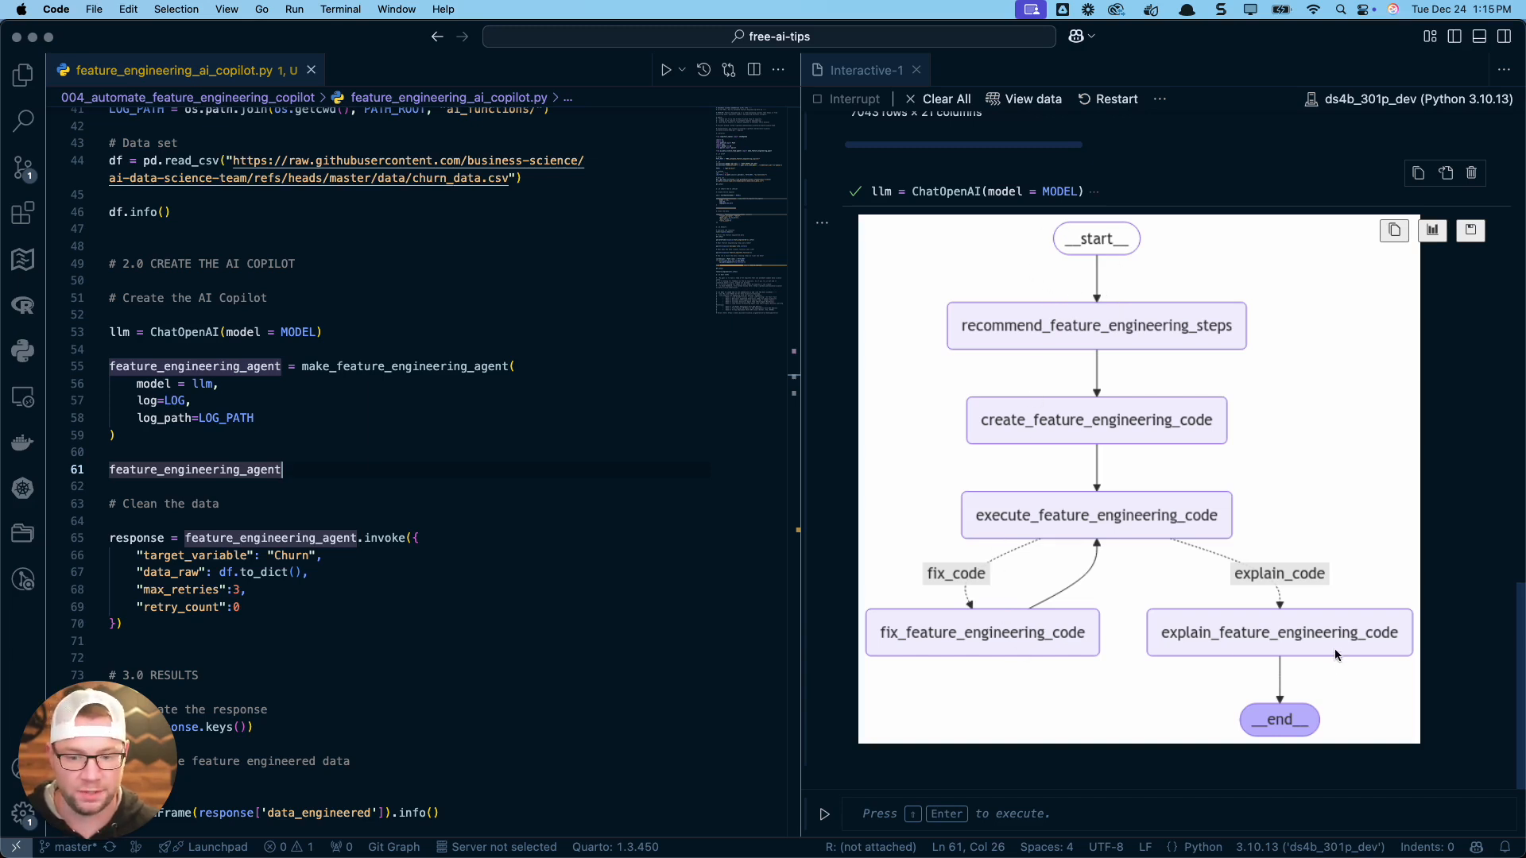
mouse_move(1008, 340)
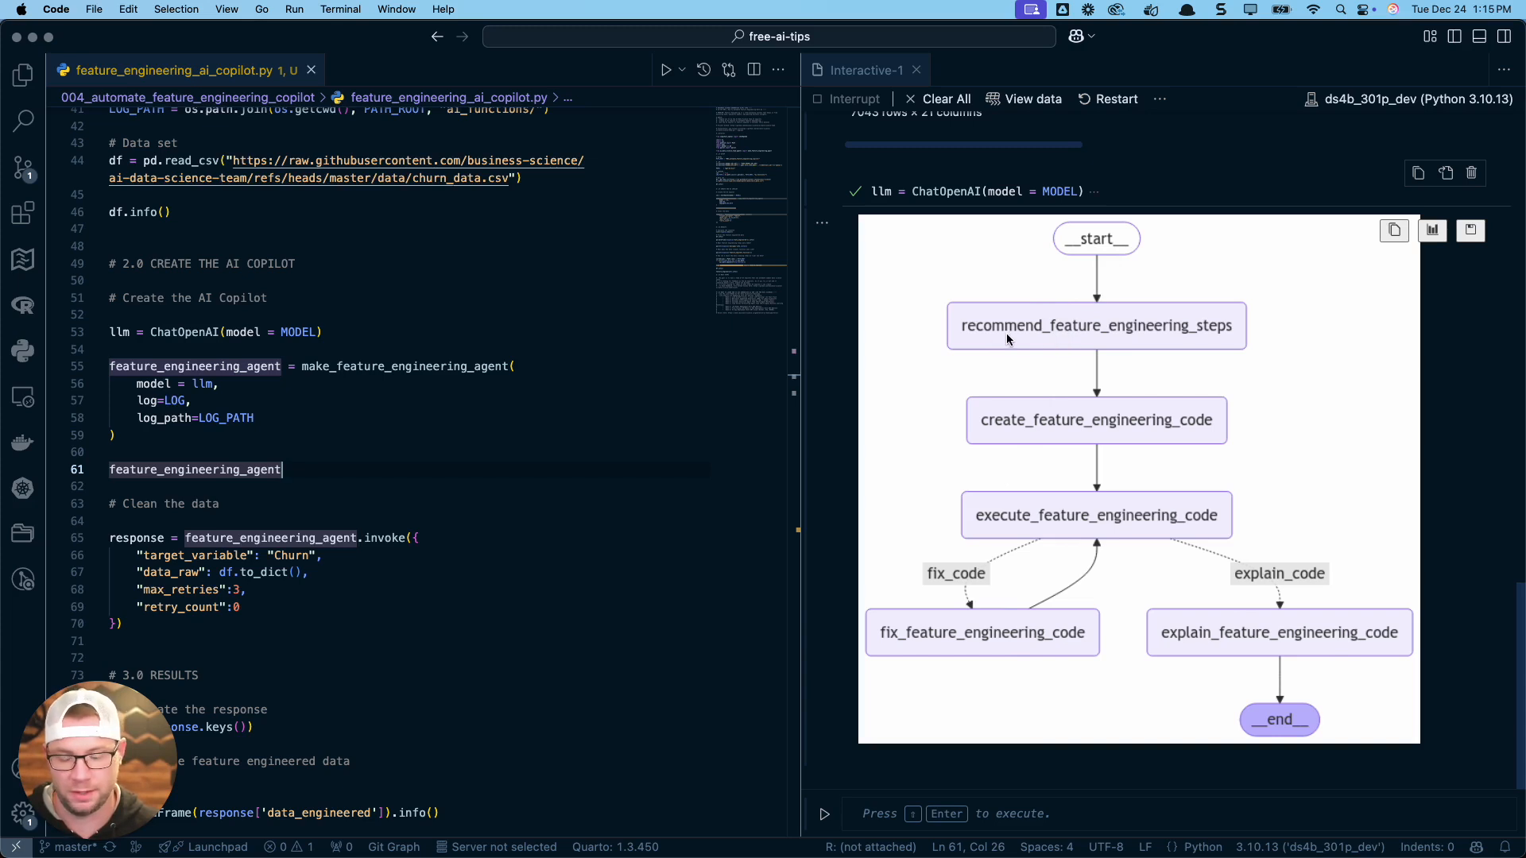
mouse_move(1165, 345)
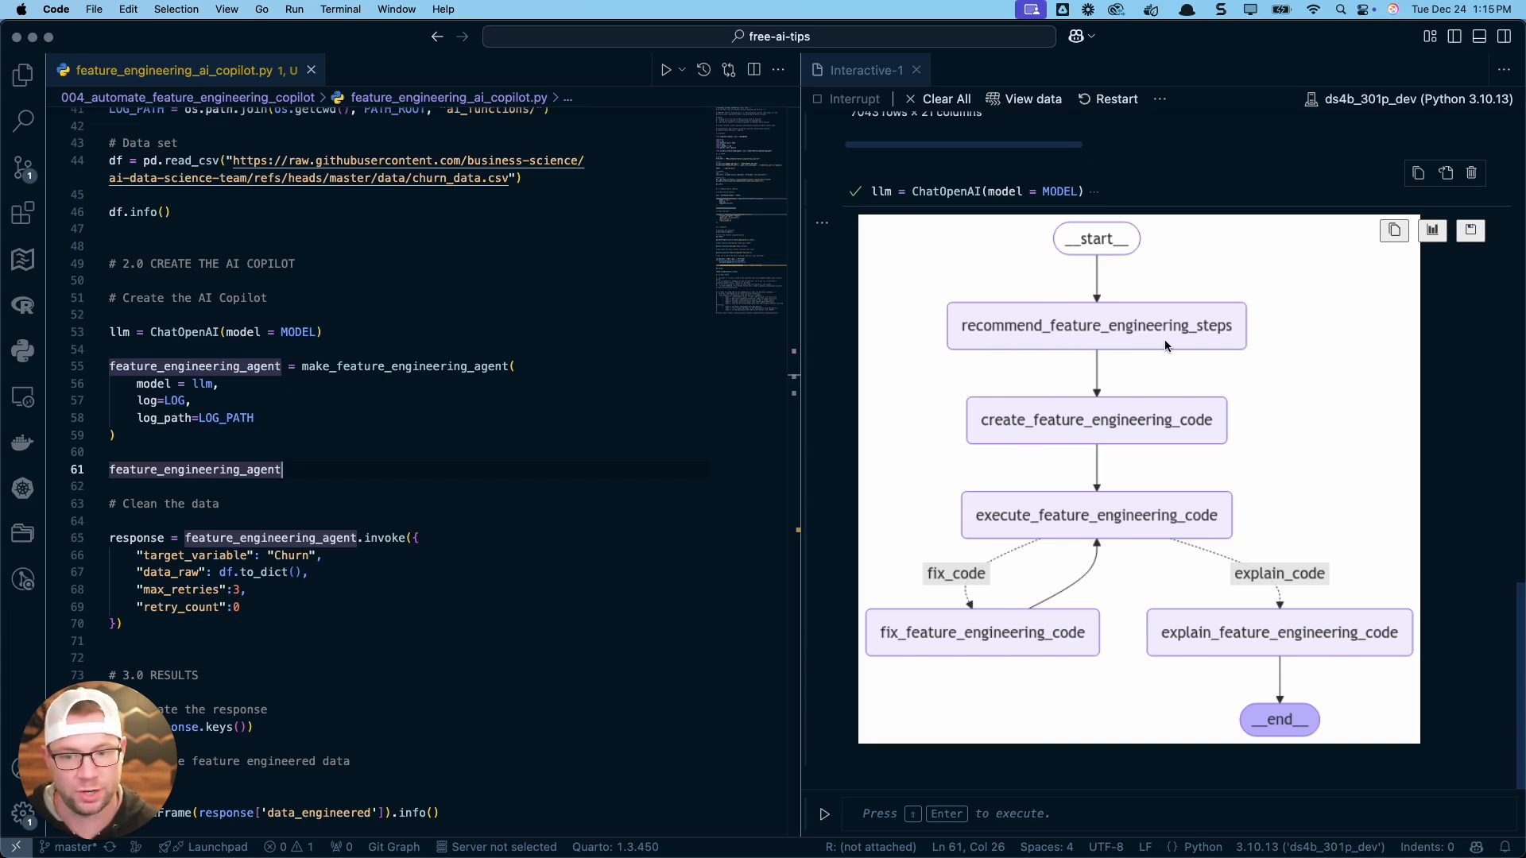
mouse_move(1082, 440)
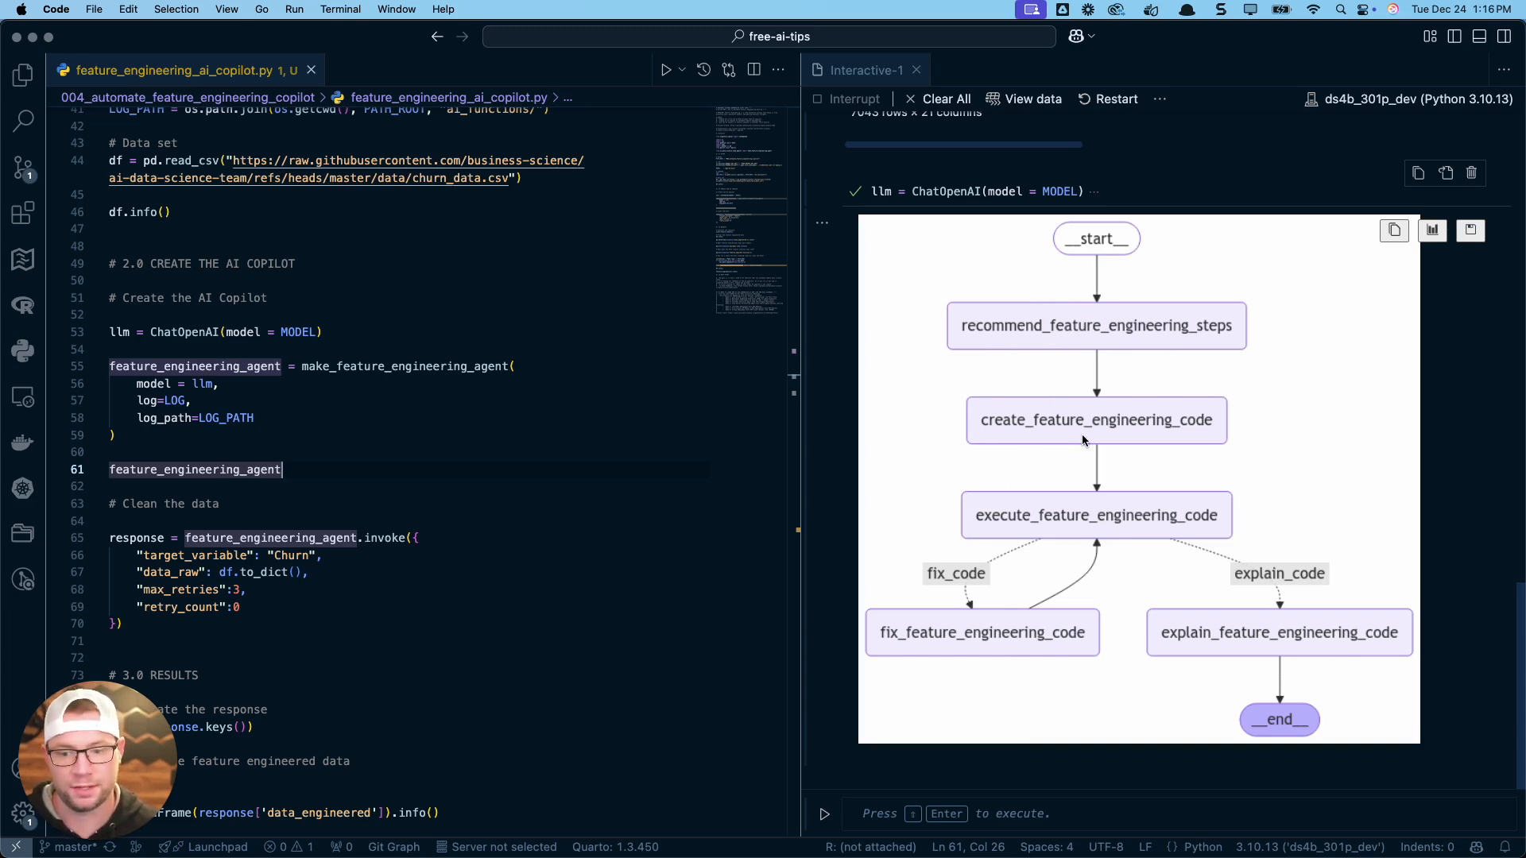
mouse_move(1147, 420)
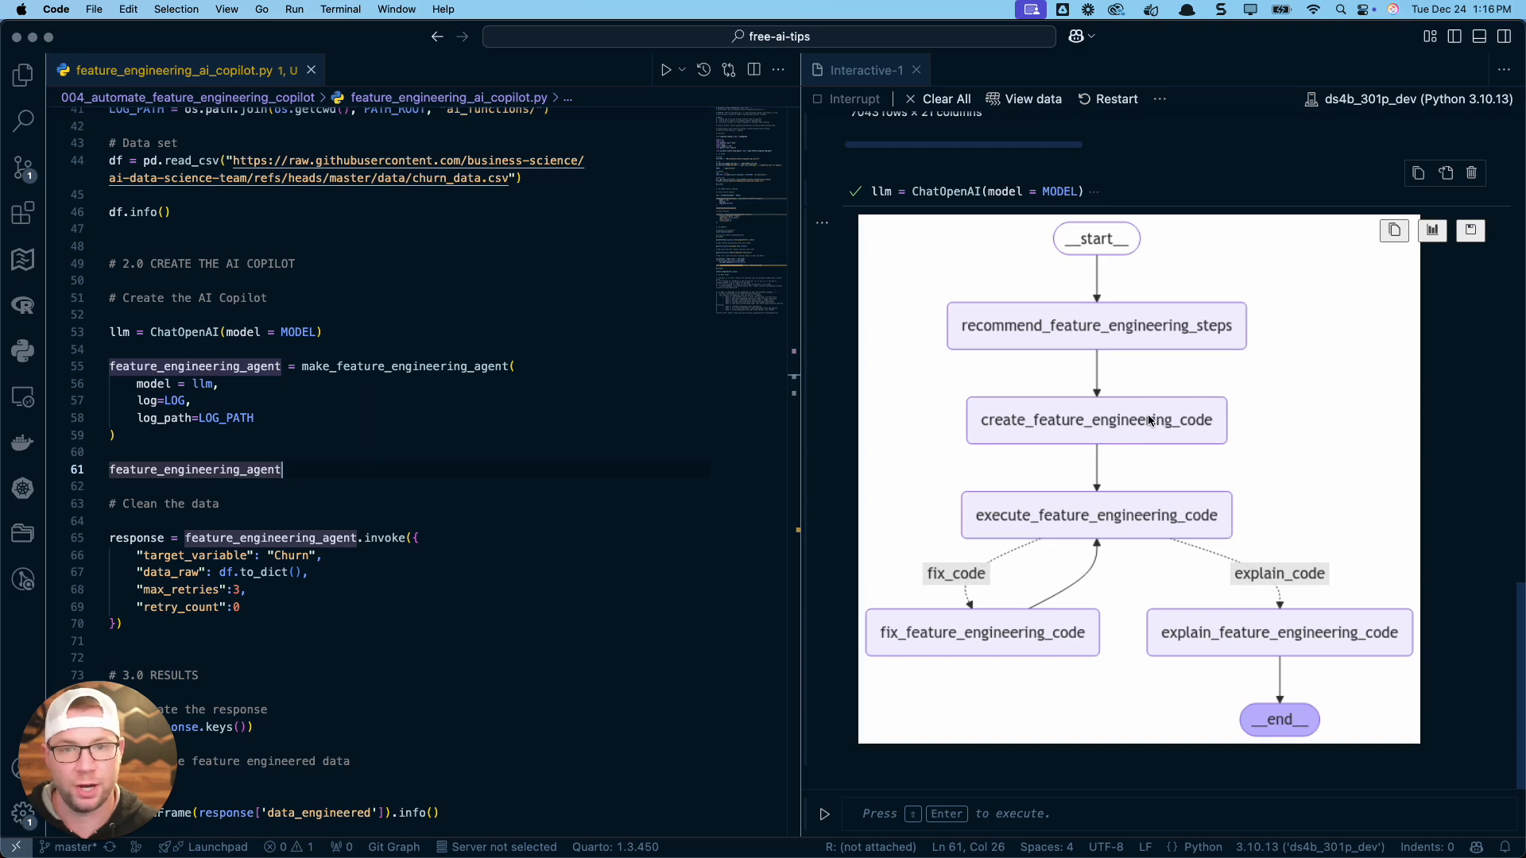
mouse_move(987, 535)
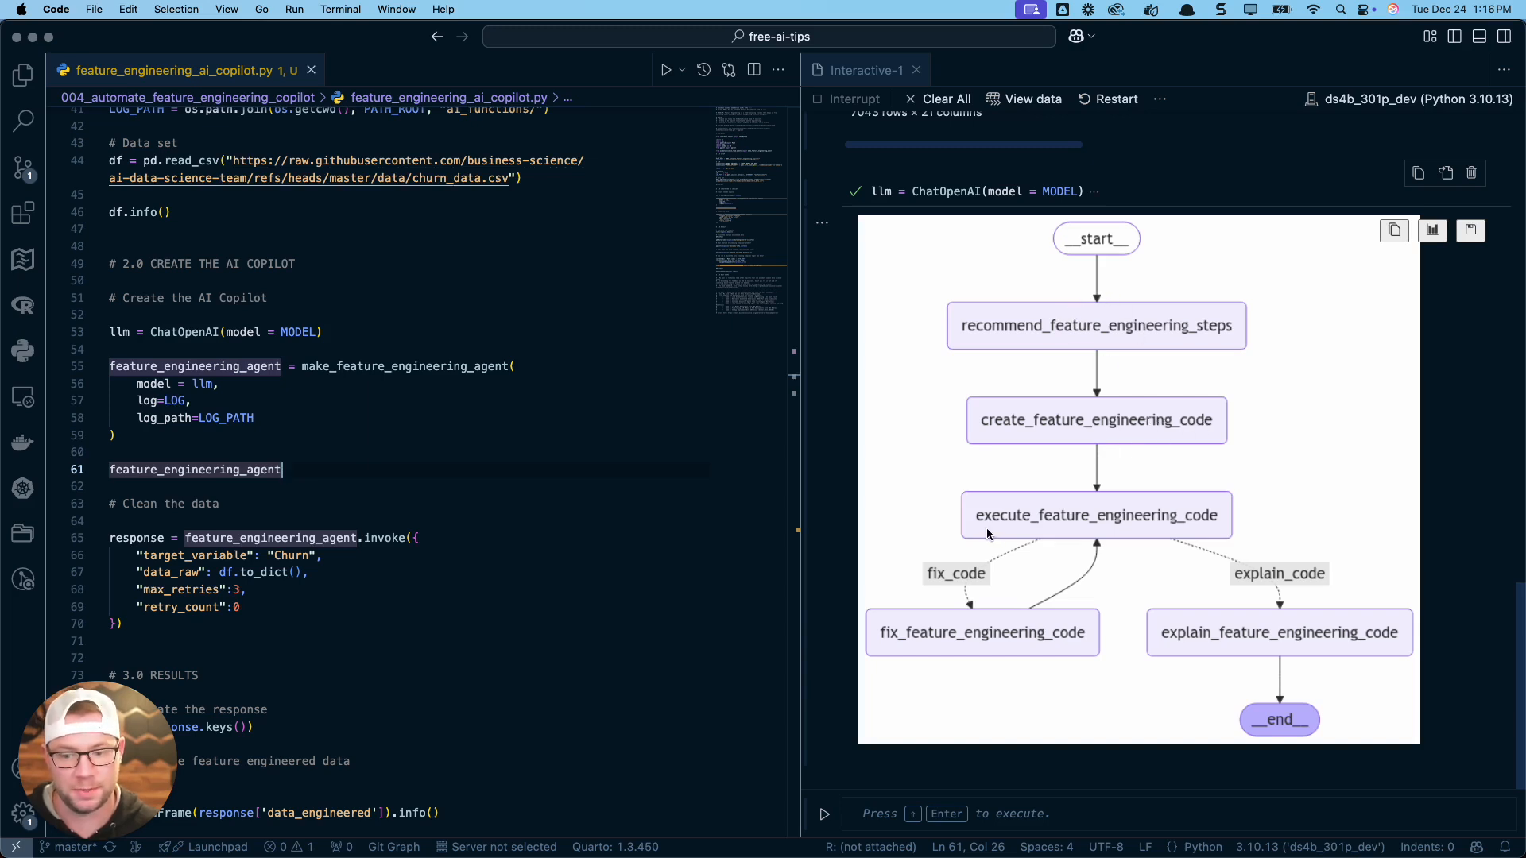
mouse_move(1131, 534)
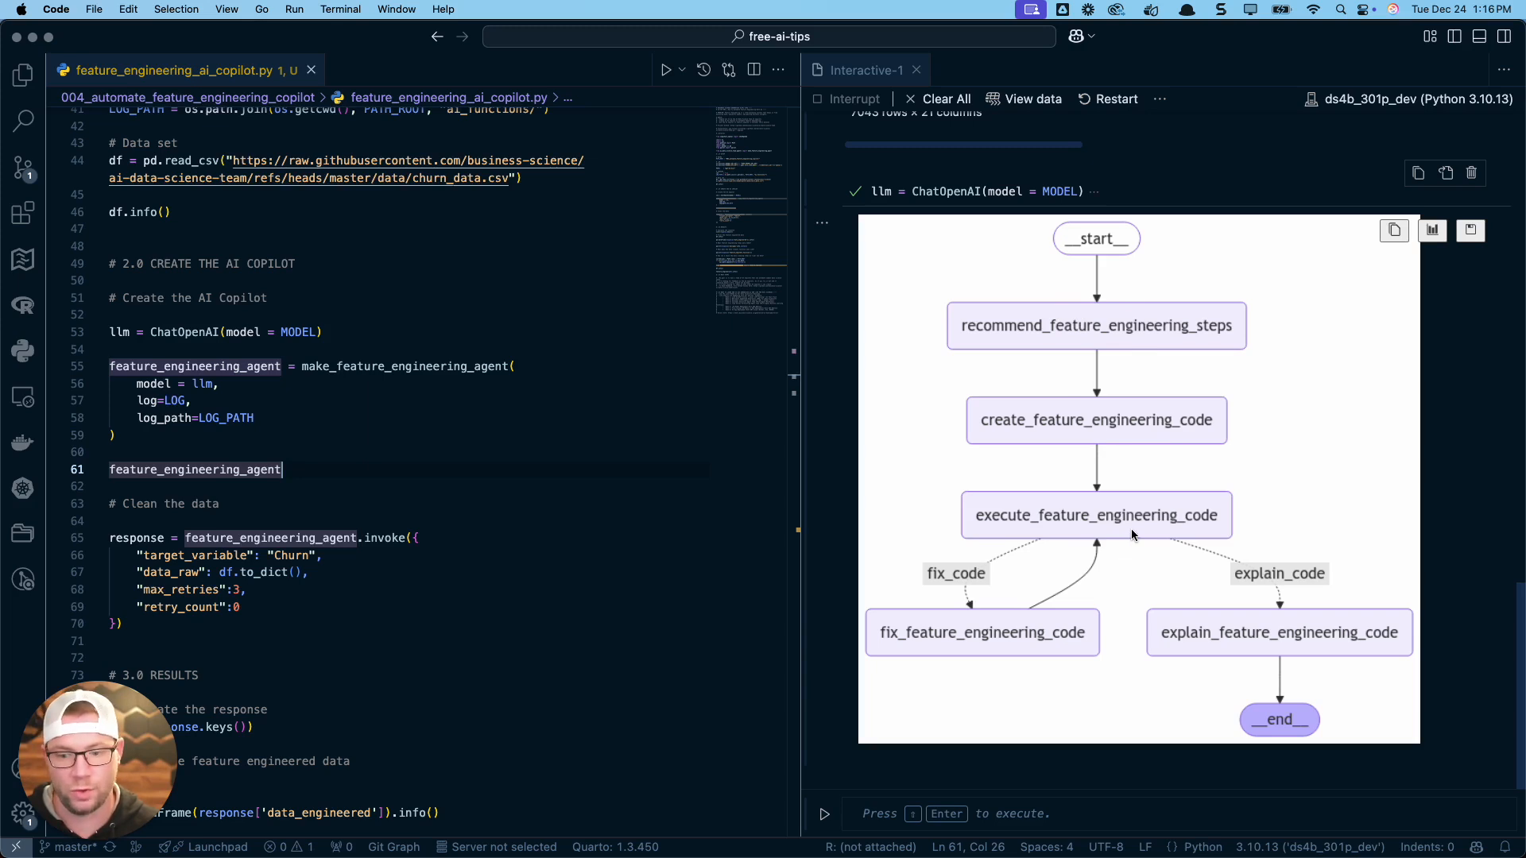
mouse_move(1168, 537)
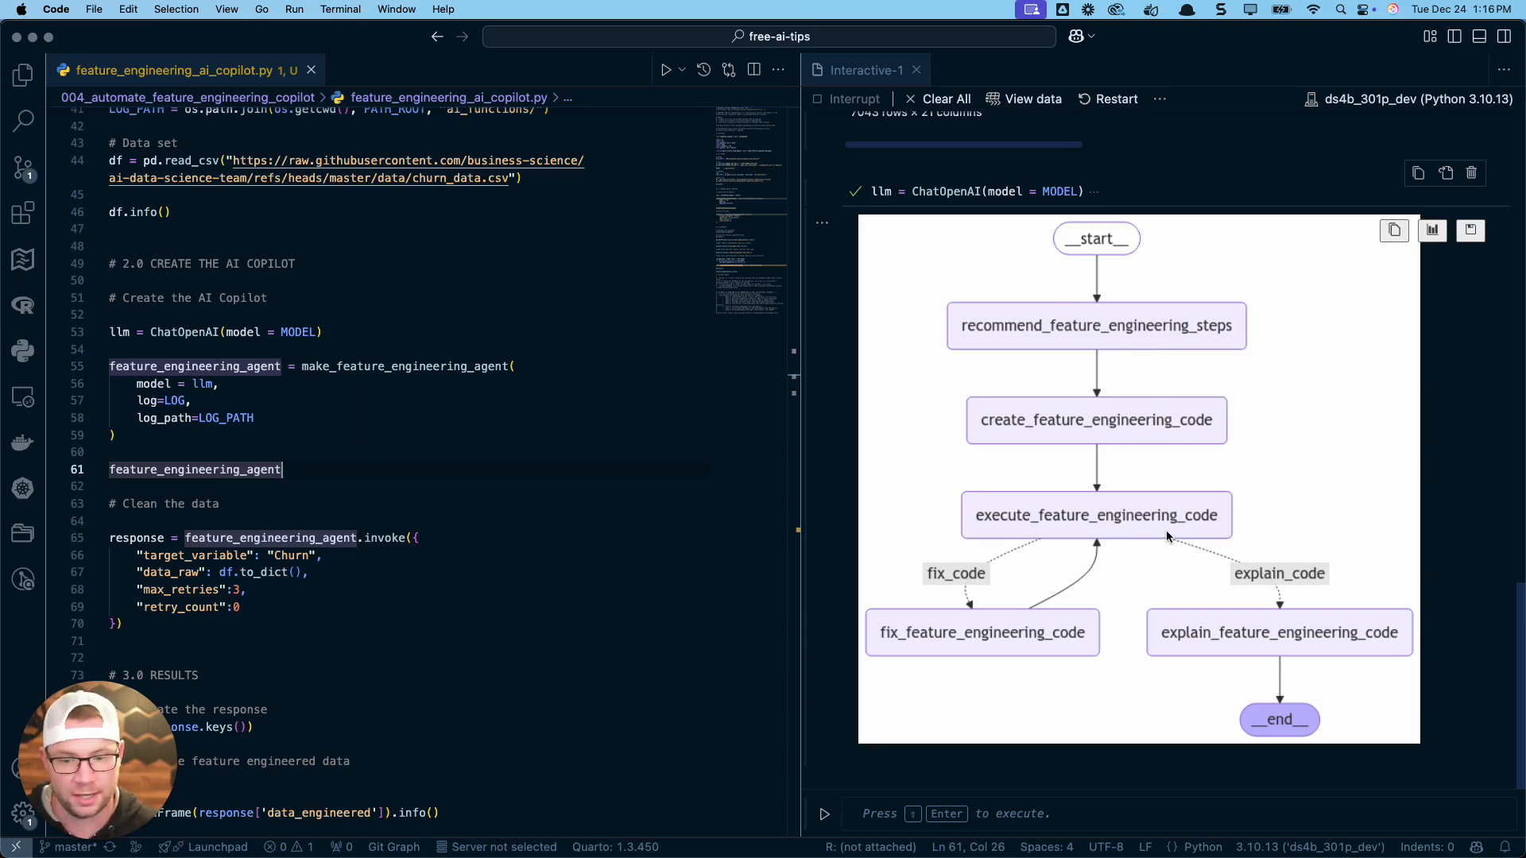
mouse_move(1087, 551)
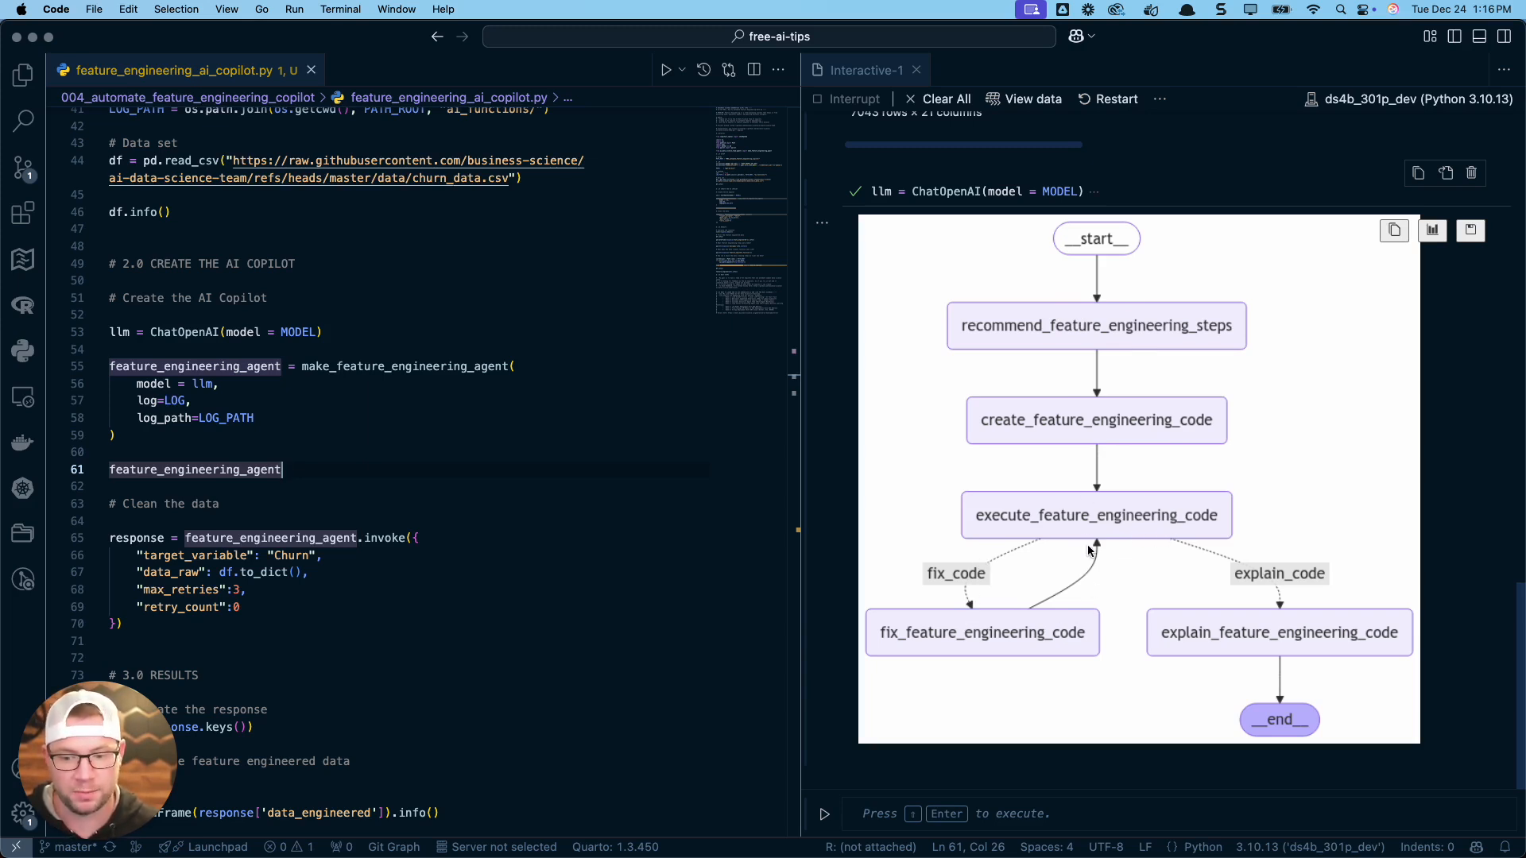
mouse_move(962, 572)
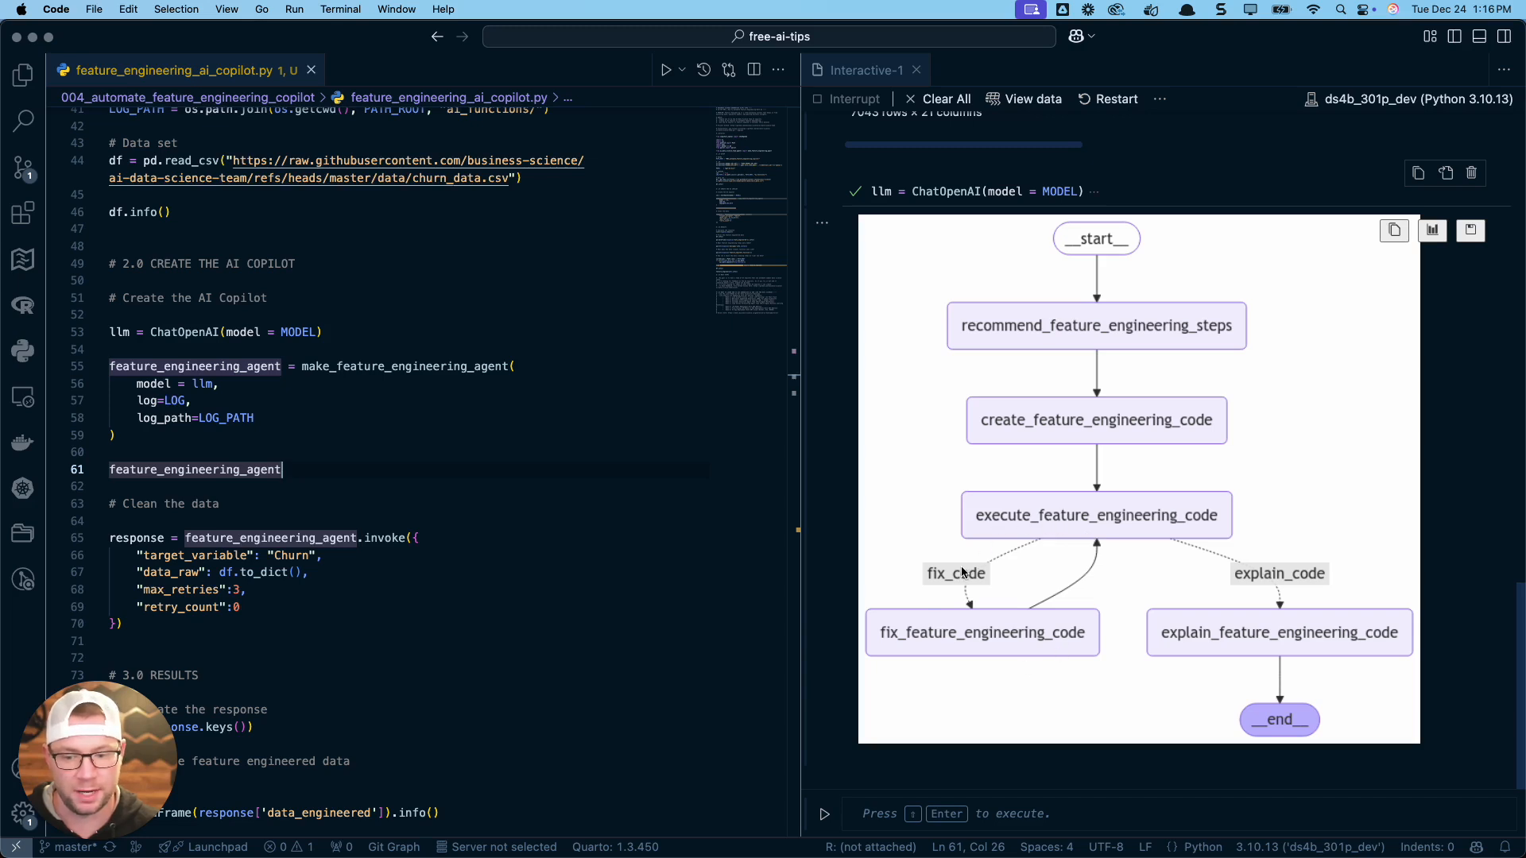
mouse_move(1129, 514)
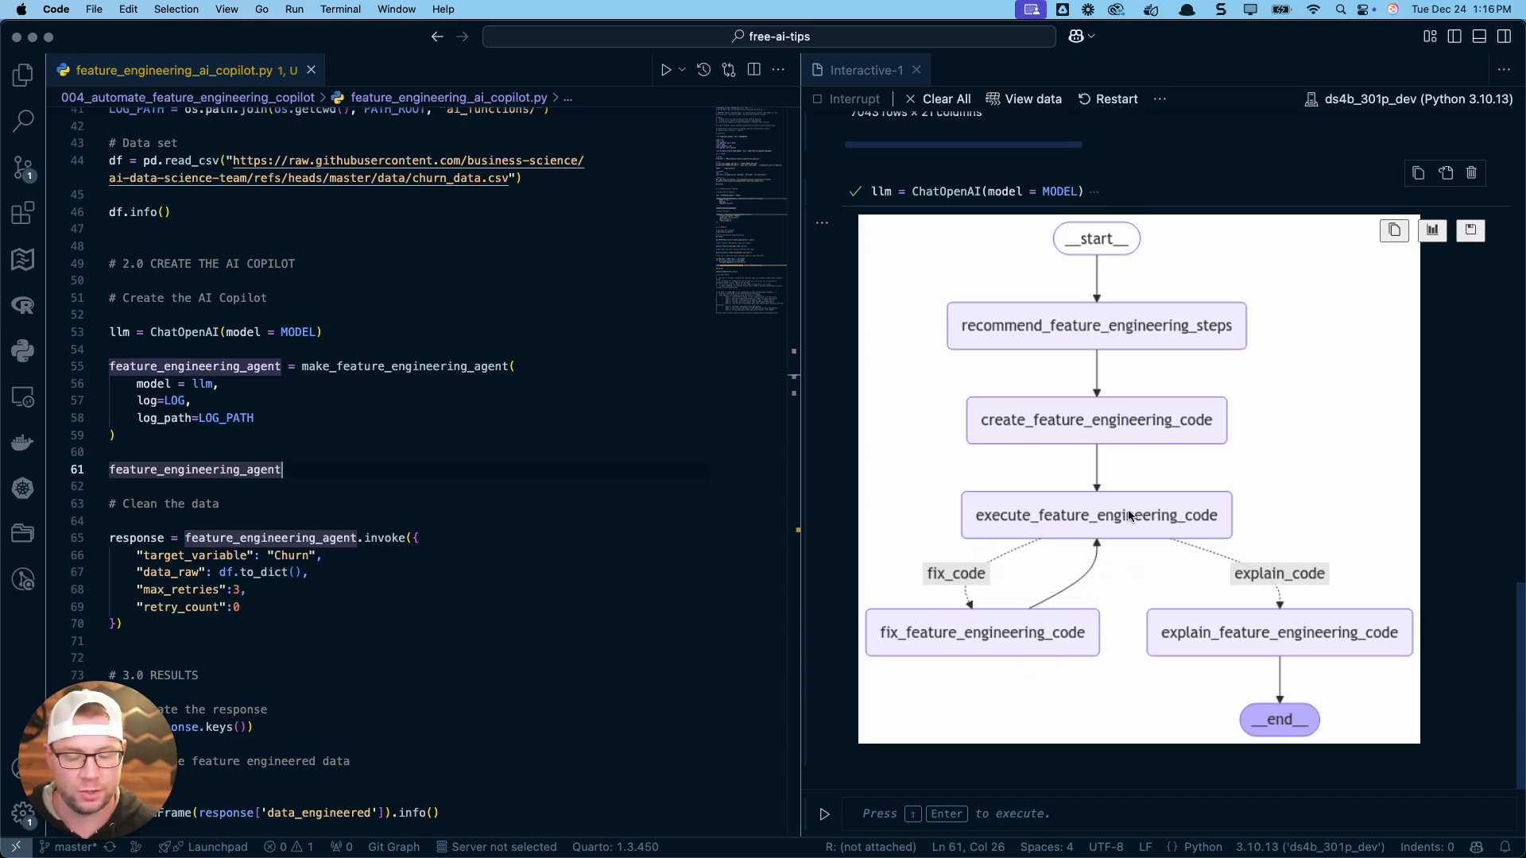
mouse_move(1283, 631)
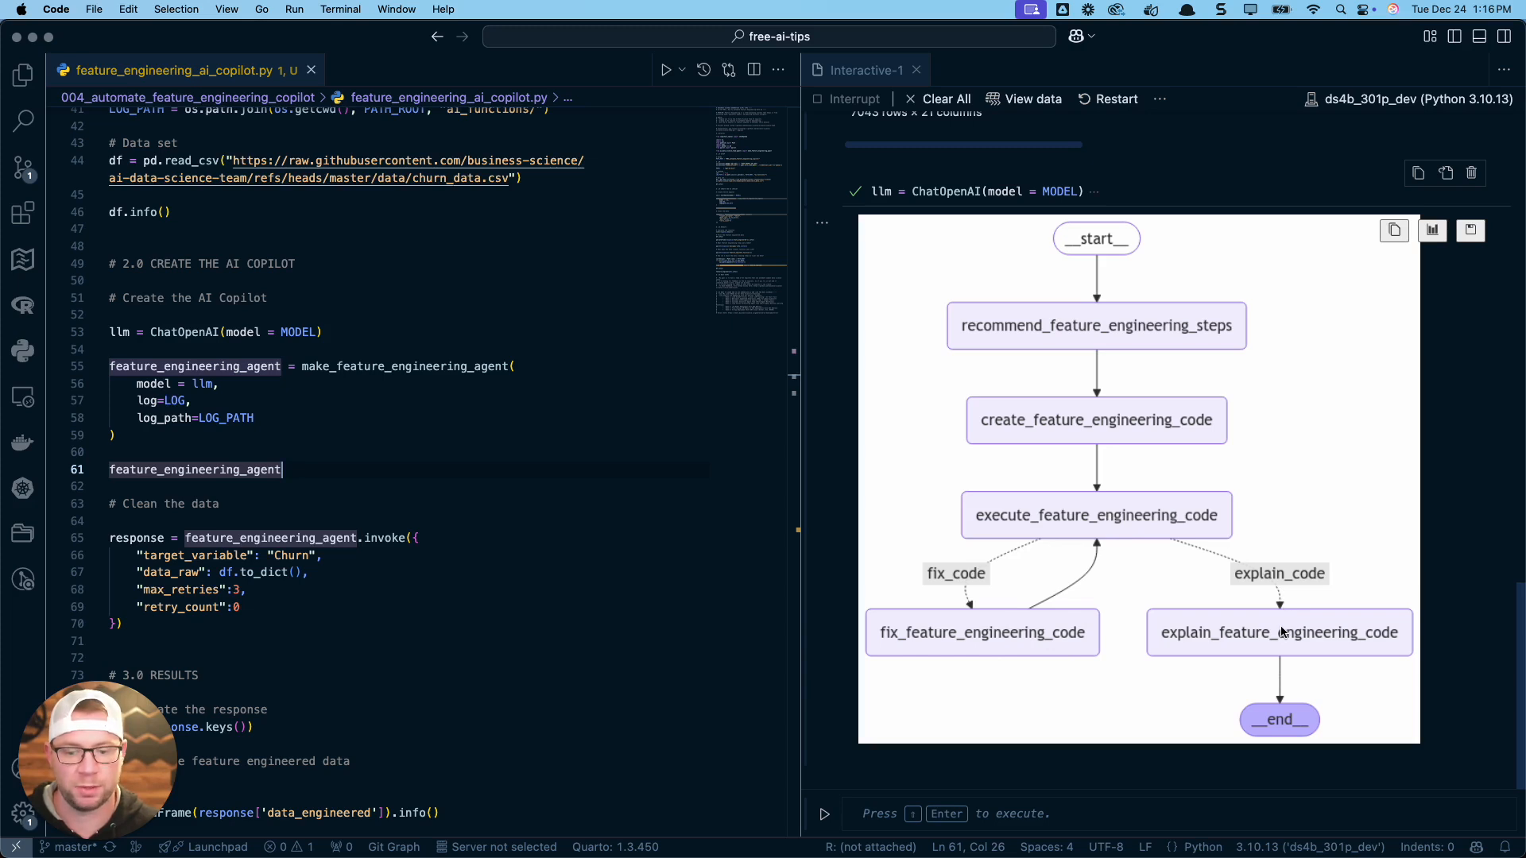
mouse_move(1270, 694)
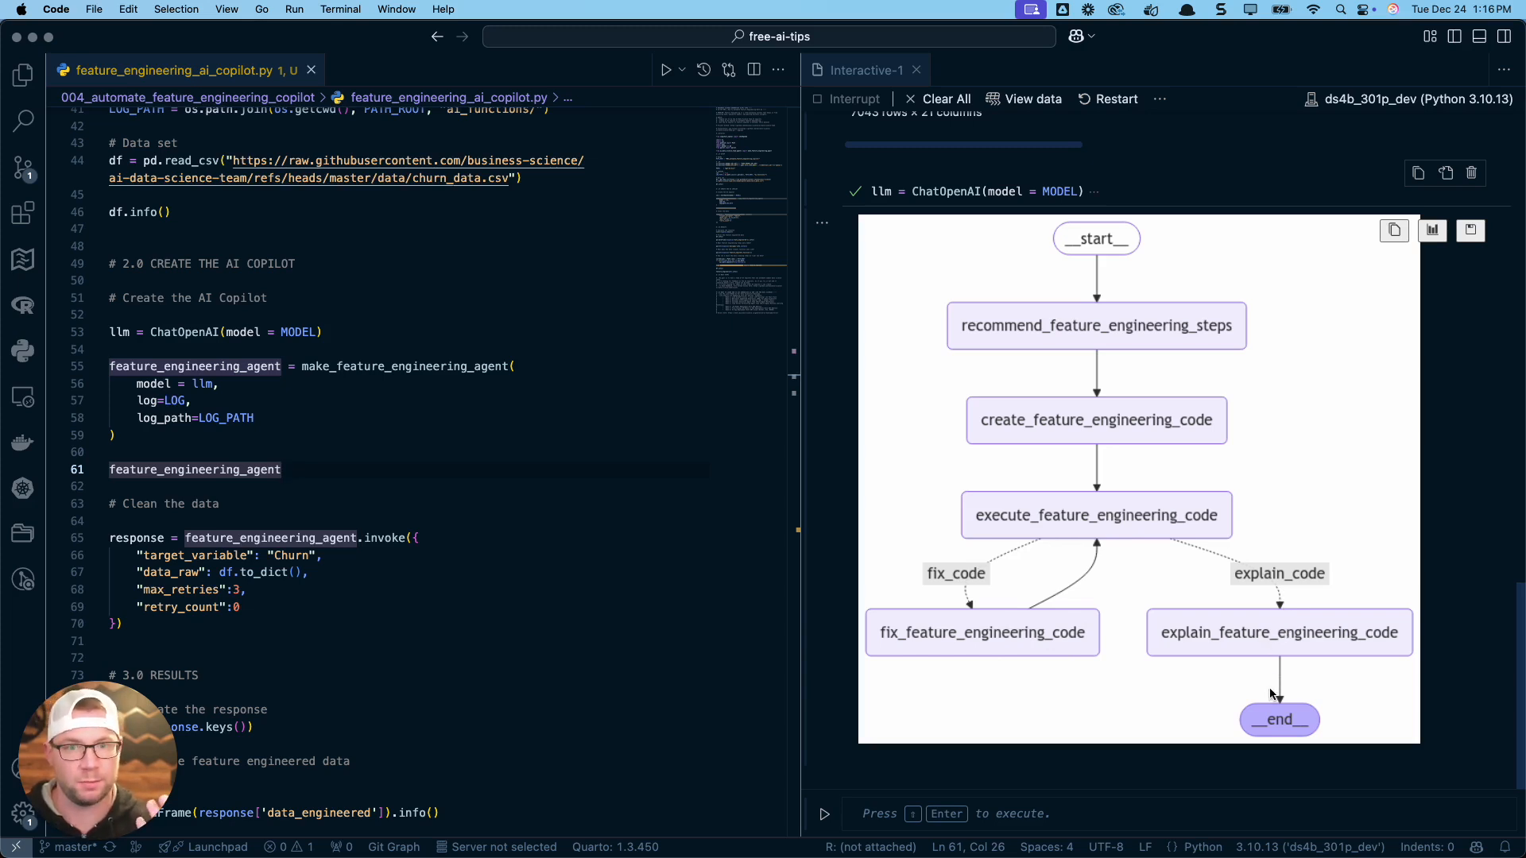
mouse_move(483, 489)
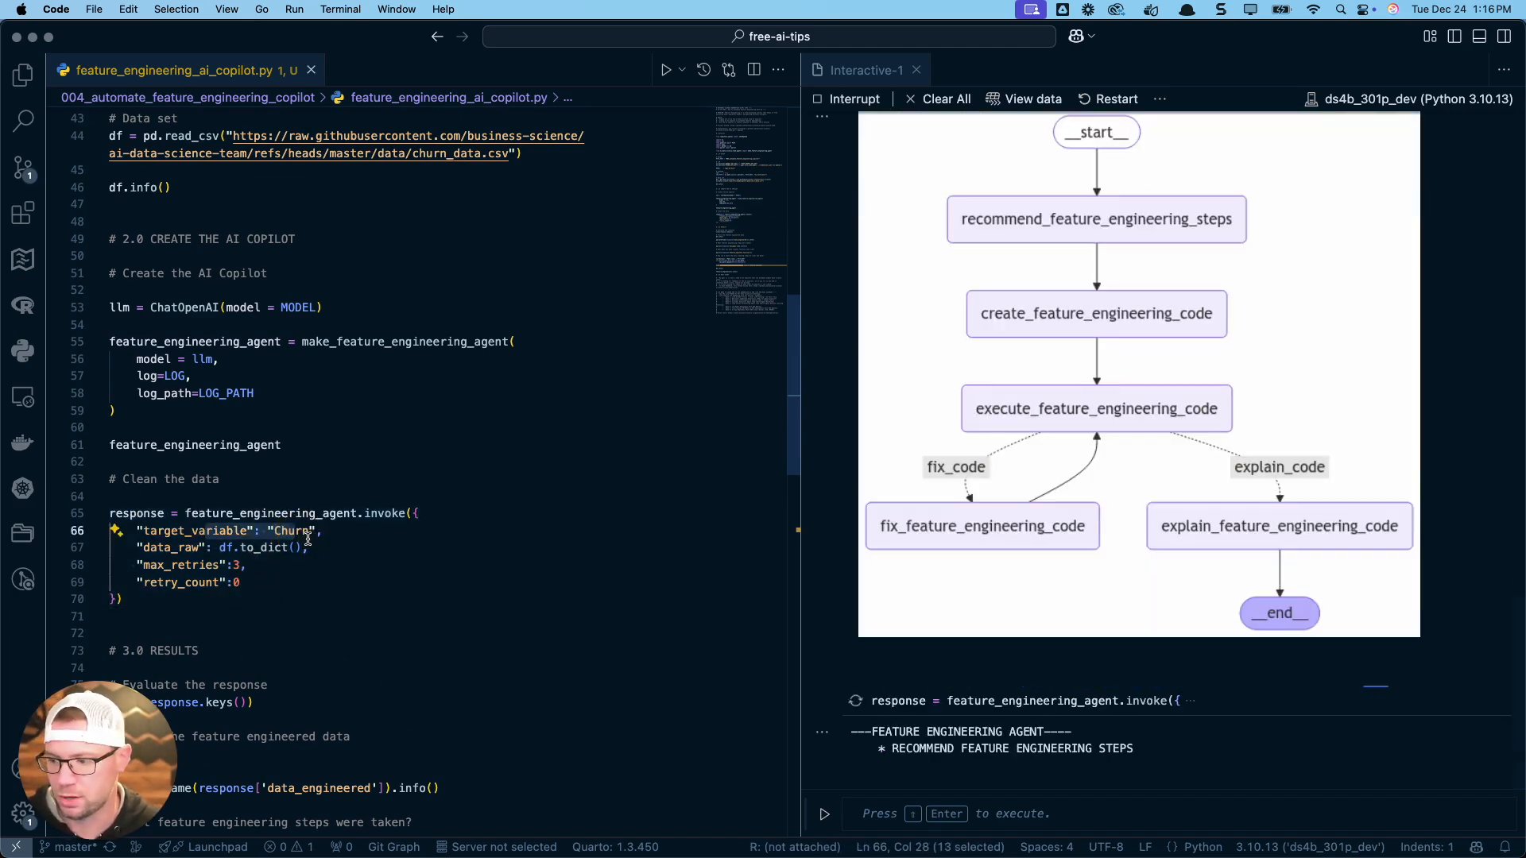
- Wait for the agent run, which hits errors and starts fixing its code at retry 1
left_click(313, 531)
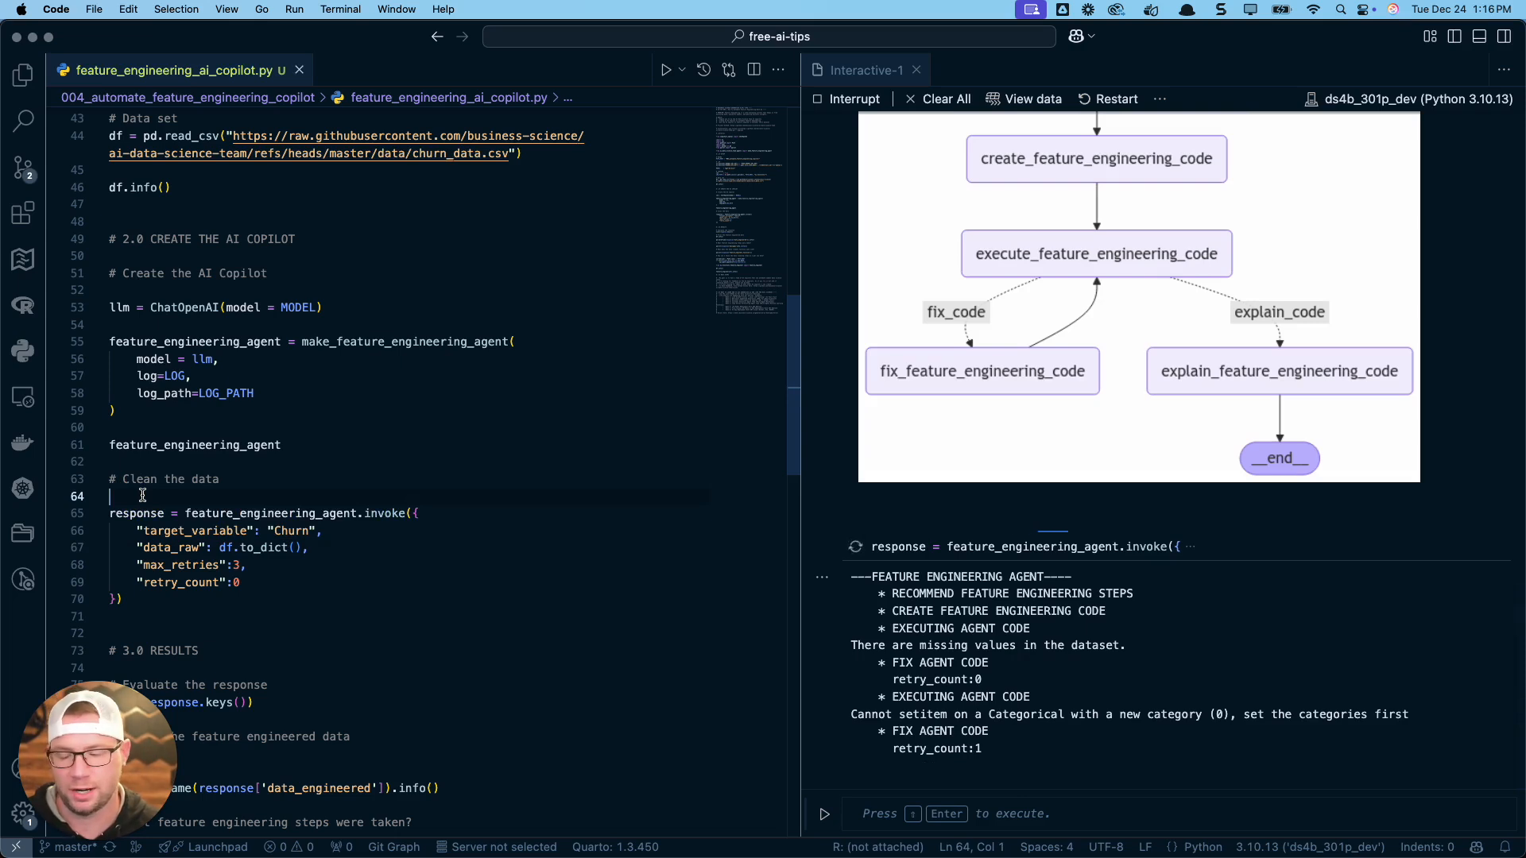
mouse_move(260, 547)
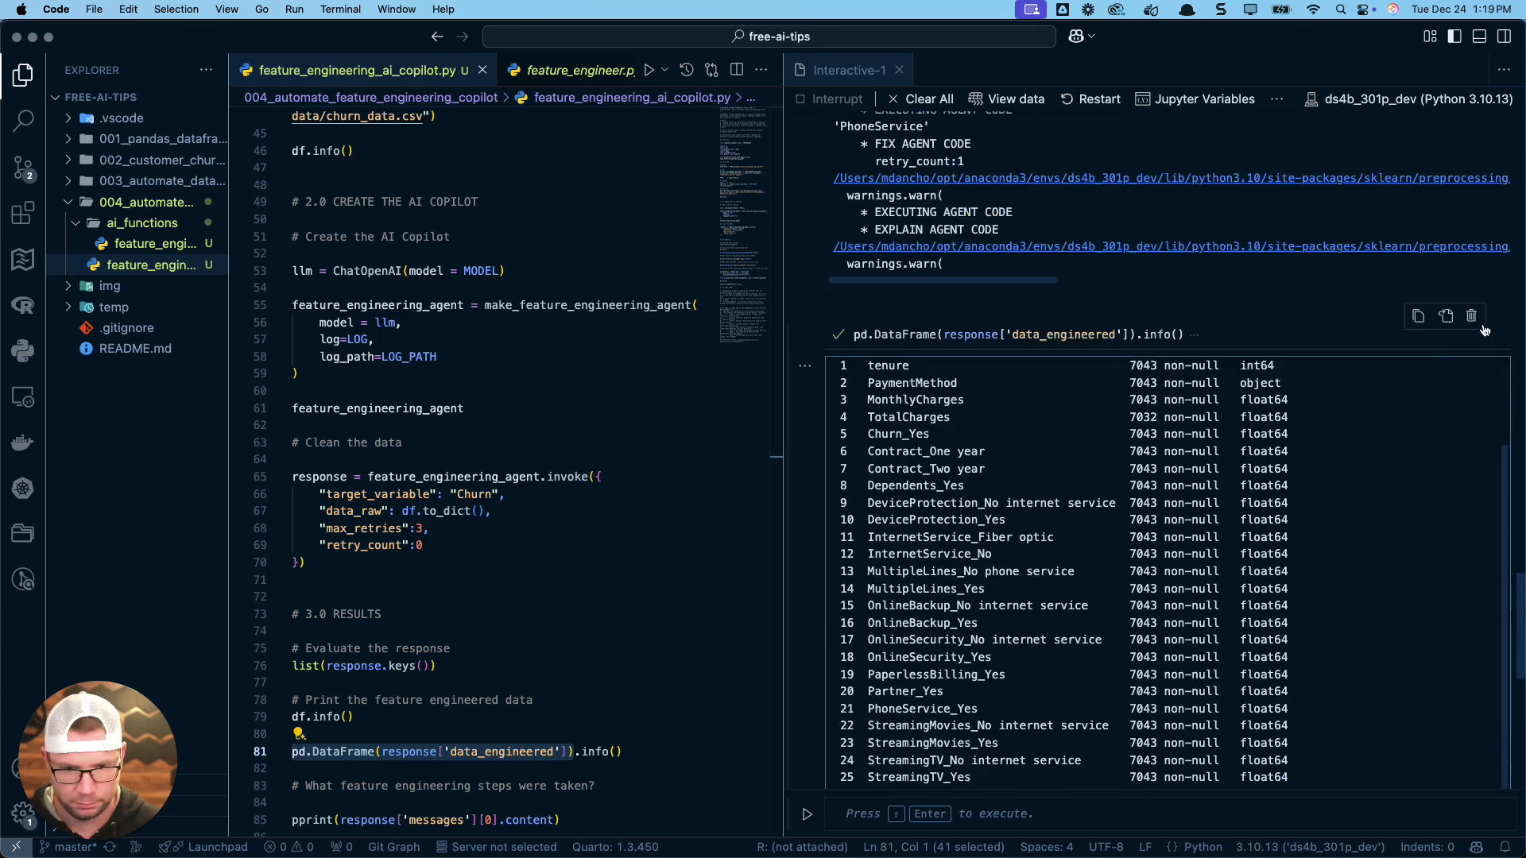
- Scroll the Interactive output showing the 7043 × 31 engineered churn table and the response keys list
scroll("up", 3)
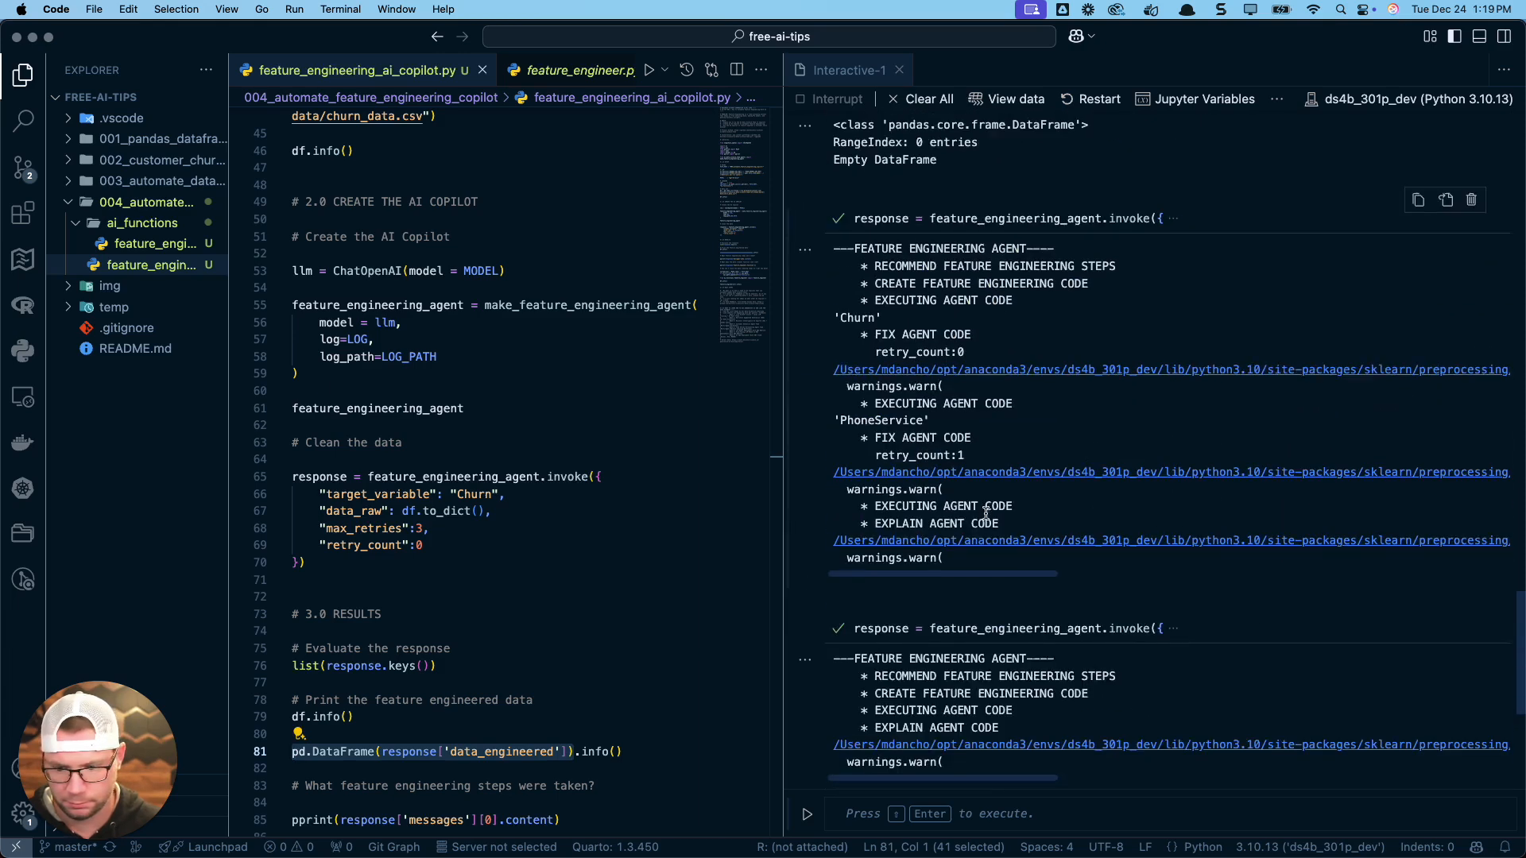
scroll("down", 3)
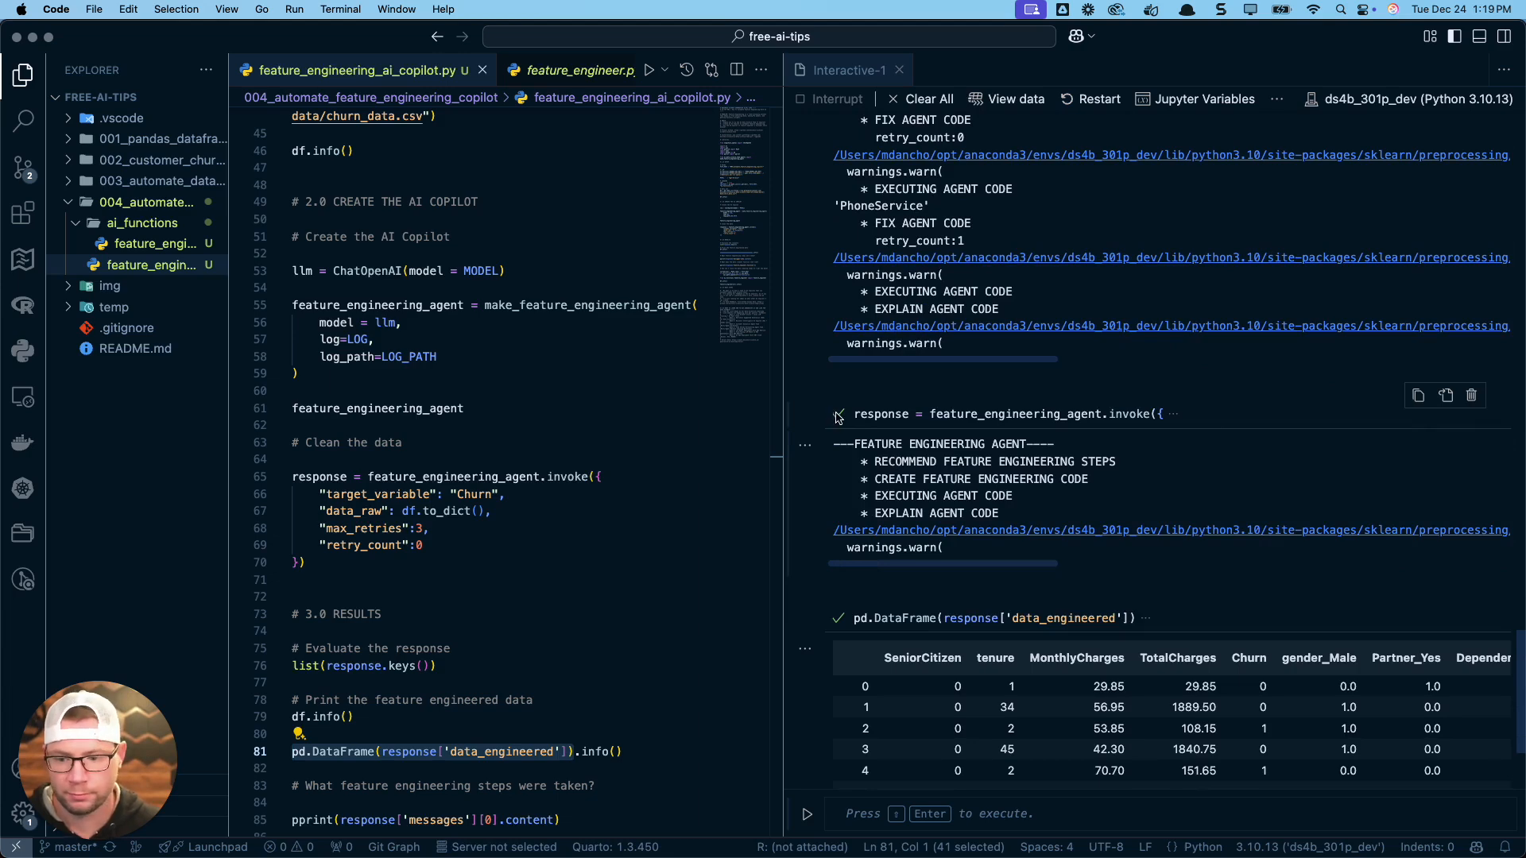
mouse_move(1155, 416)
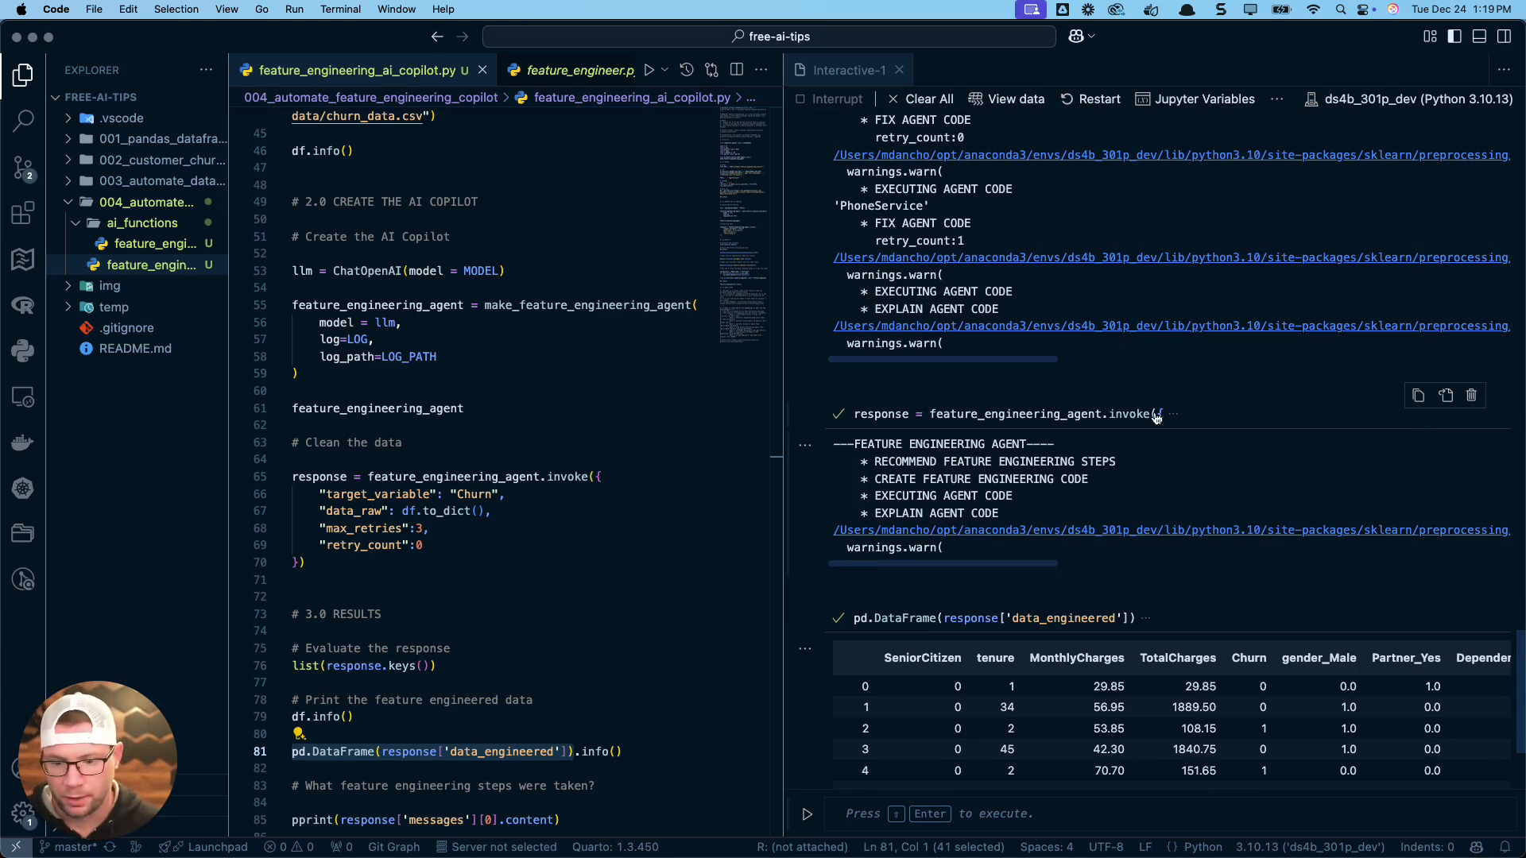
scroll("down", 3)
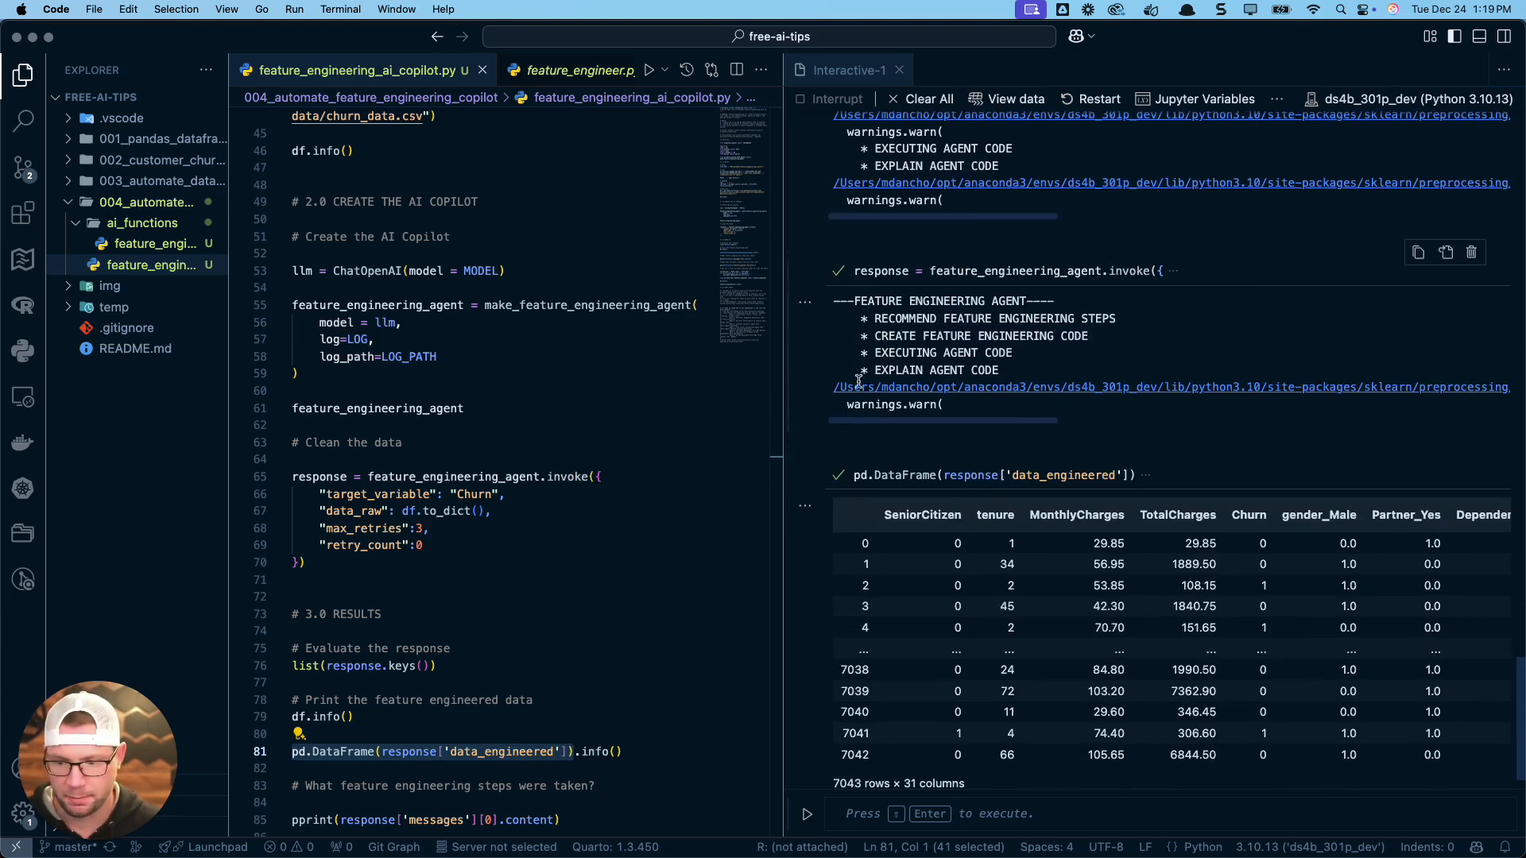
scroll("up", 3)
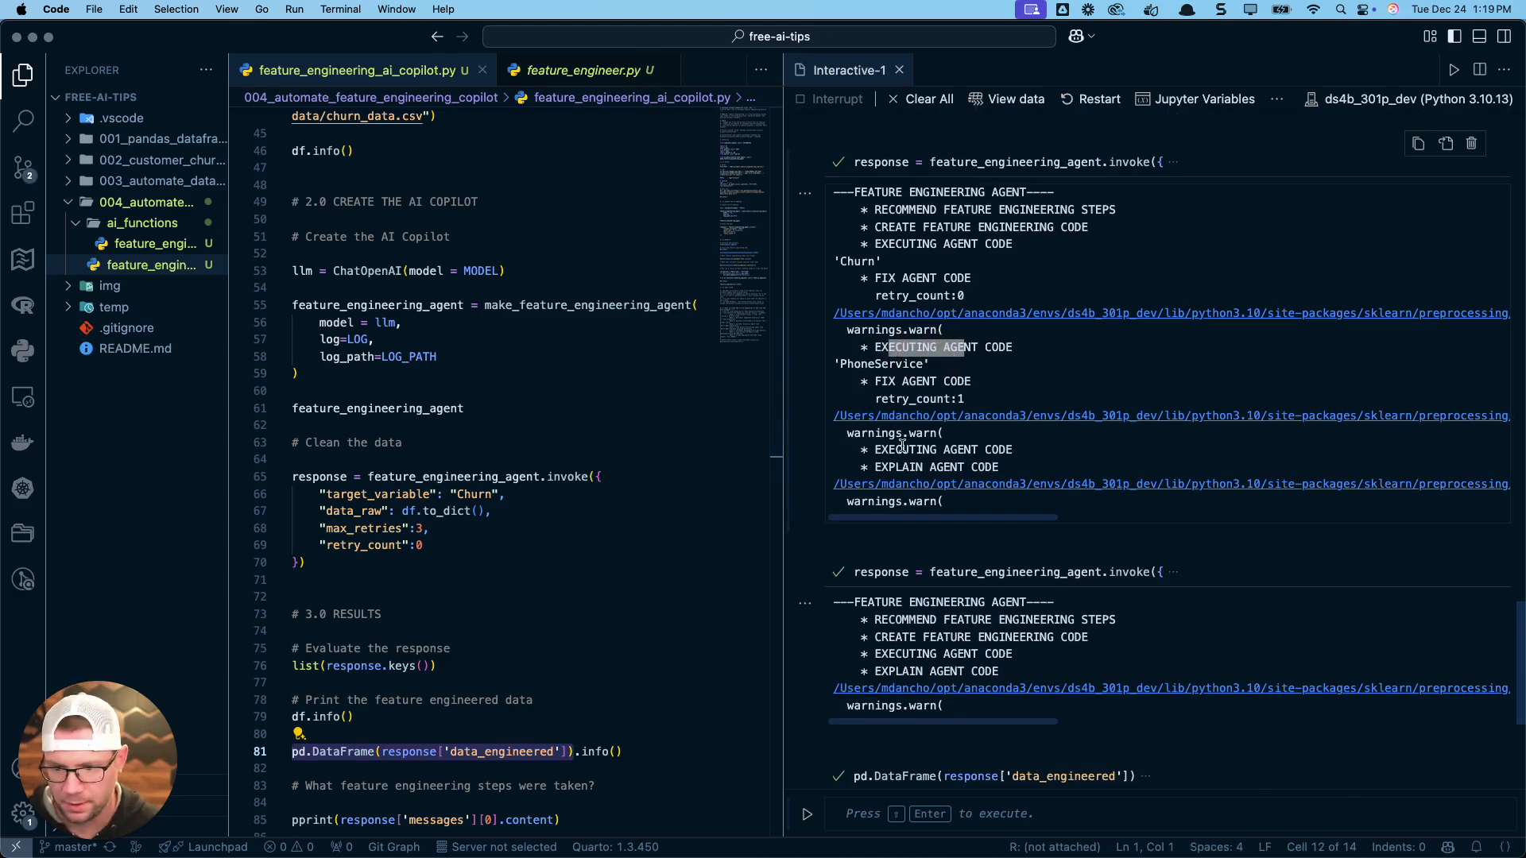
scroll("down", 3)
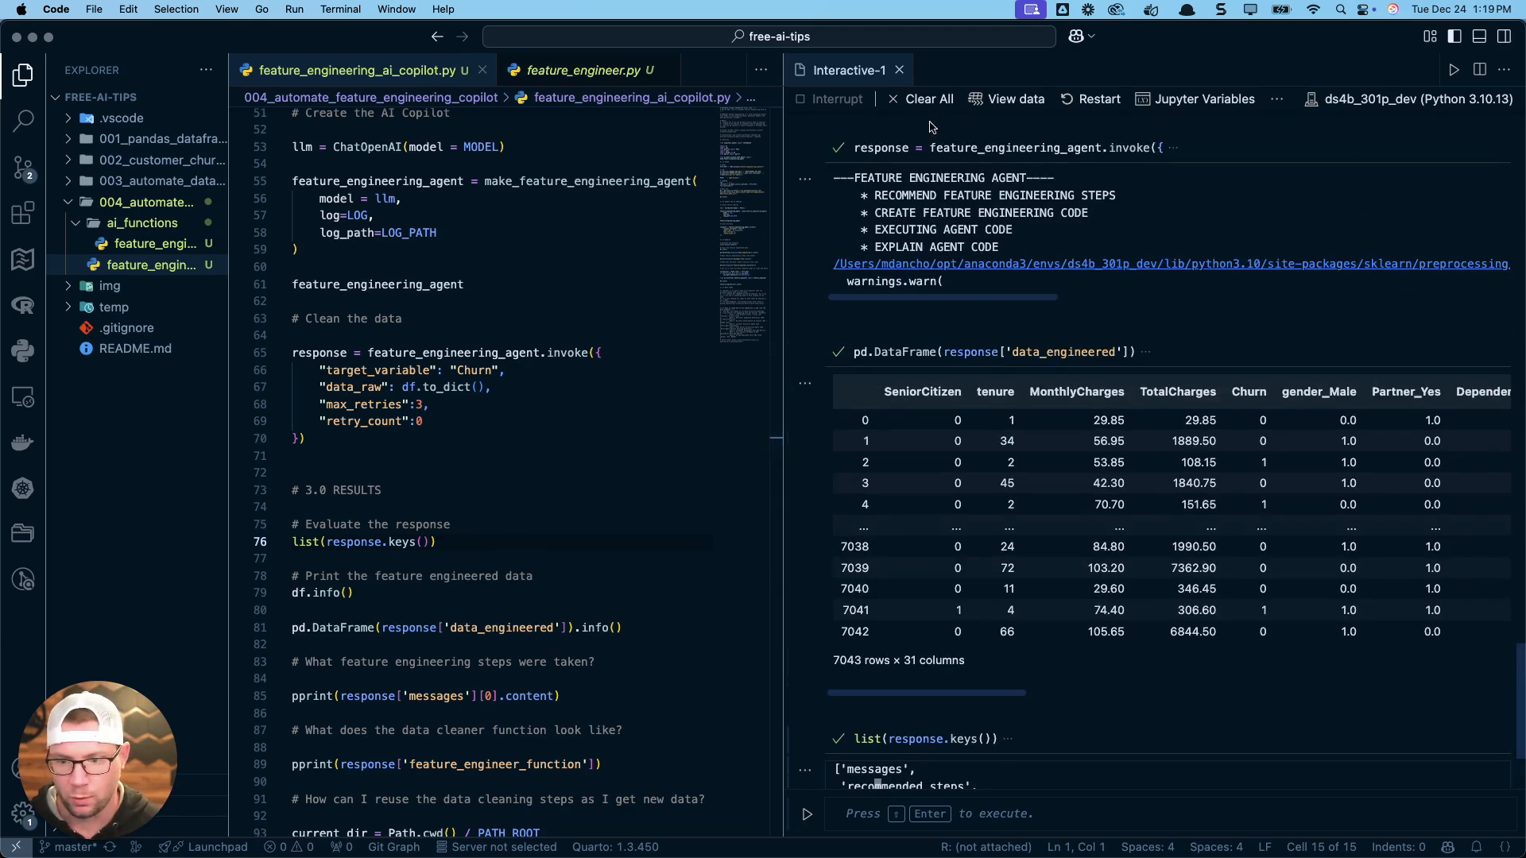
scroll("down", 3)
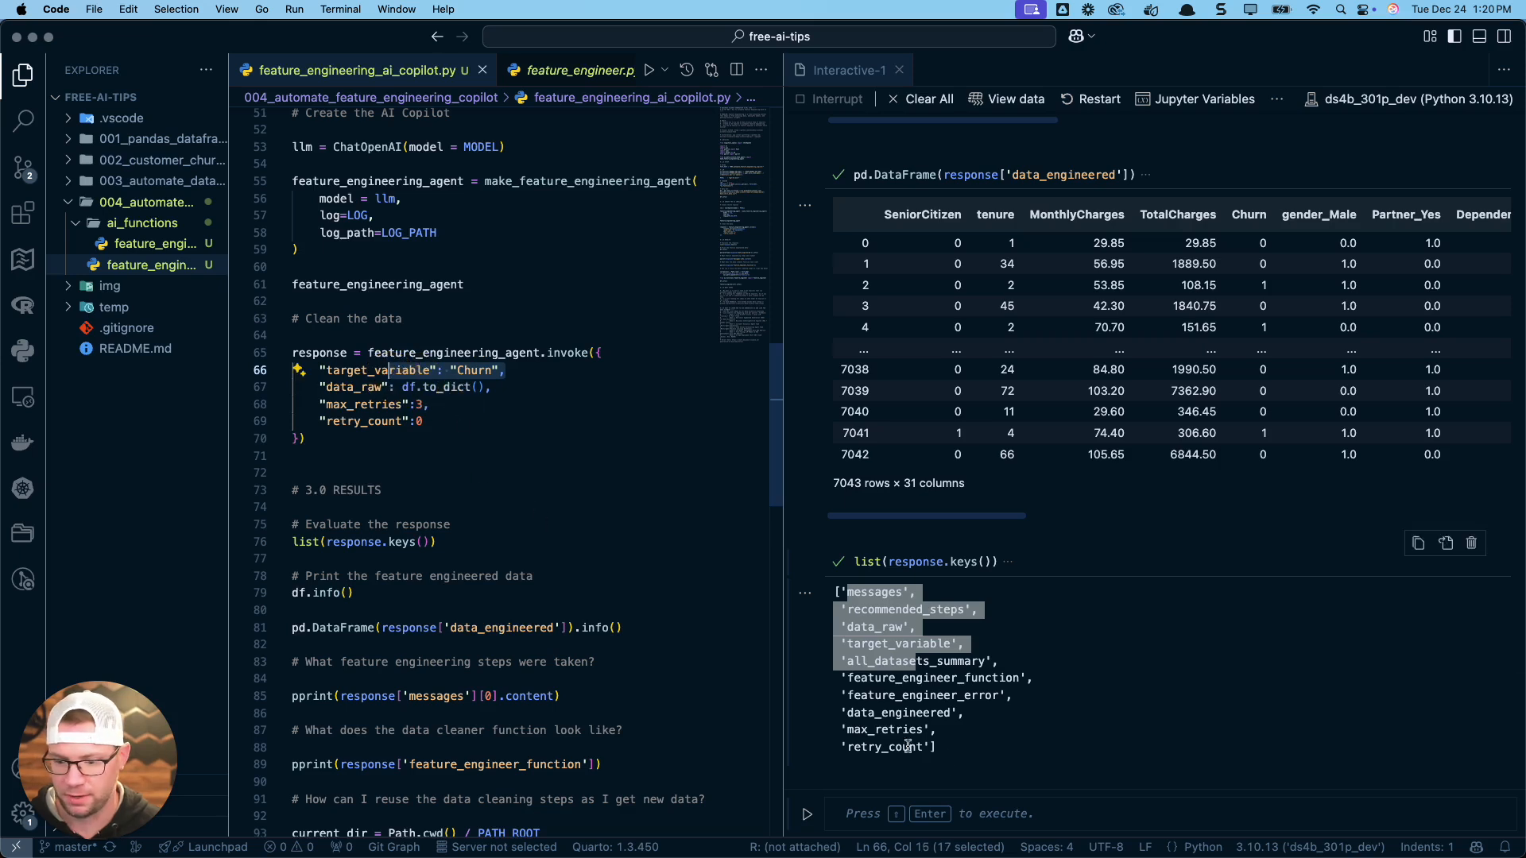
left_click(904, 592)
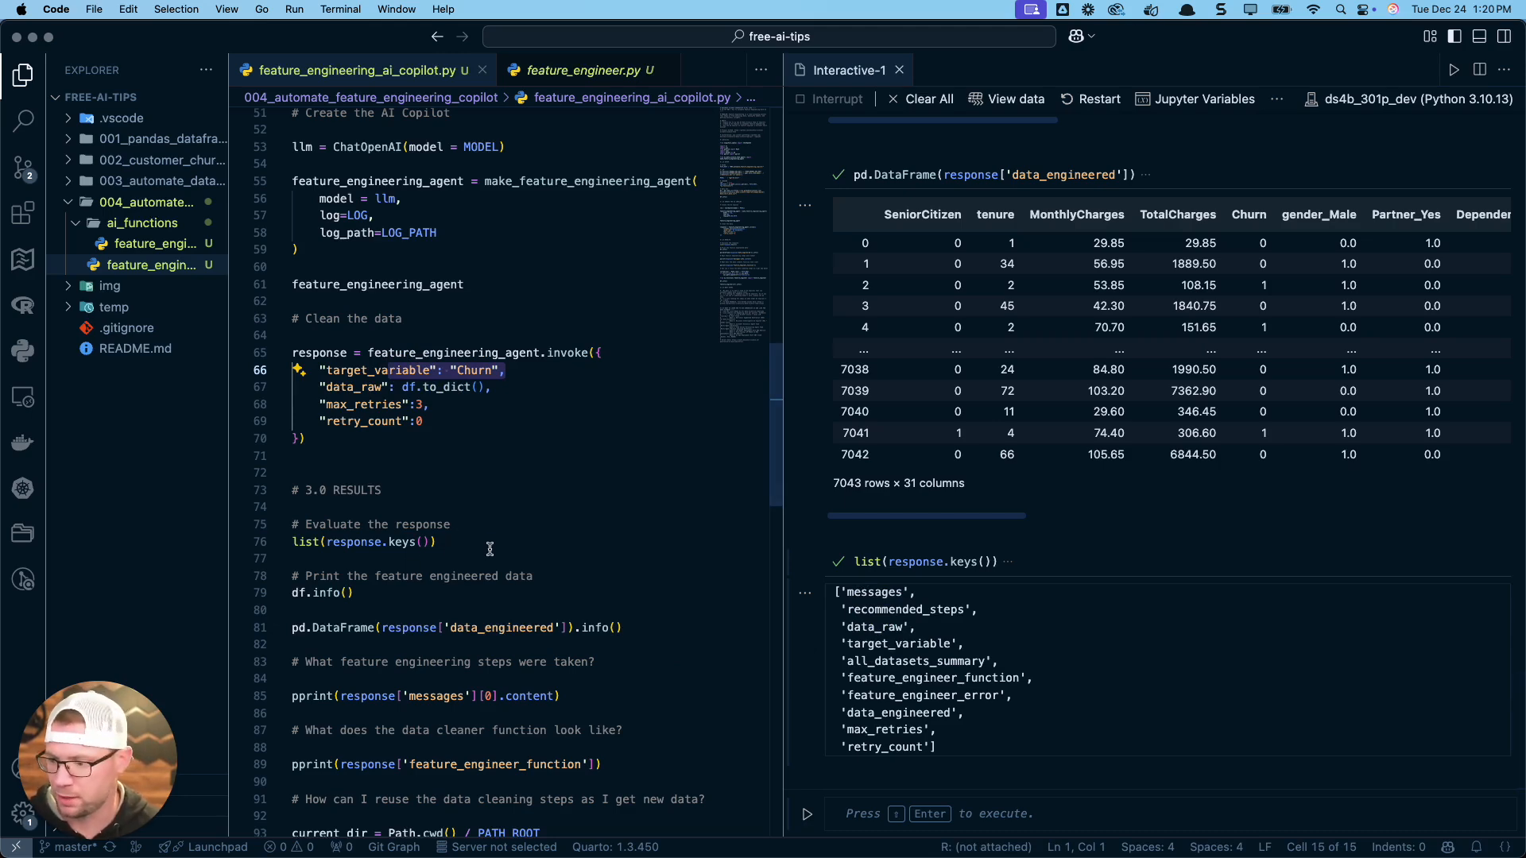
scroll("down", 3)
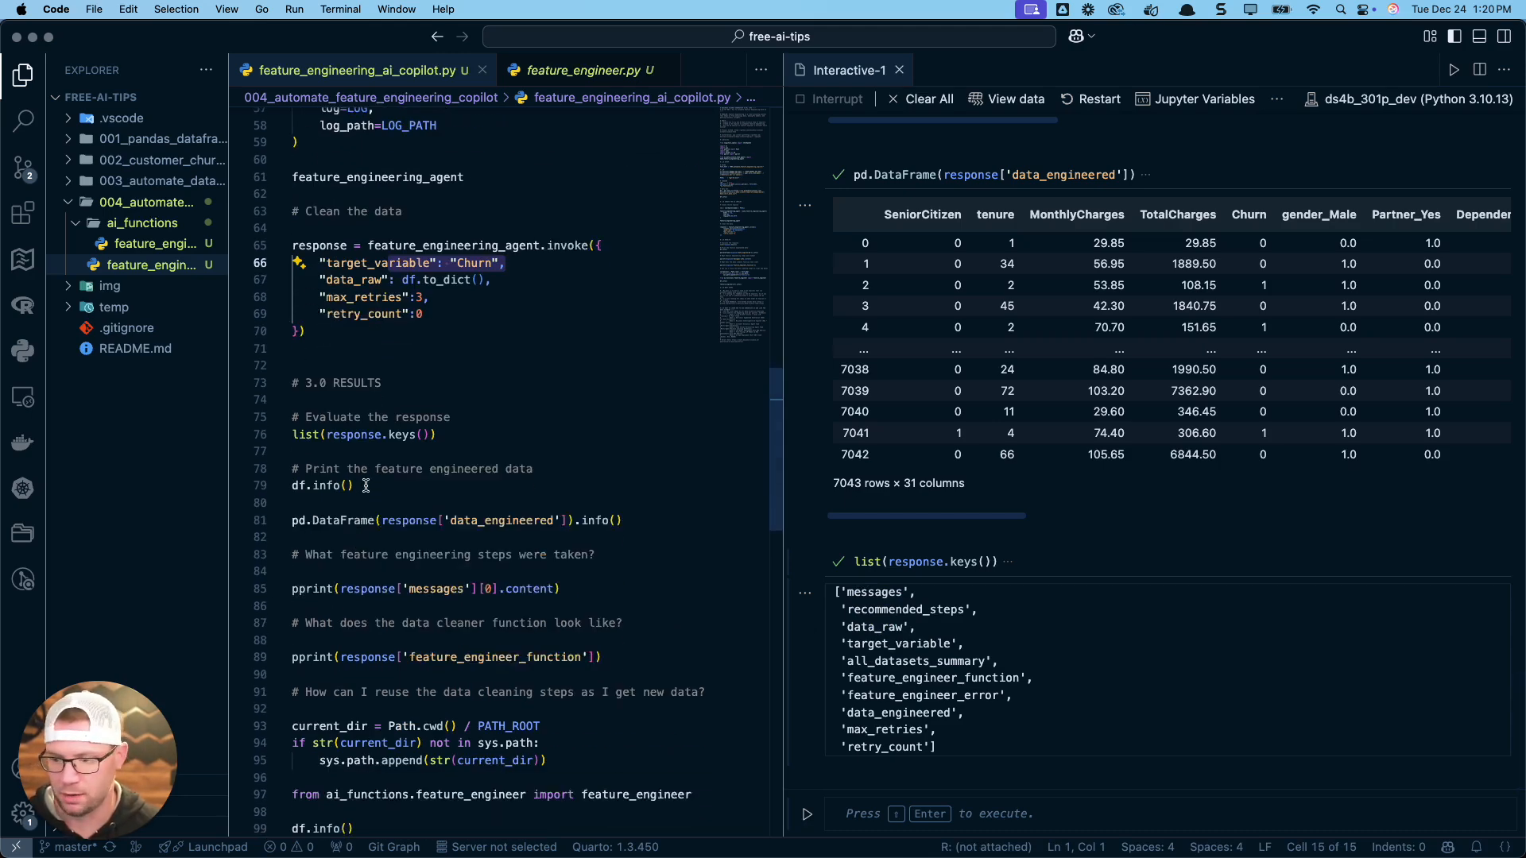
left_click(350, 487)
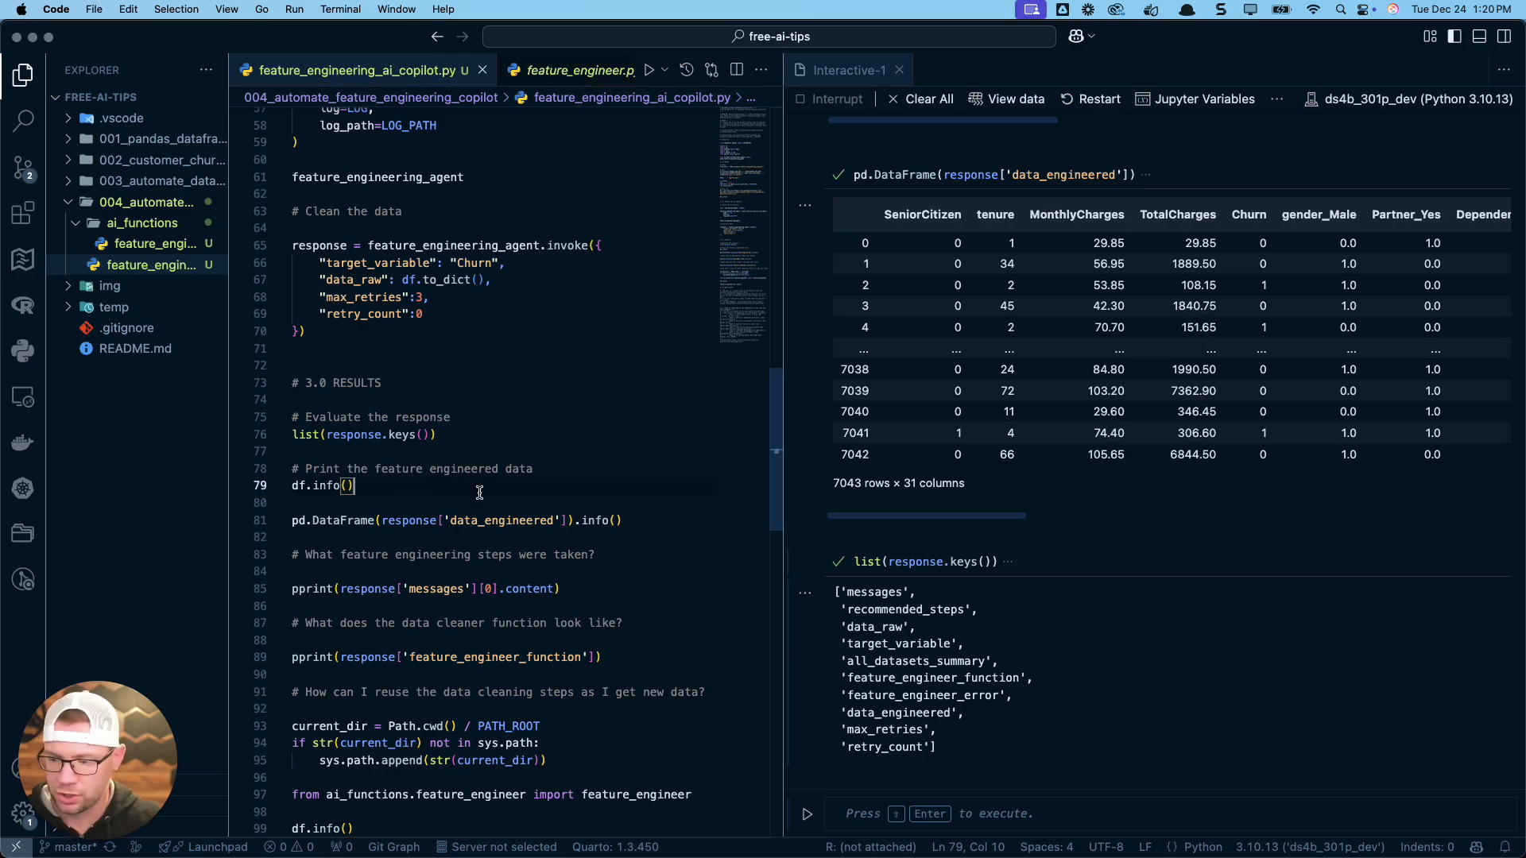
- Run df, df.info() and pd.DataFrame(response['data_engineered']) to compare raw 21-column and engineered 31-column data
double_click(299, 485)
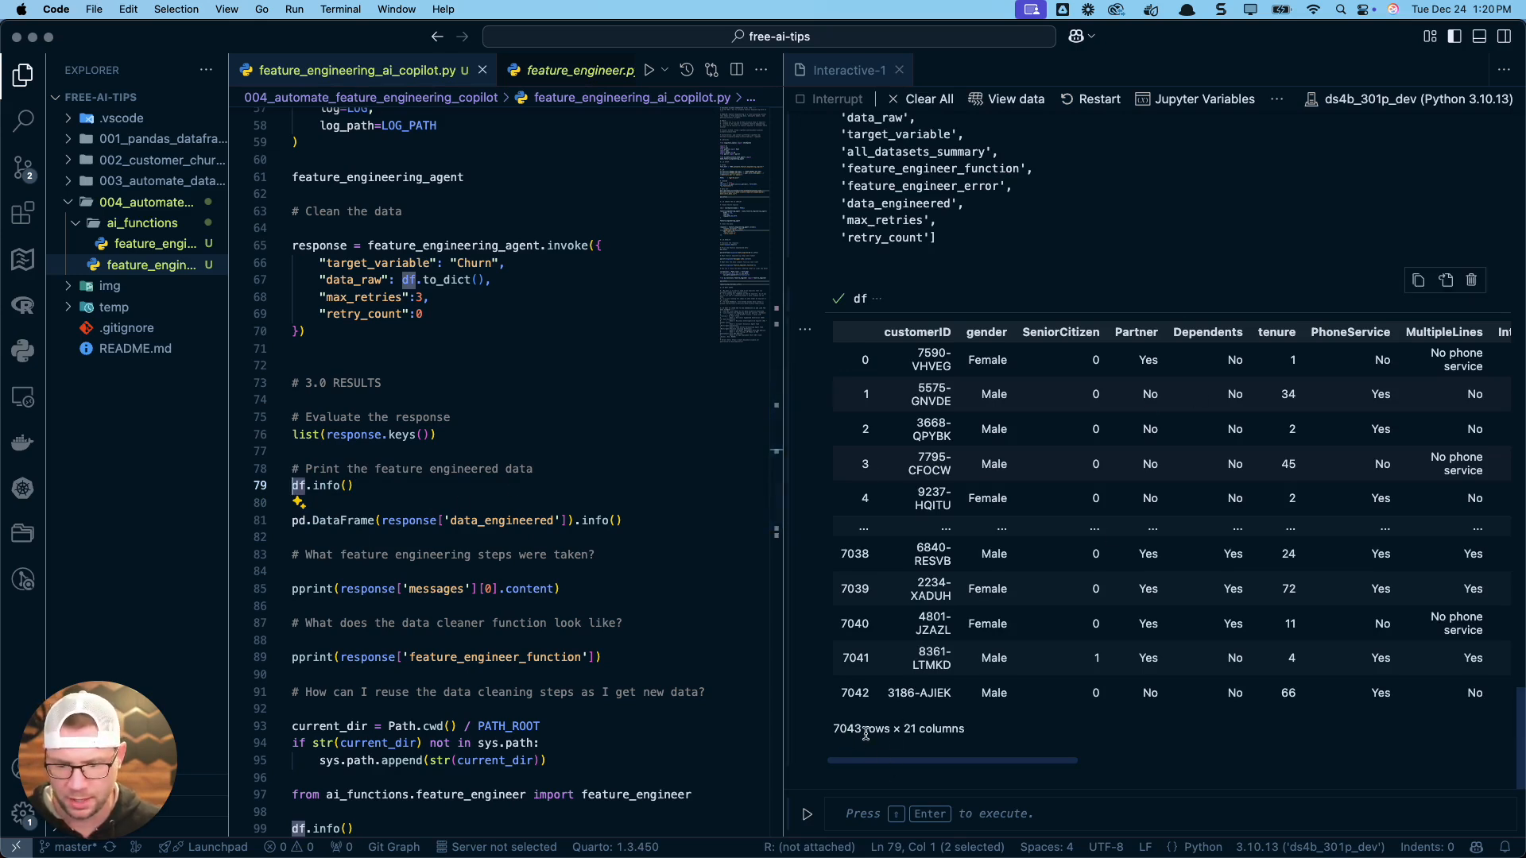
left_click(413, 531)
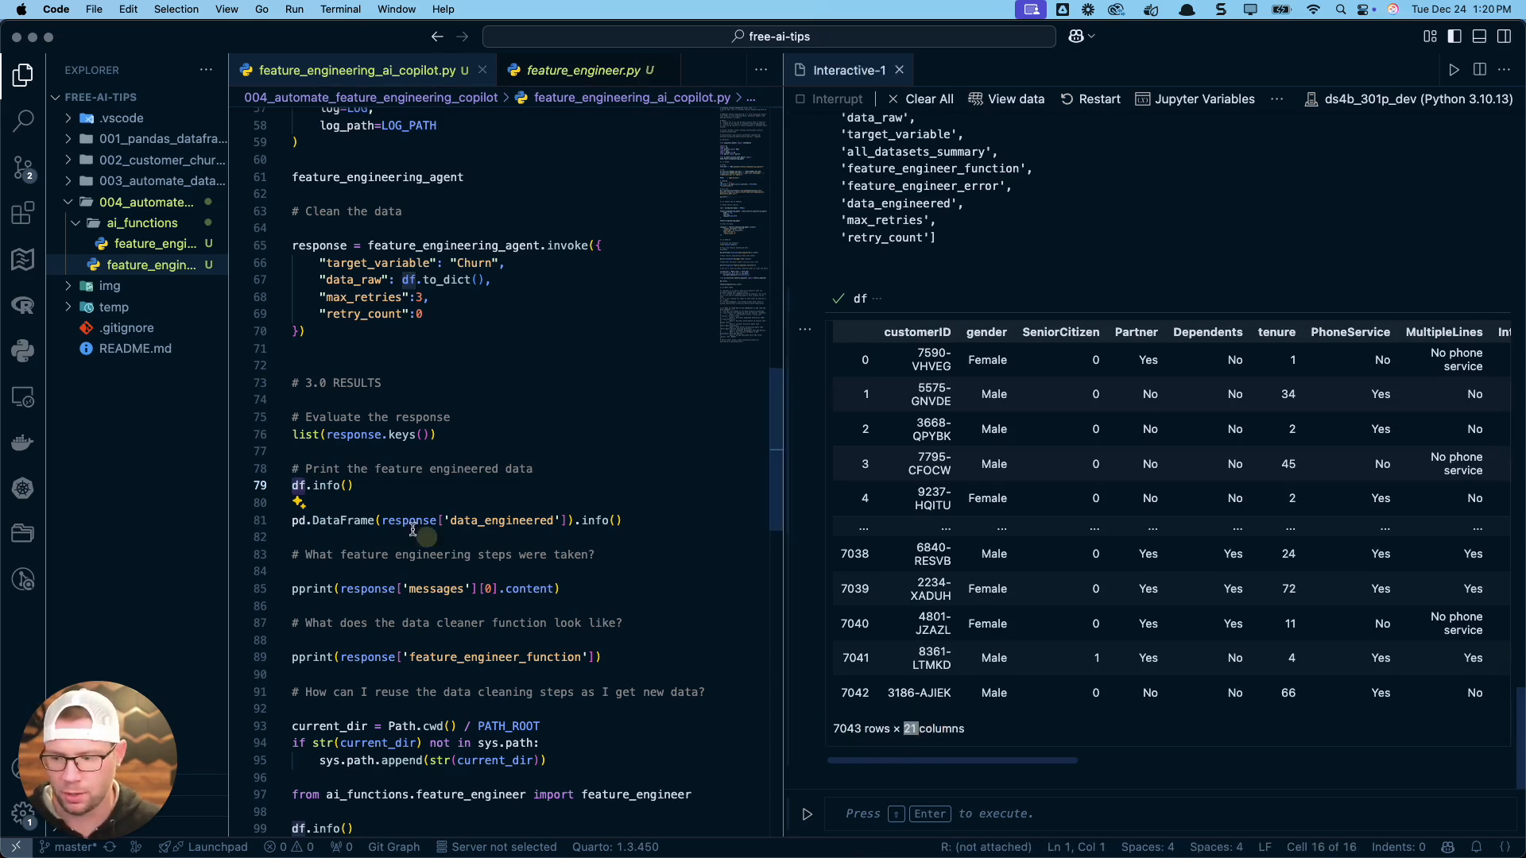
left_click(636, 515)
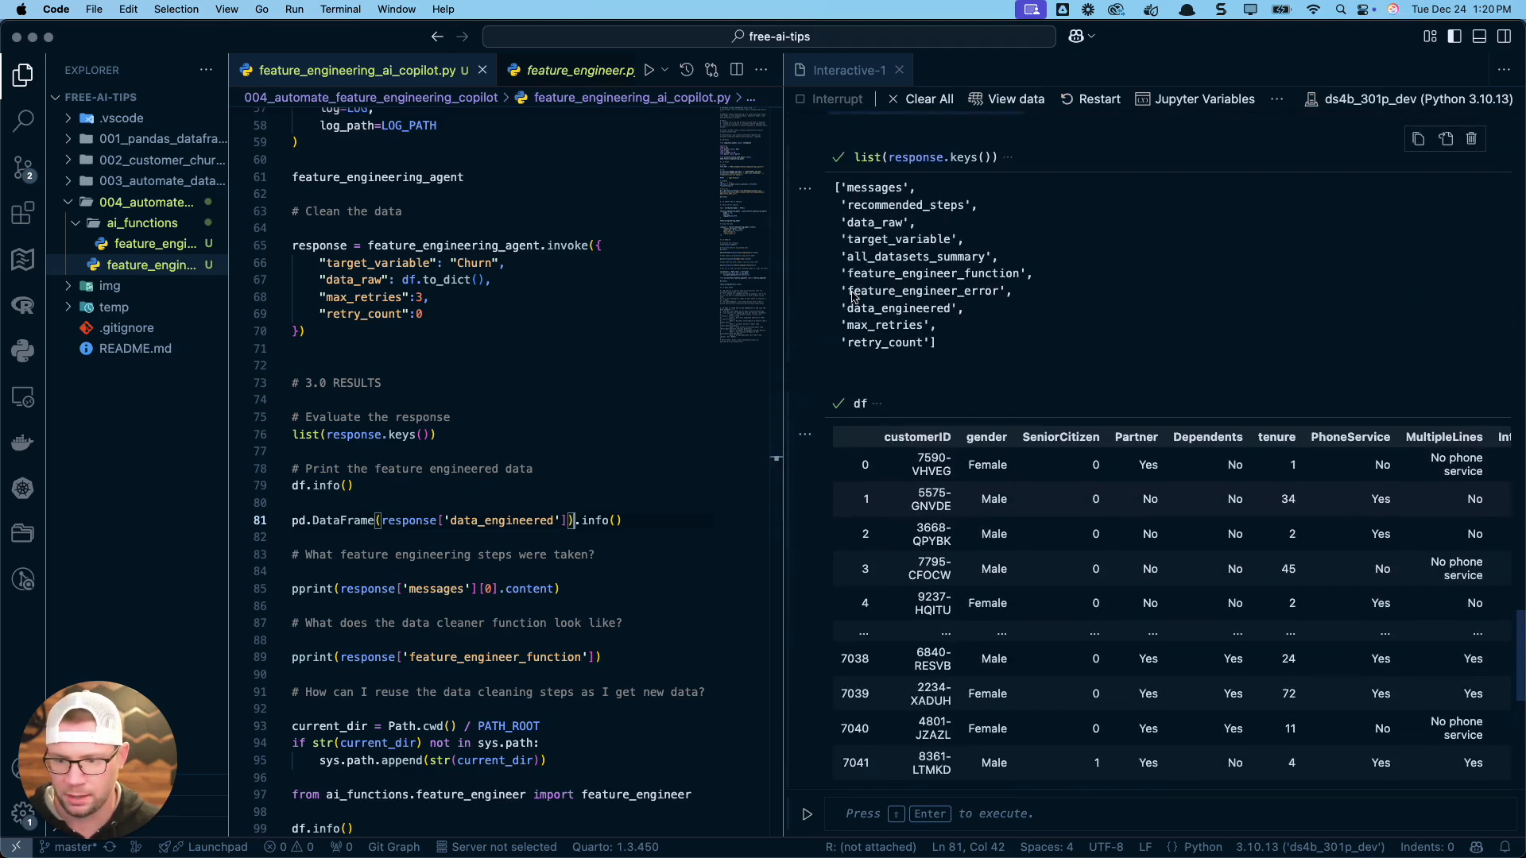
double_click(896, 308)
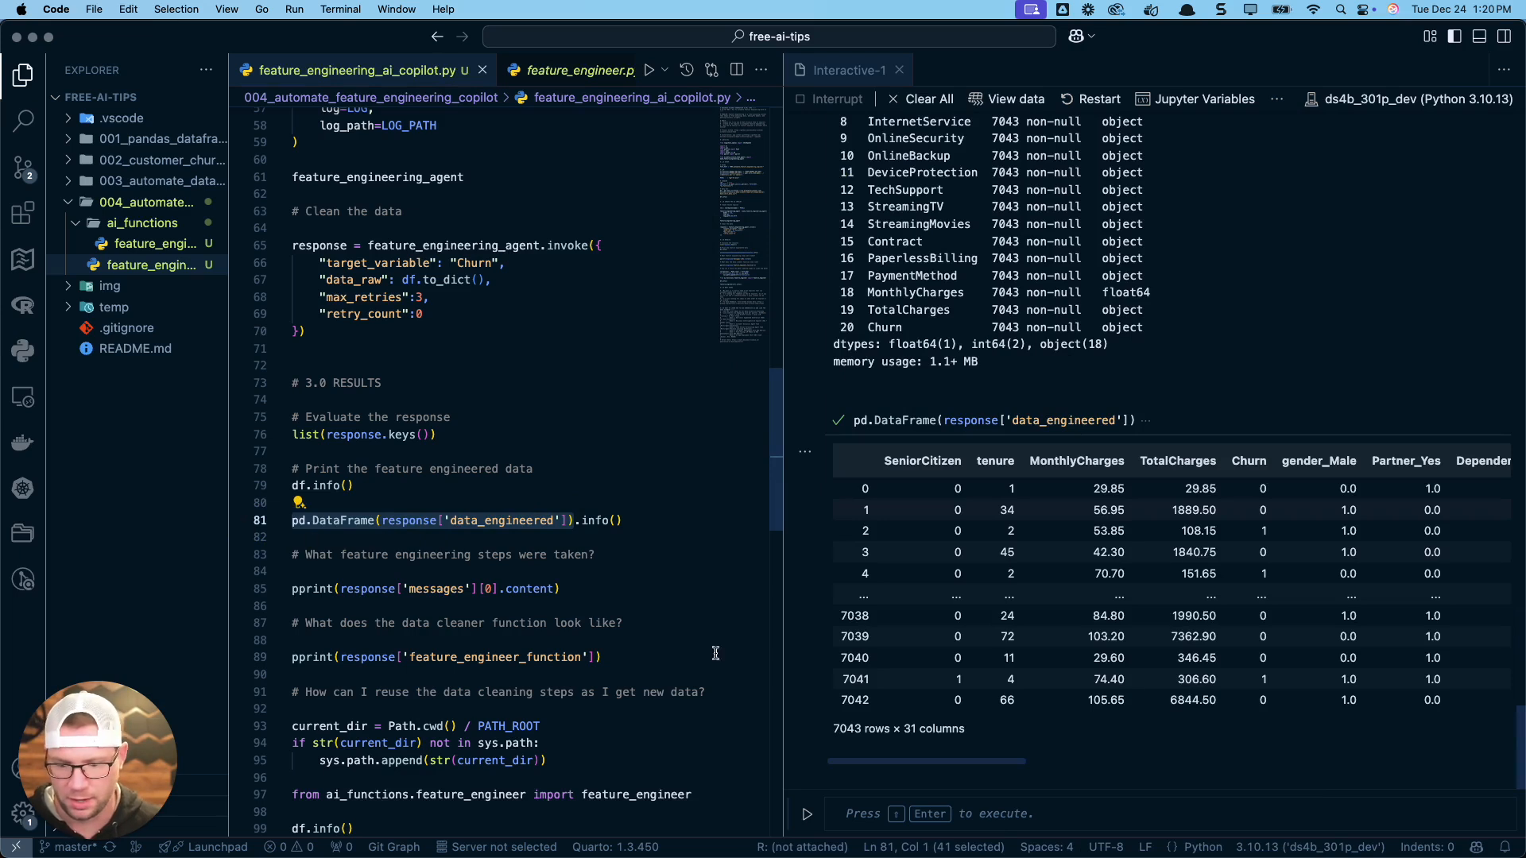
mouse_move(893, 744)
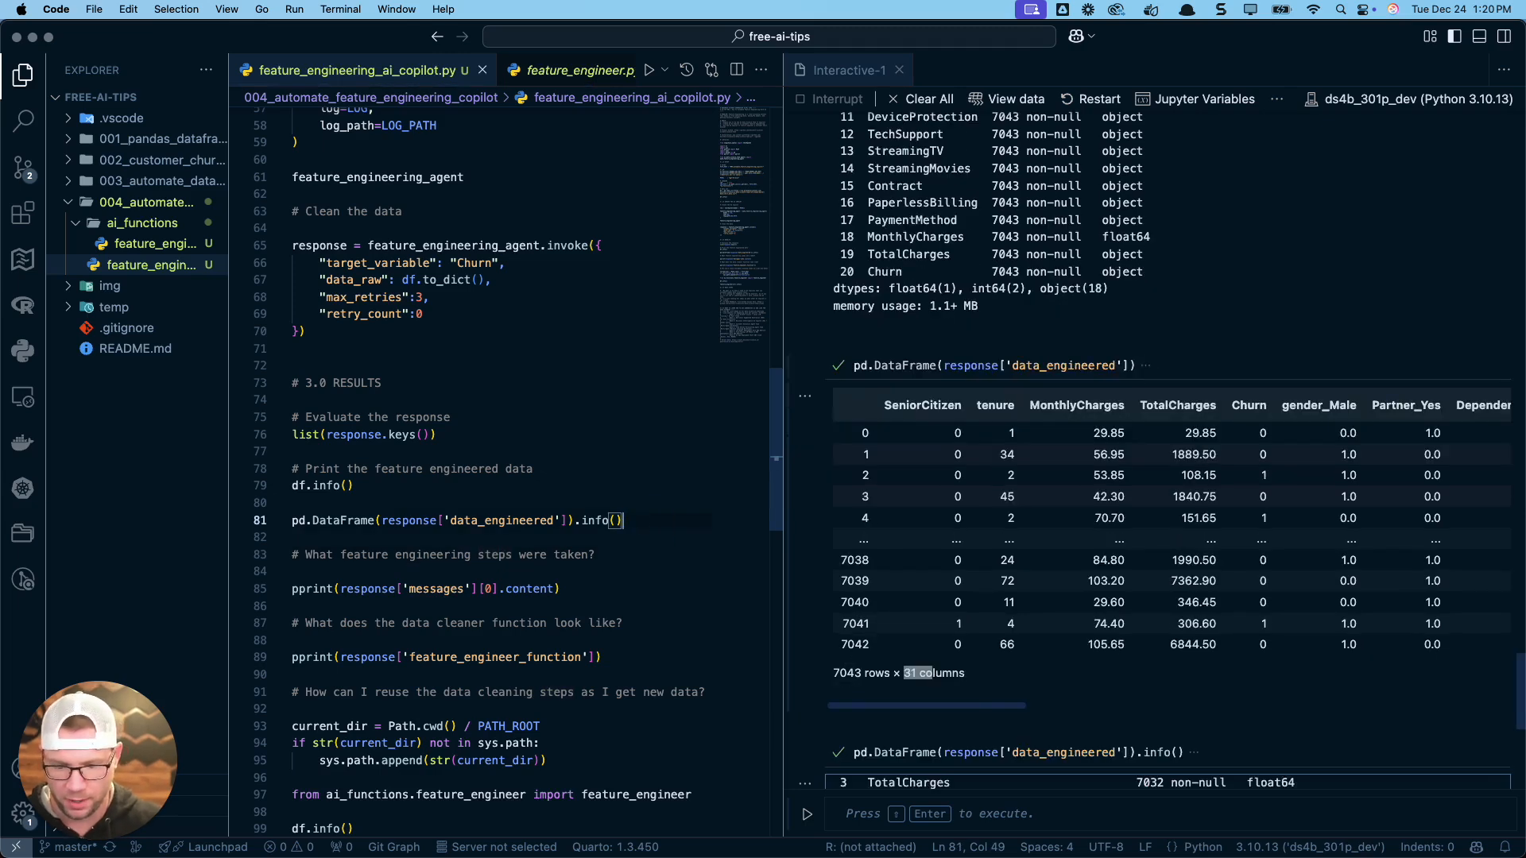
- Scroll through the info() output listing 7043 entries across 31 numeric columns
scroll("down", 3)
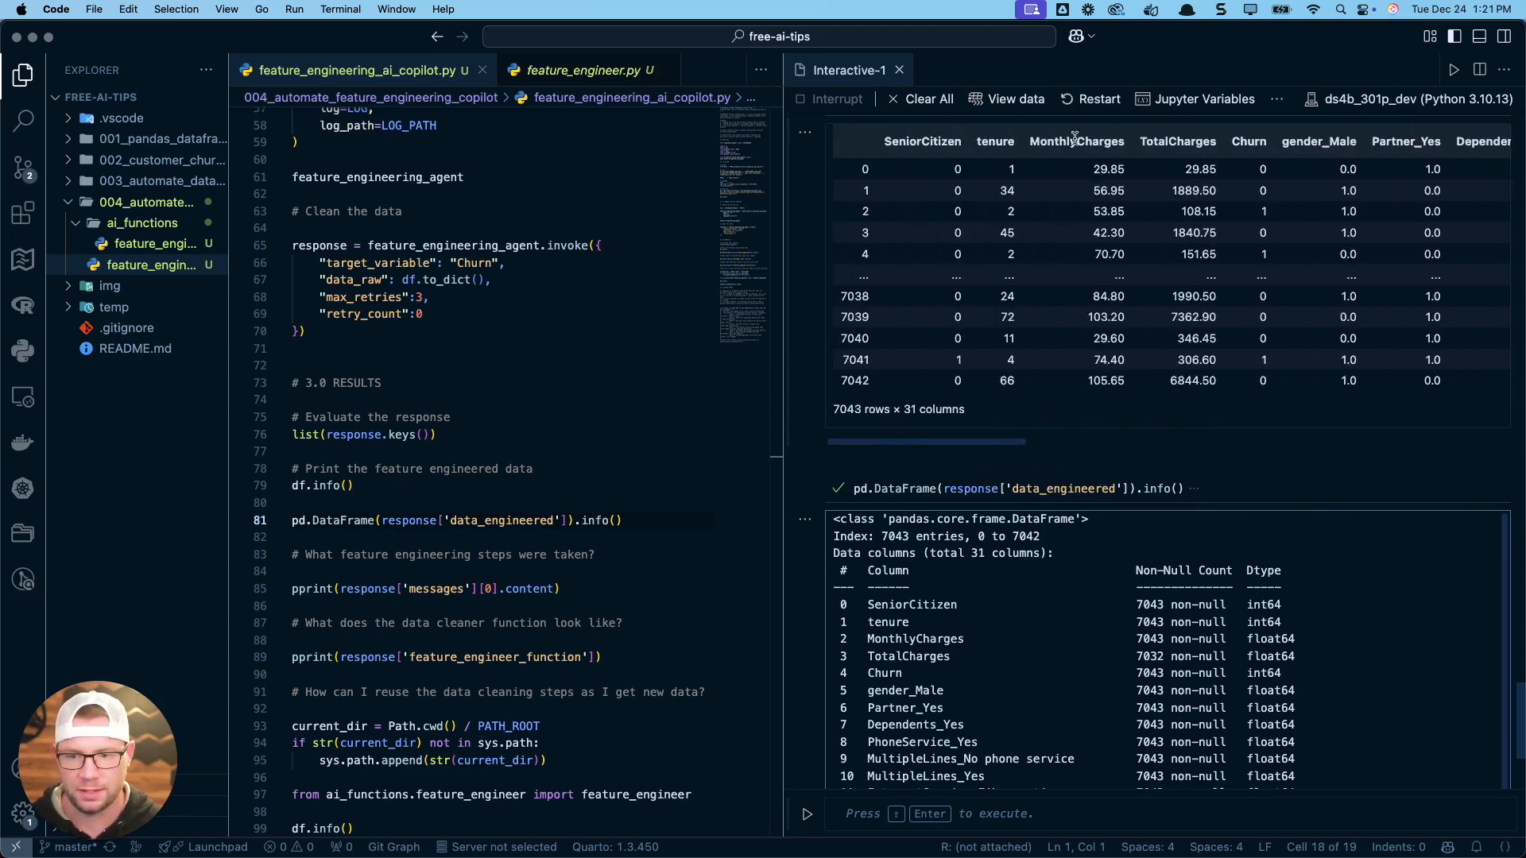
mouse_move(1025, 279)
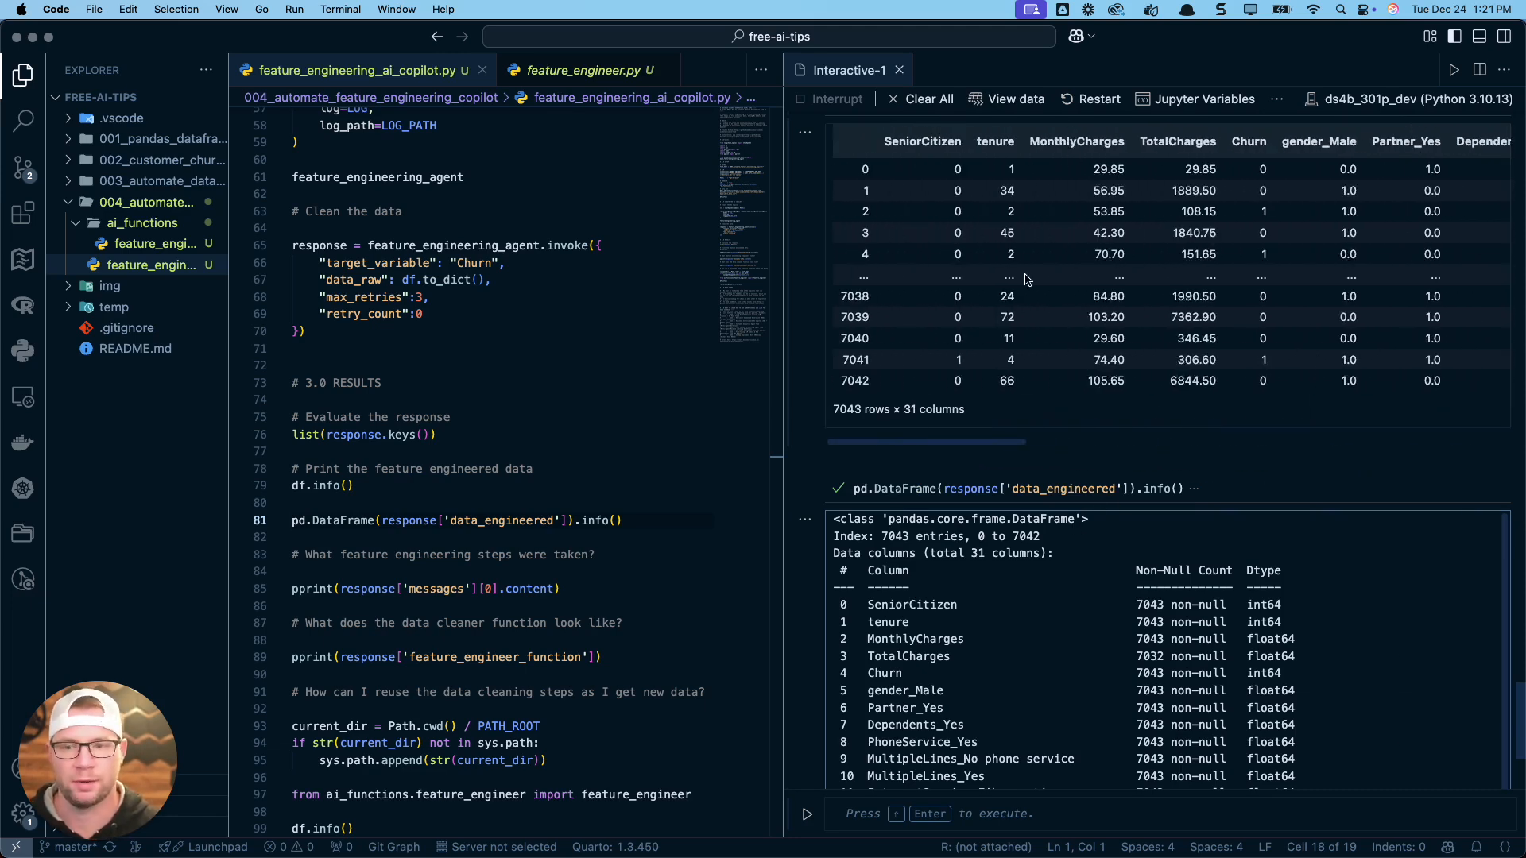
mouse_move(893, 342)
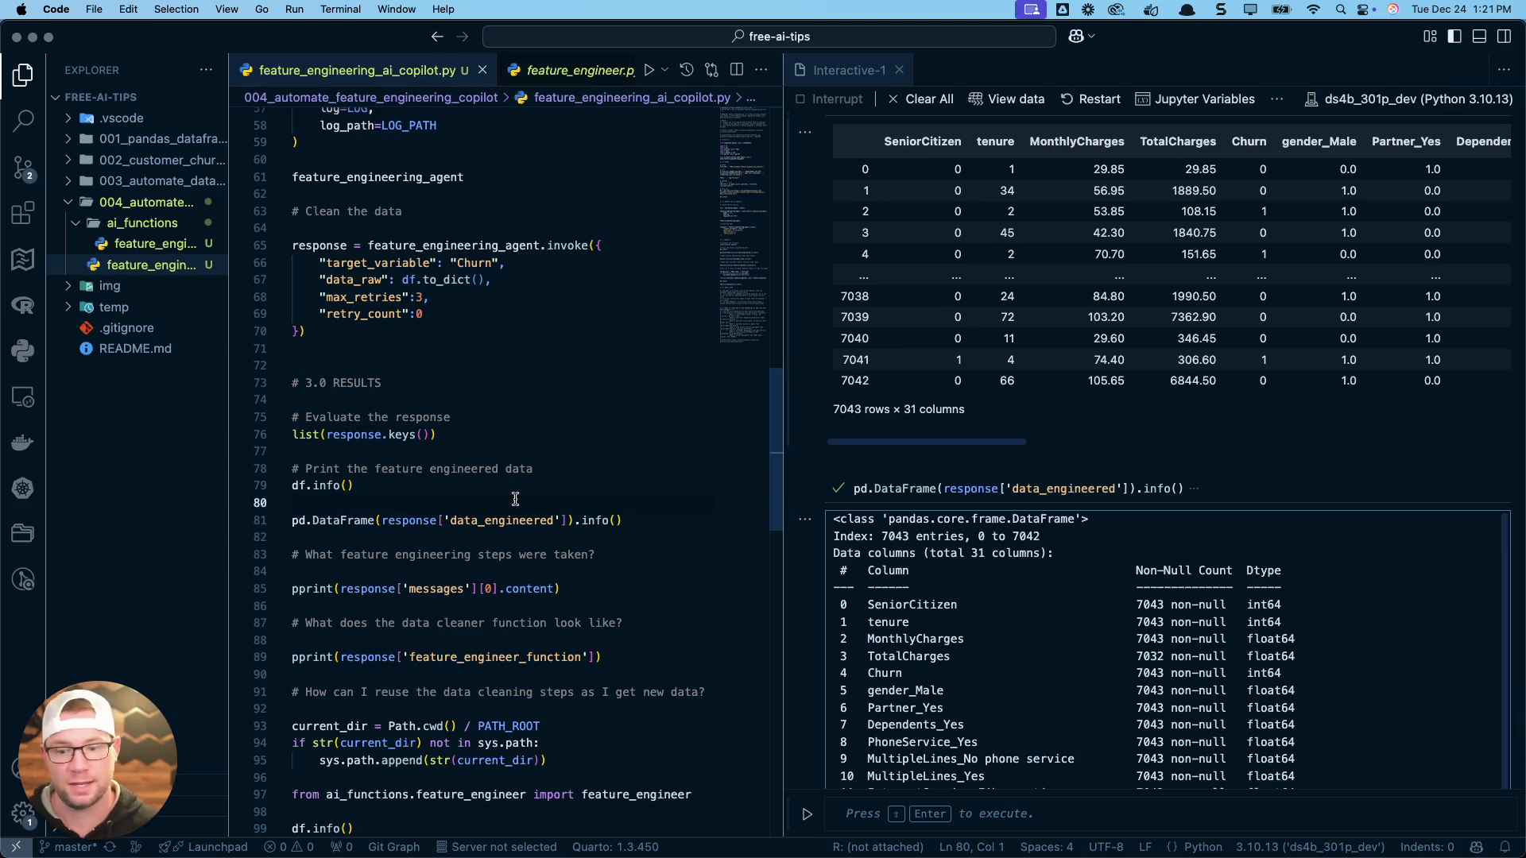
scroll("up", 3)
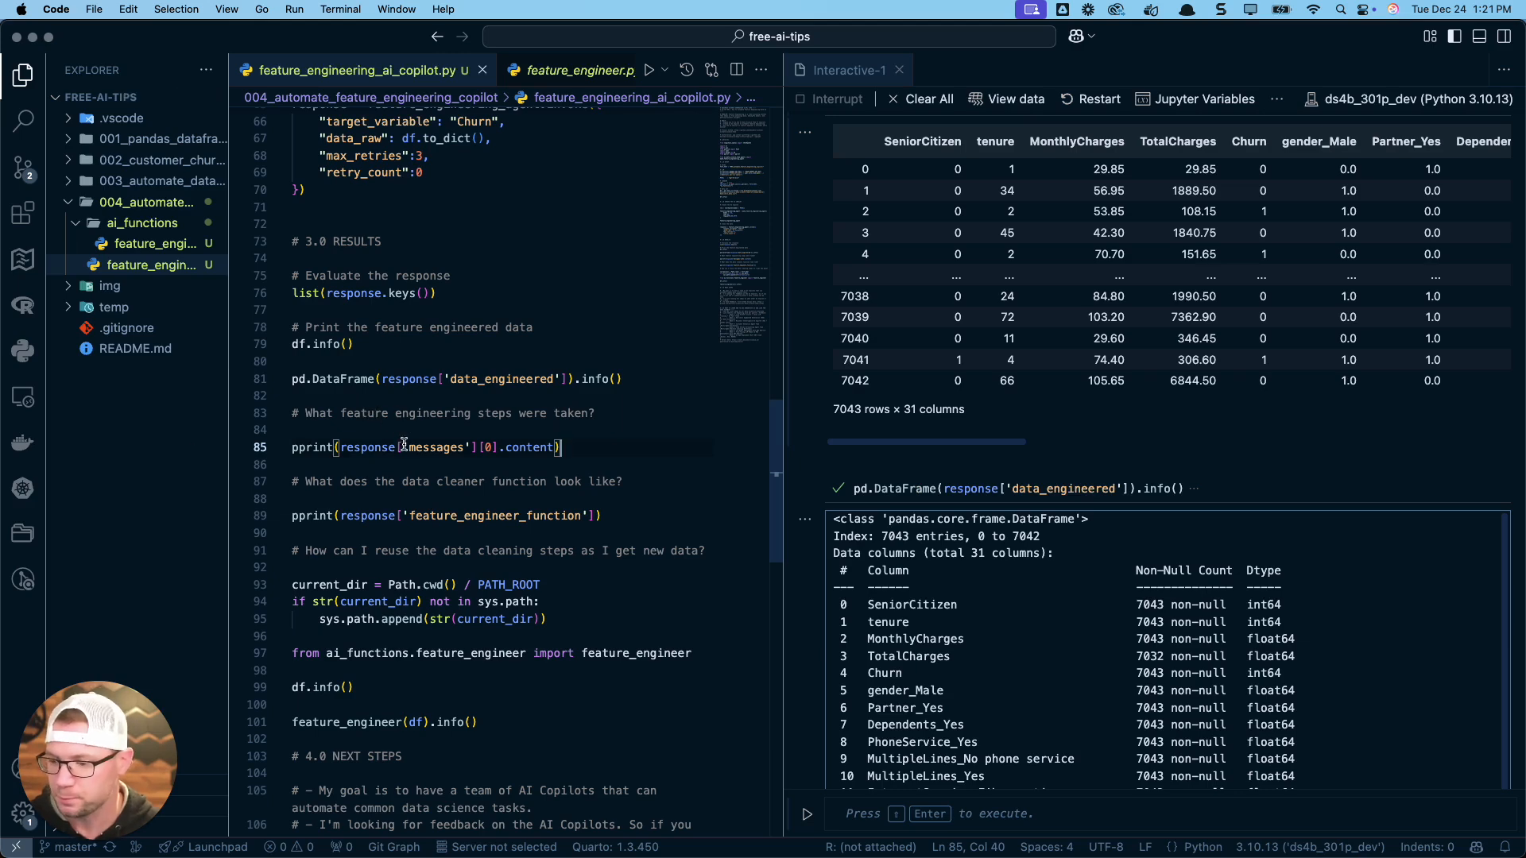
mouse_move(582, 457)
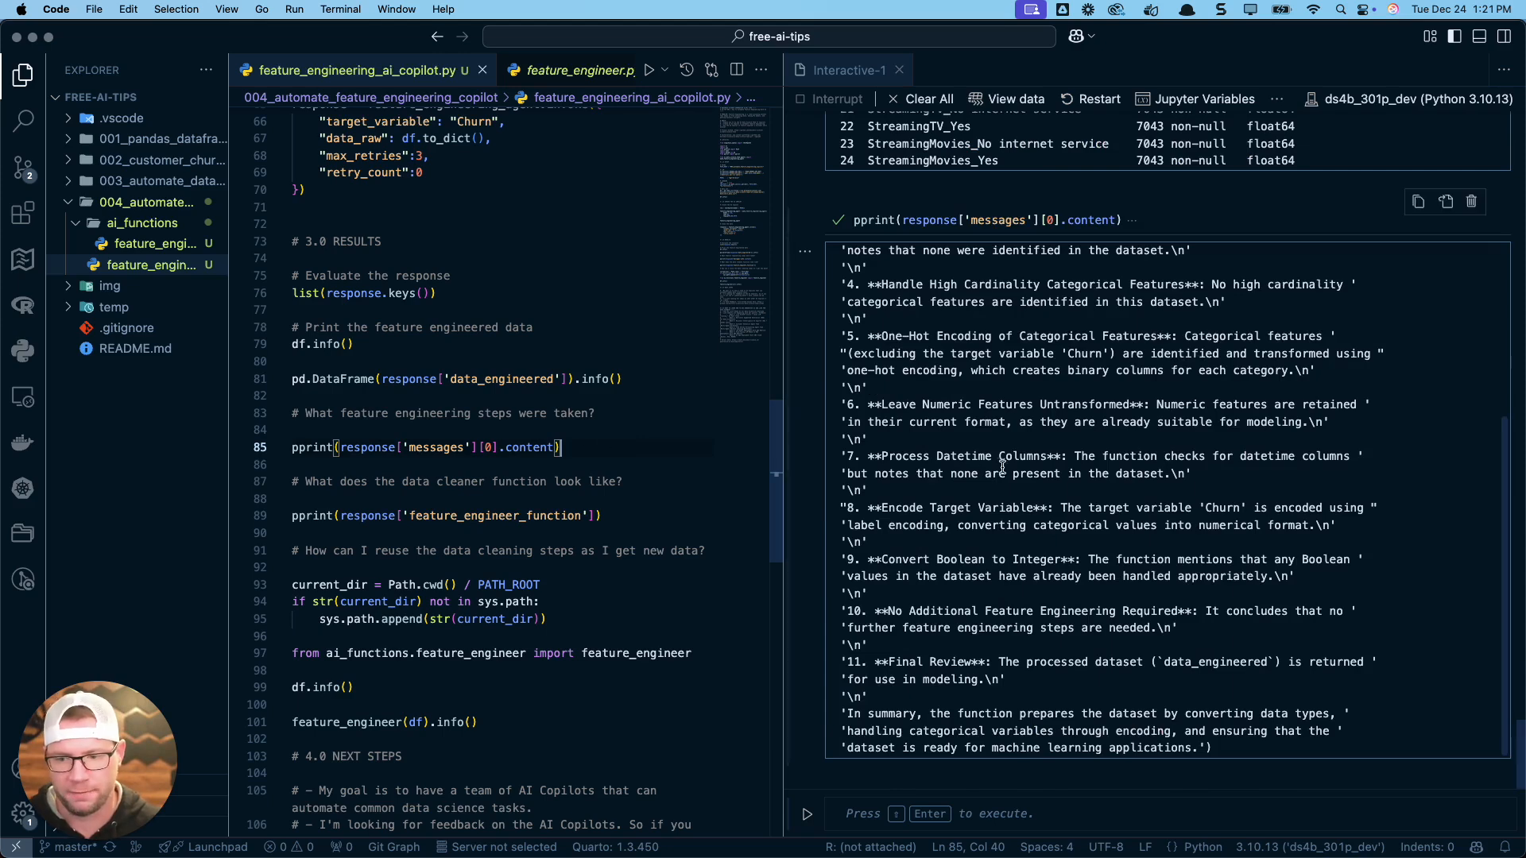
- Scroll through the printed agent explanation from TotalCharges conversion to final review
scroll("up", 3)
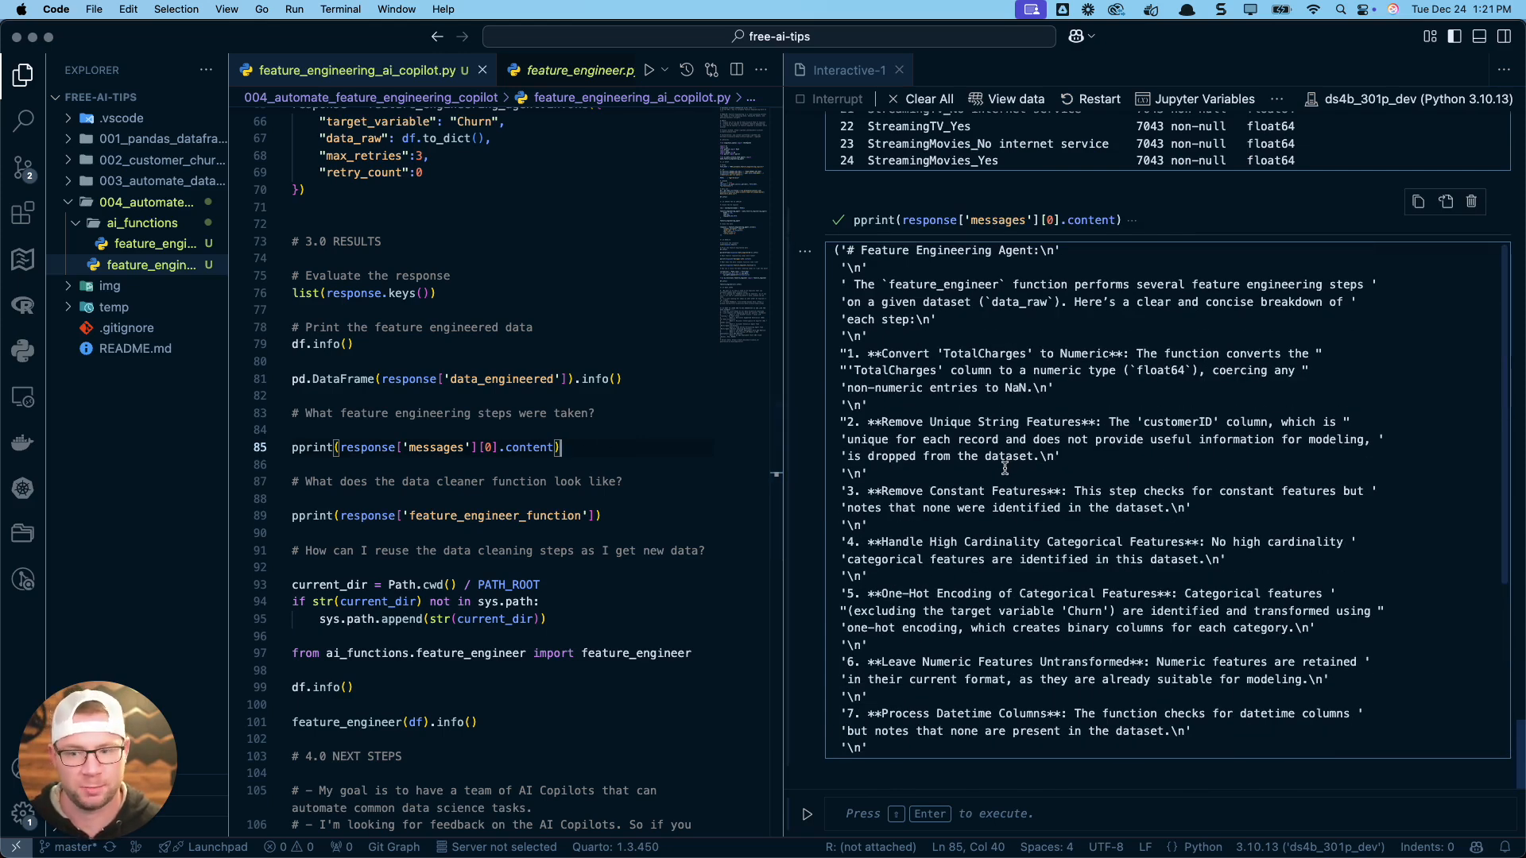
mouse_move(925, 300)
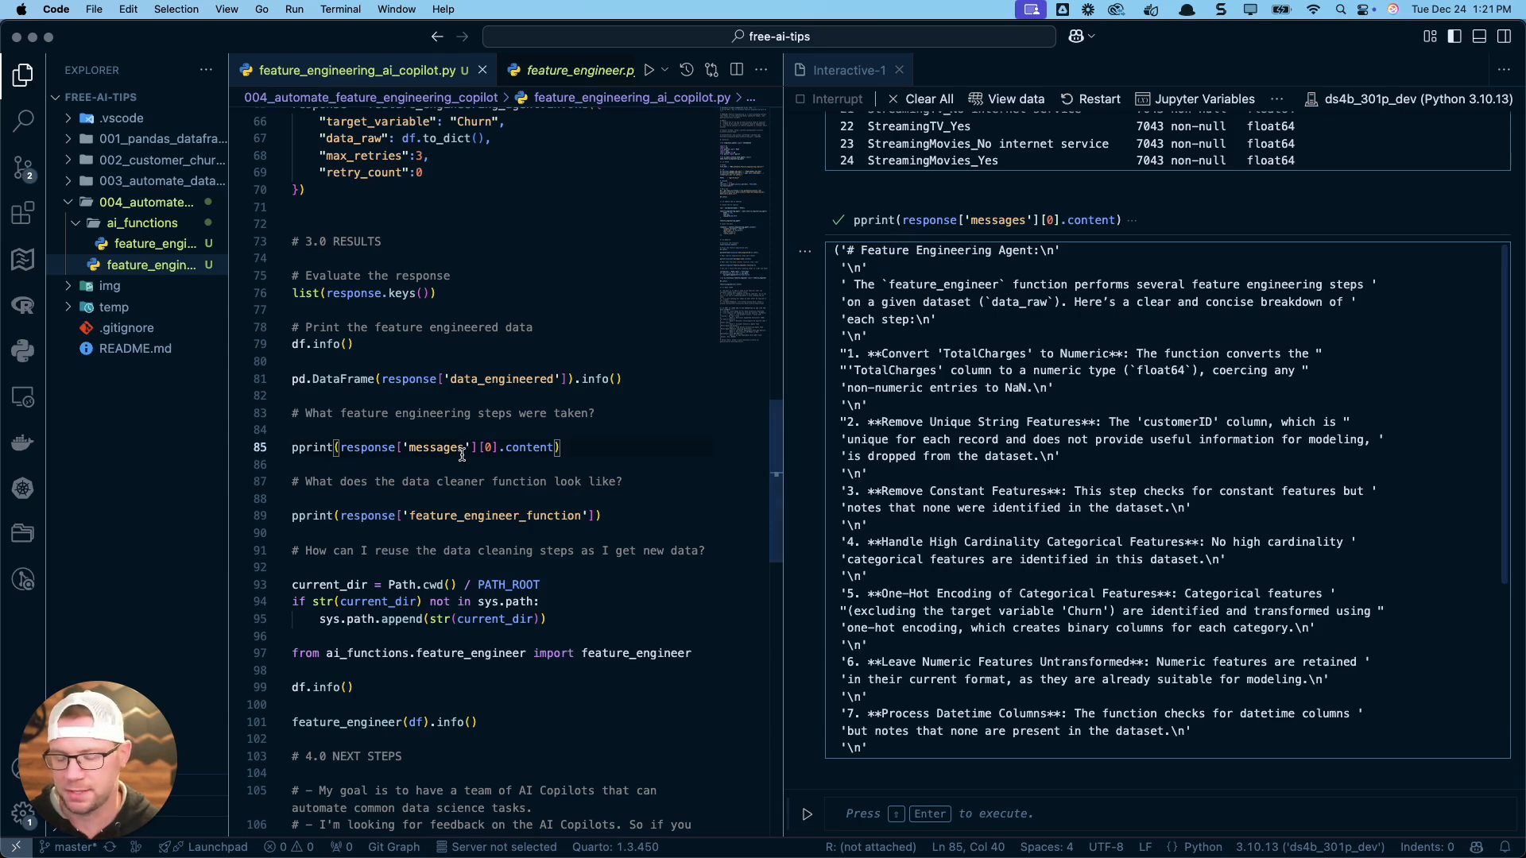
mouse_move(382, 293)
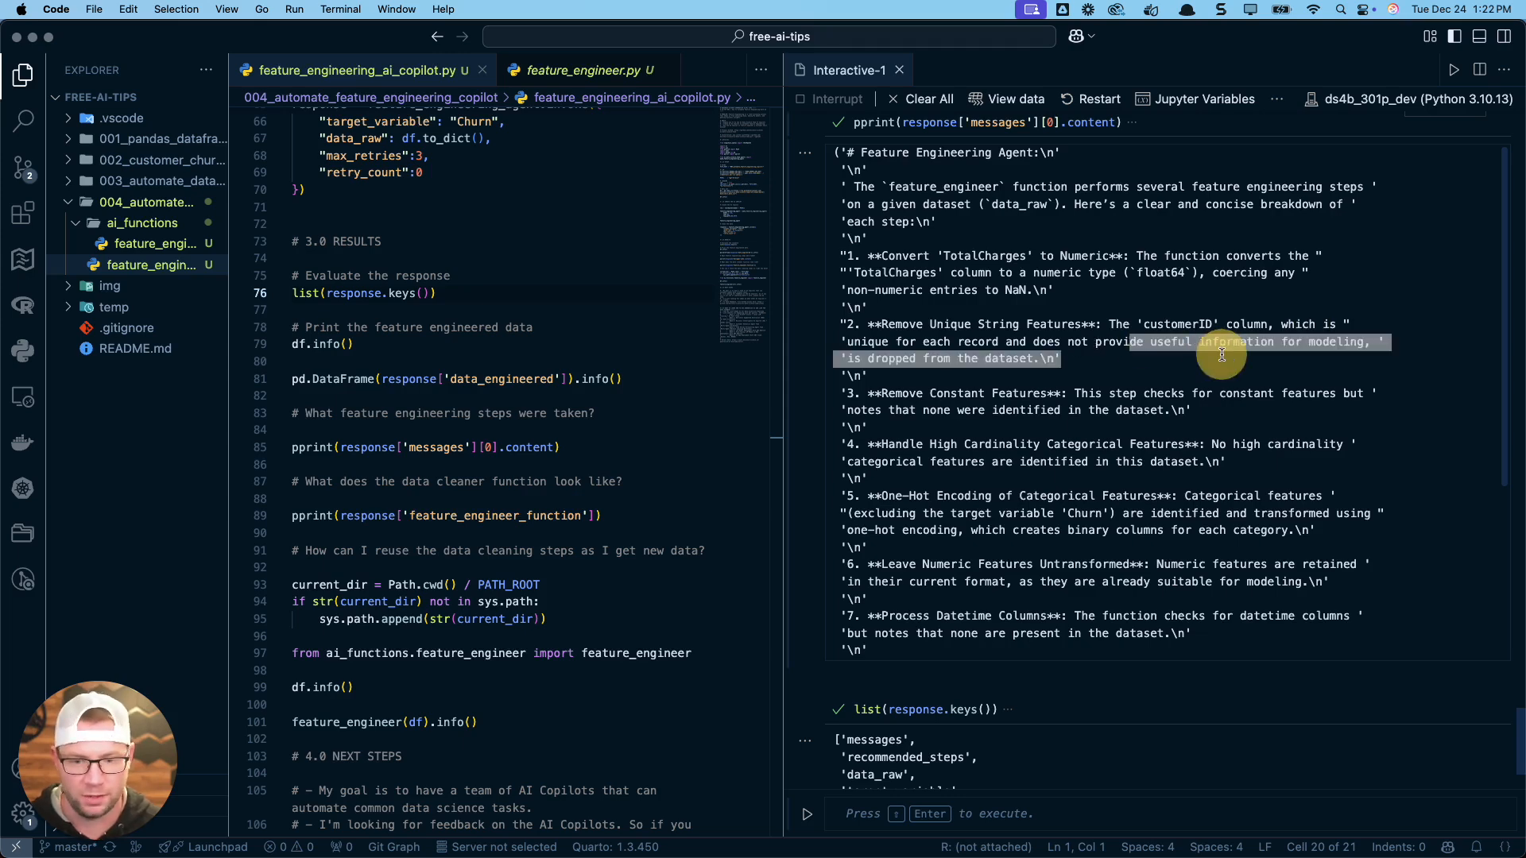
mouse_move(1222, 355)
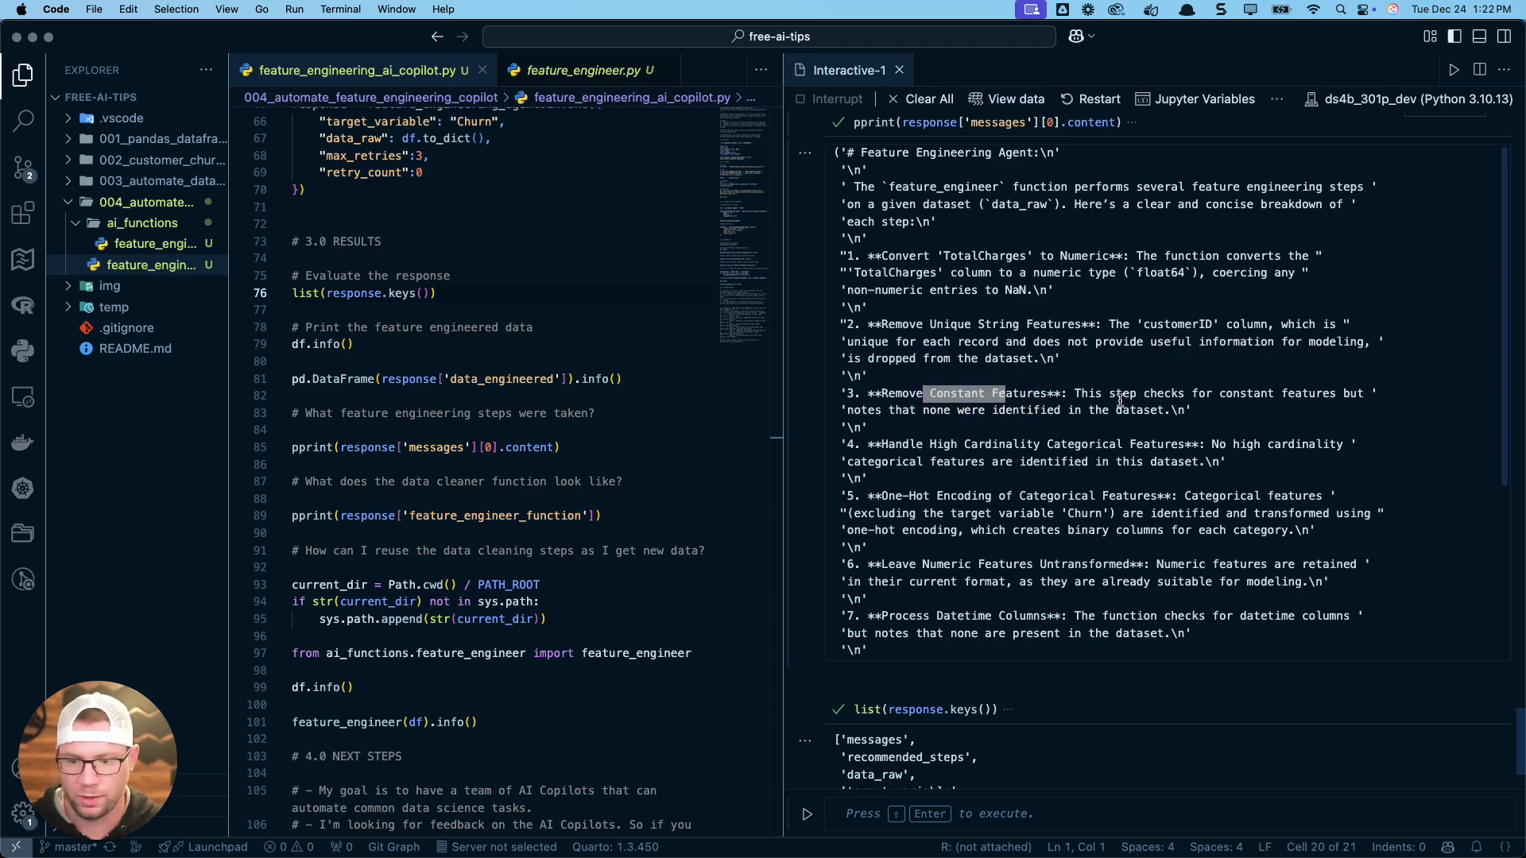
mouse_move(1030, 466)
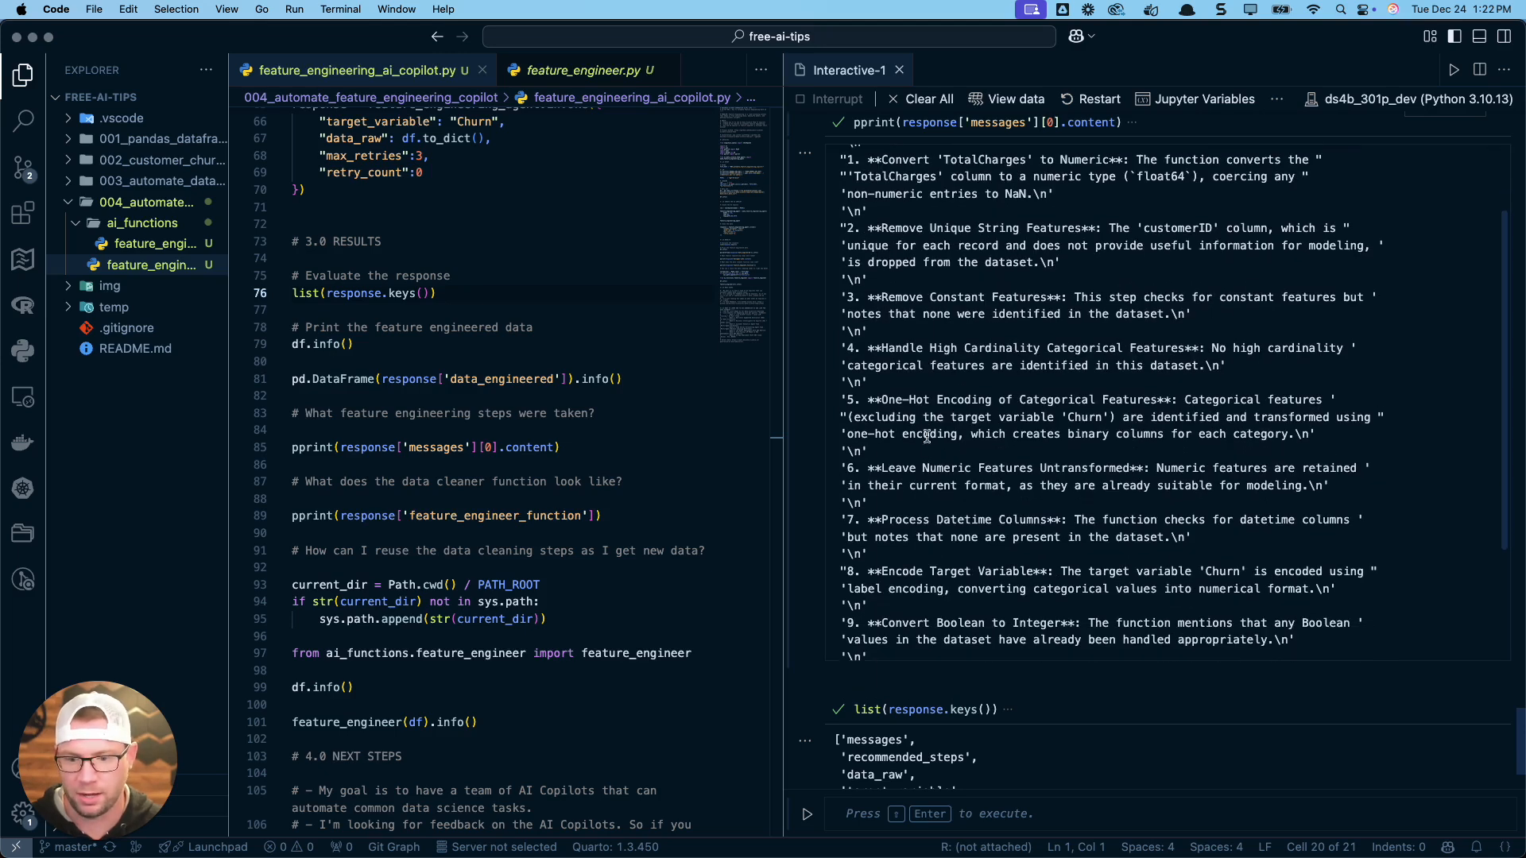
mouse_move(1030, 454)
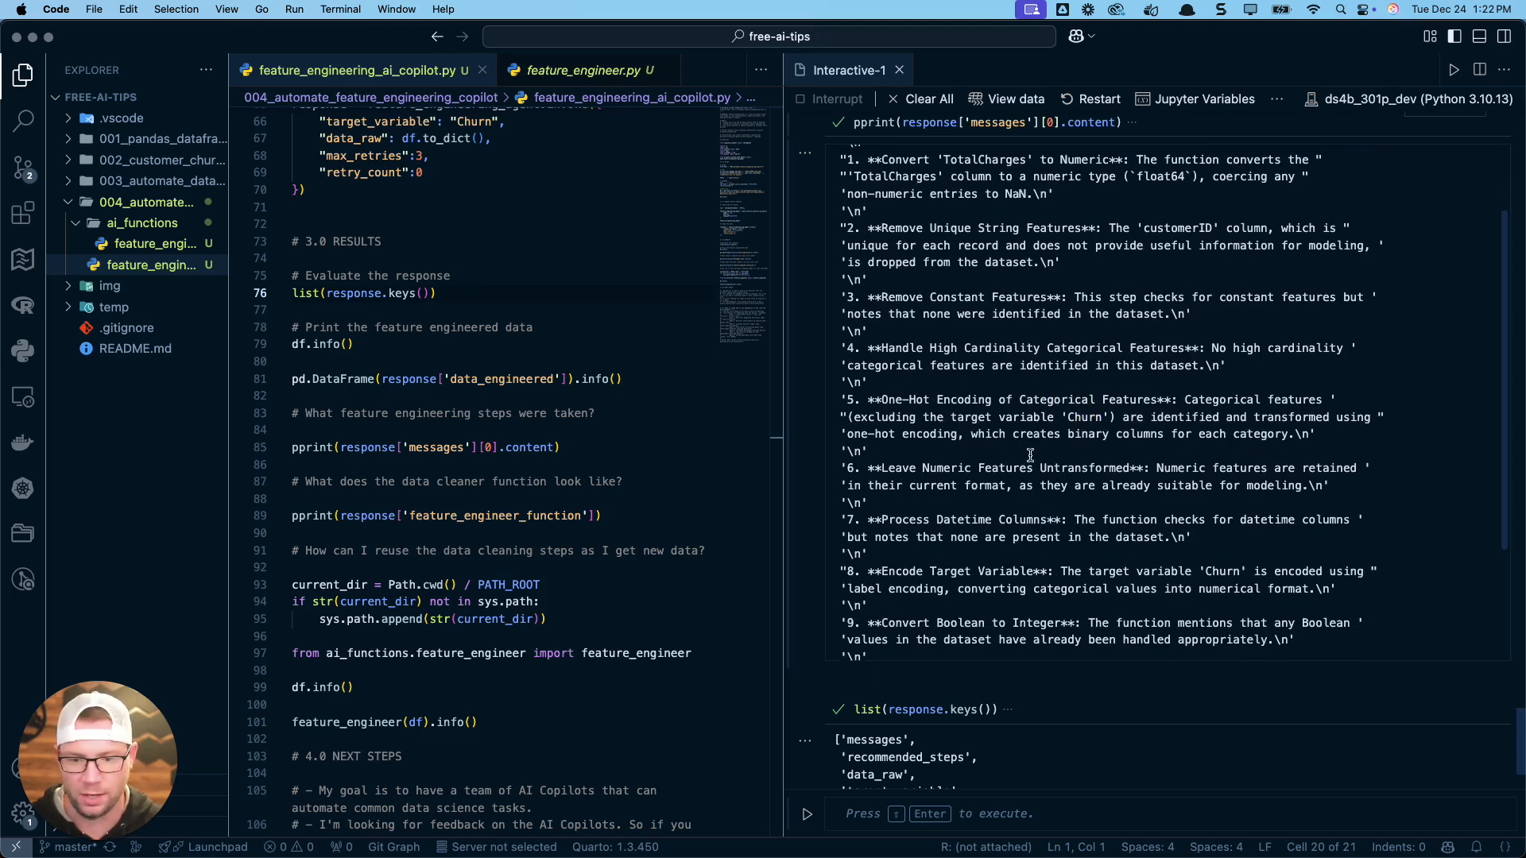
mouse_move(1114, 427)
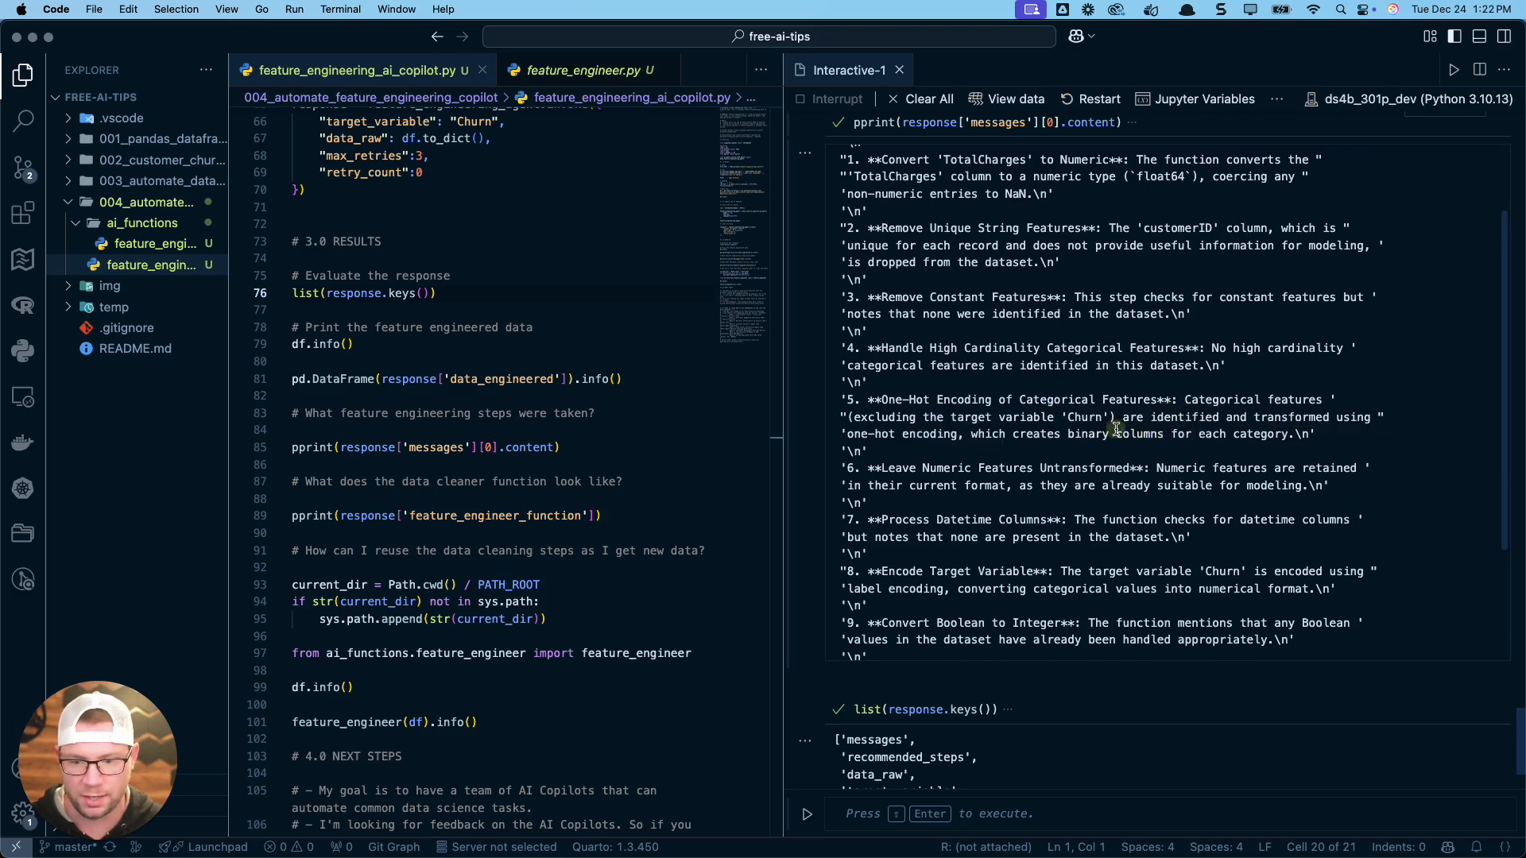
scroll("down", 3)
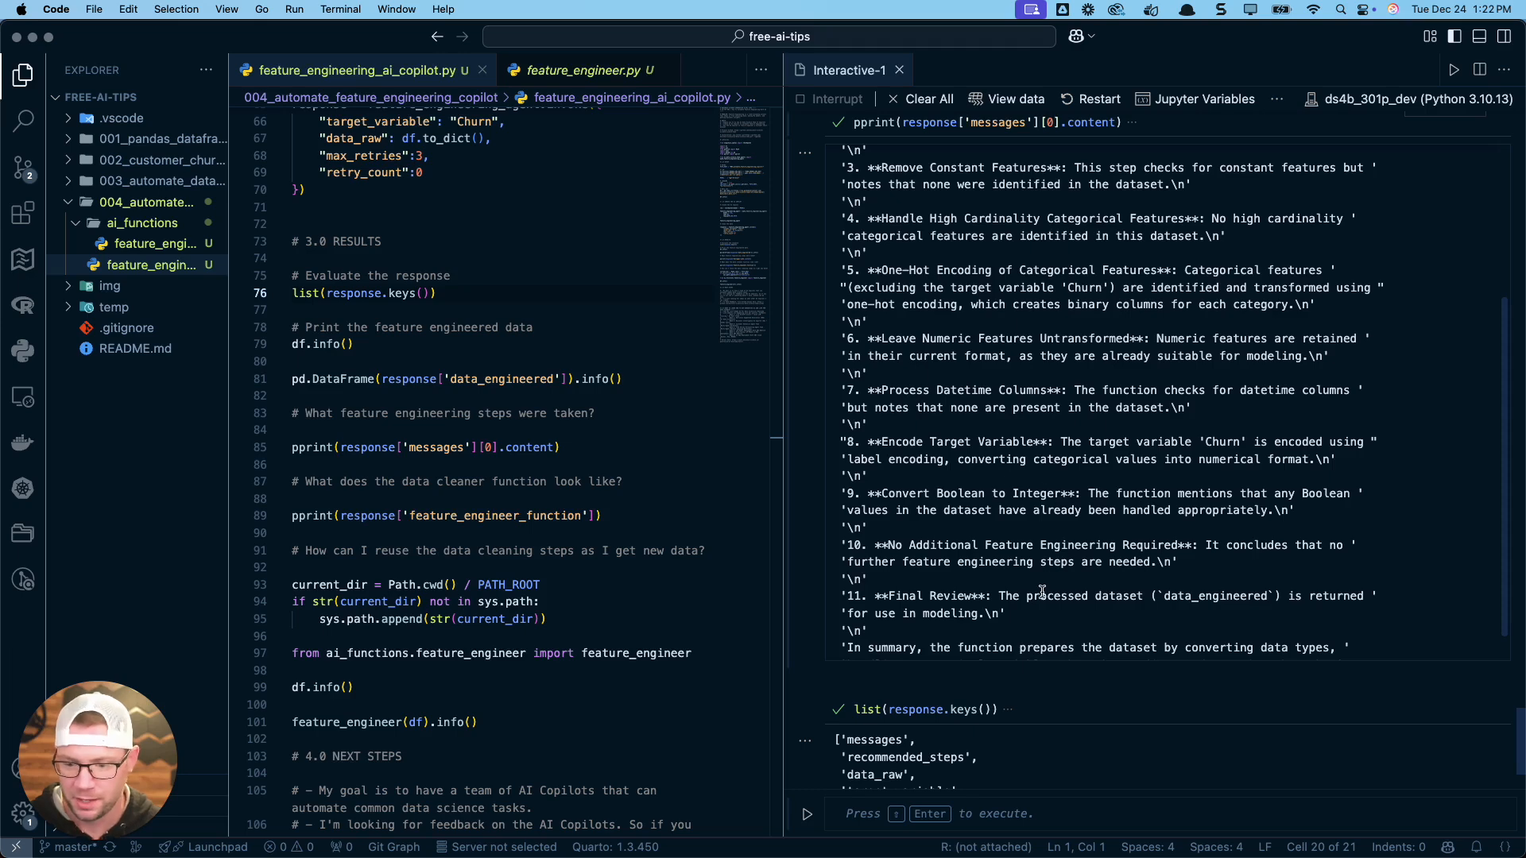
scroll("down", 3)
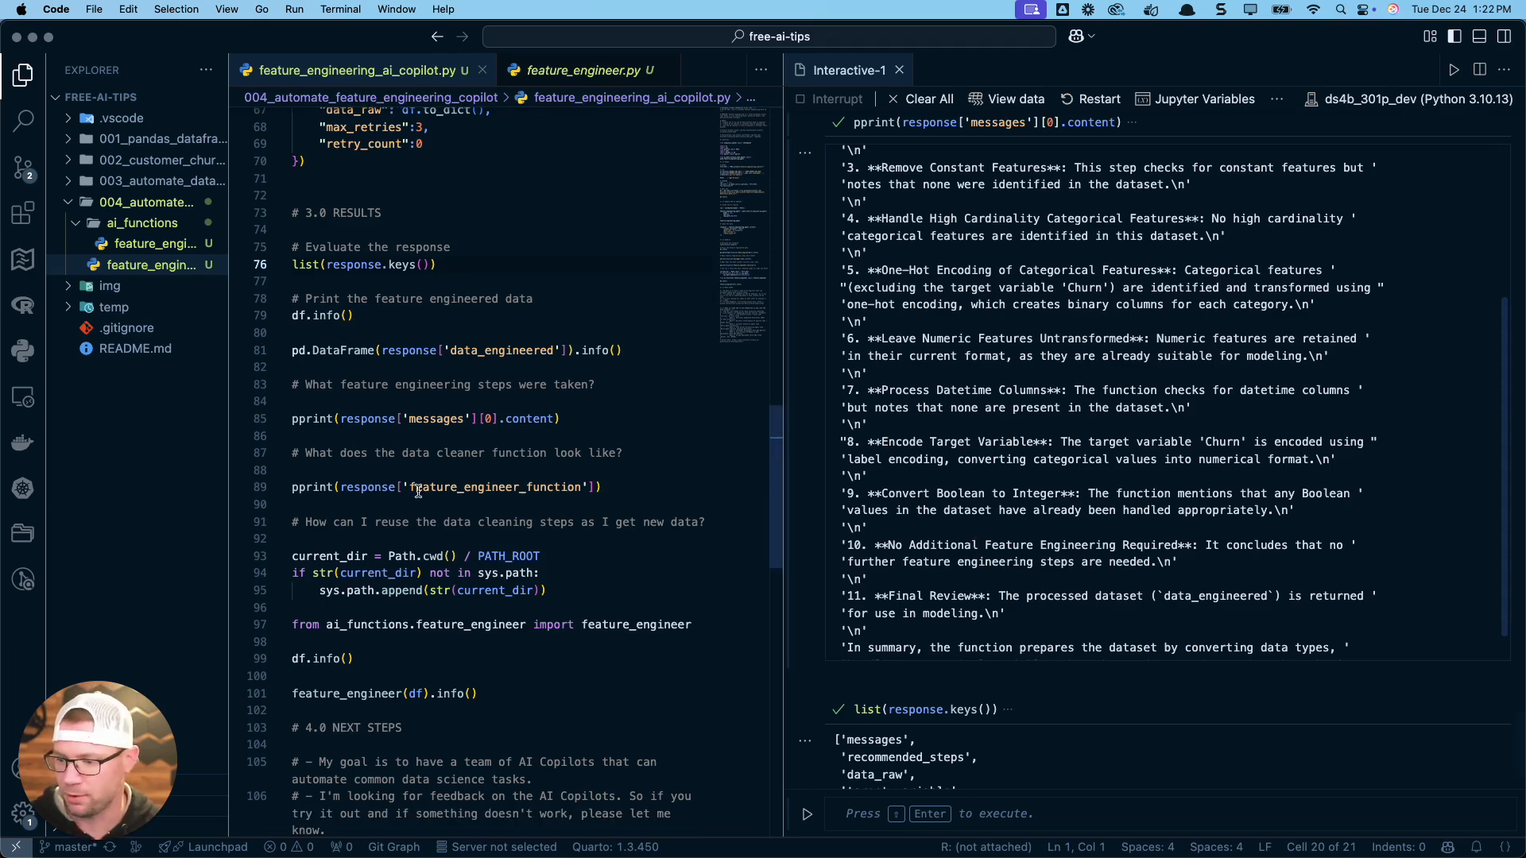
- Run pprint(response['feature_engineer_function']) and scroll through the numbered function steps
left_click(604, 487)
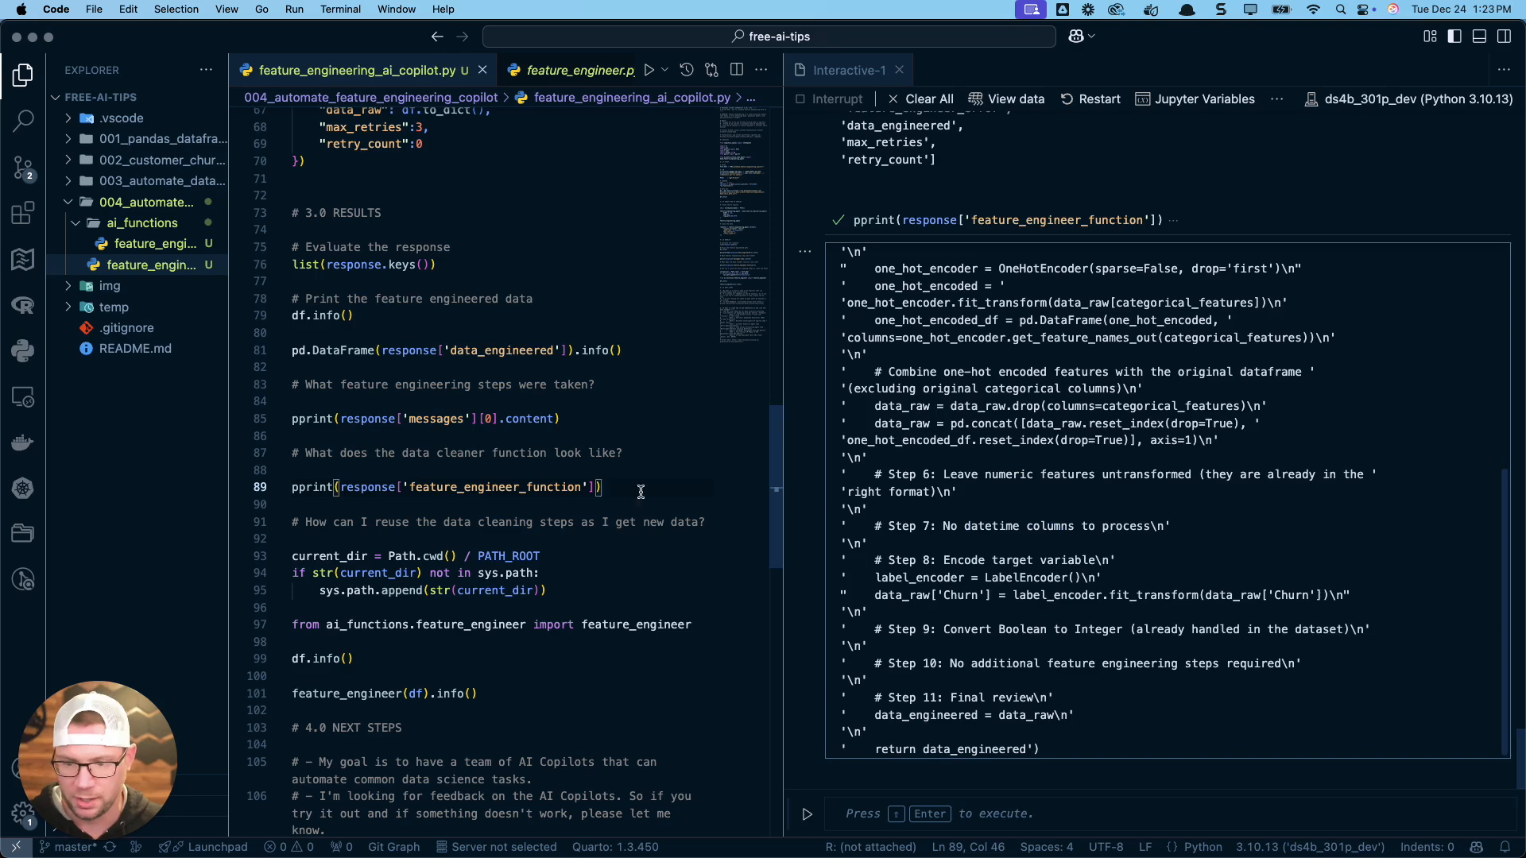
scroll("up", 3)
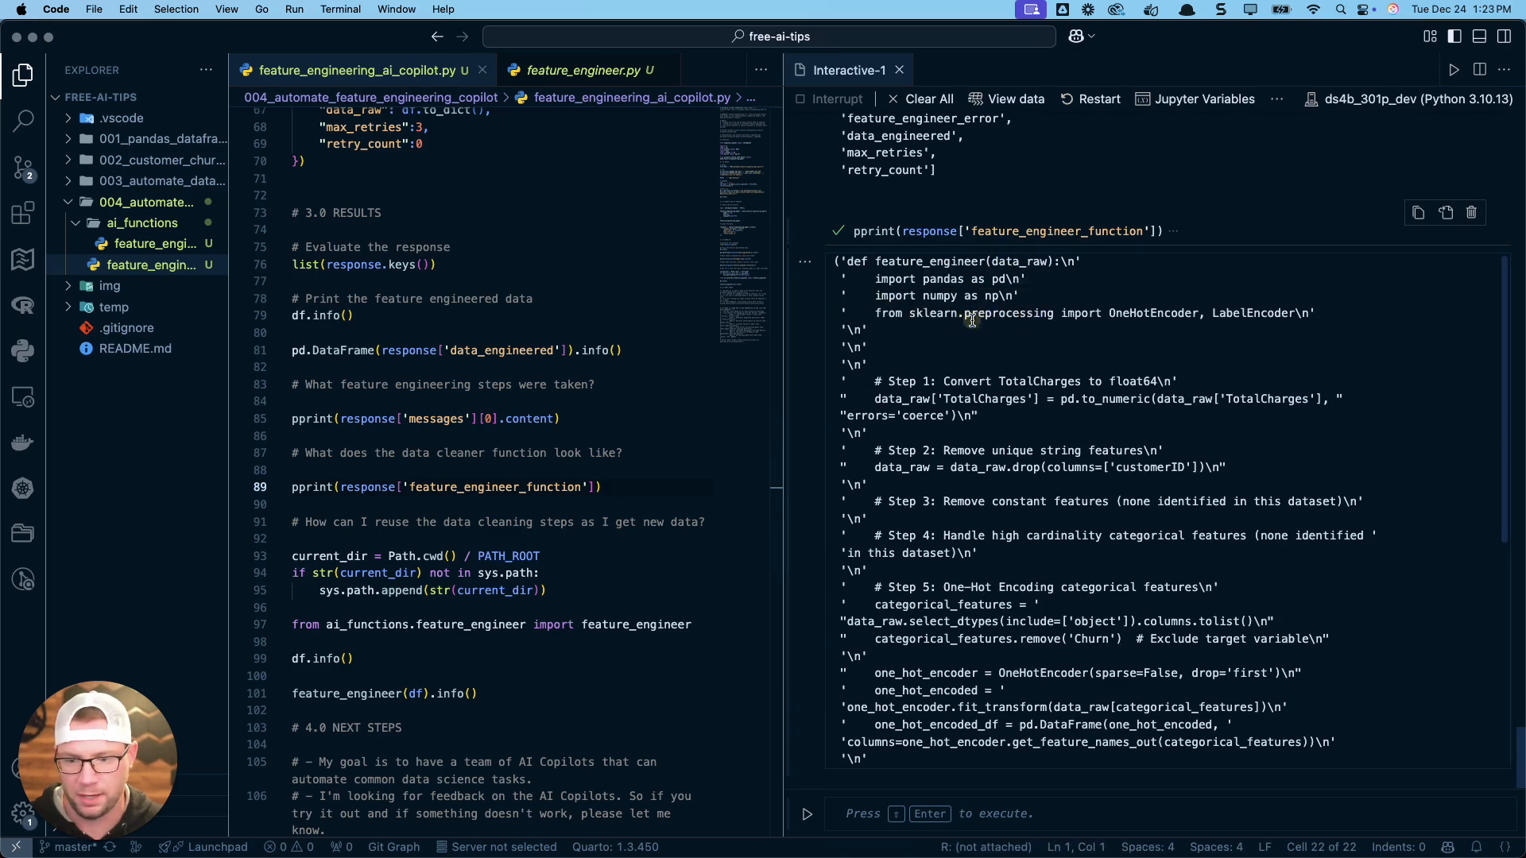
mouse_move(1012, 318)
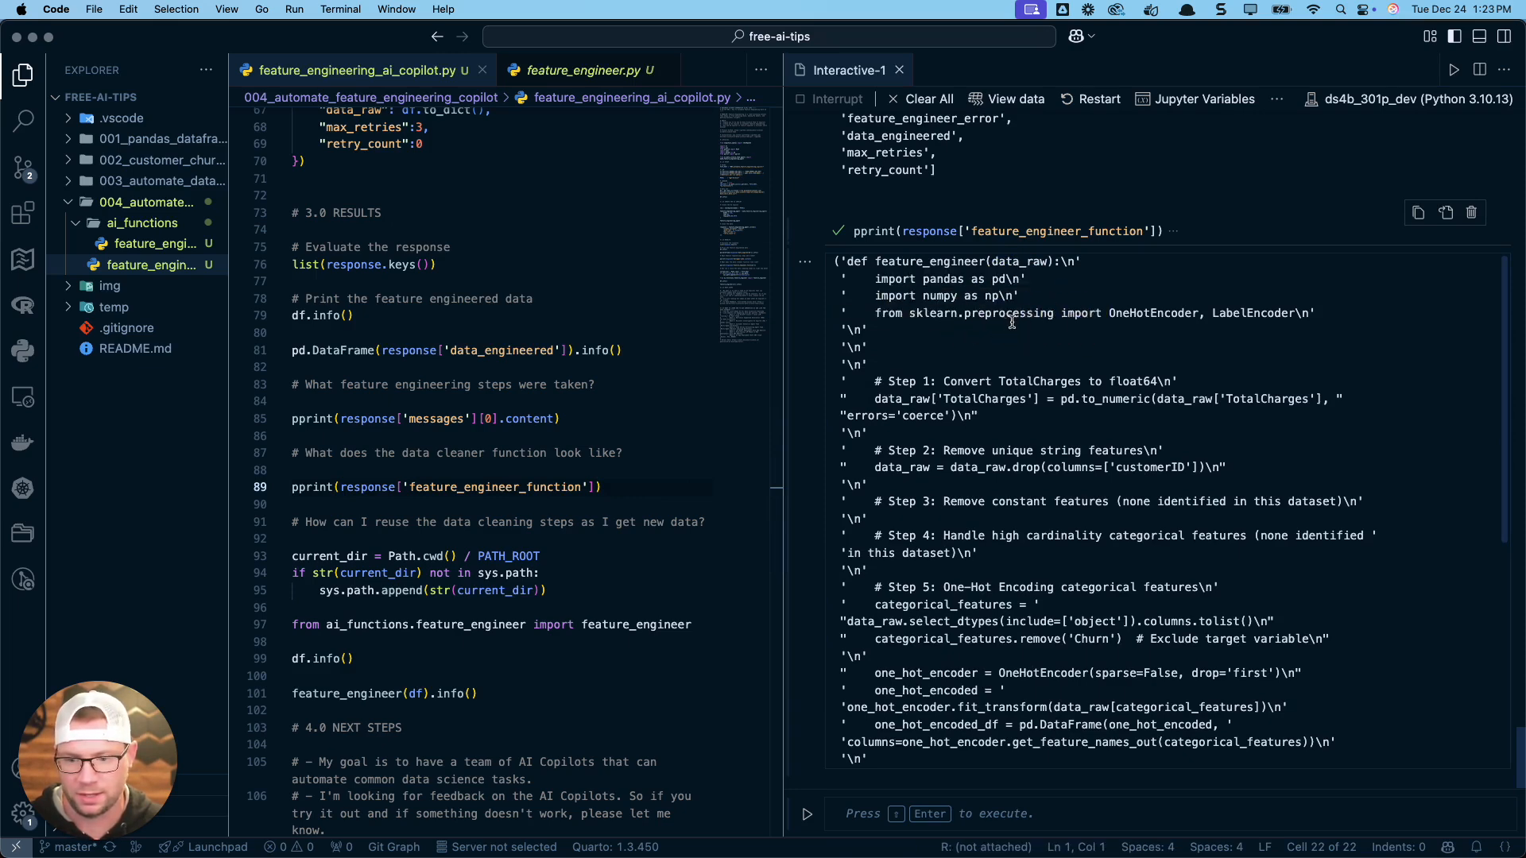
mouse_move(1273, 310)
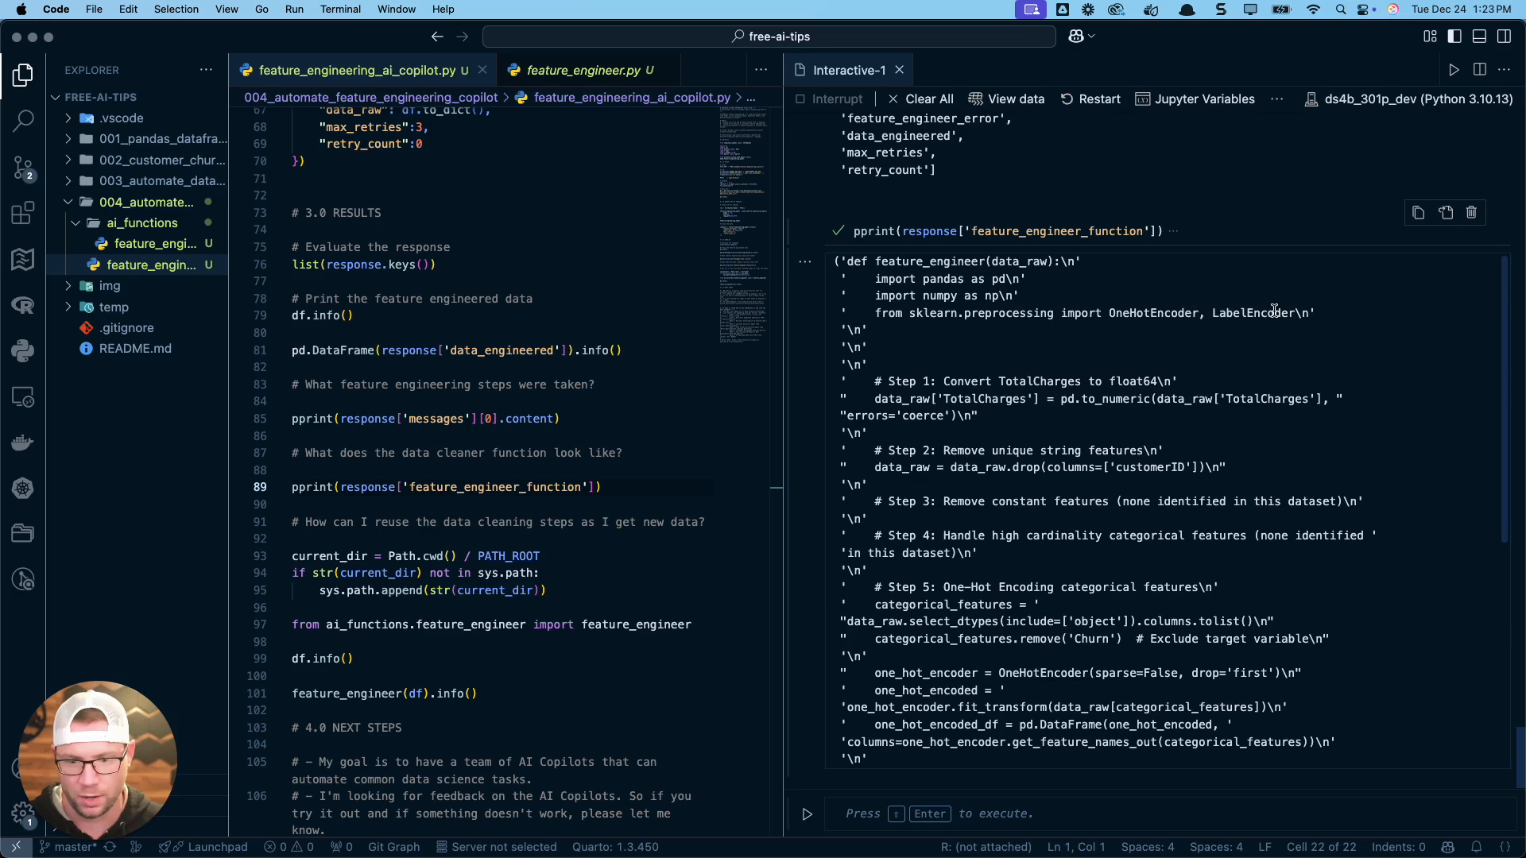
scroll("down", 3)
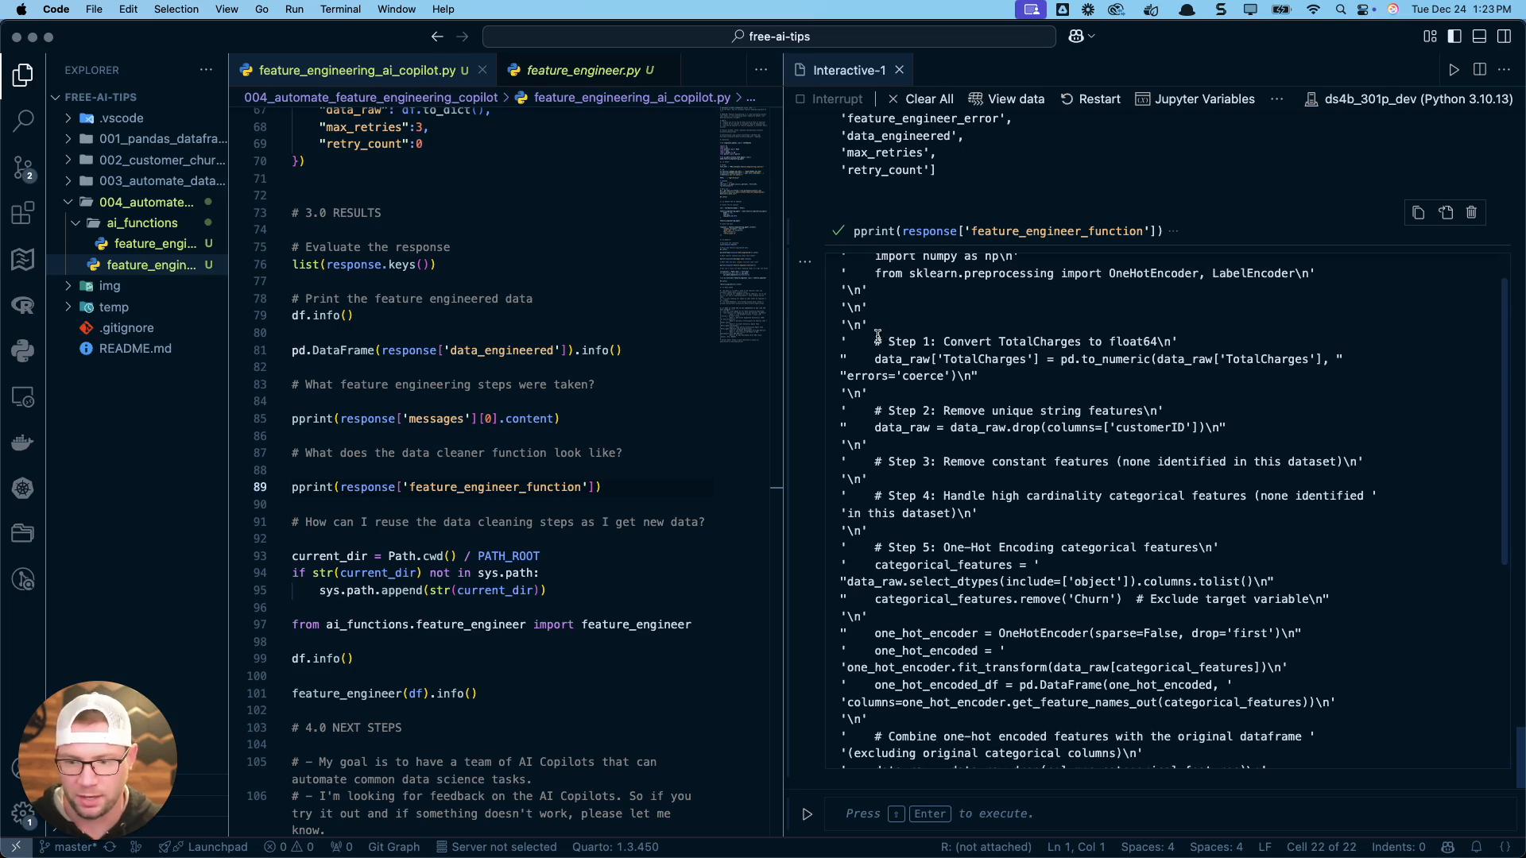
scroll("down", 3)
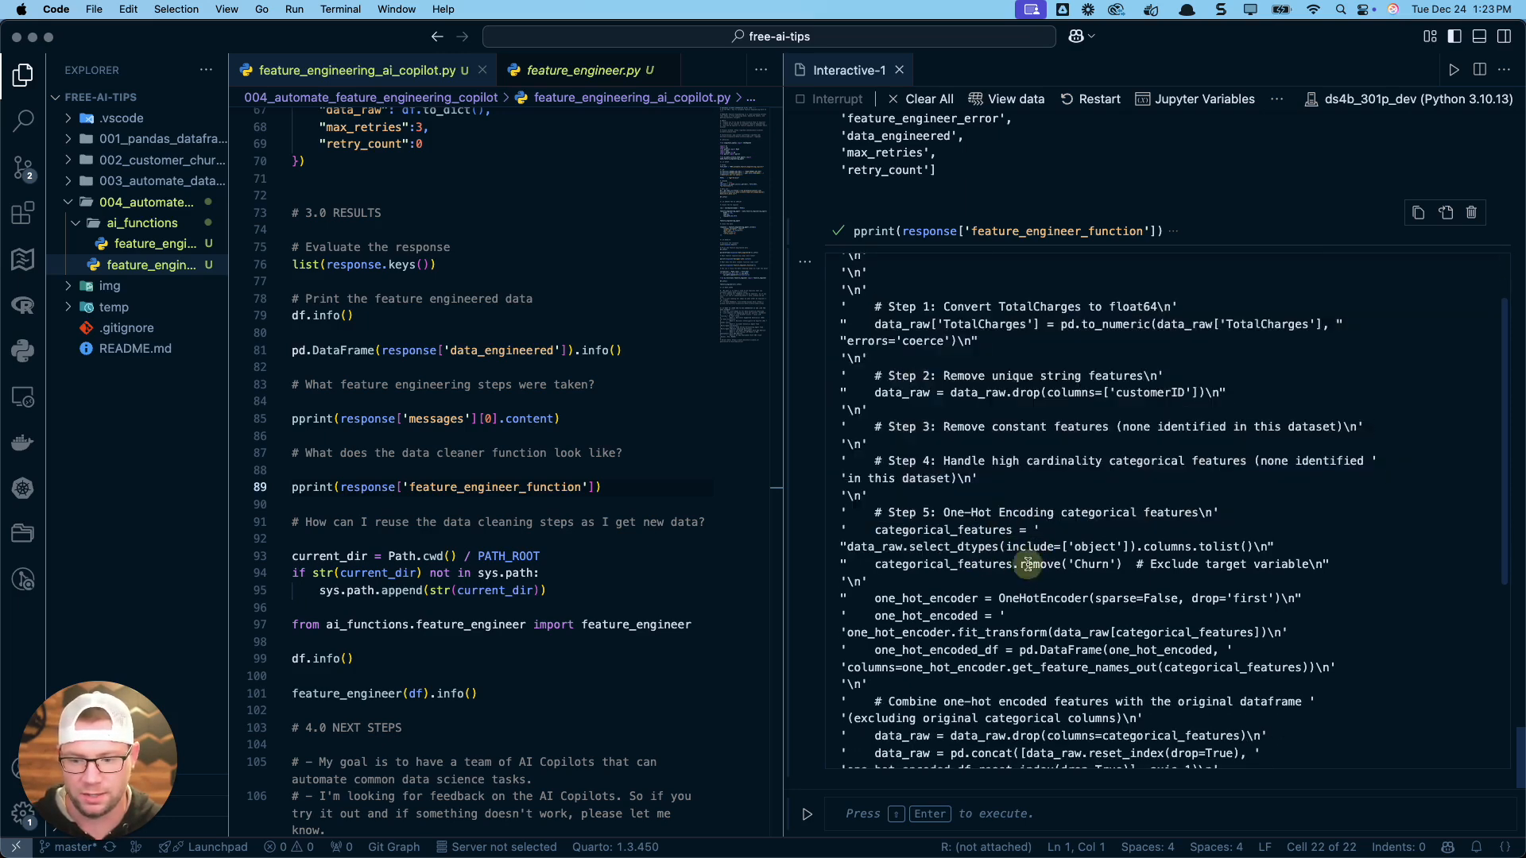
mouse_move(220, 340)
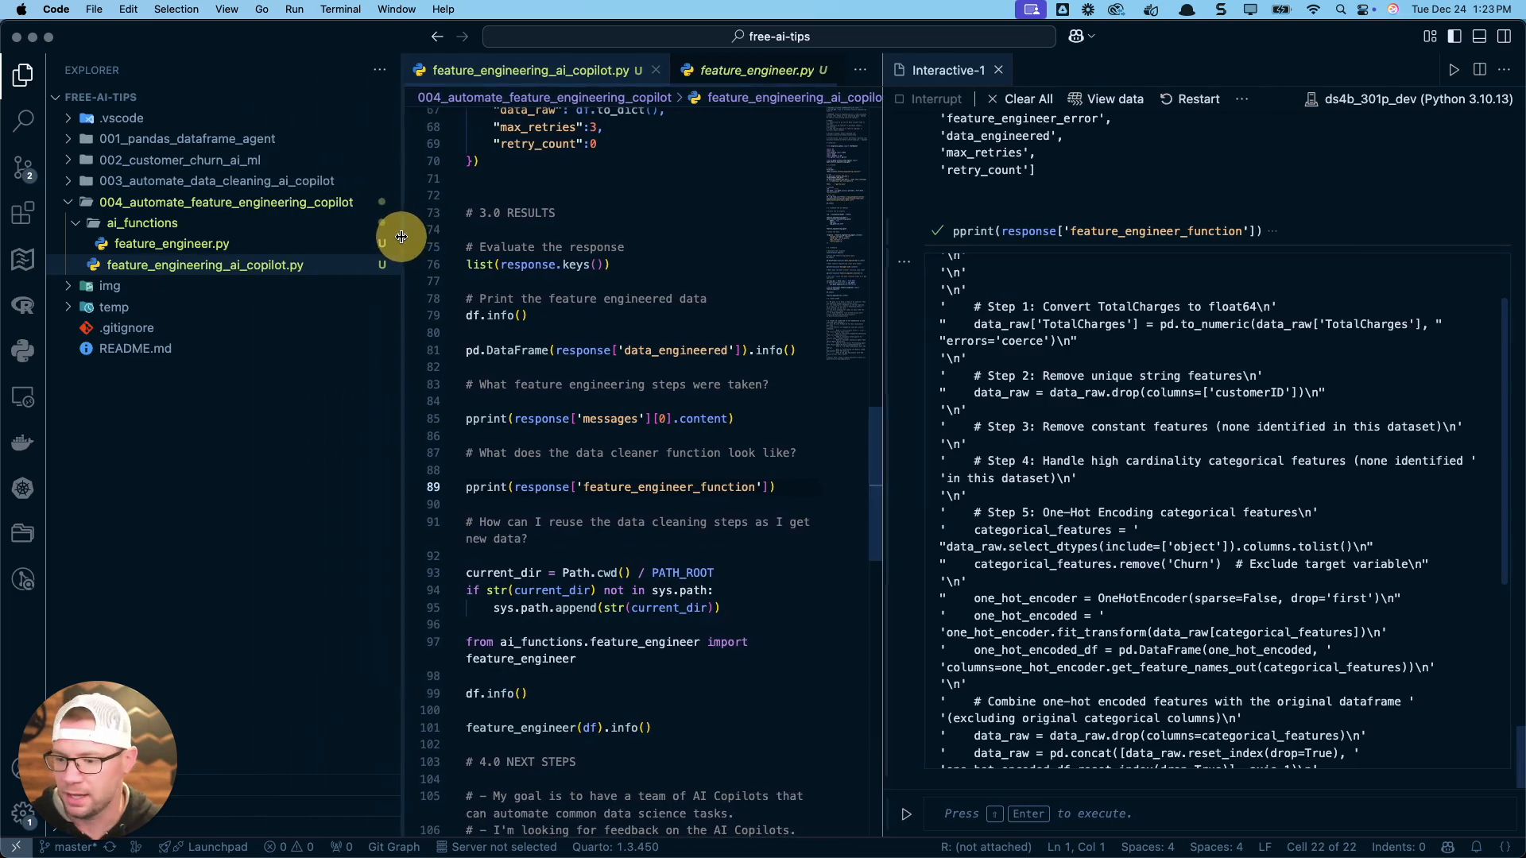
scroll("up", 3)
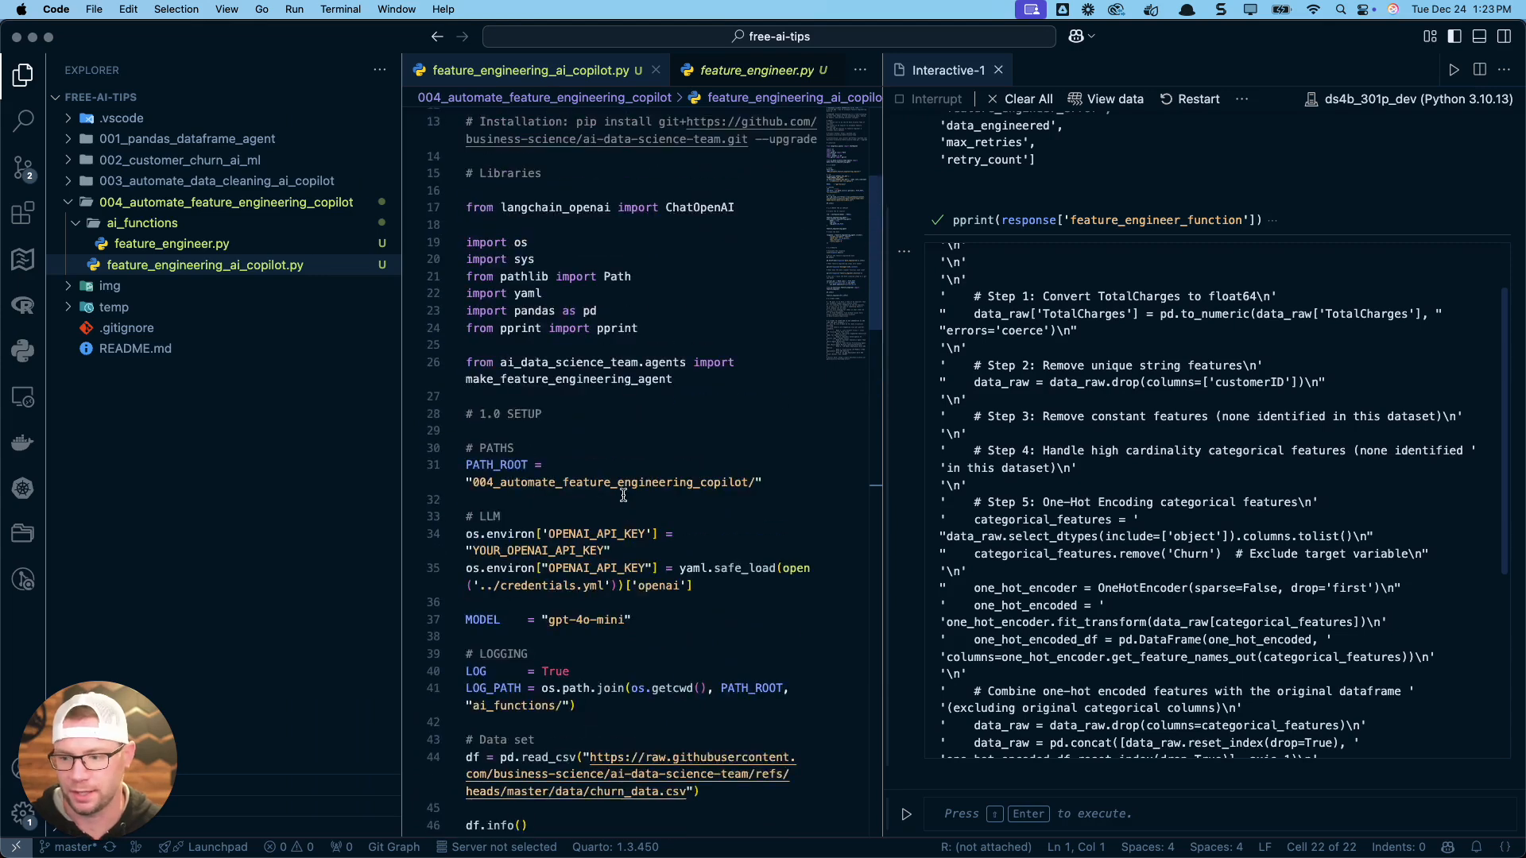
scroll("down", 3)
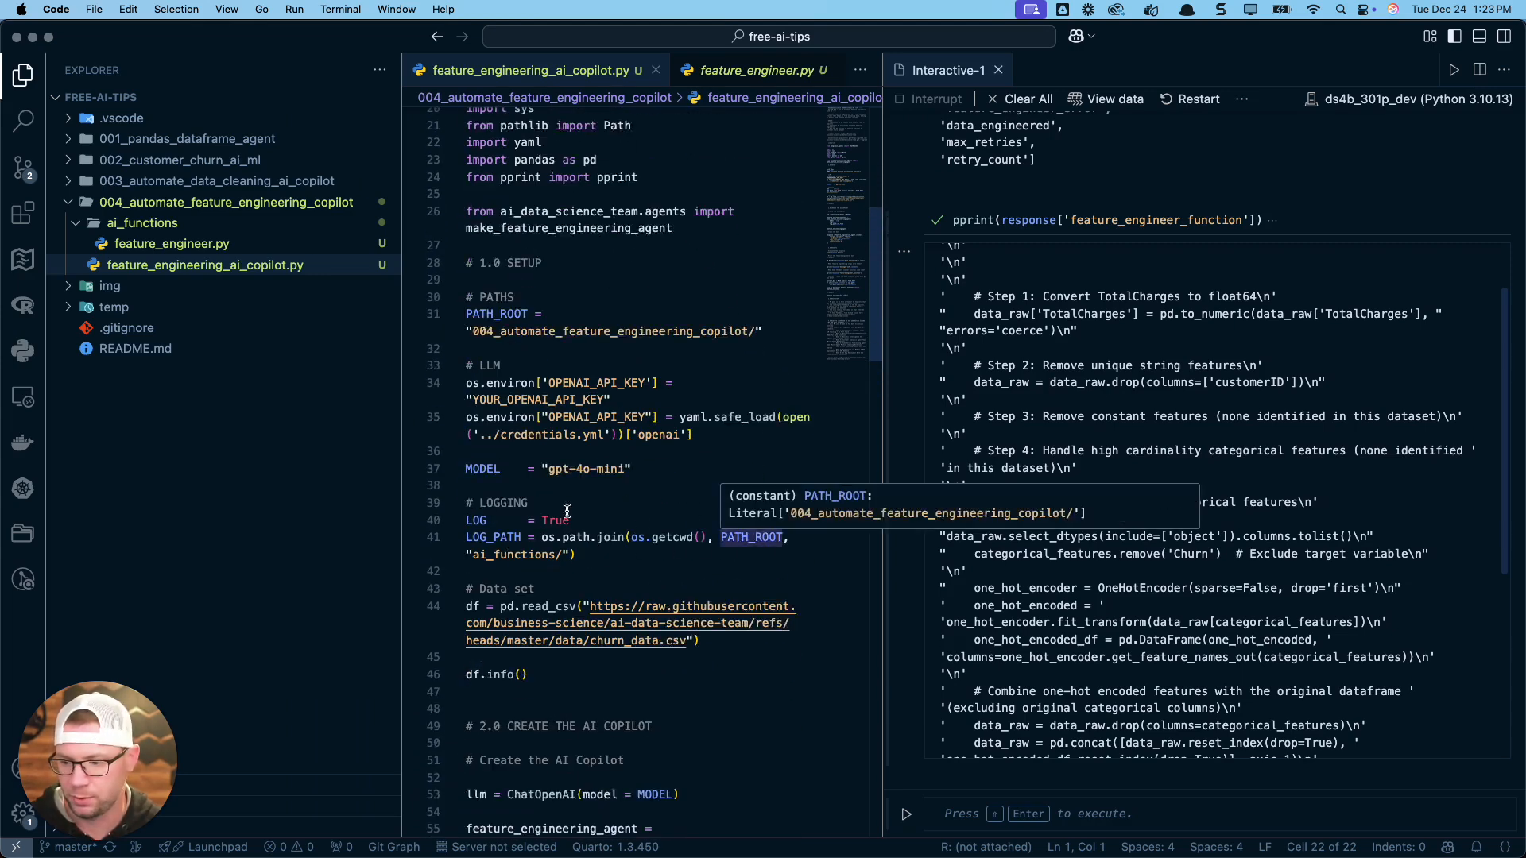
mouse_move(172, 243)
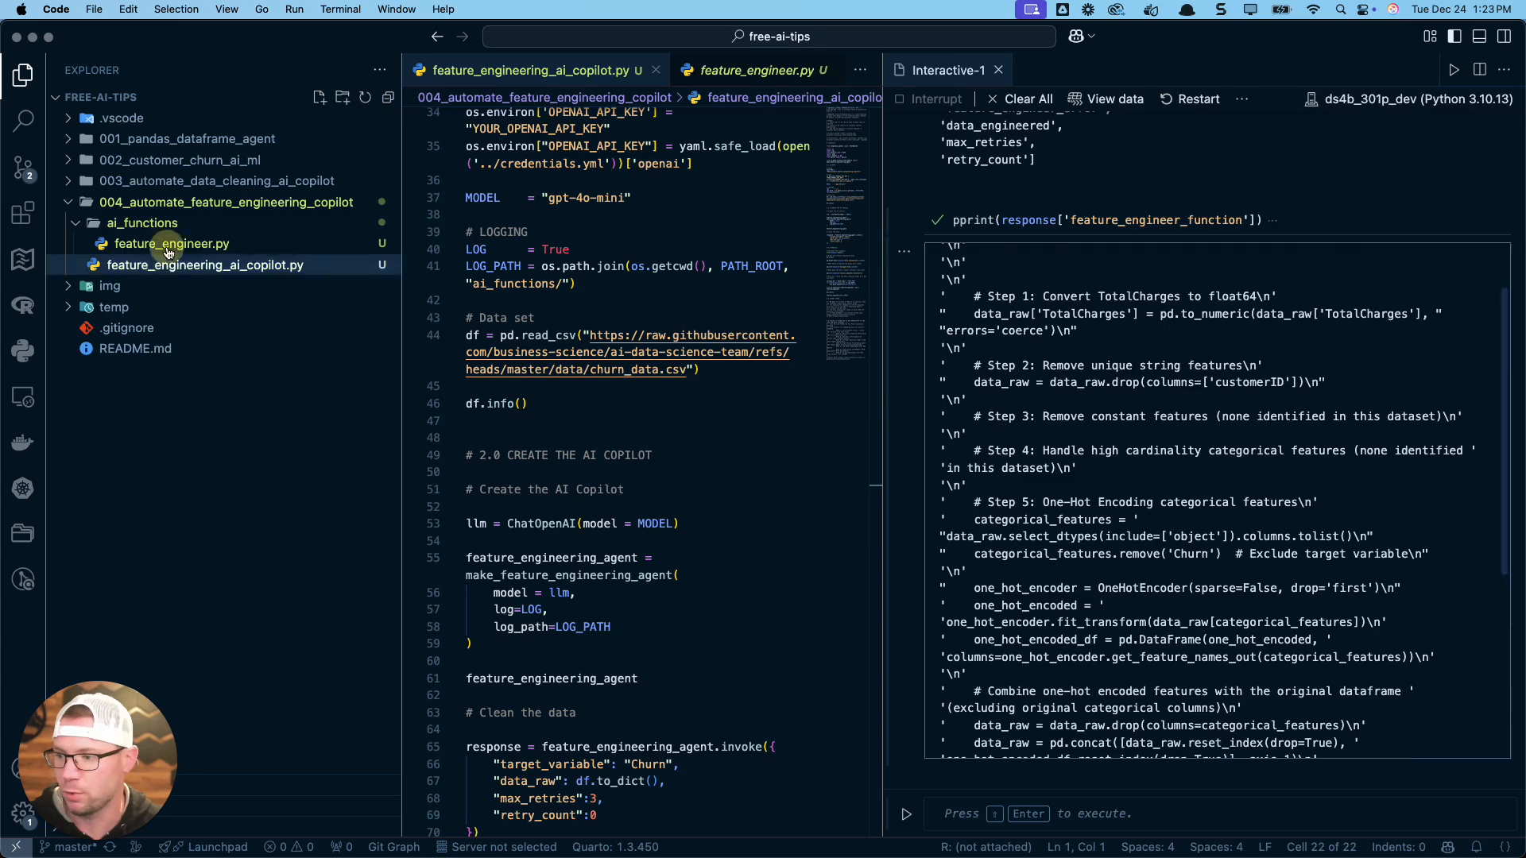
- Open feature_engineer.py from the ai_functions folder in the editor and scroll its steps
left_click(171, 243)
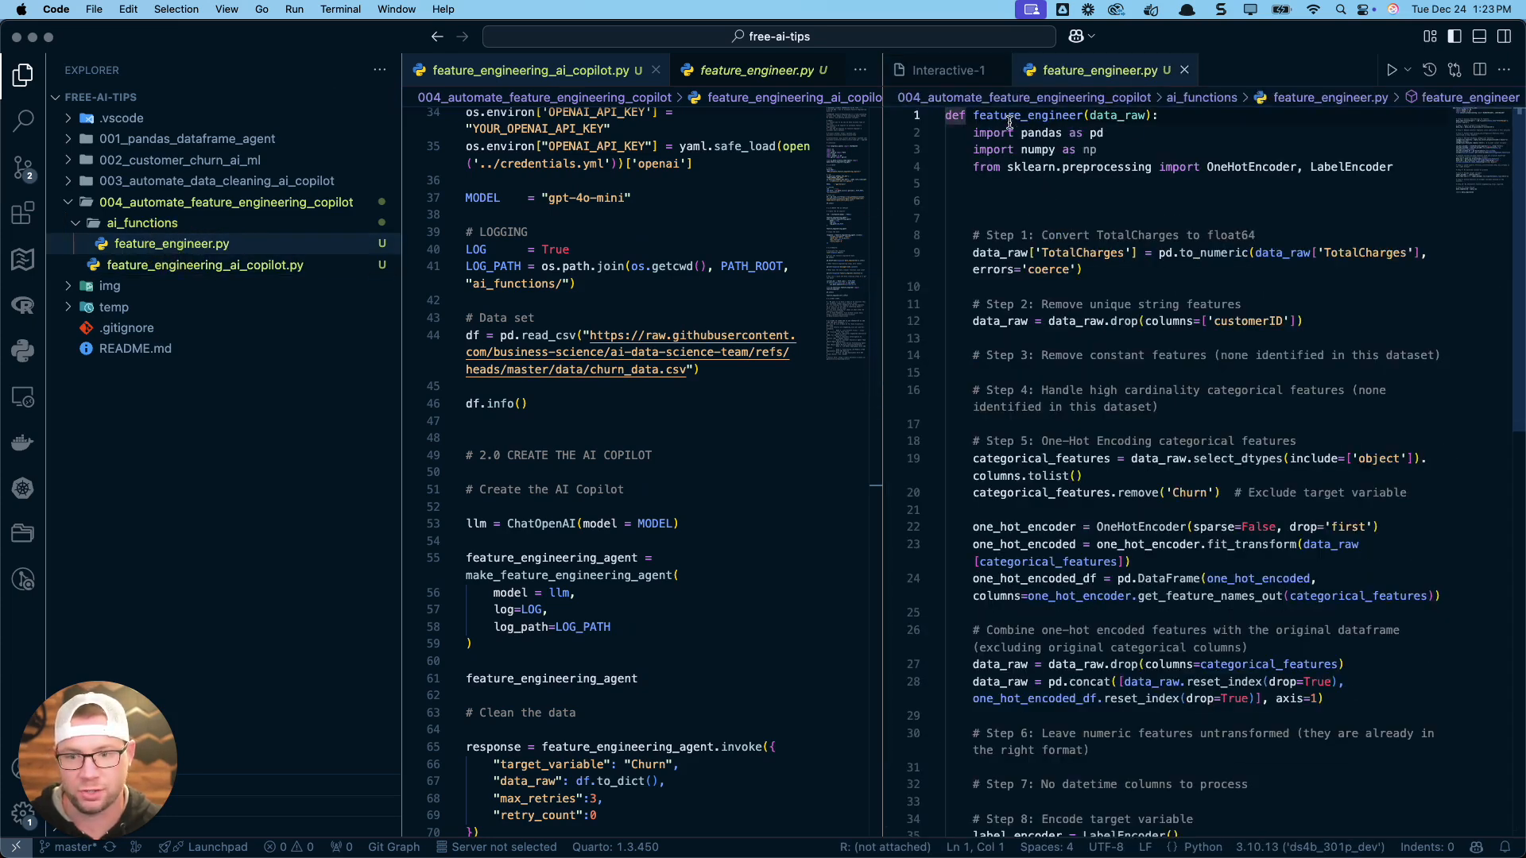
mouse_move(1072, 226)
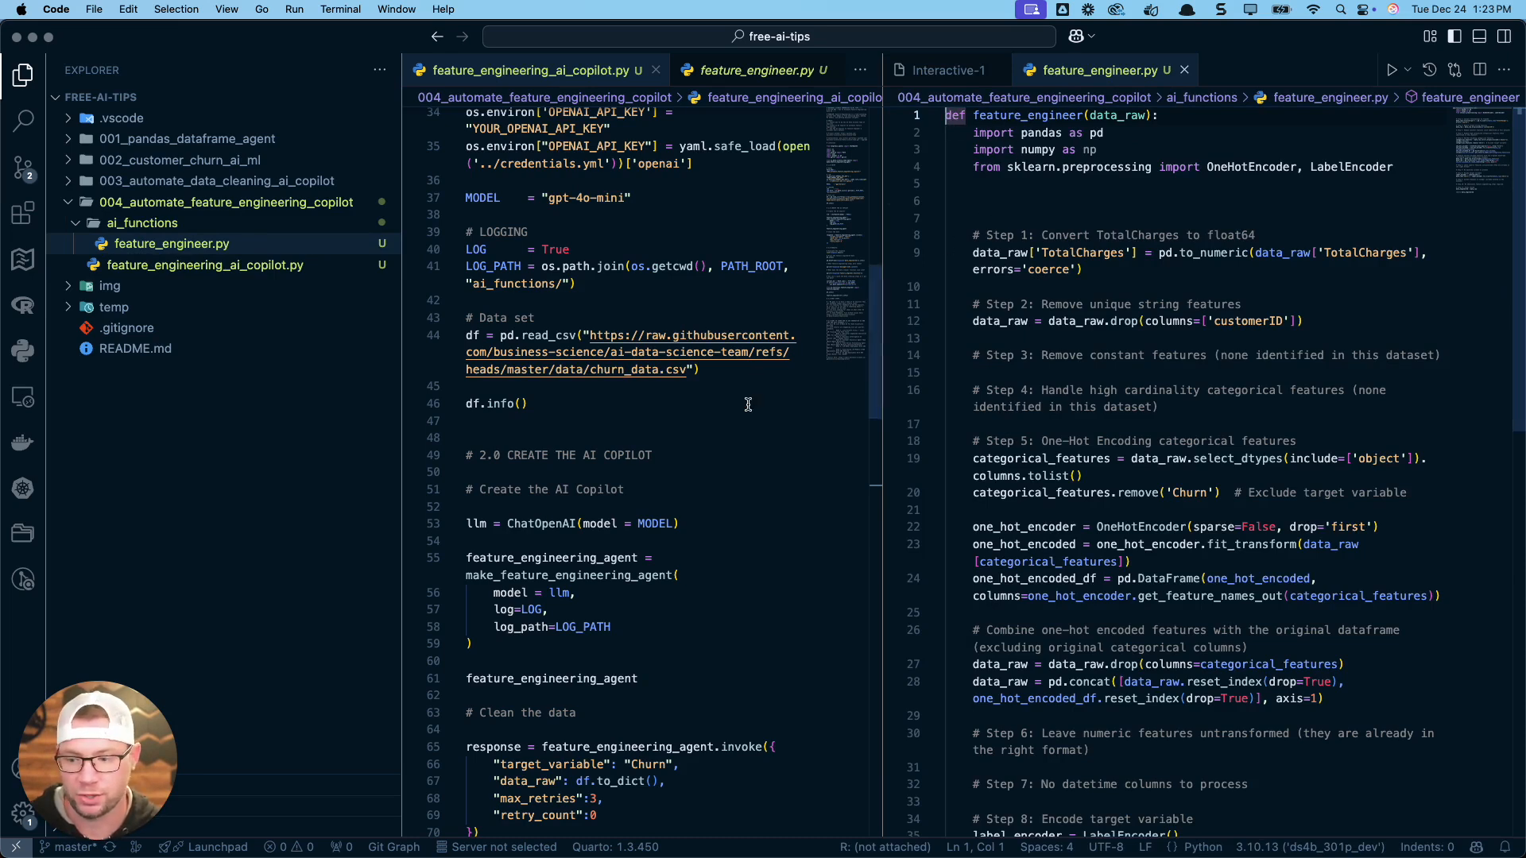
scroll("down", 3)
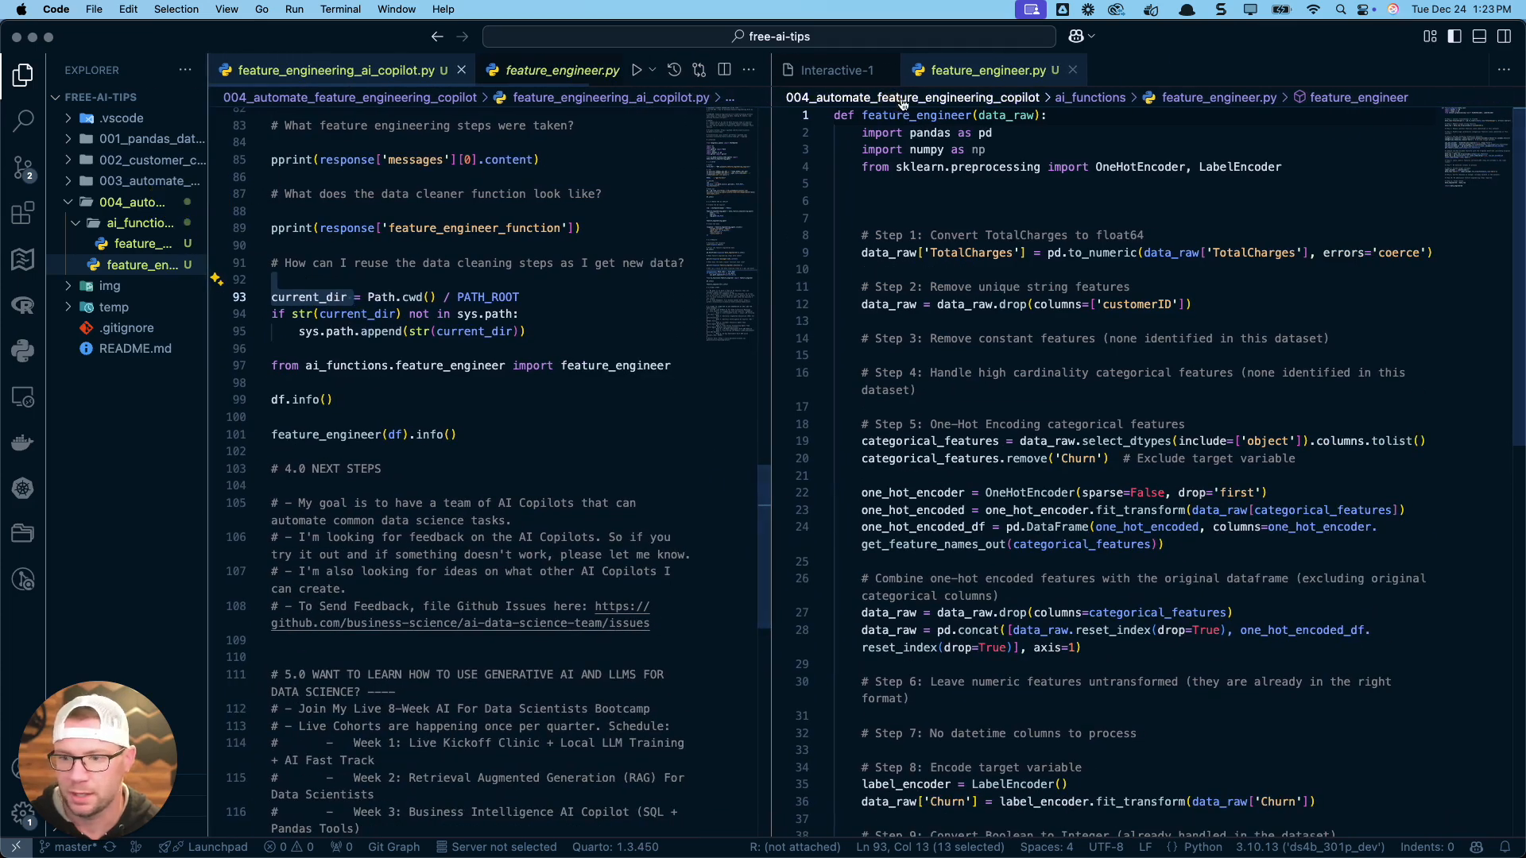
- Run the sys.path setup and import feature_engineer from ai_functions.feature_engineer
left_click(833, 70)
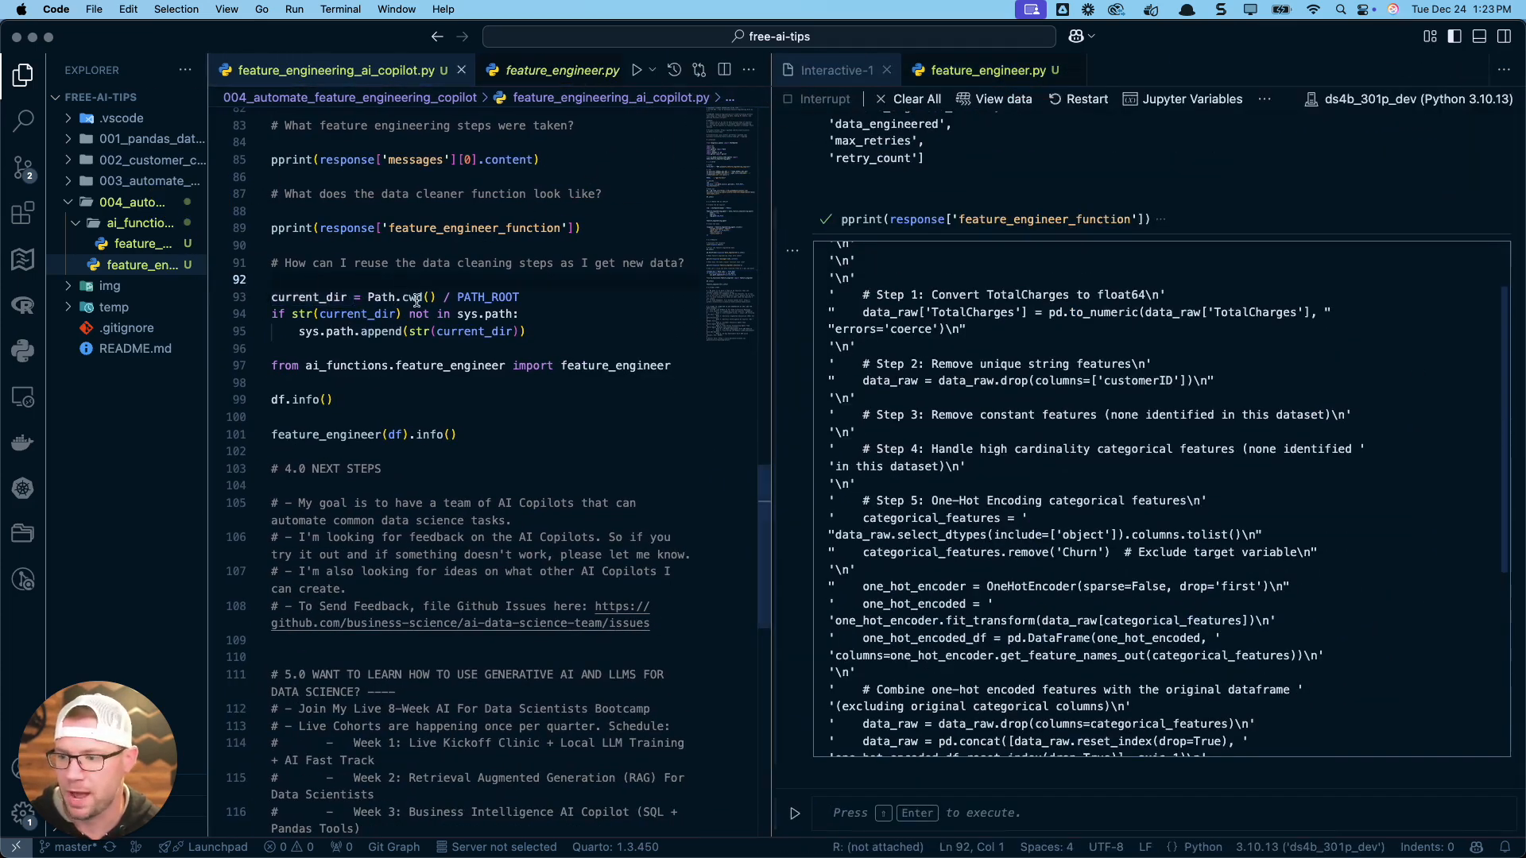
left_click(526, 298)
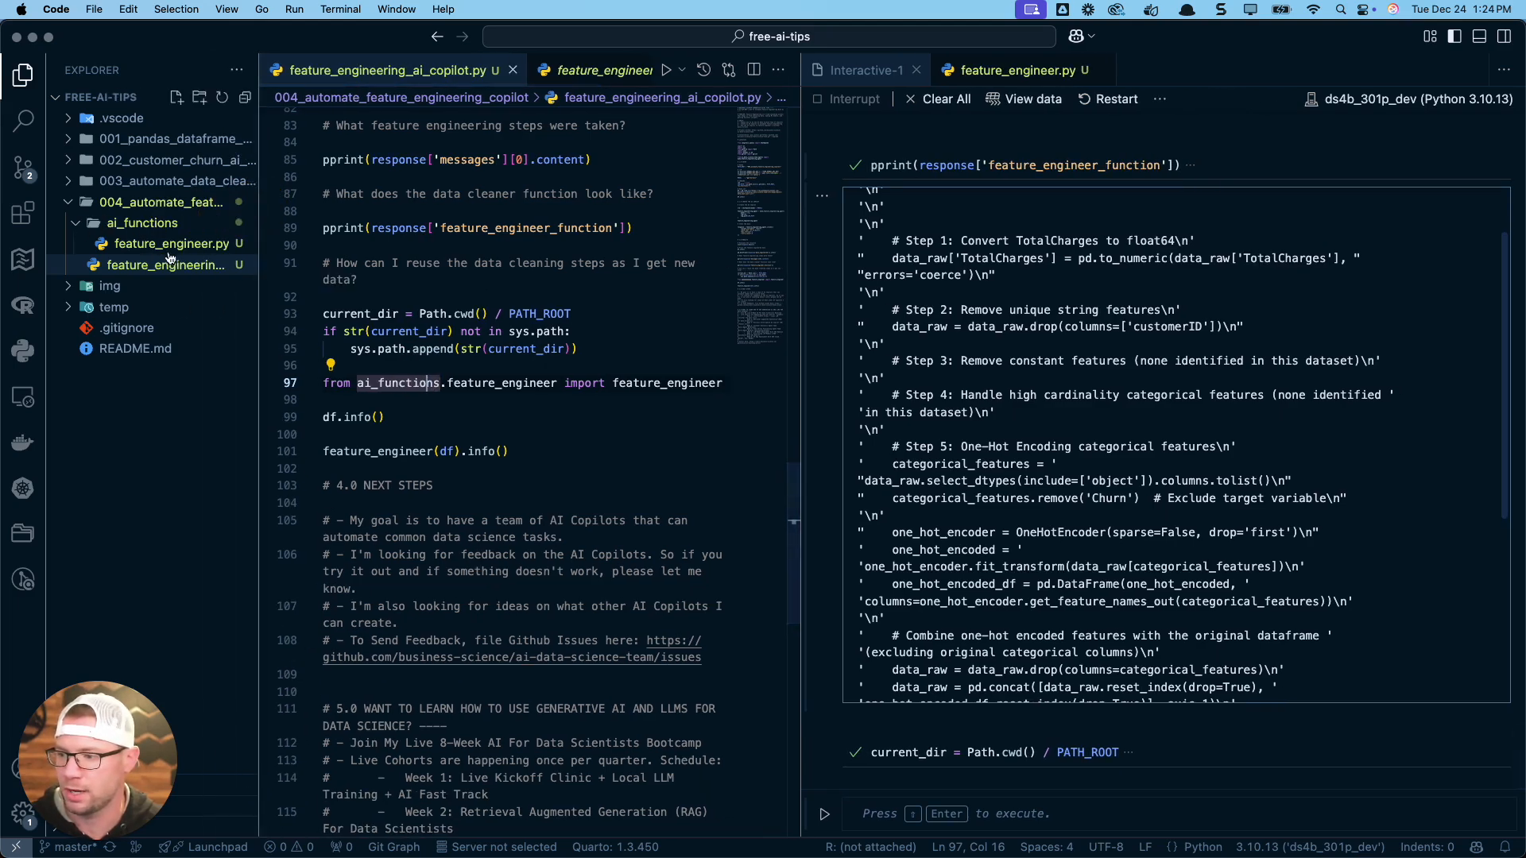
left_click(370, 417)
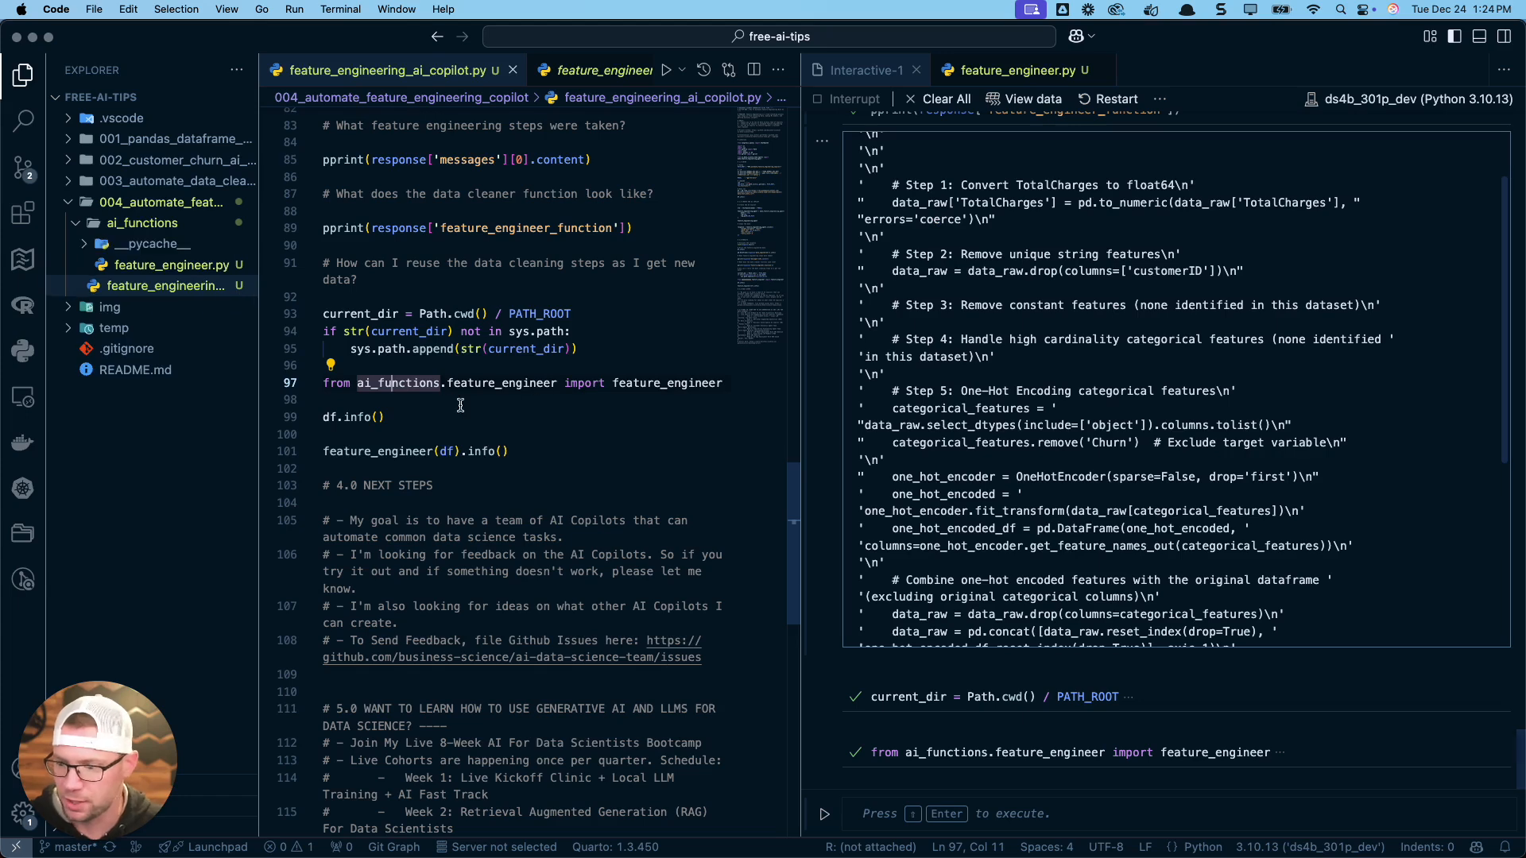
left_click(379, 418)
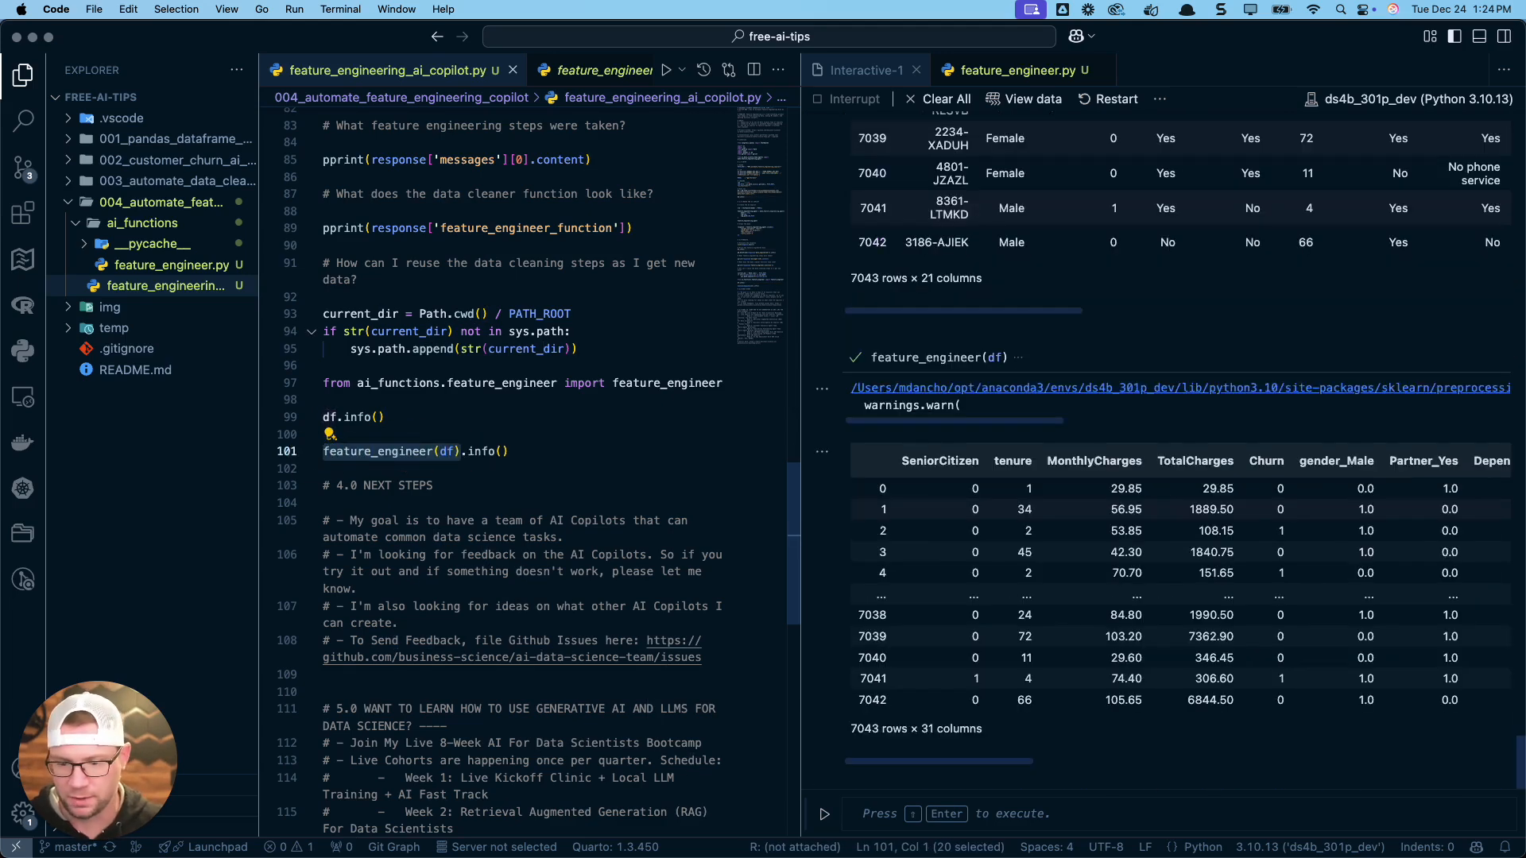
mouse_move(954, 365)
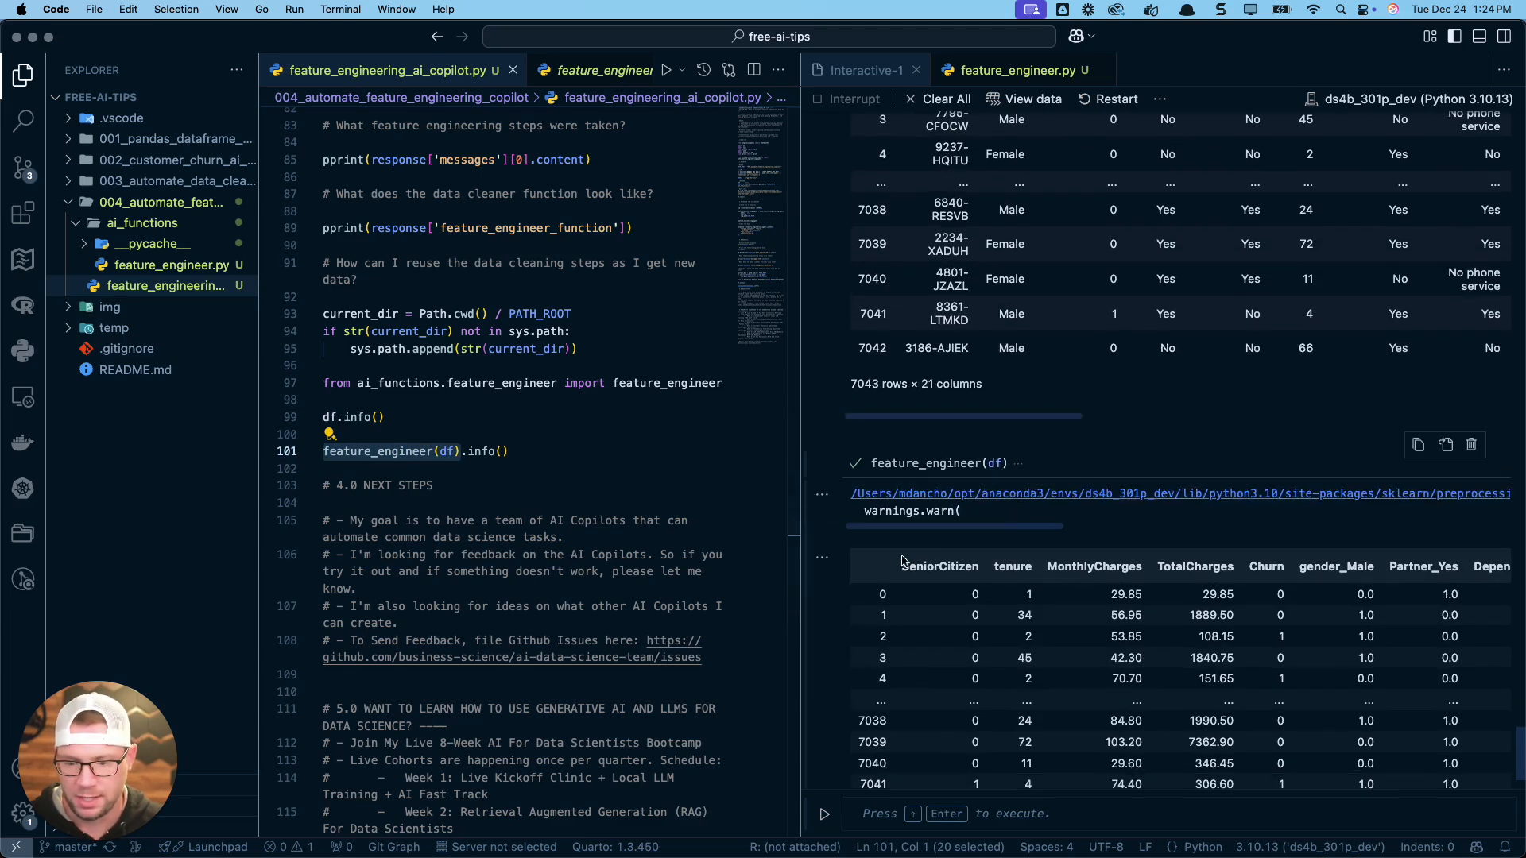
- Run feature_engineer(df) on the raw churn data, producing a 7043 × 31 engineered frame
scroll("up", 3)
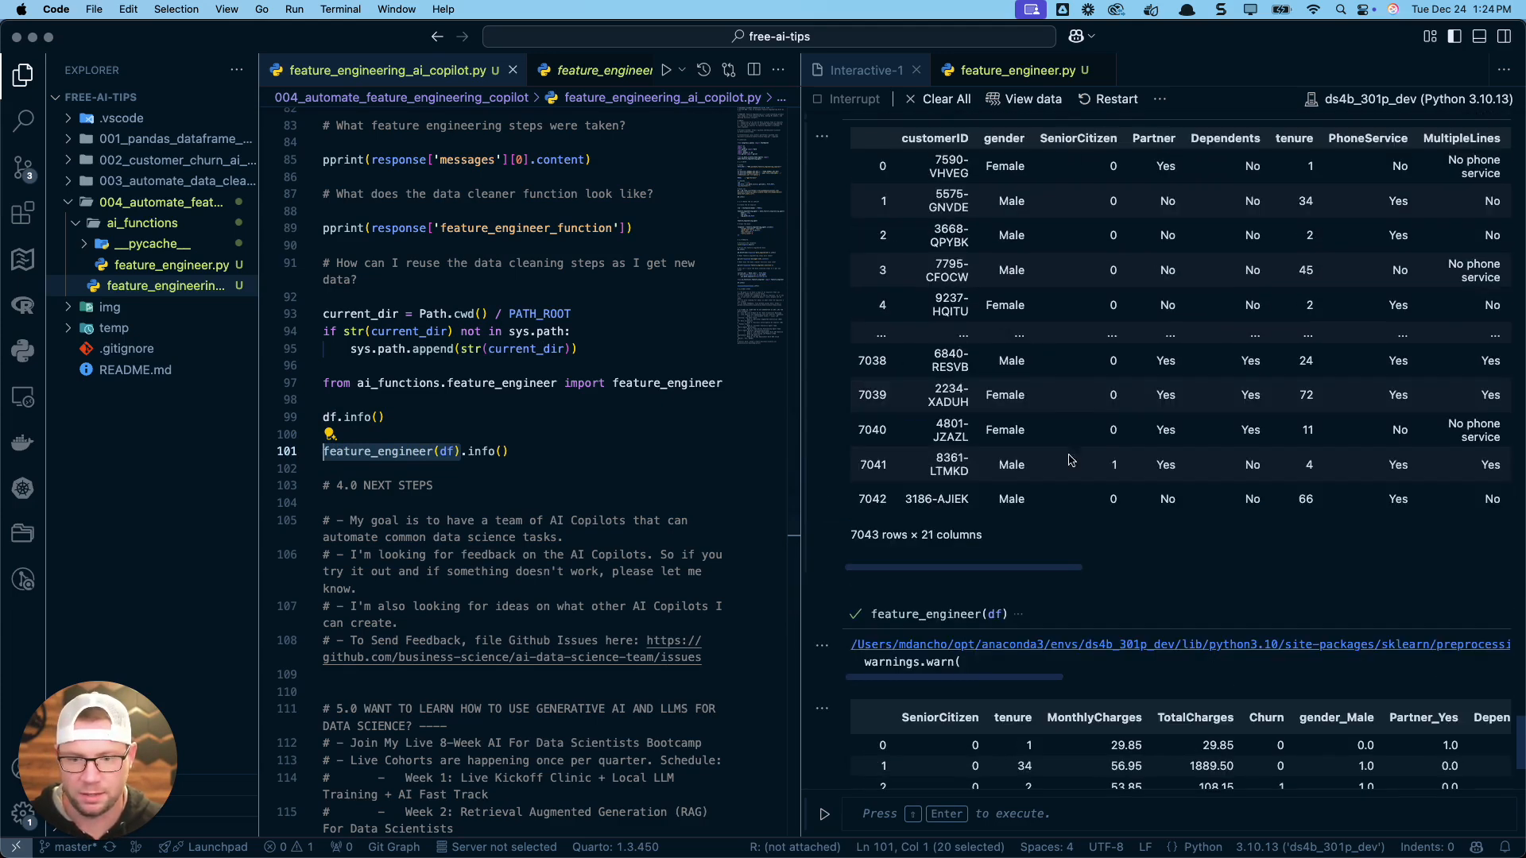
scroll("down", 3)
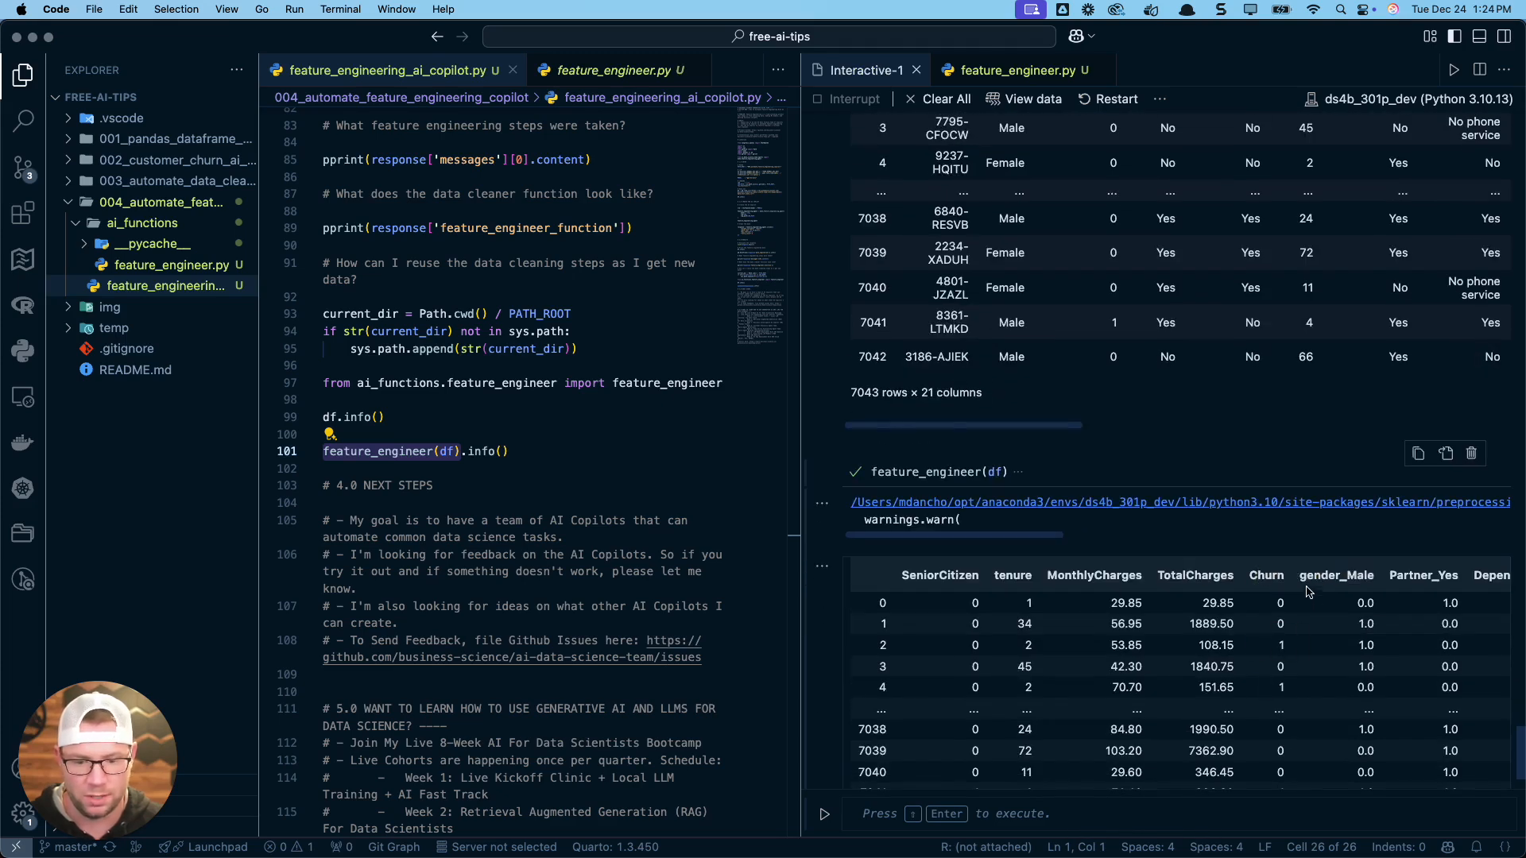
scroll("down", 3)
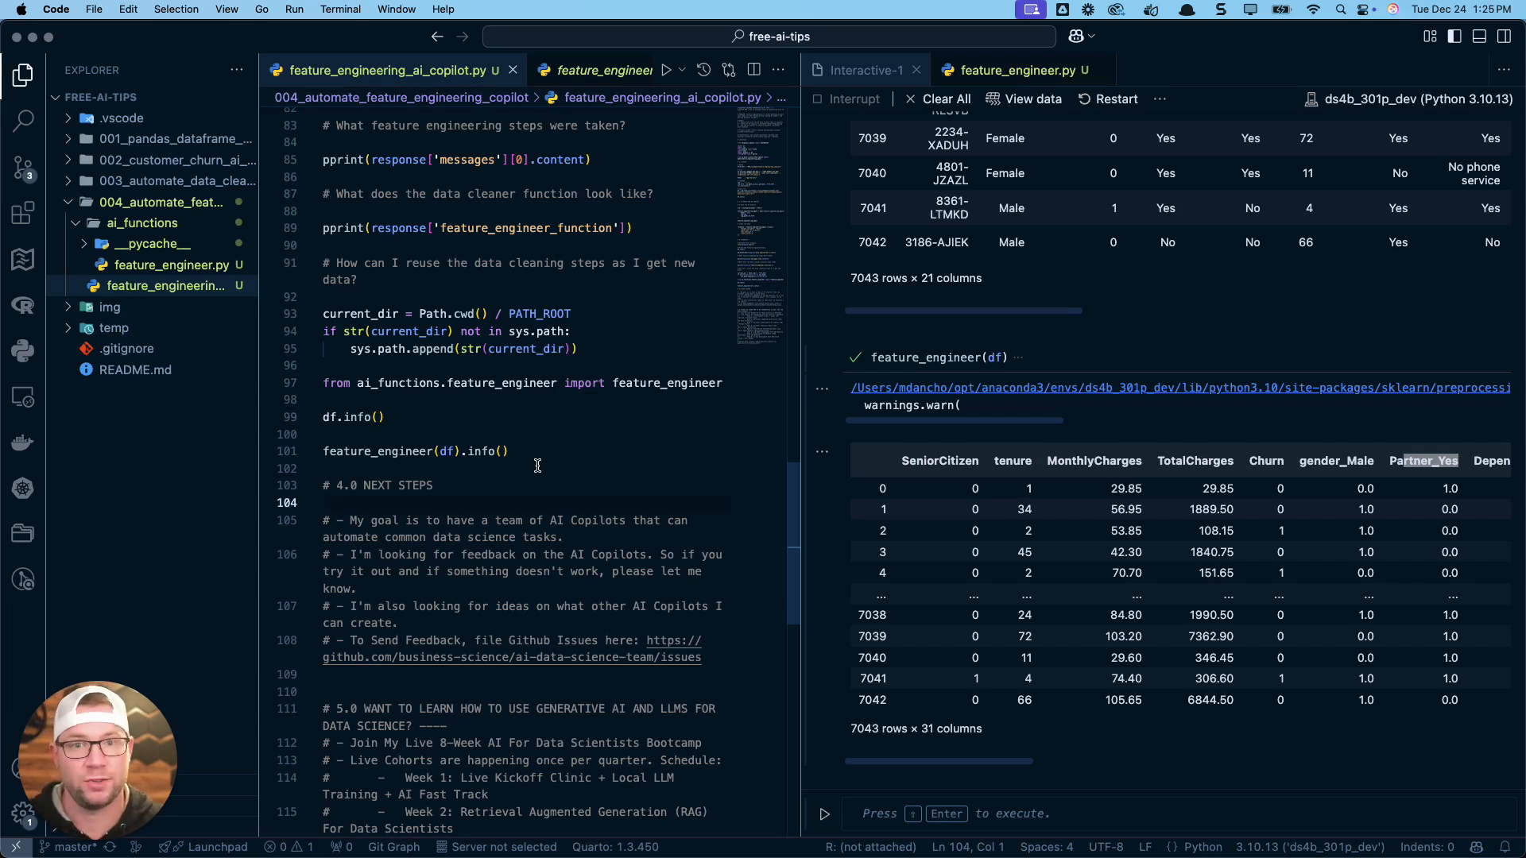
mouse_move(494, 360)
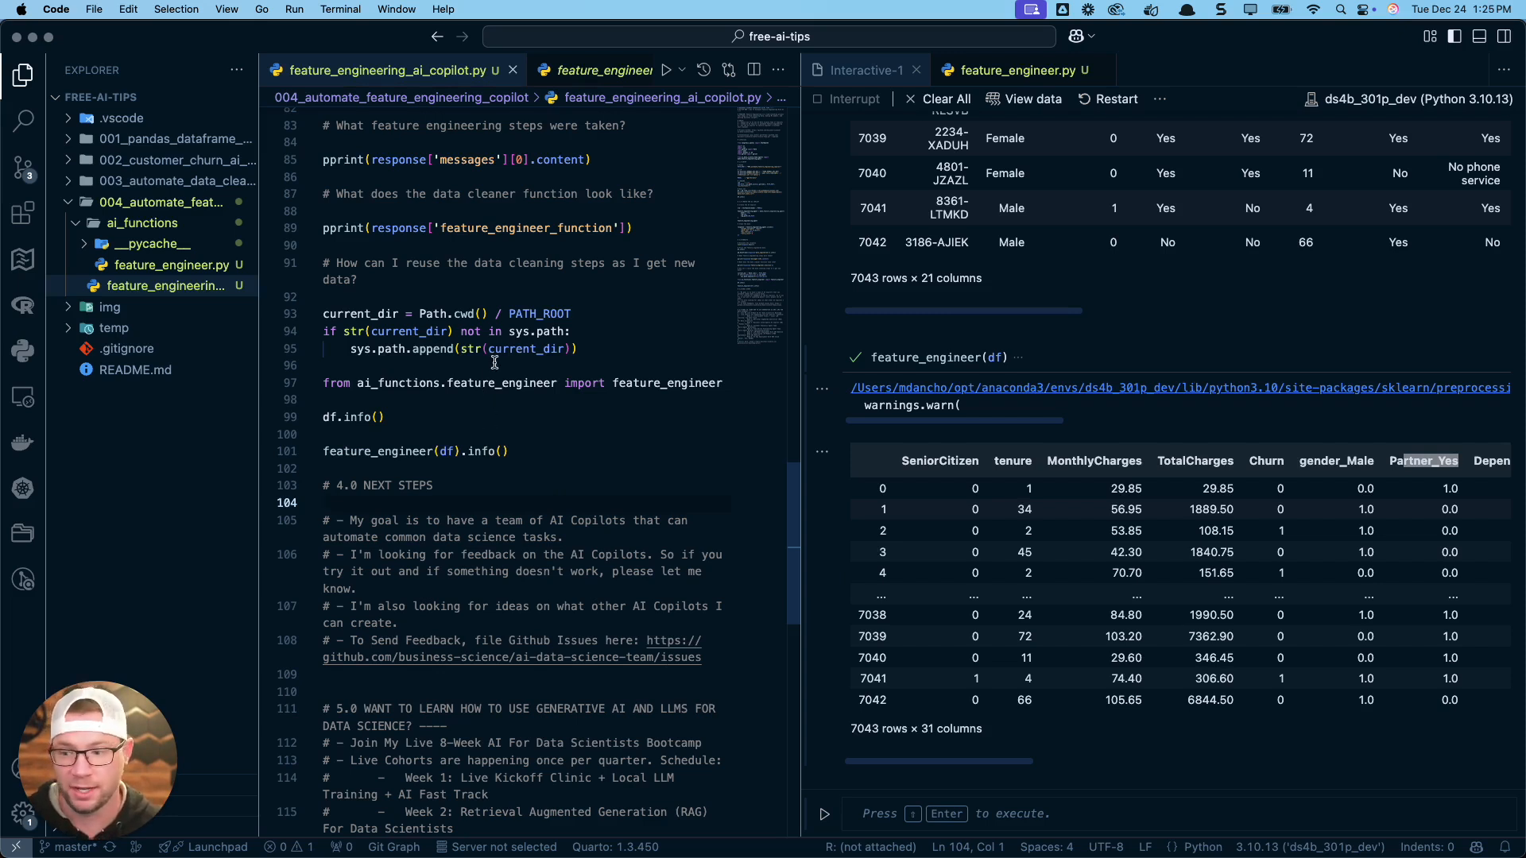
left_click(326, 502)
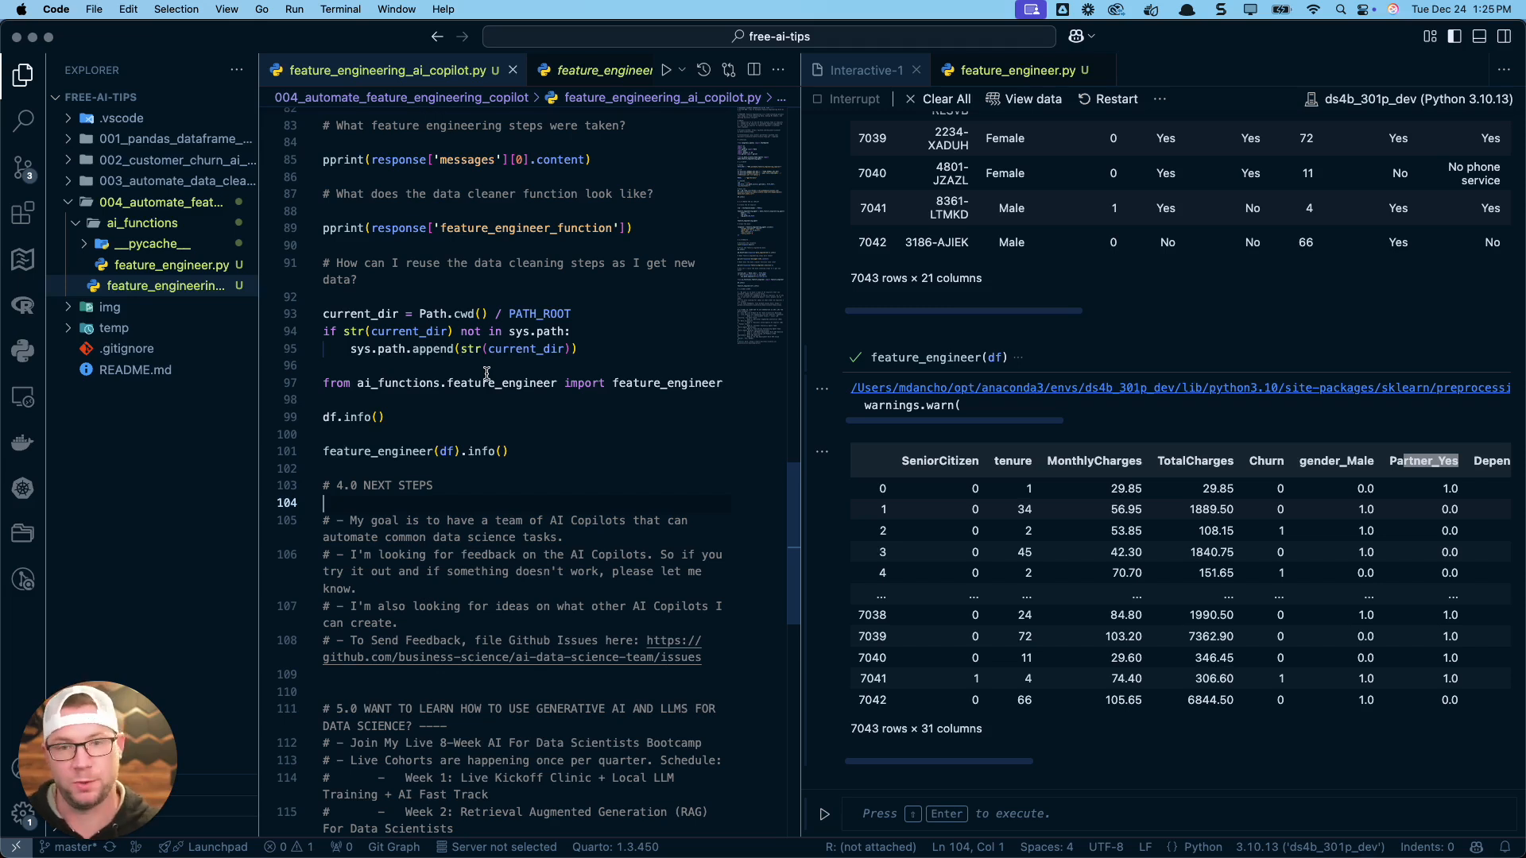
mouse_move(500, 383)
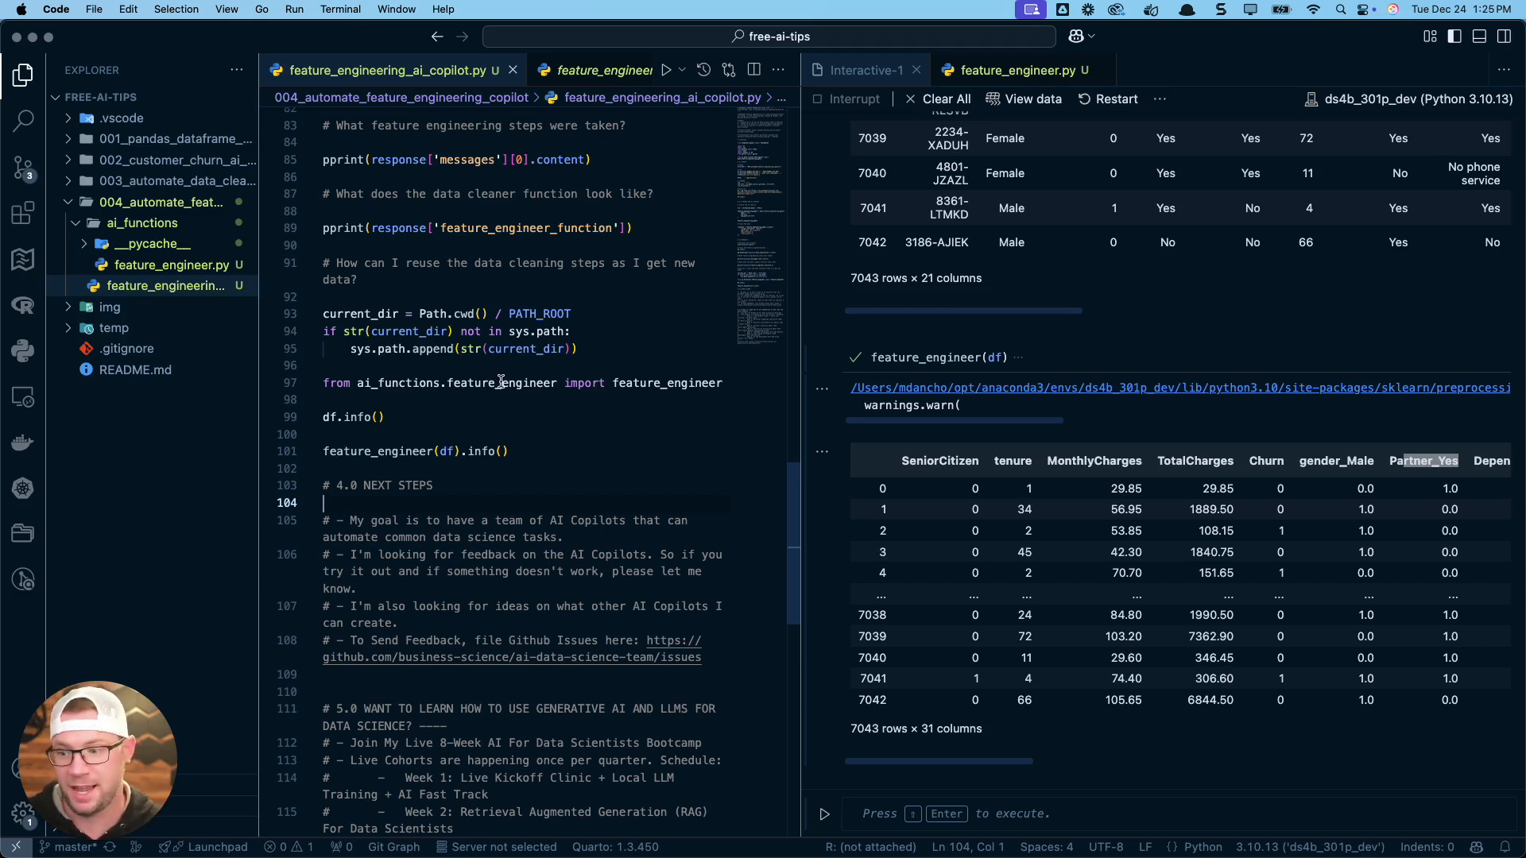
mouse_move(471, 496)
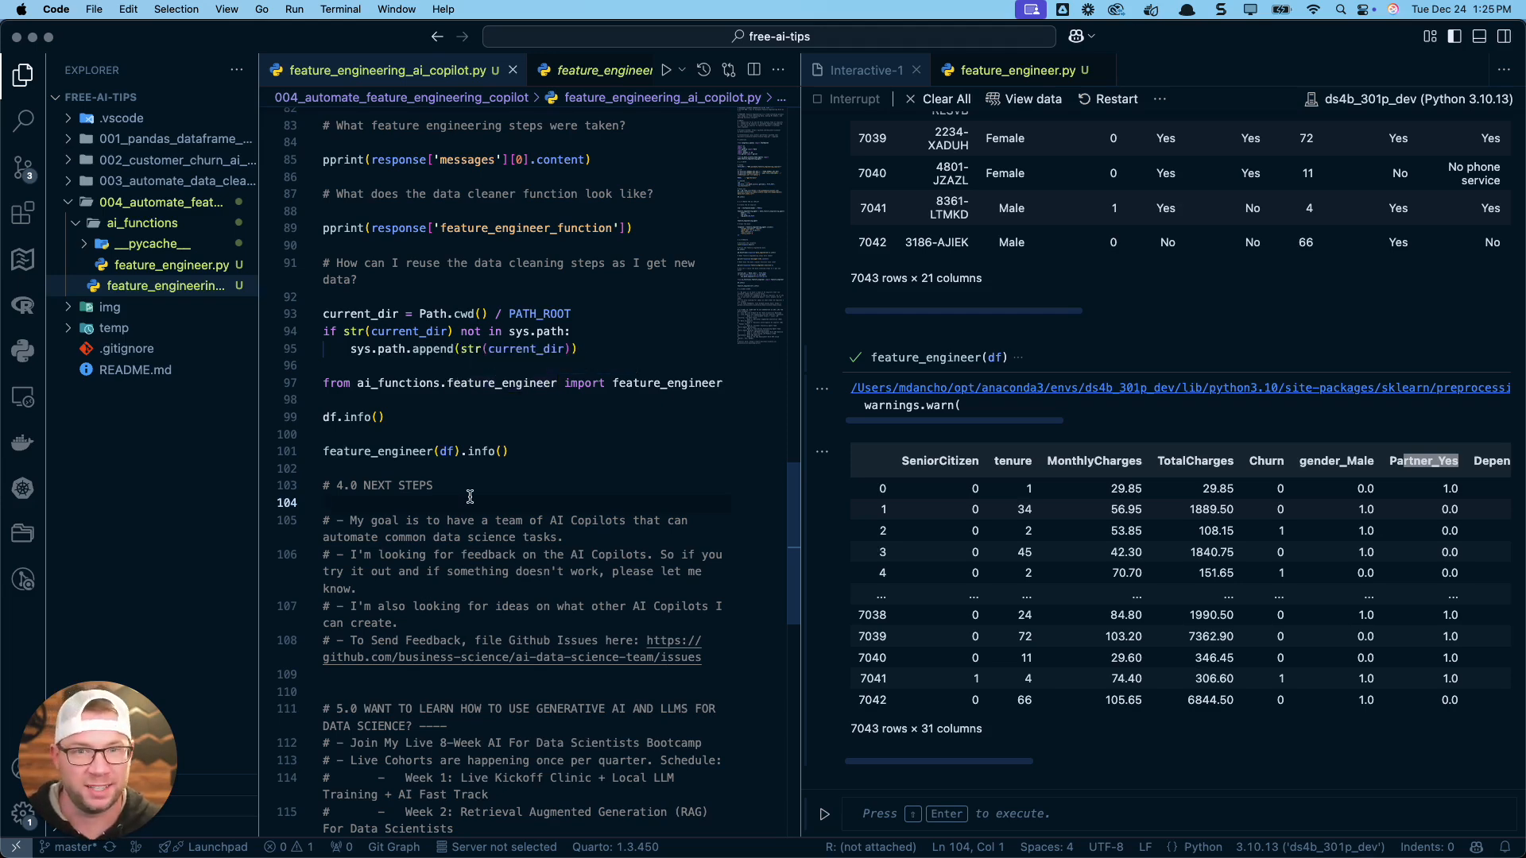
- Scroll down to the 4.0 NEXT STEPS comments in the script
scroll("down", 3)
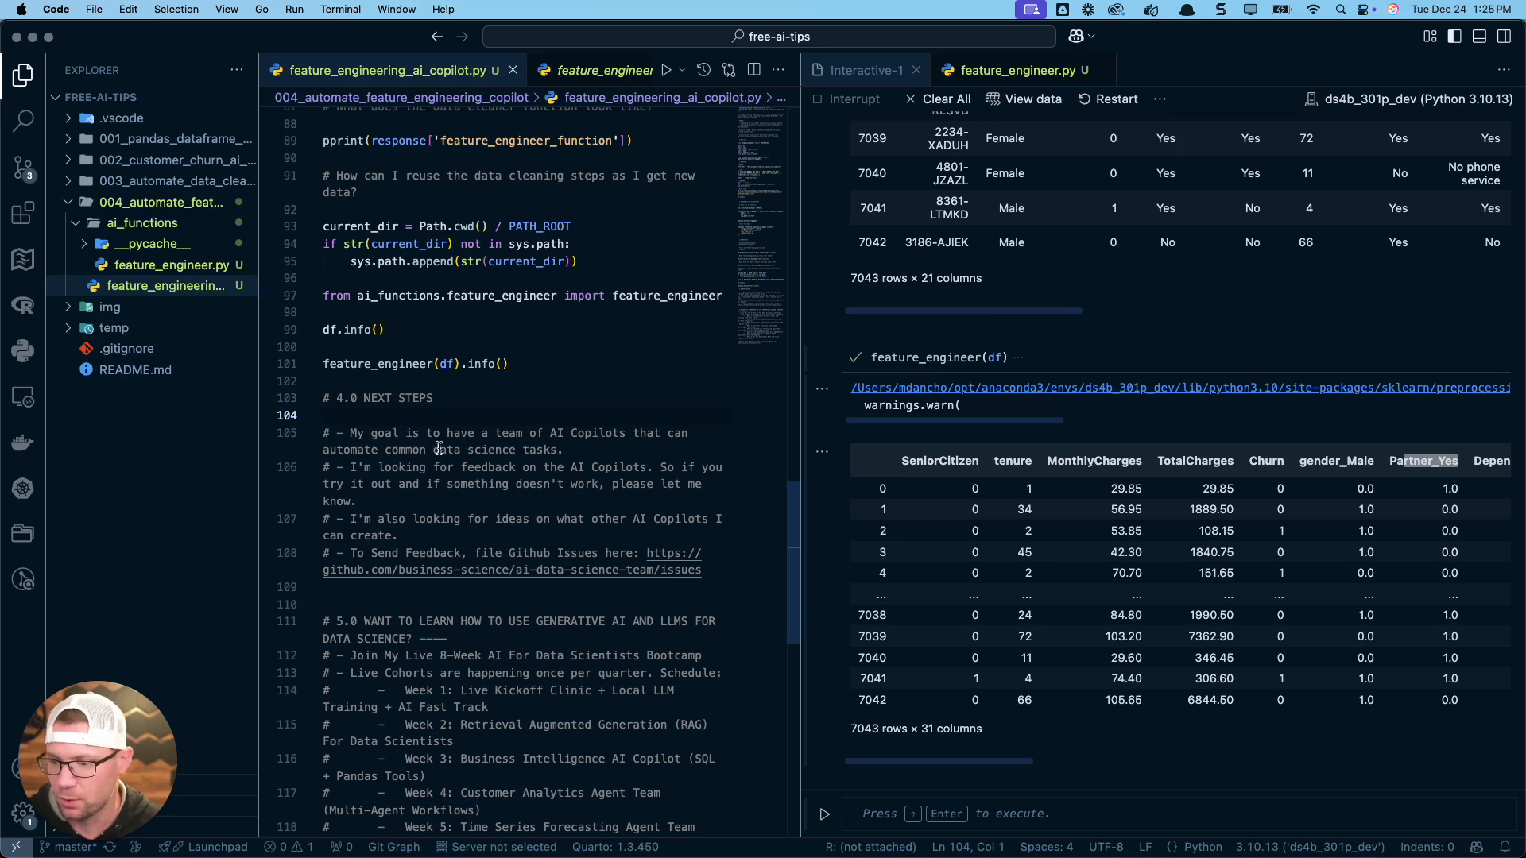
mouse_move(572, 448)
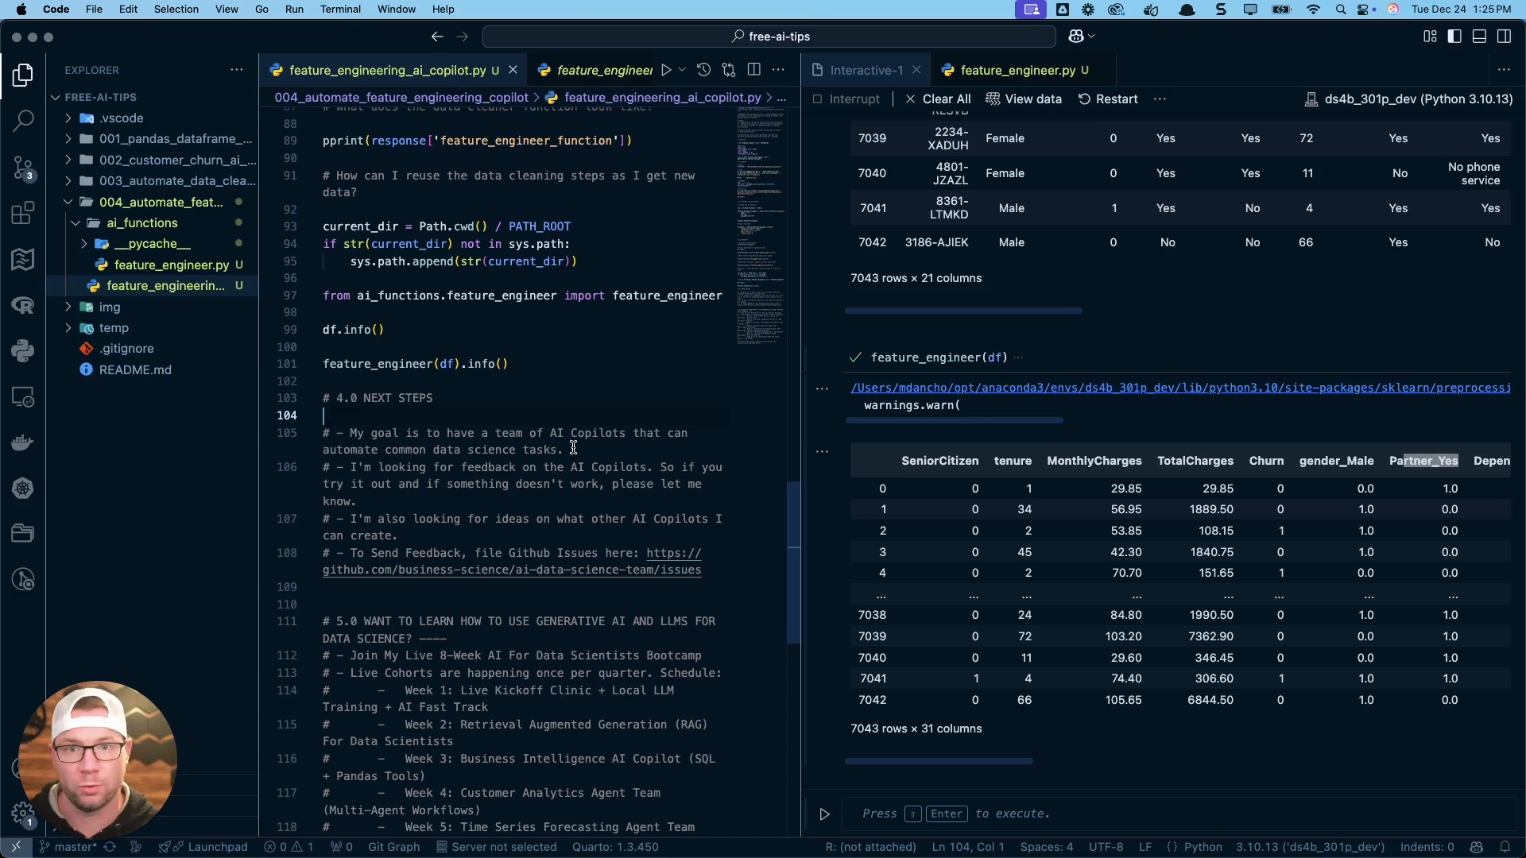
mouse_move(390, 491)
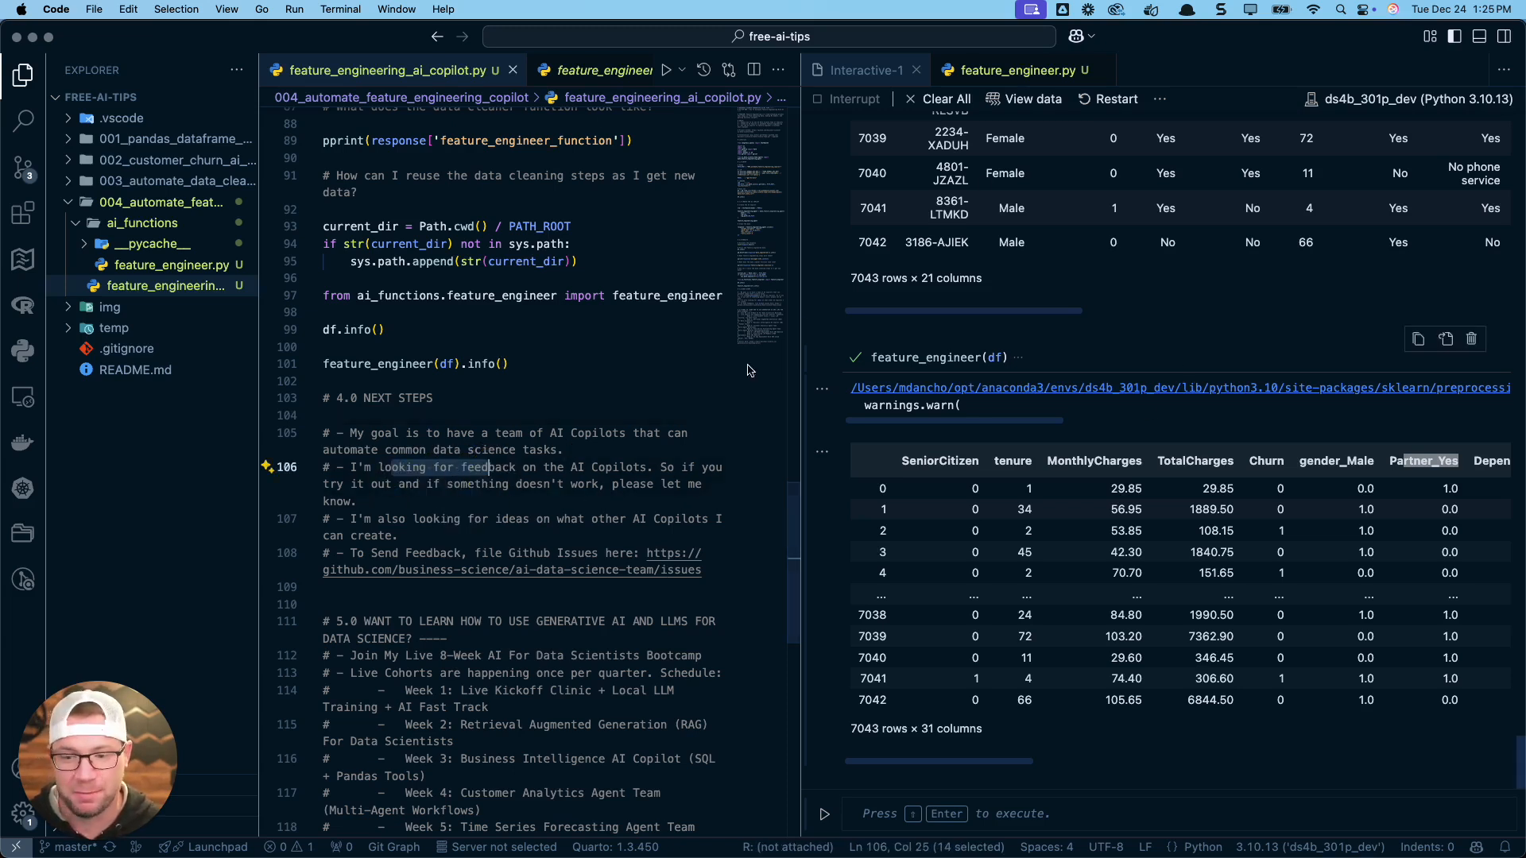
mouse_move(429, 490)
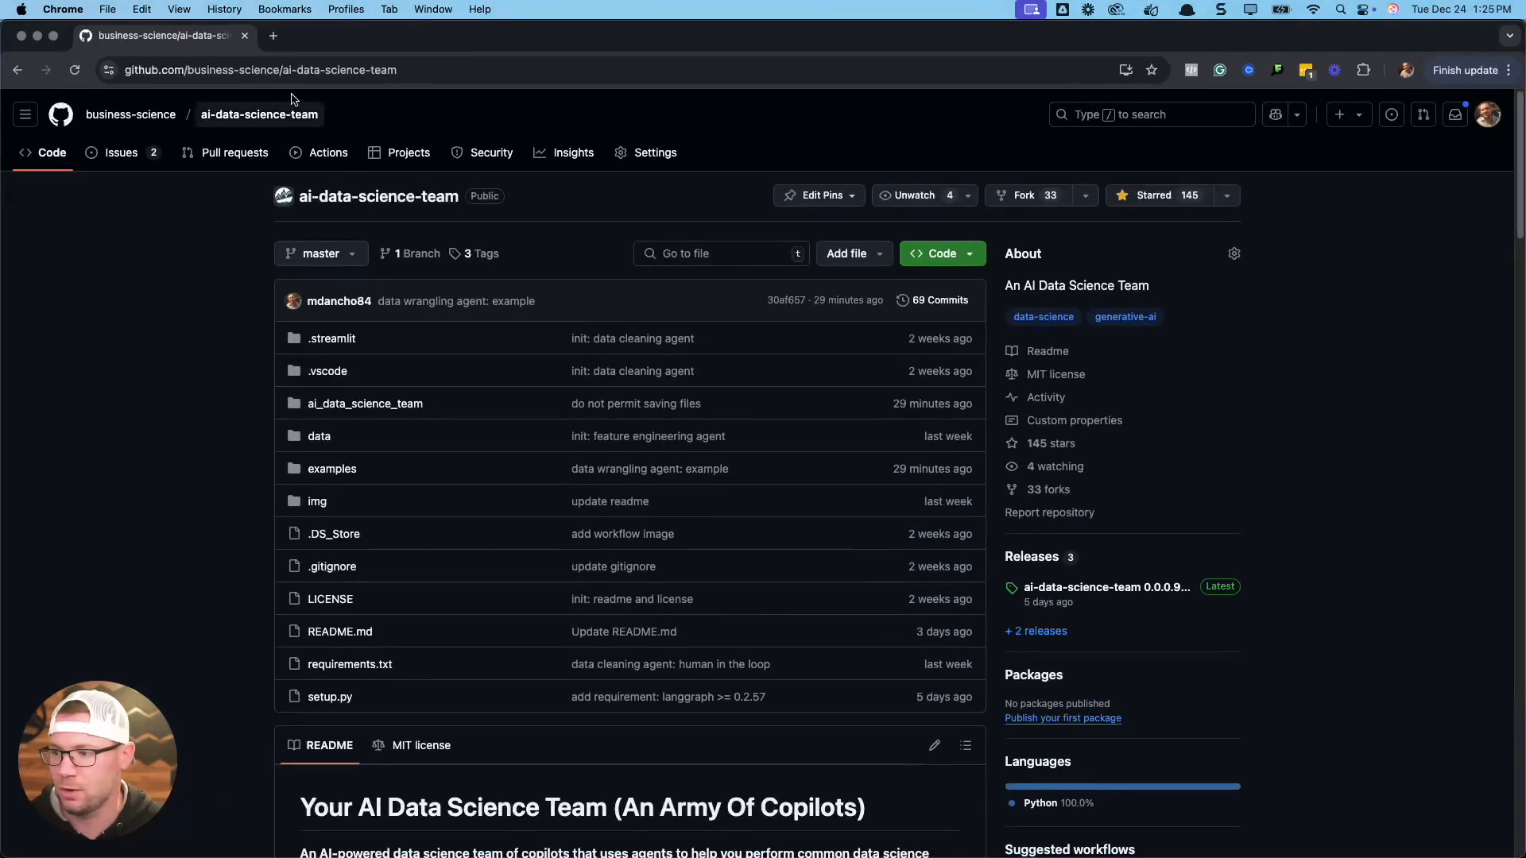
mouse_move(229, 159)
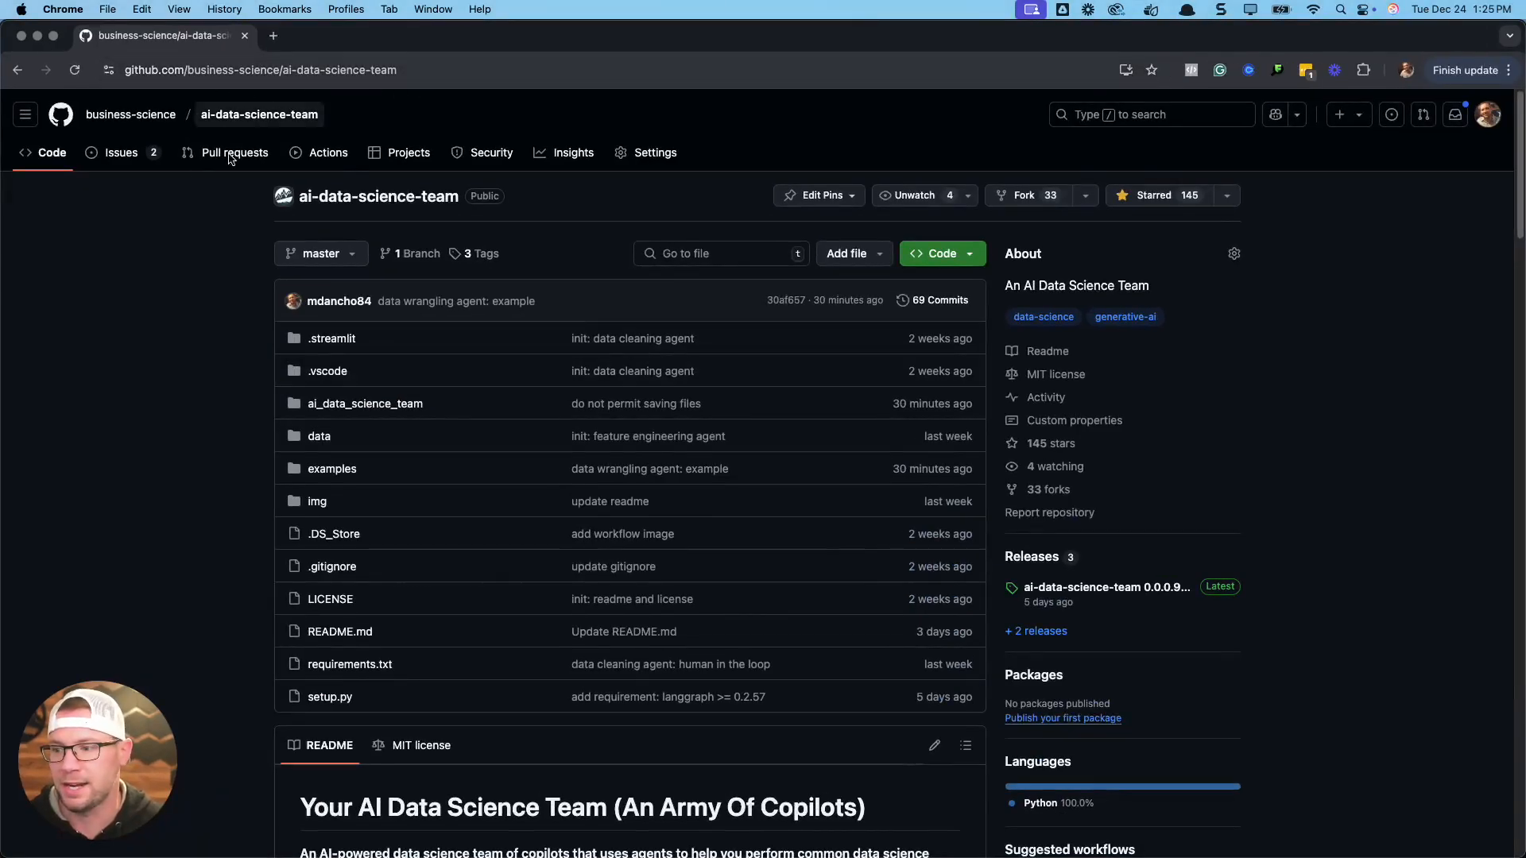
- View the ai-data-science-team repository's open Issues list on GitHub
left_click(121, 152)
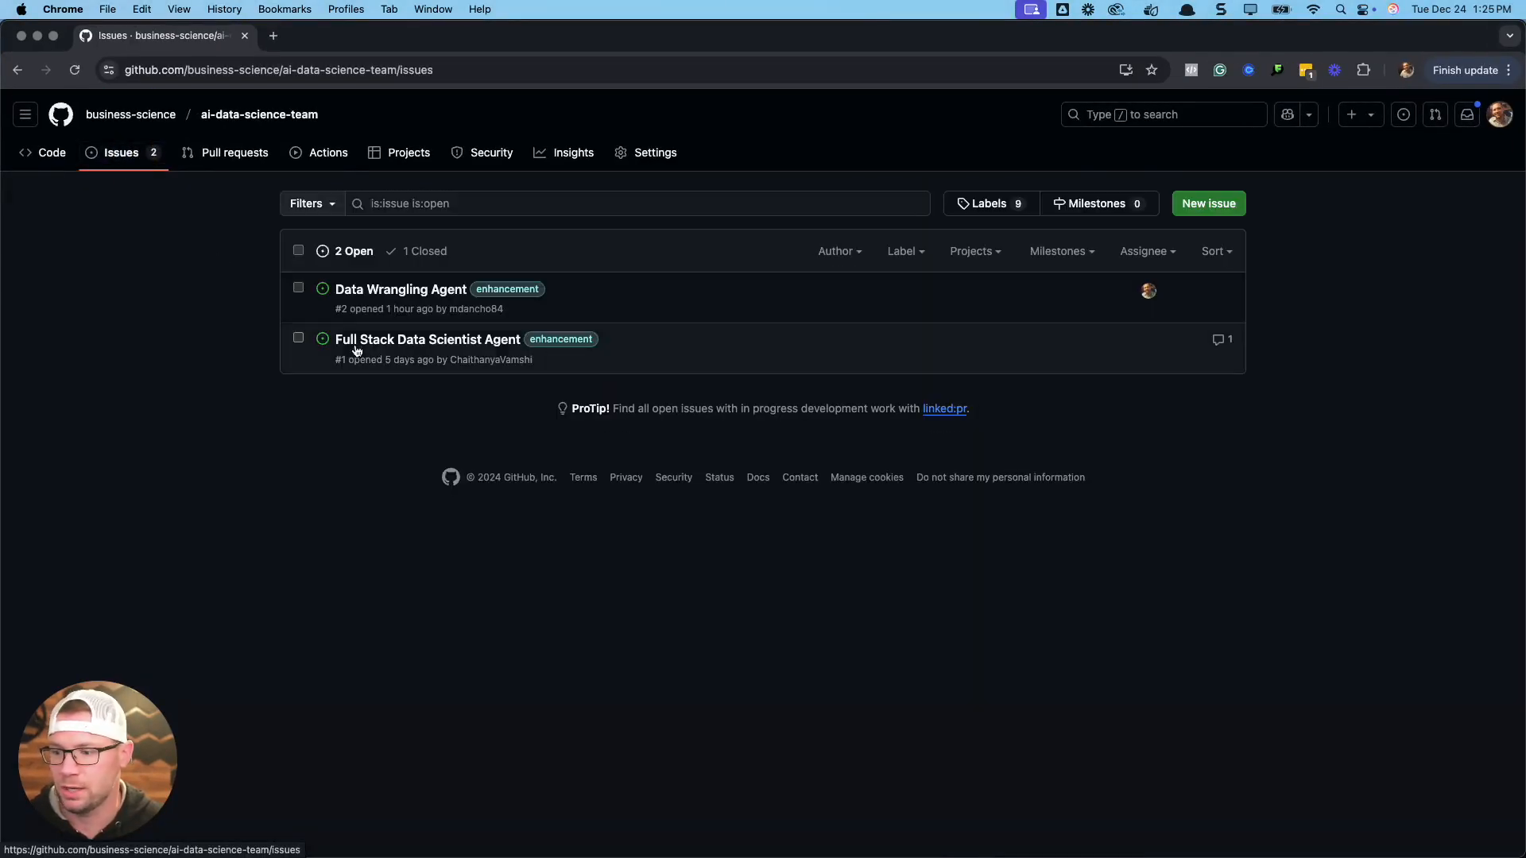
mouse_move(427, 338)
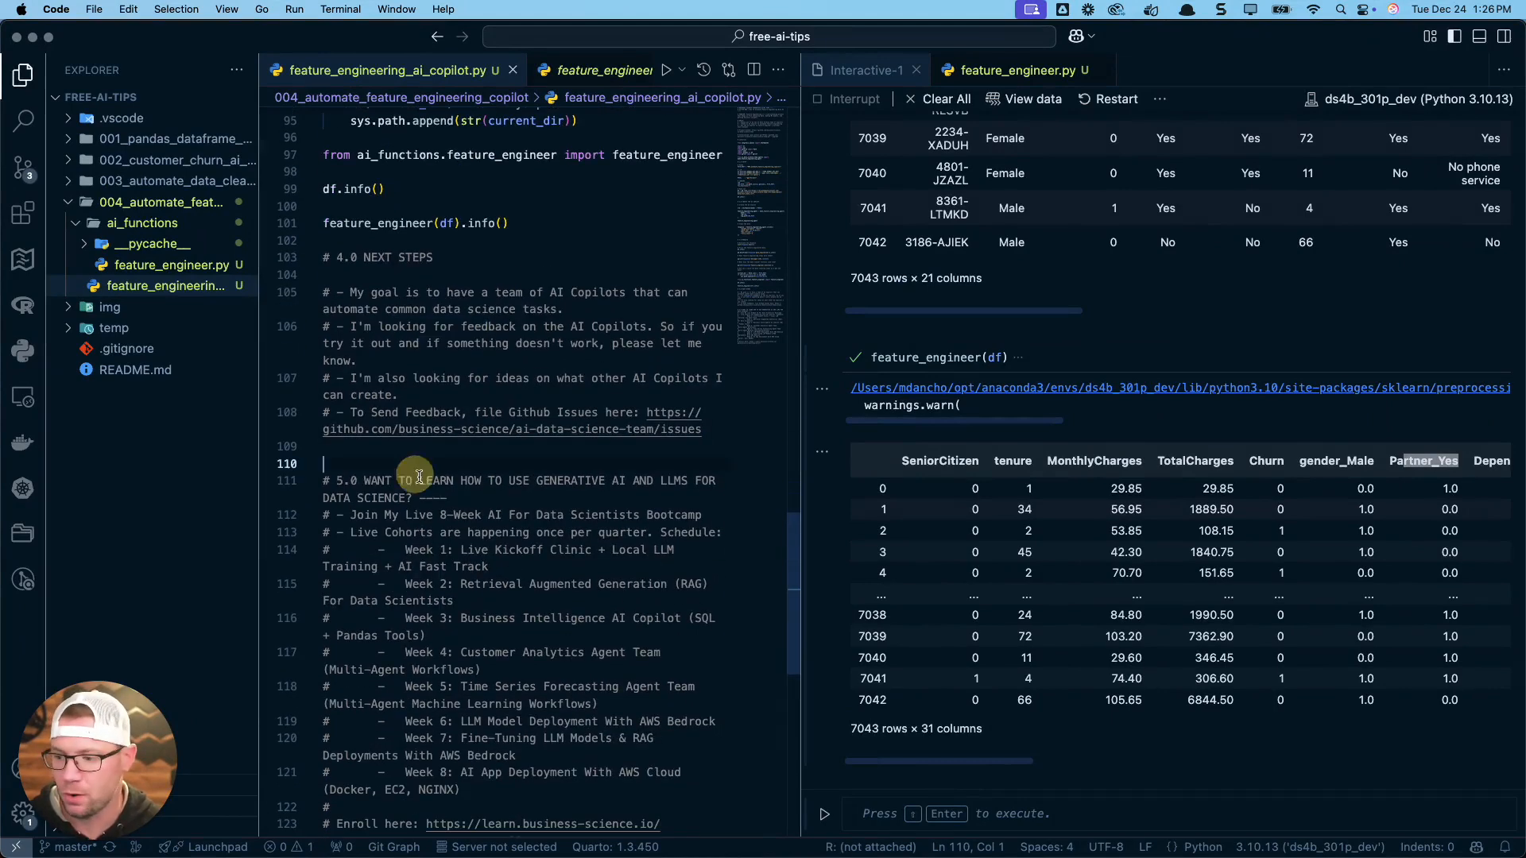
mouse_move(462, 513)
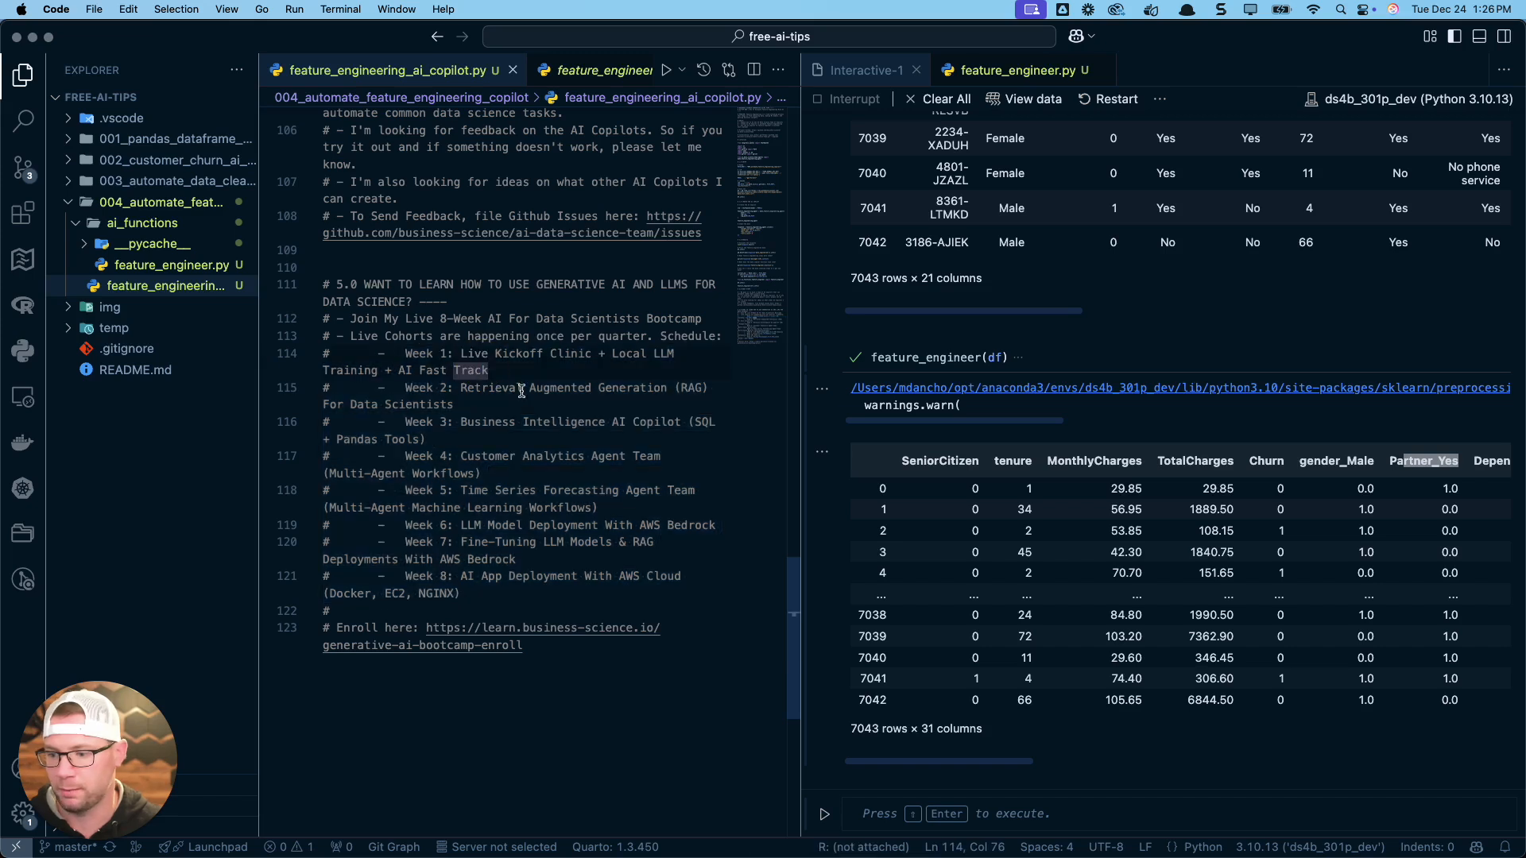
double_click(491, 388)
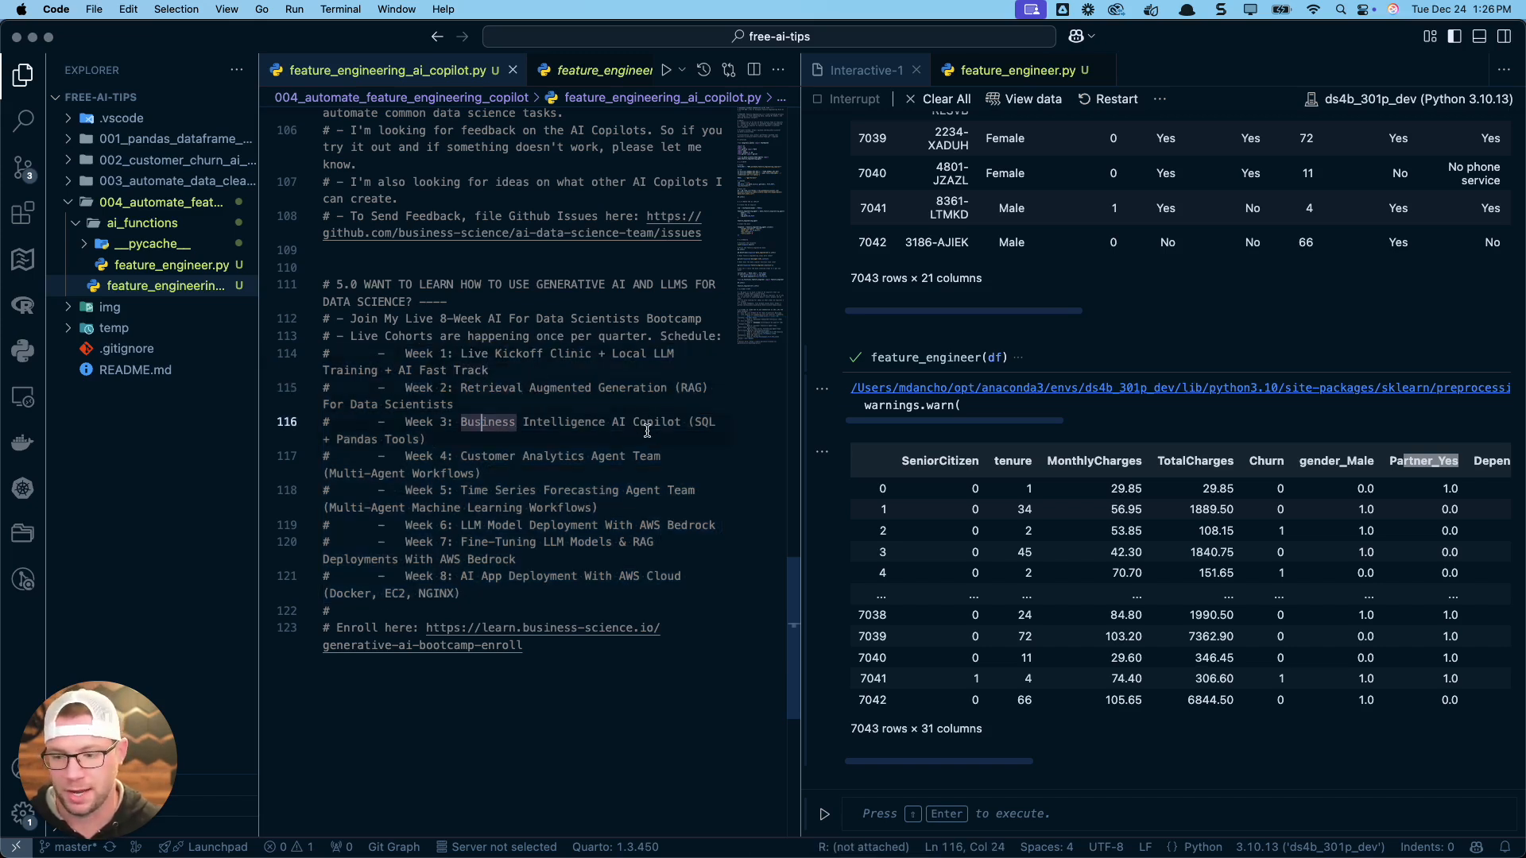
mouse_move(561, 471)
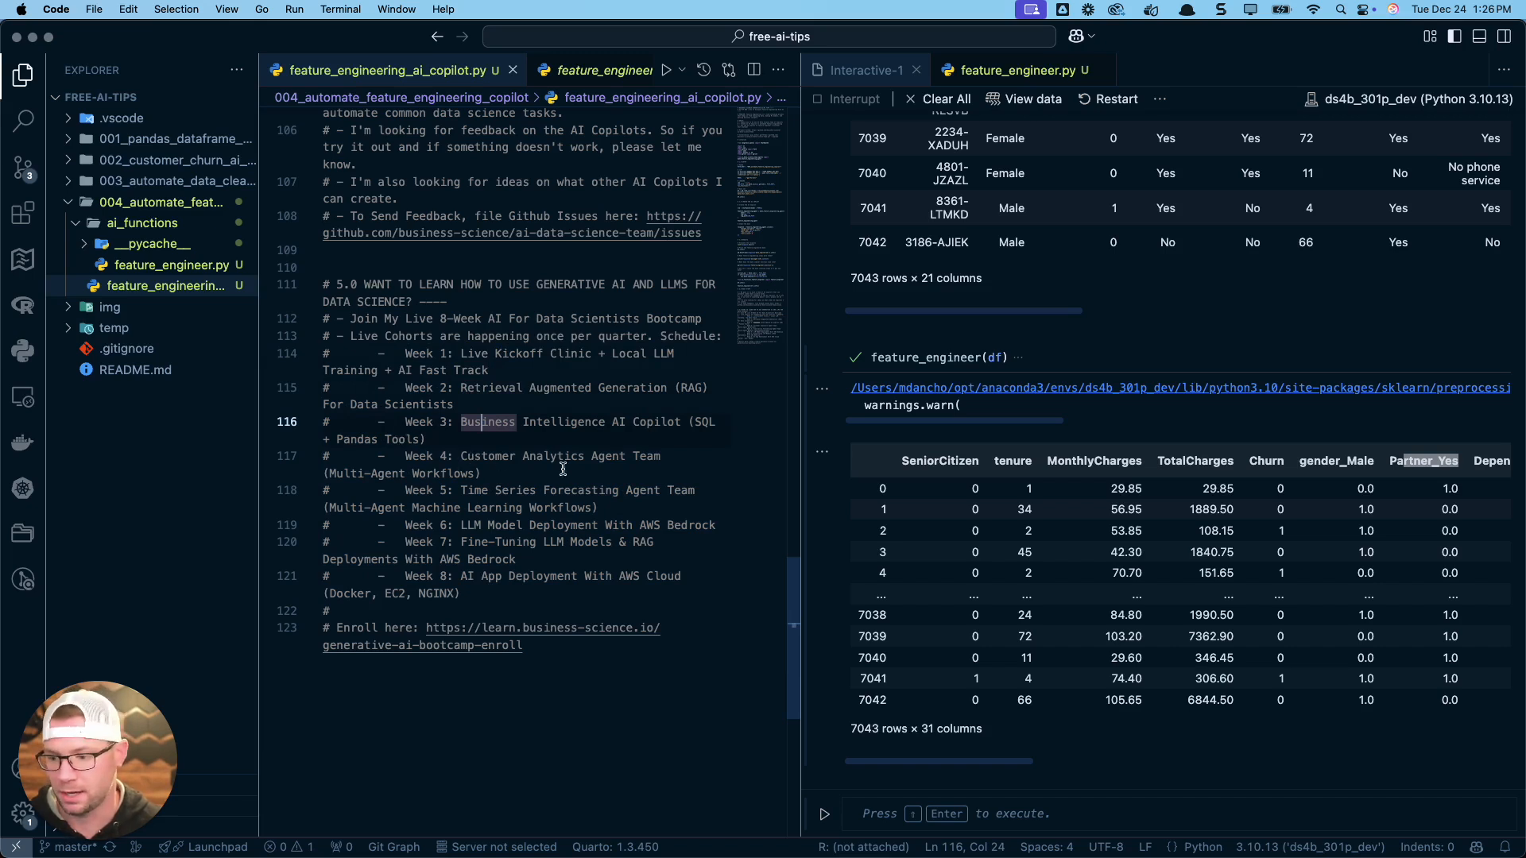
mouse_move(423, 500)
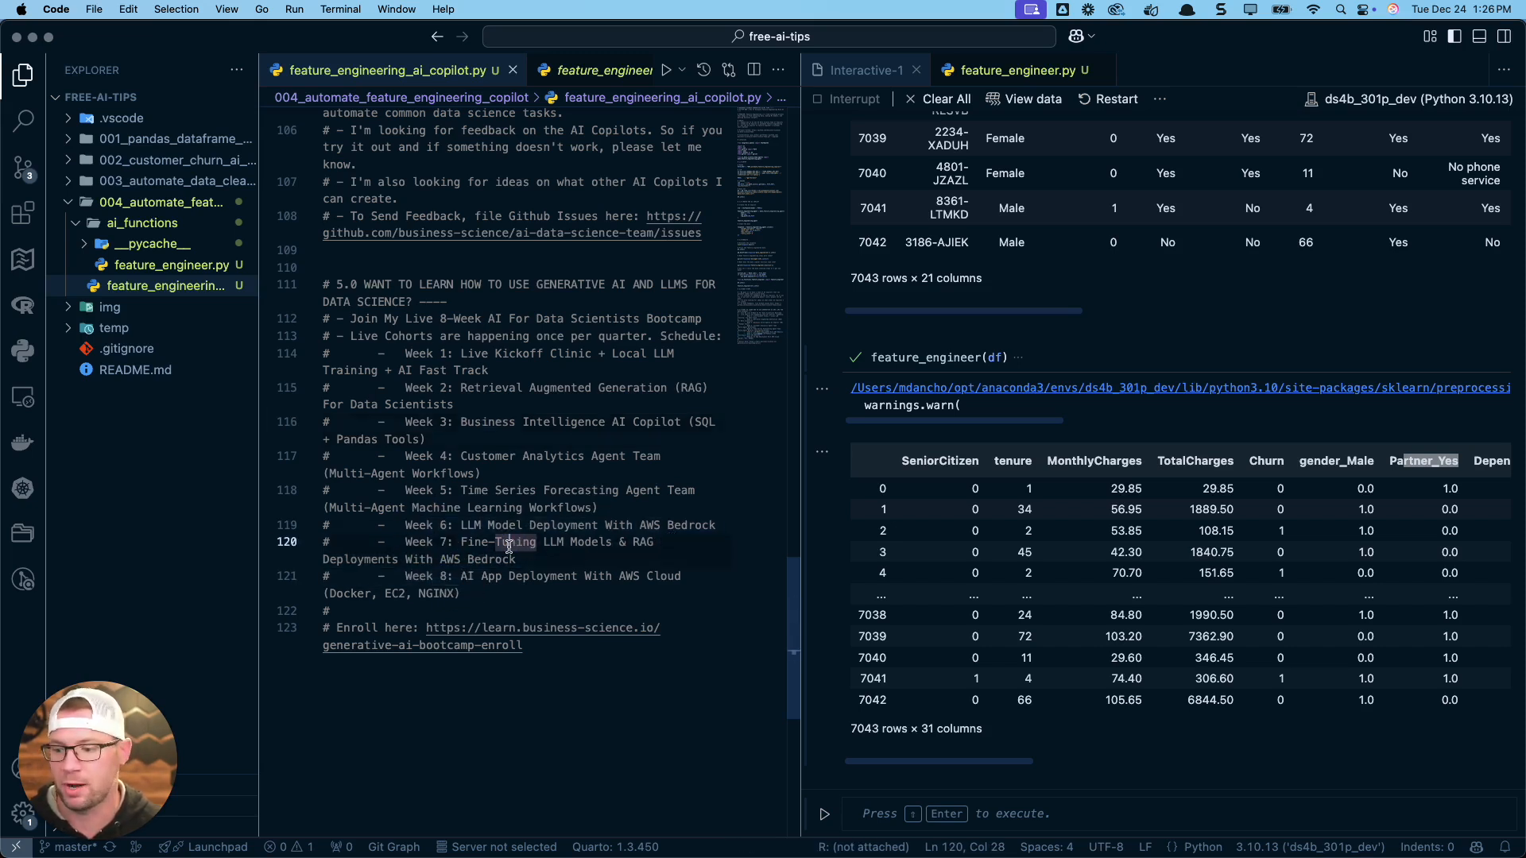
mouse_move(399, 567)
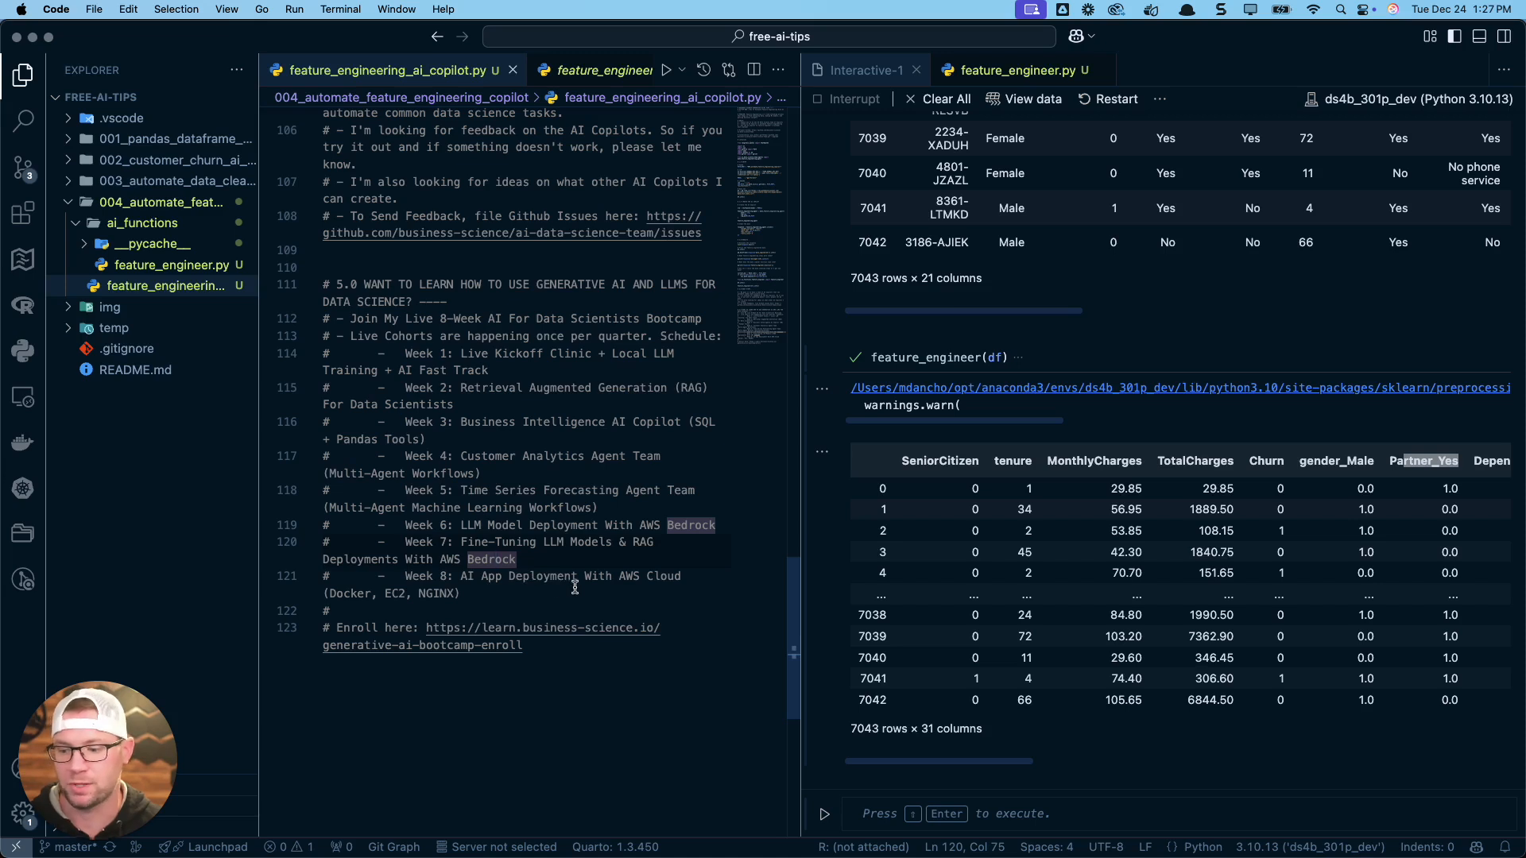
mouse_move(471, 594)
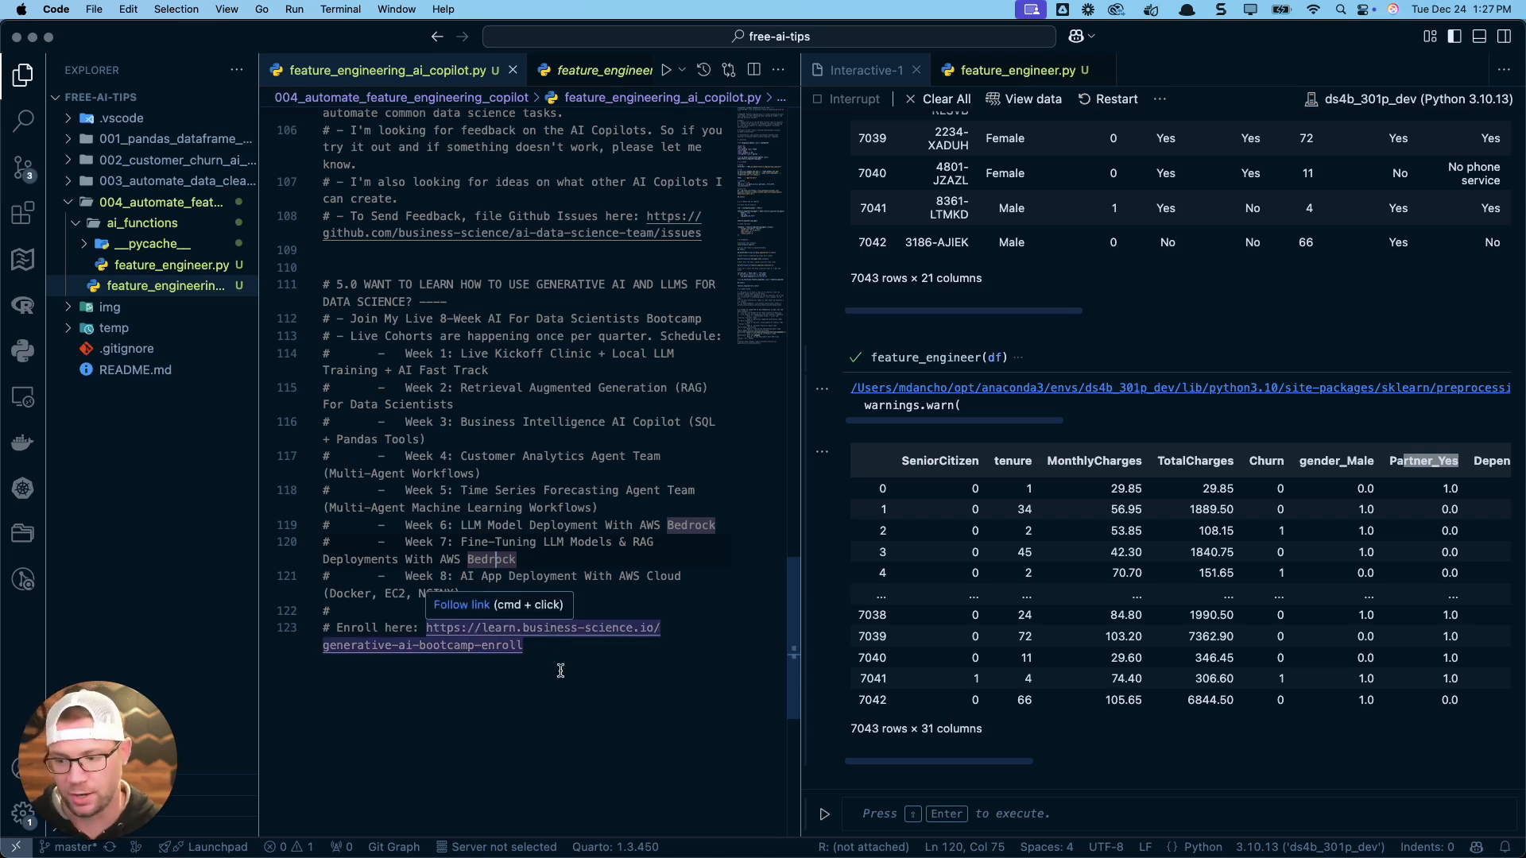
mouse_move(476, 645)
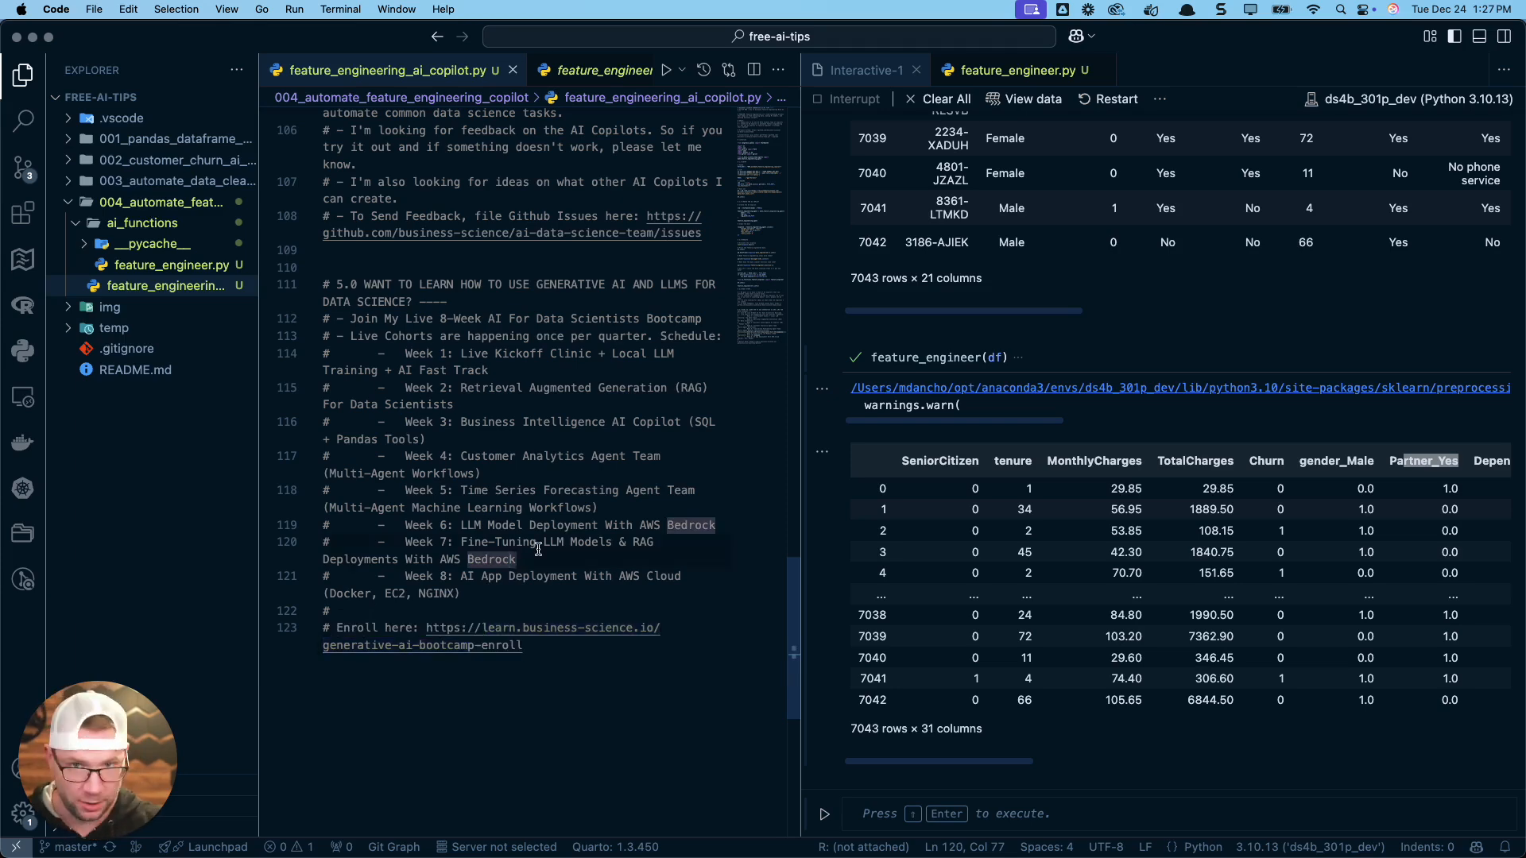
scroll("up", 3)
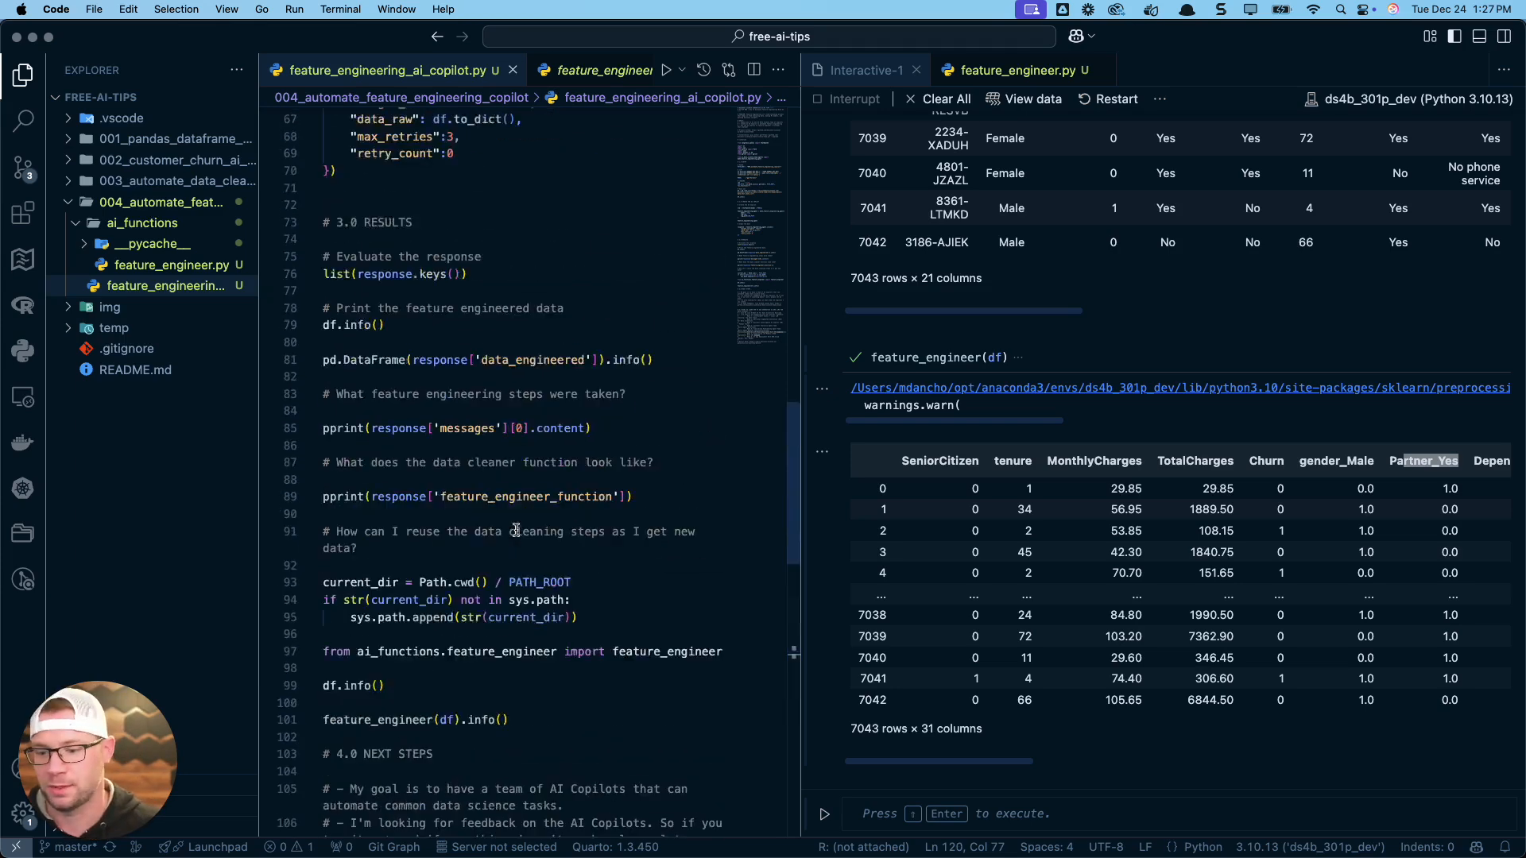